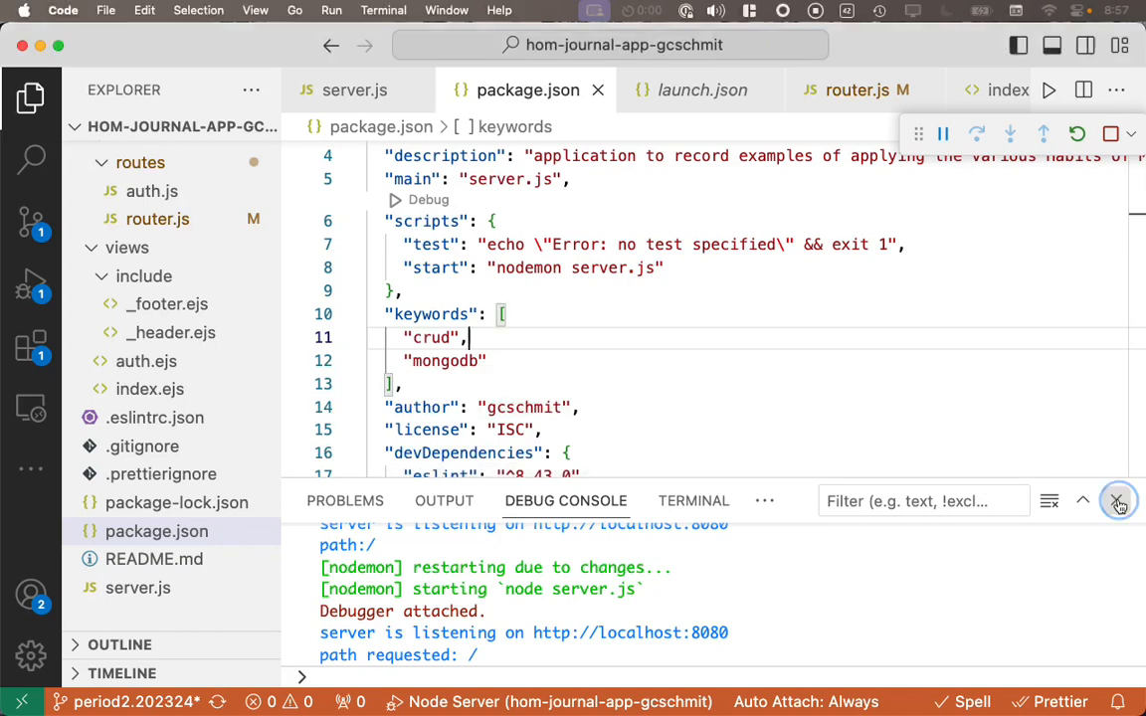
Step: Dismiss the debug console and bring up server.js with the assets/img folder browsed in Explorer
{"action": "left_click", "coordinate": [1088, 508]}
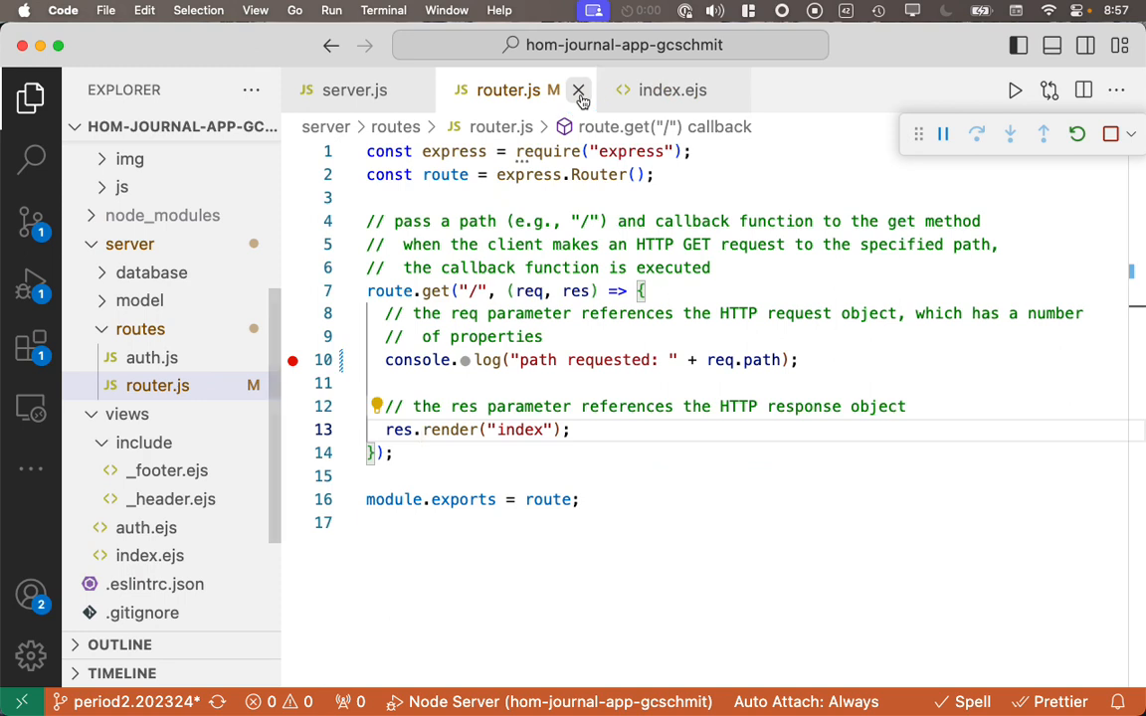
{"action": "mouse_move", "coordinate": [577, 91]}
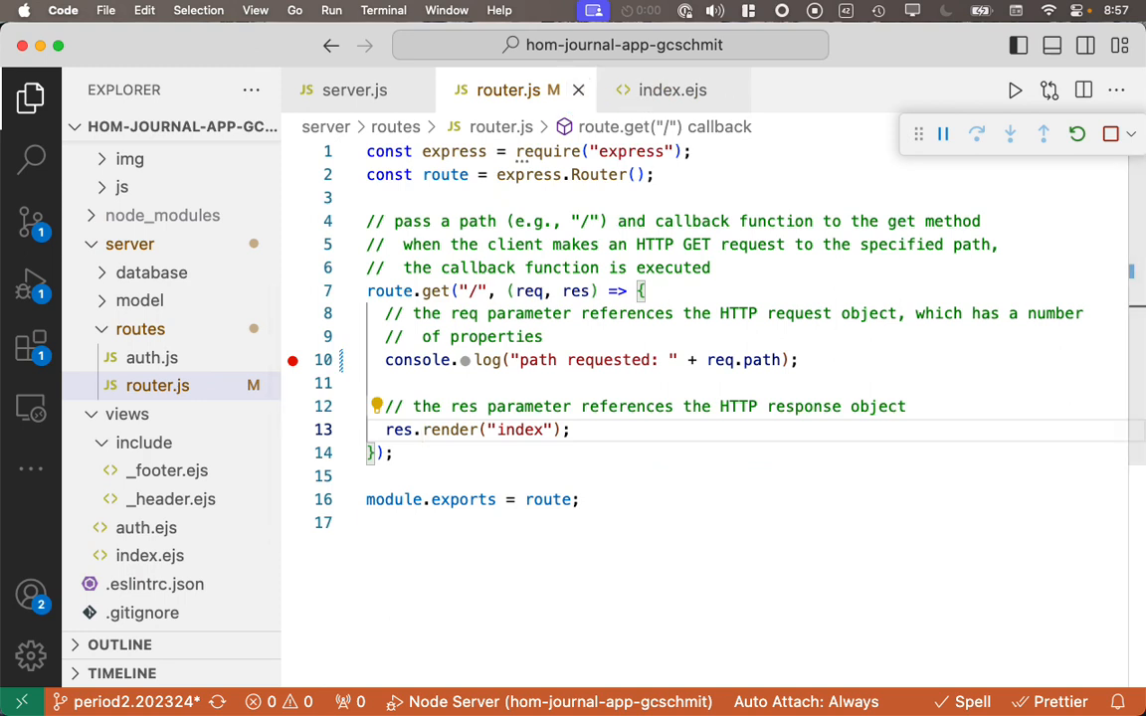
{"action": "mouse_move", "coordinate": [668, 89]}
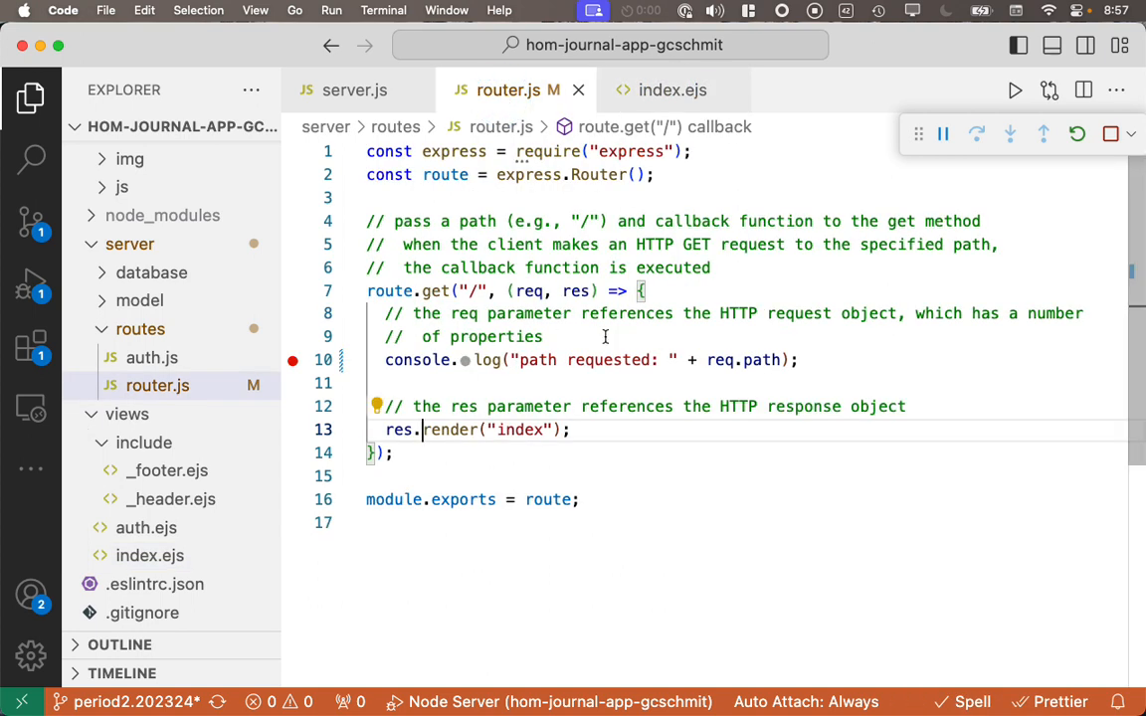
{"action": "left_click", "coordinate": [355, 89]}
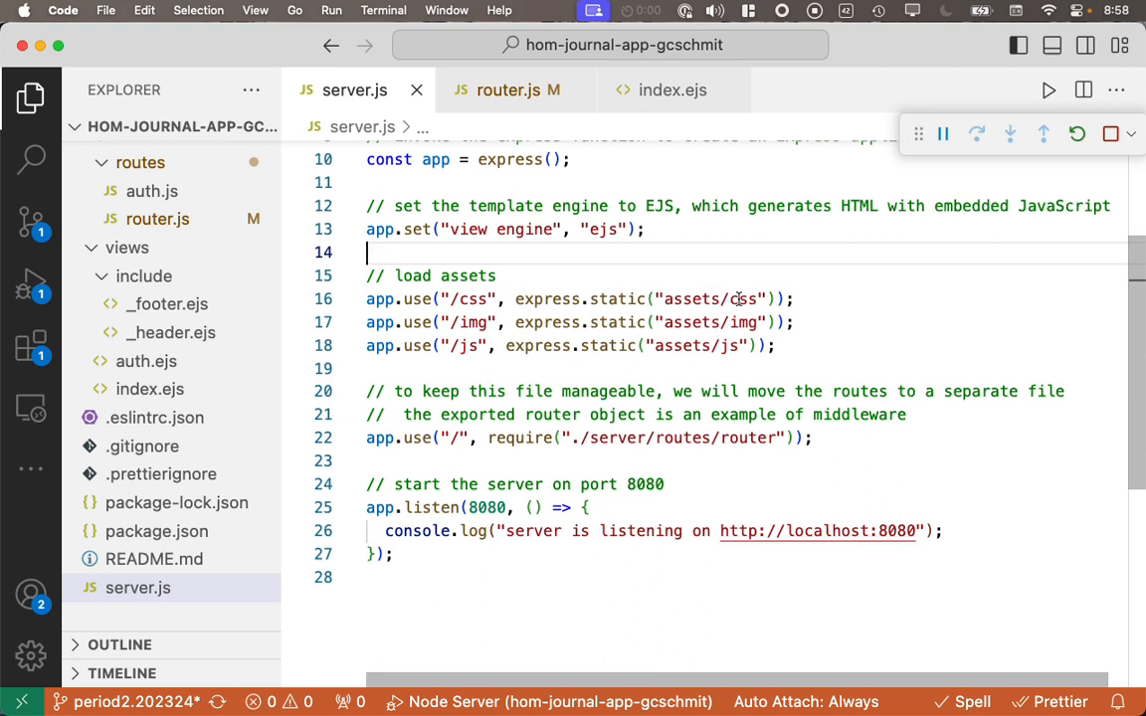
{"action": "mouse_move", "coordinate": [732, 346]}
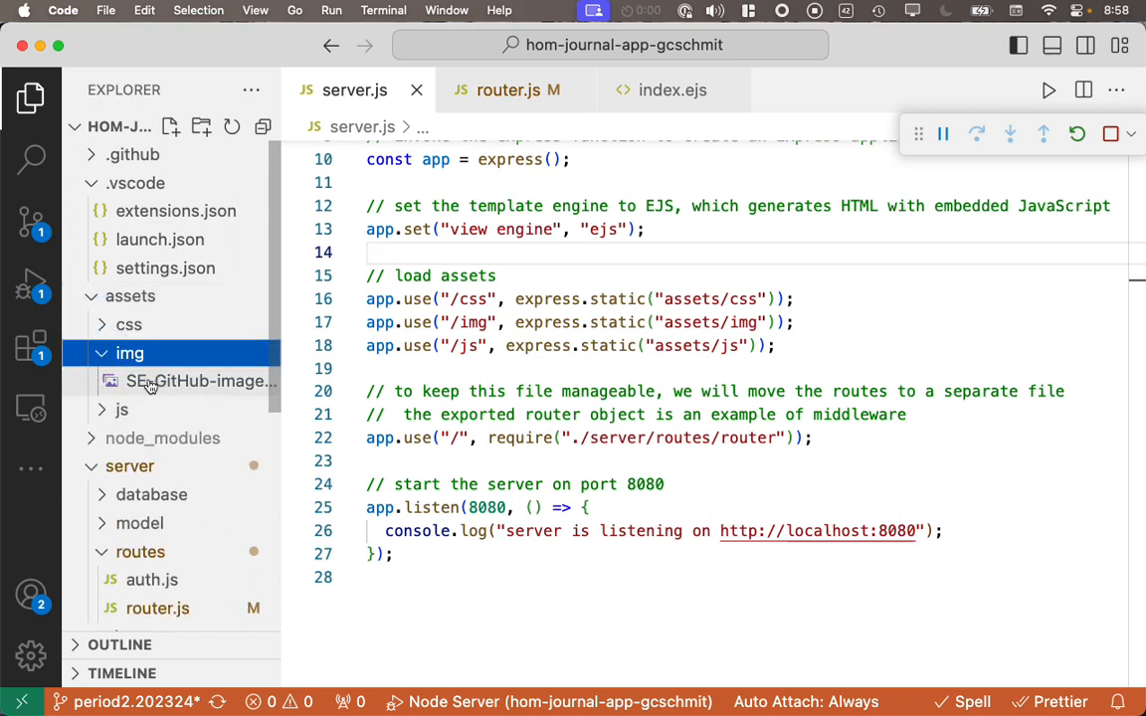
{"action": "double_click", "coordinate": [195, 382]}
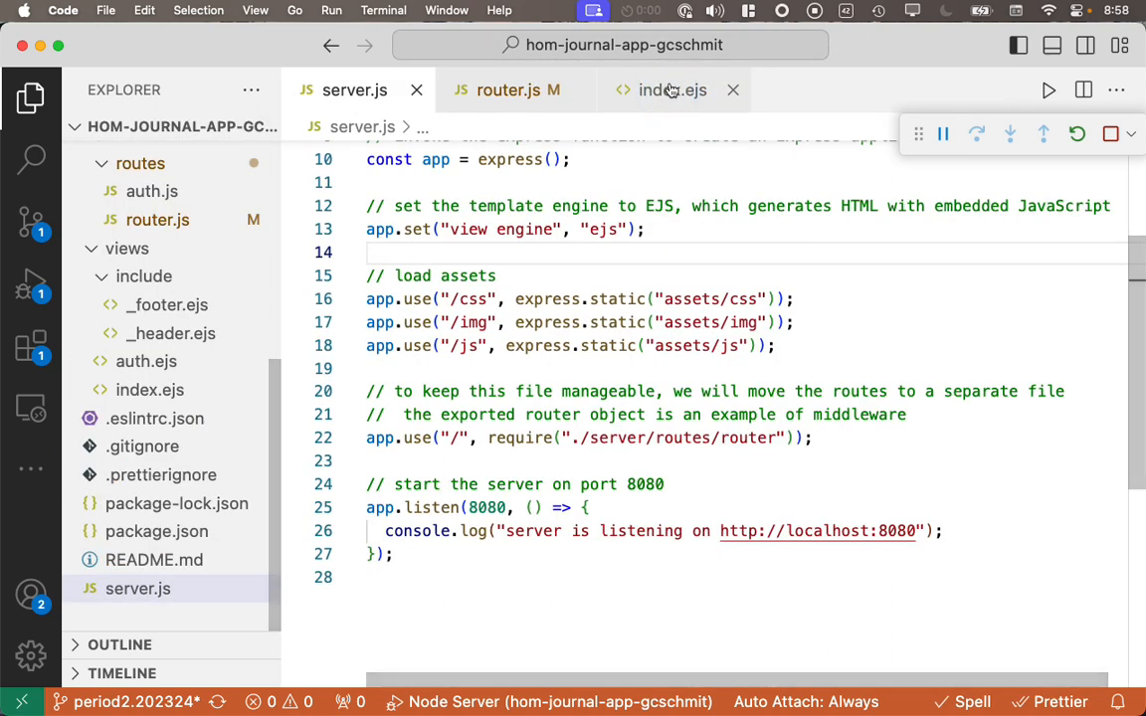
Step: Insert <img src="img/SE-GitHub-image.png" above the Create Entry button in index.ejs, then view server.js
{"action": "left_click", "coordinate": [669, 90]}
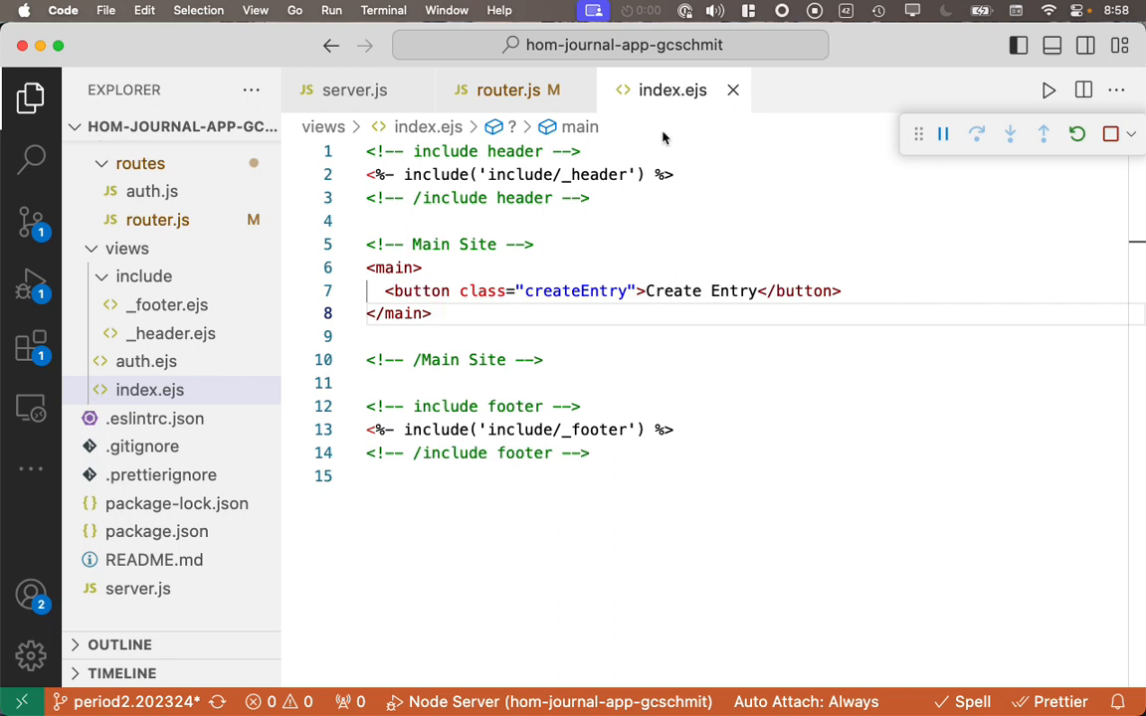
{"action": "mouse_move", "coordinate": [577, 259]}
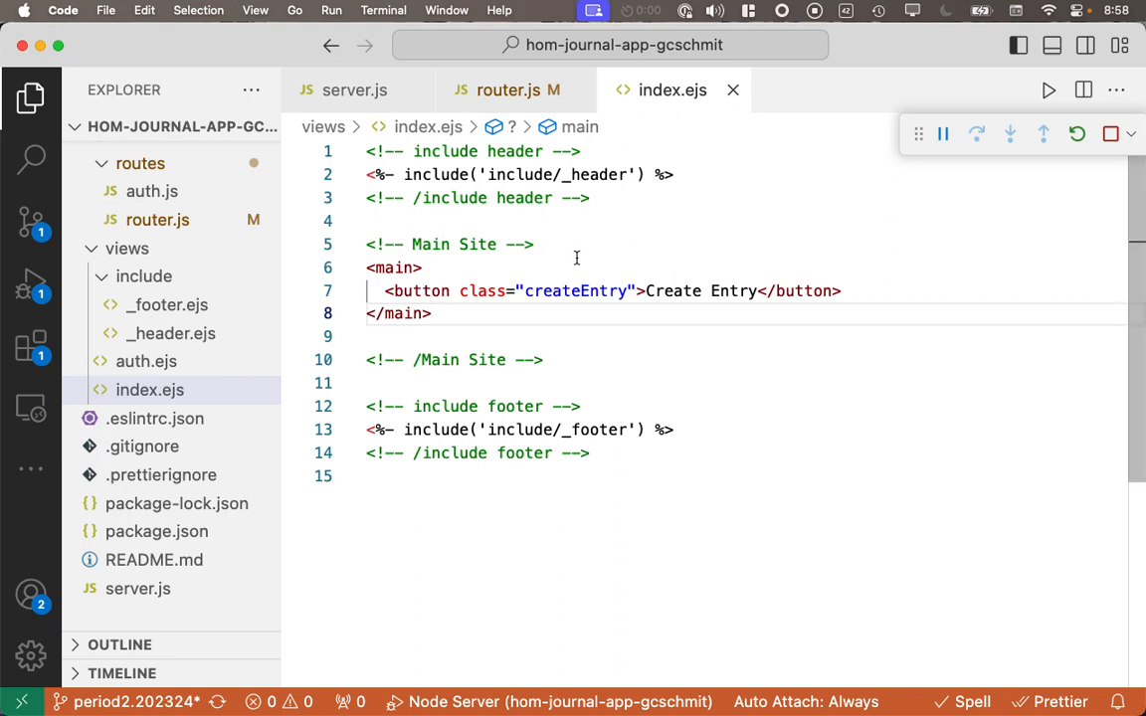
{"action": "mouse_move", "coordinate": [613, 307]}
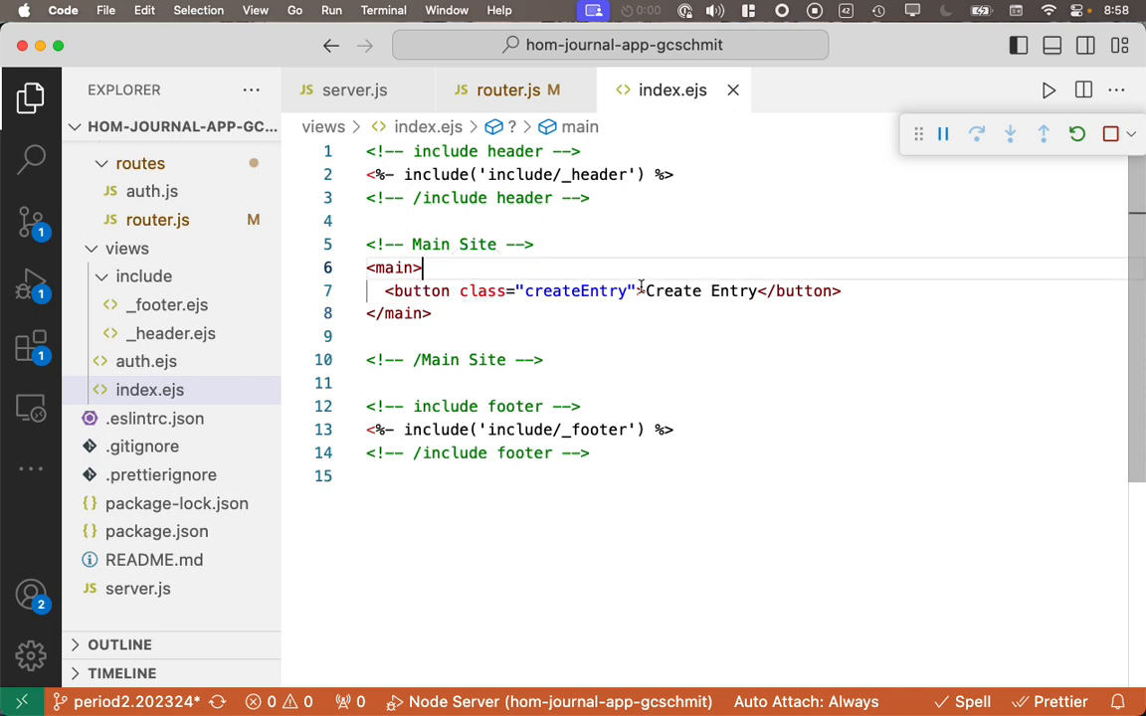
{"action": "key", "text": "Enter"}
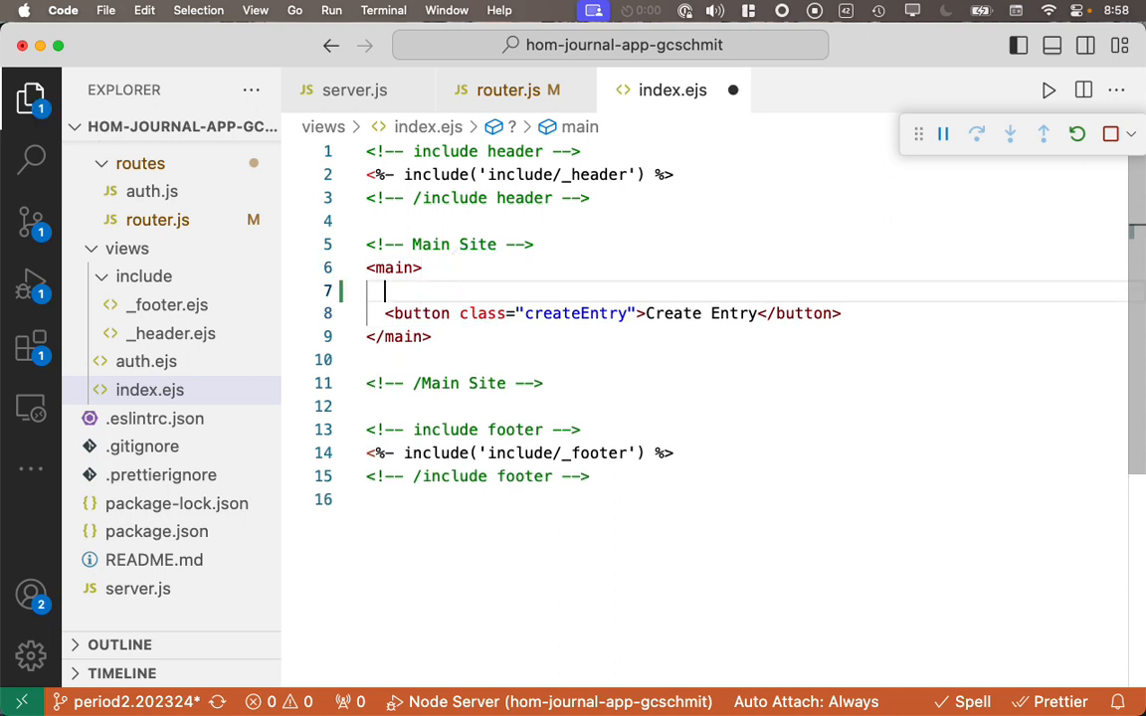
{"action": "type", "text": "<img"}
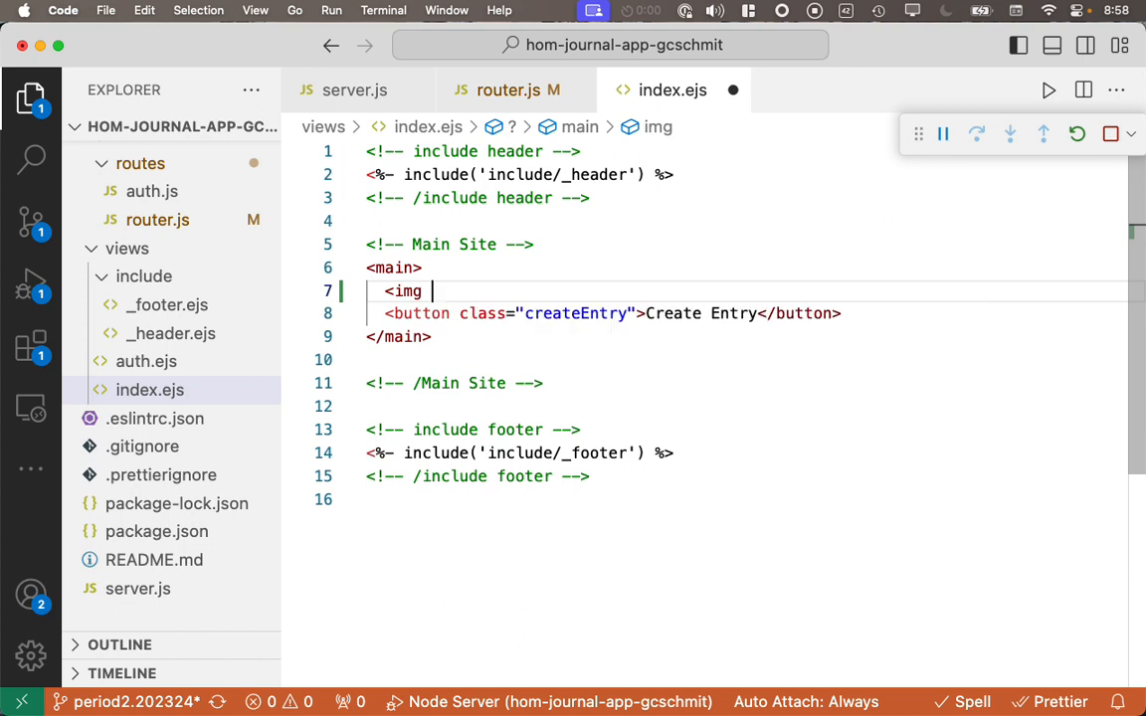
{"action": "type", "text": "src=\"img"}
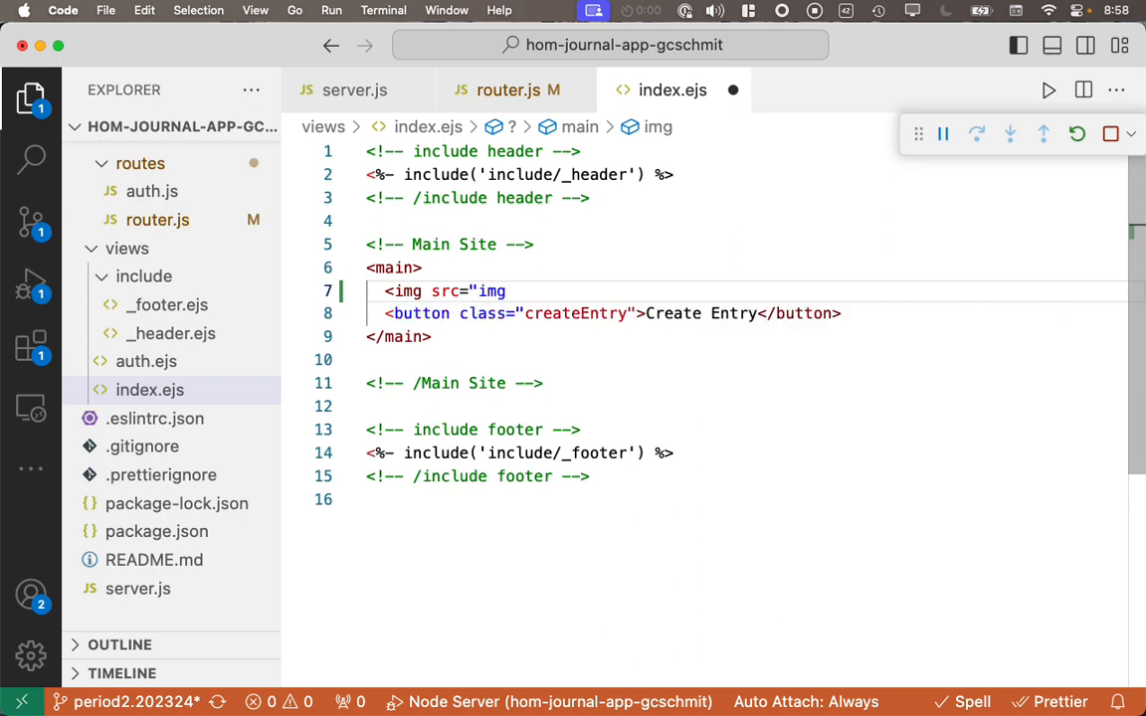
{"action": "type", "text": "/SE"}
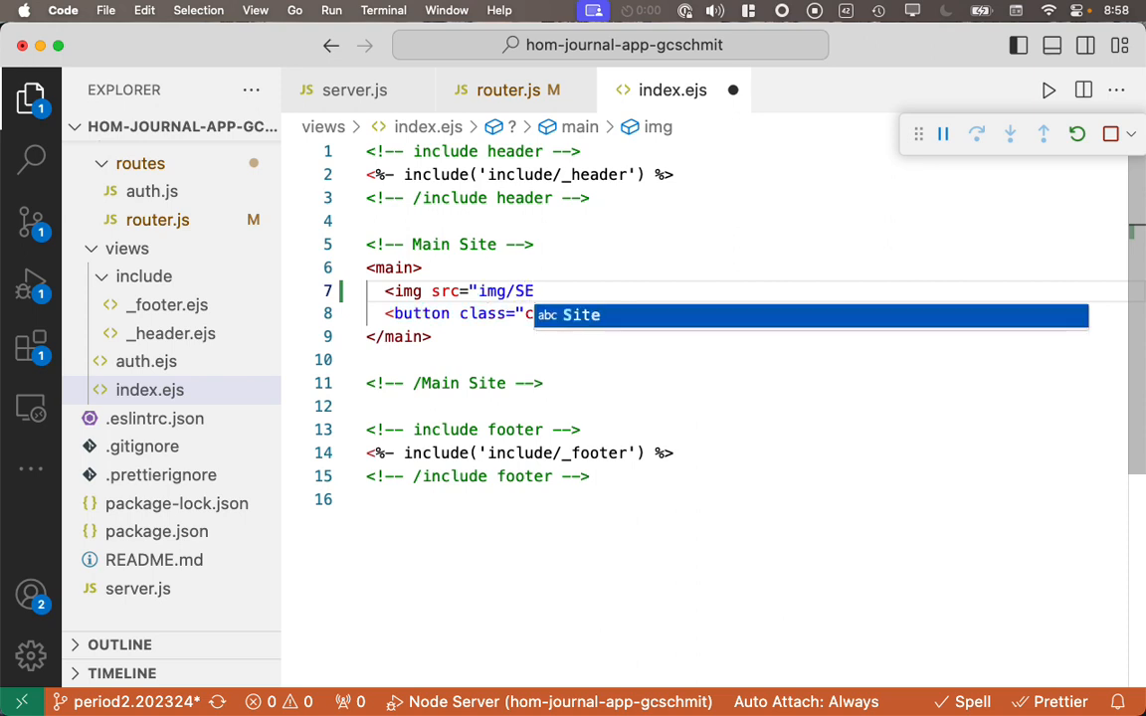
{"action": "type", "text": "reateEntry\">Create Entry</button>"}
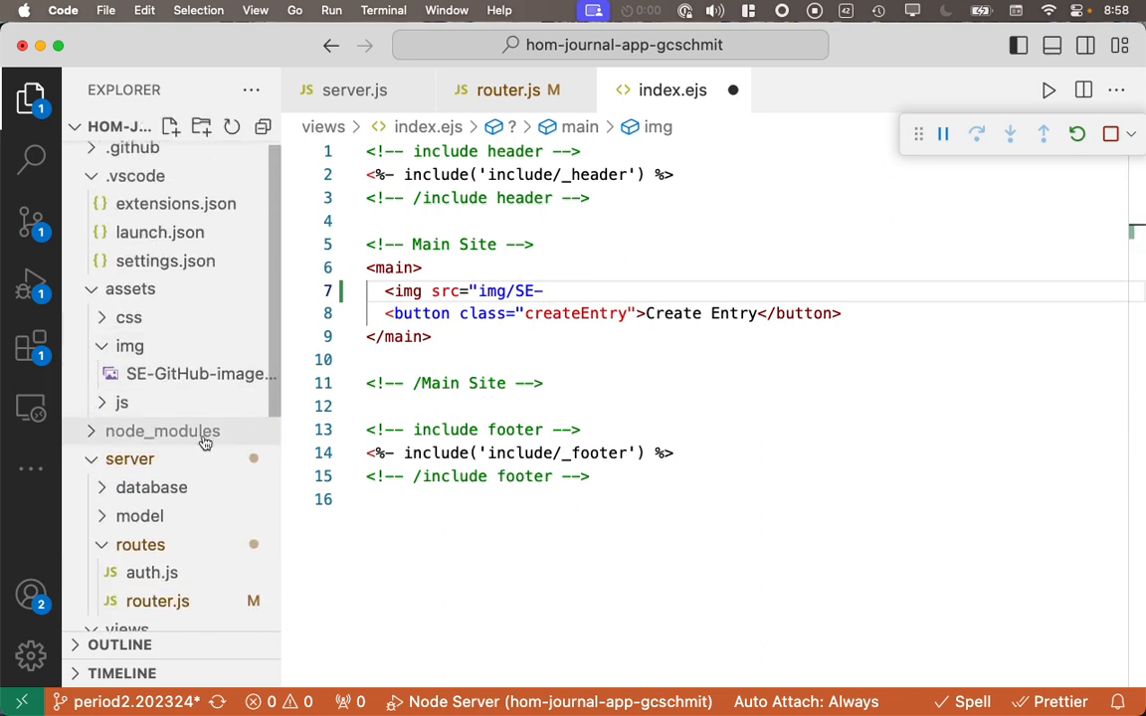
{"action": "type", "text": "GitH"}
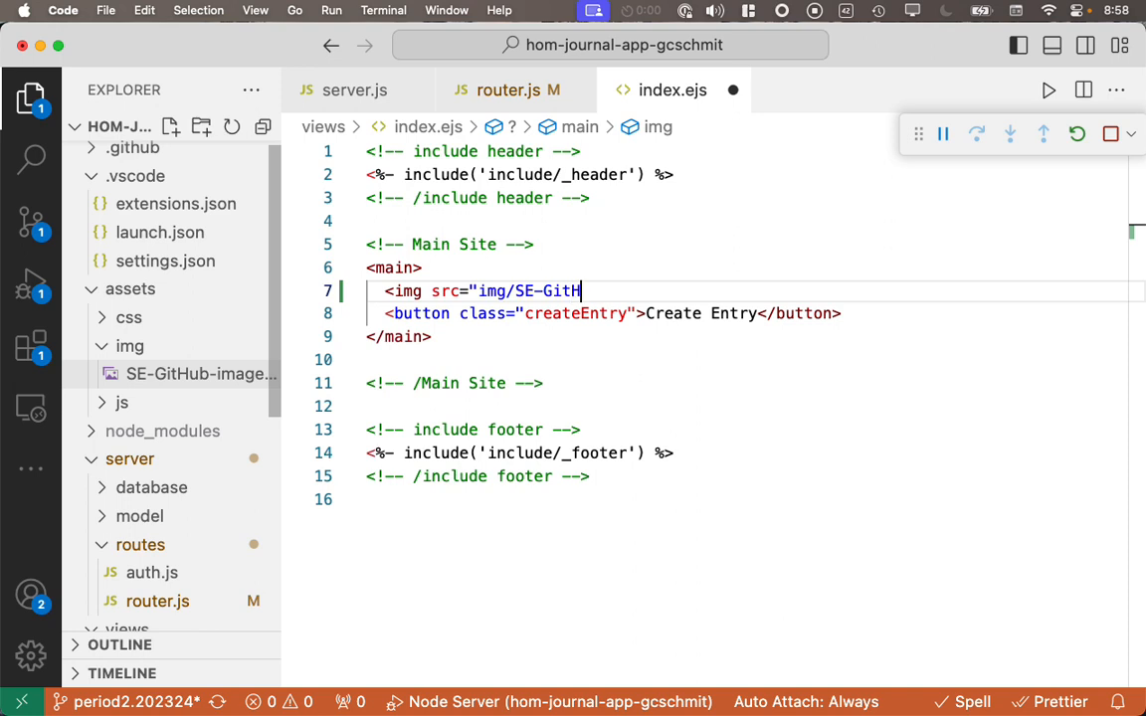
{"action": "type", "text": "ub-image.png"}
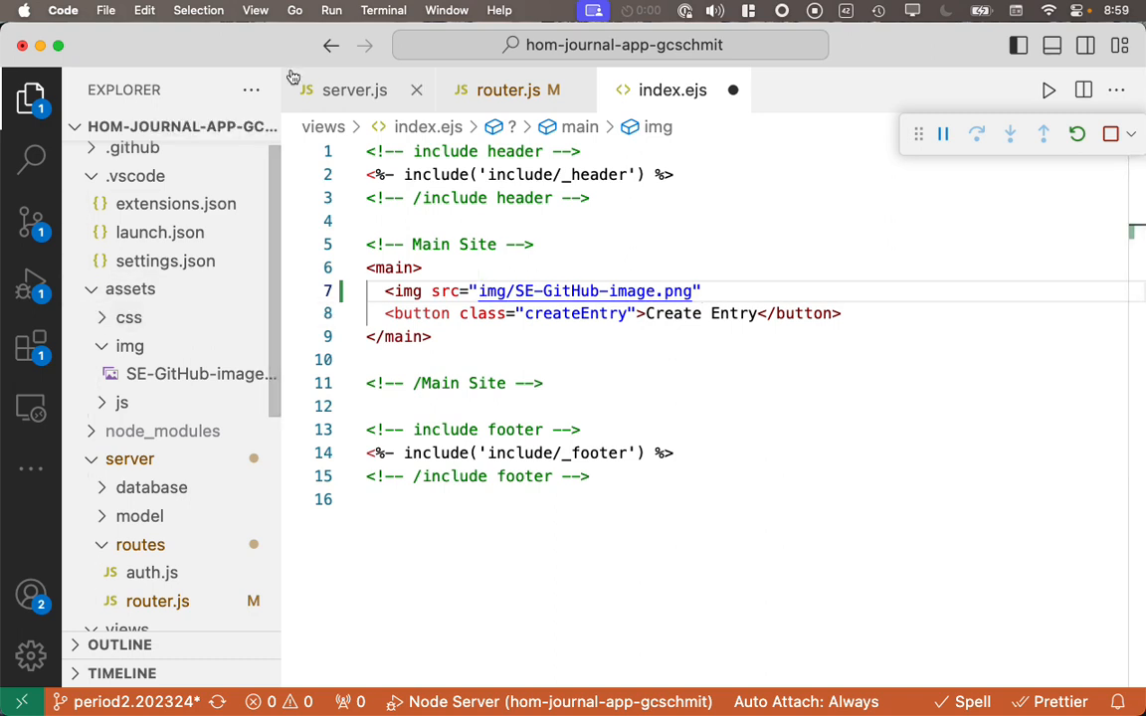
{"action": "left_click", "coordinate": [354, 89]}
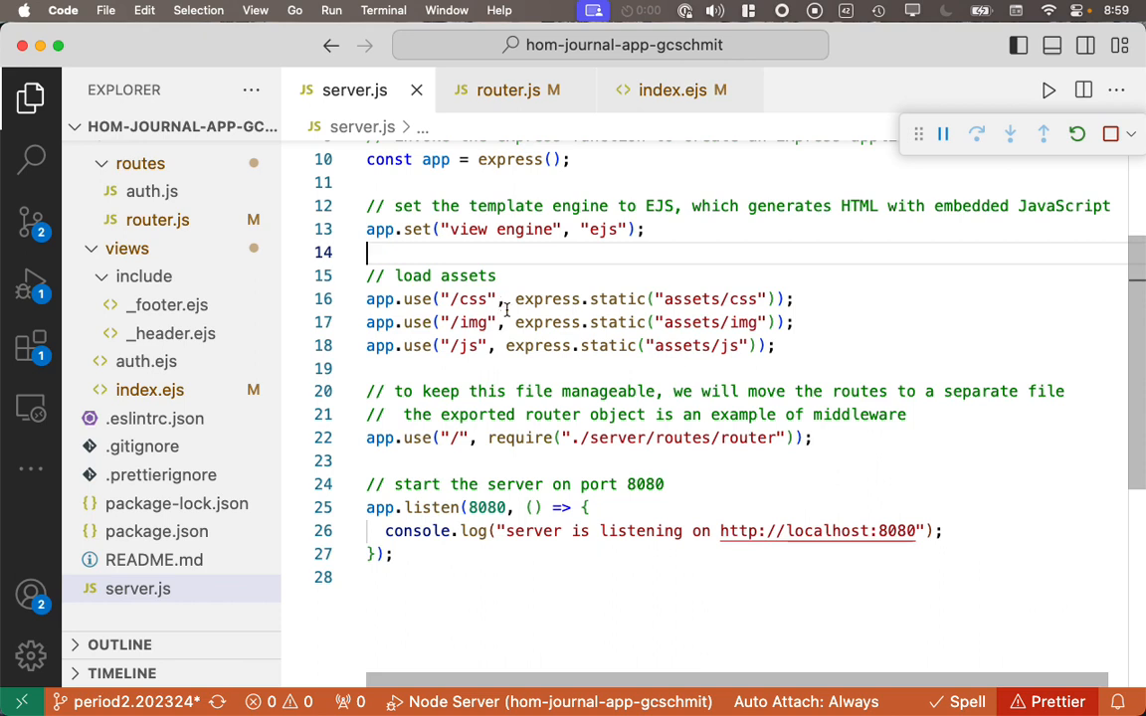
Step: Inspect the /img static route mapping to assets/img in server.js and return to index.ejs
{"action": "double_click", "coordinate": [474, 322]}
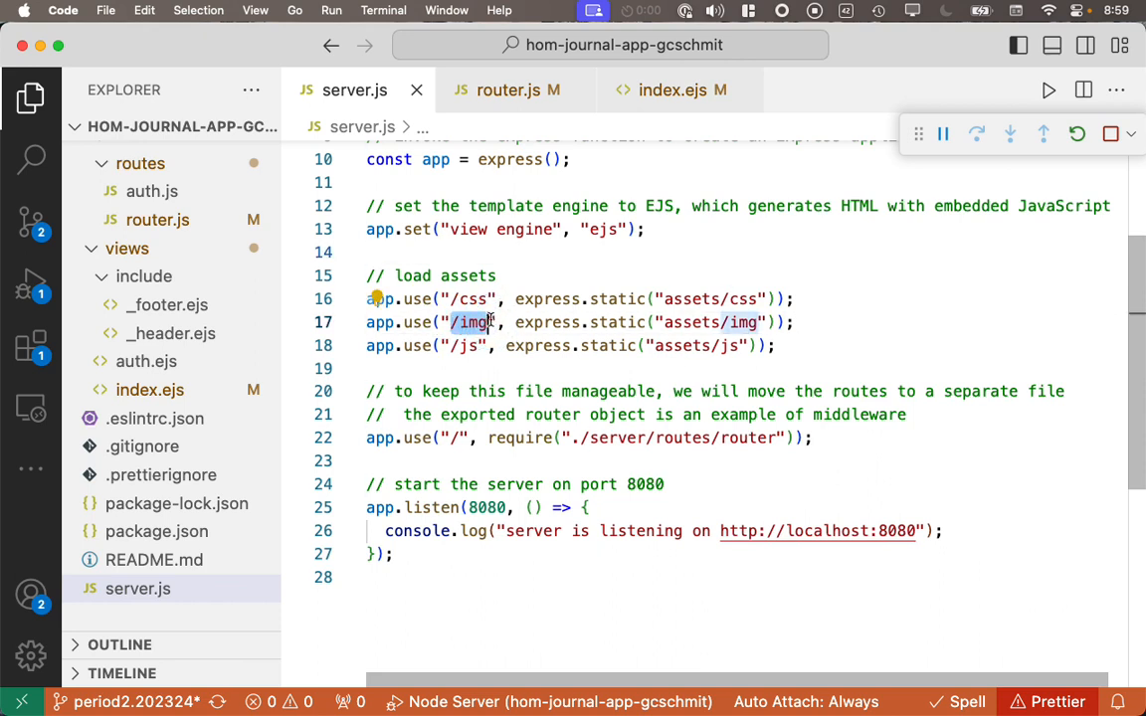
{"action": "mouse_move", "coordinate": [567, 229]}
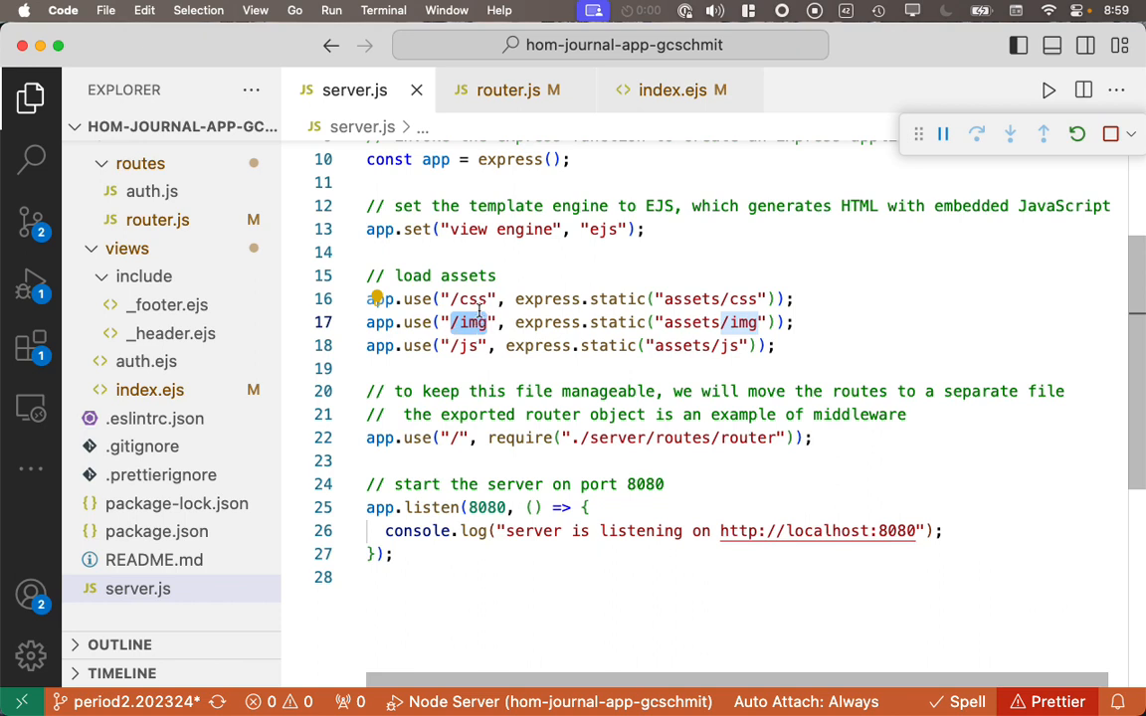
{"action": "mouse_move", "coordinate": [705, 298]}
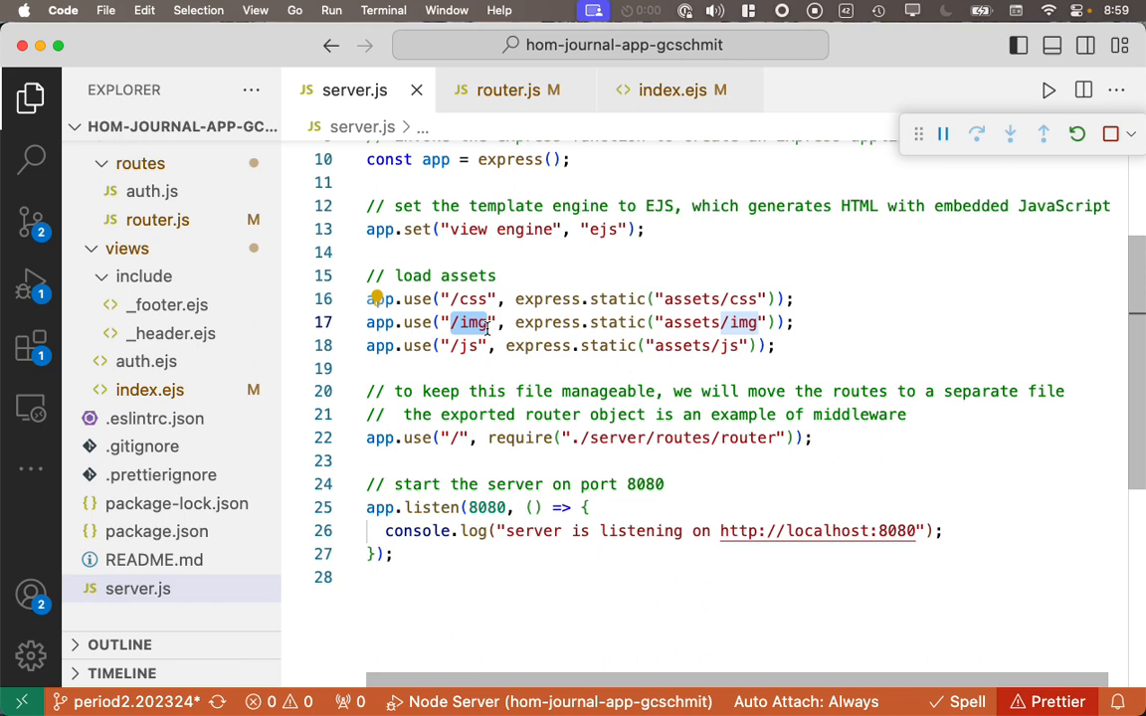
{"action": "left_click", "coordinate": [673, 89]}
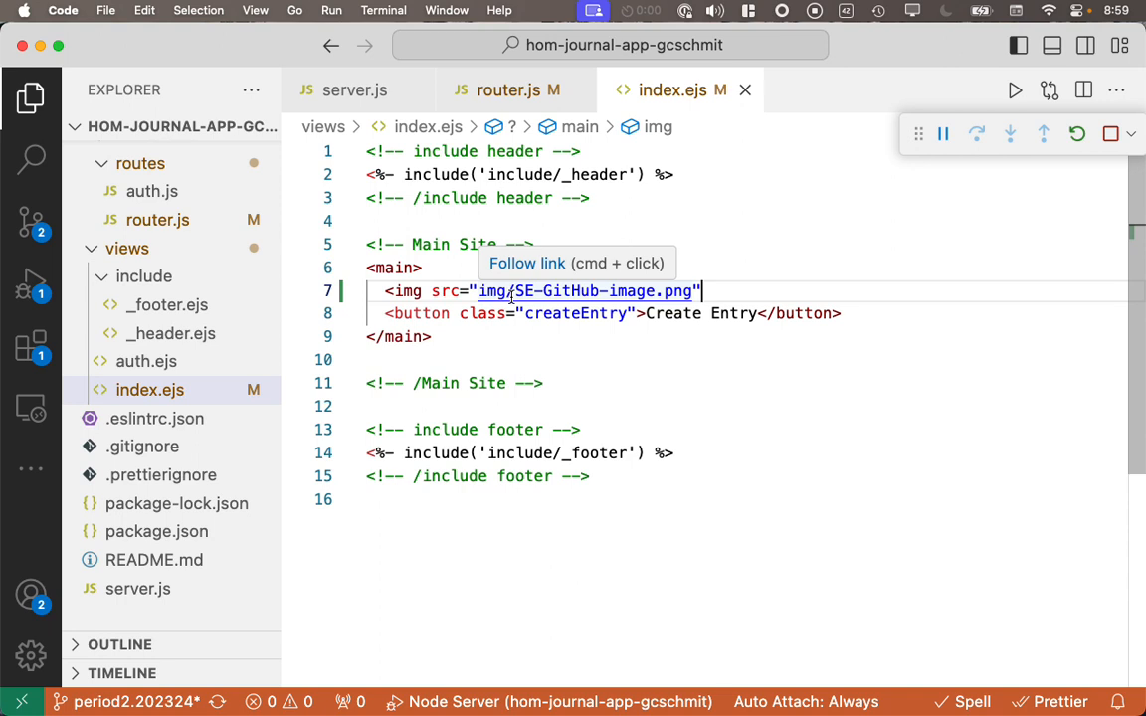
{"action": "mouse_move", "coordinate": [726, 314]}
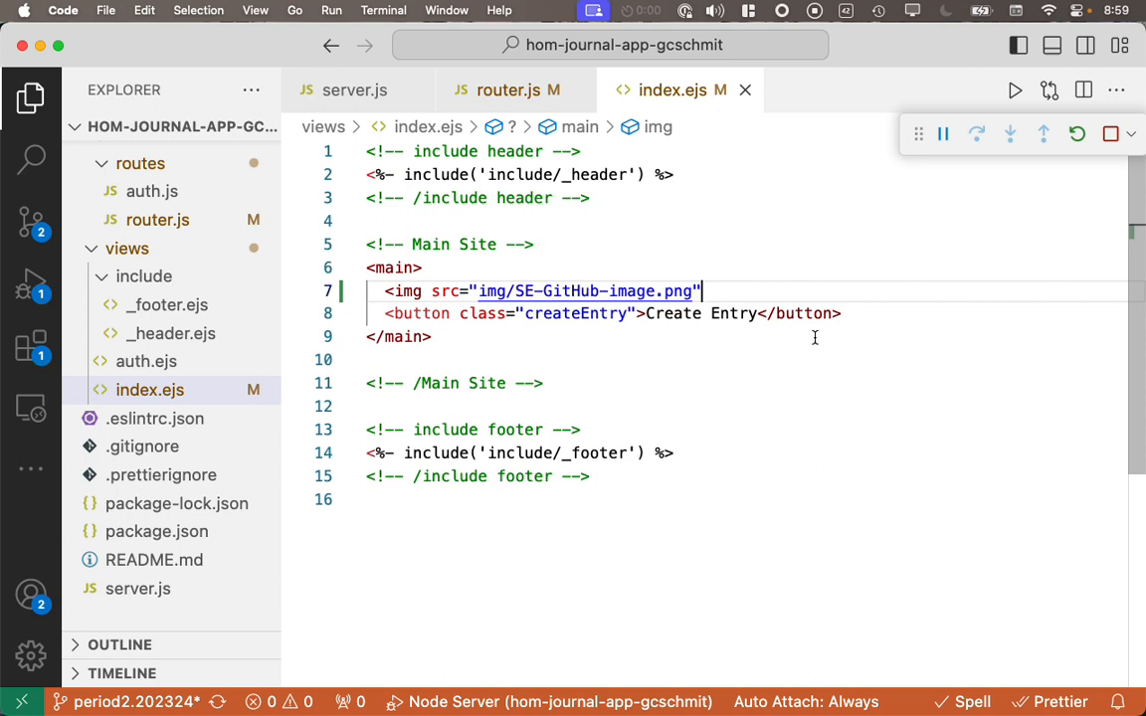
Step: Give the img tag alt text "Huskie code logo" with width and height 100
{"action": "type", "text": "alt=\""}
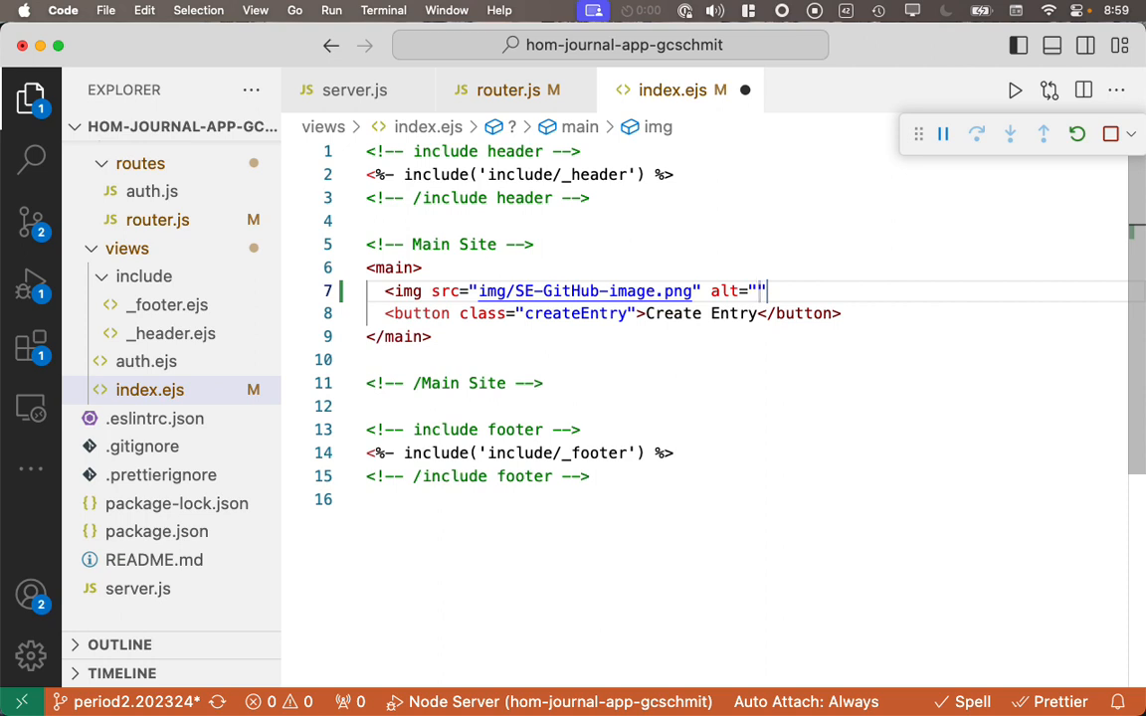
{"action": "type", "text": "H"}
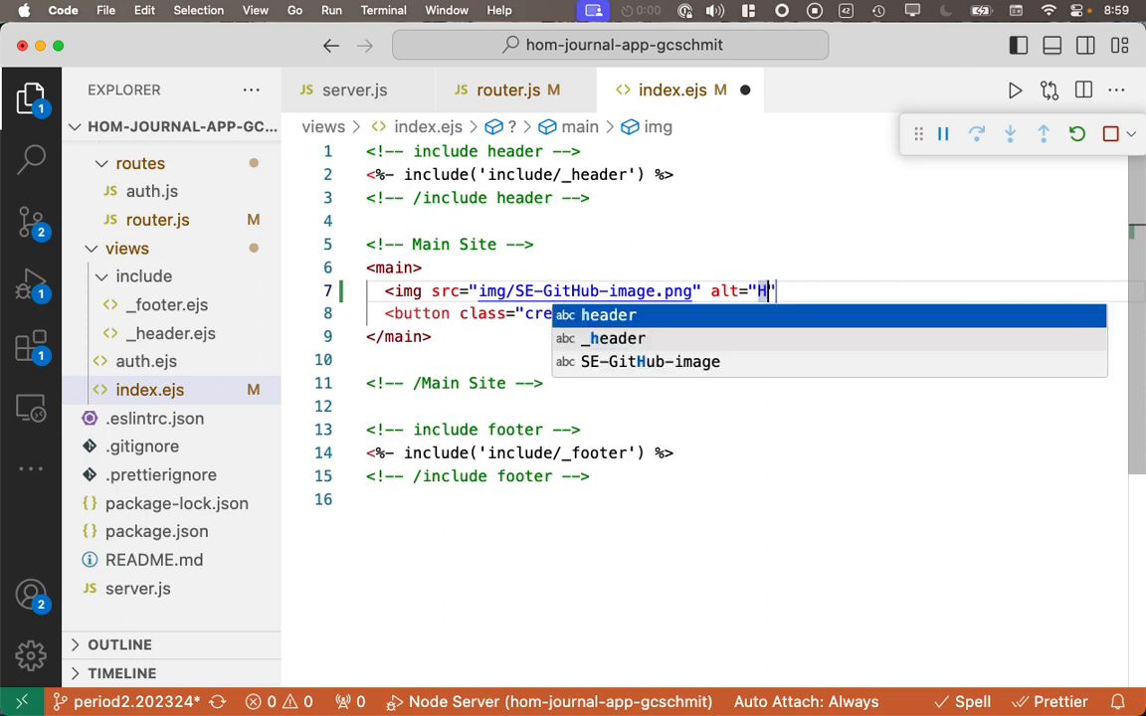
{"action": "type", "text": "uskie co"}
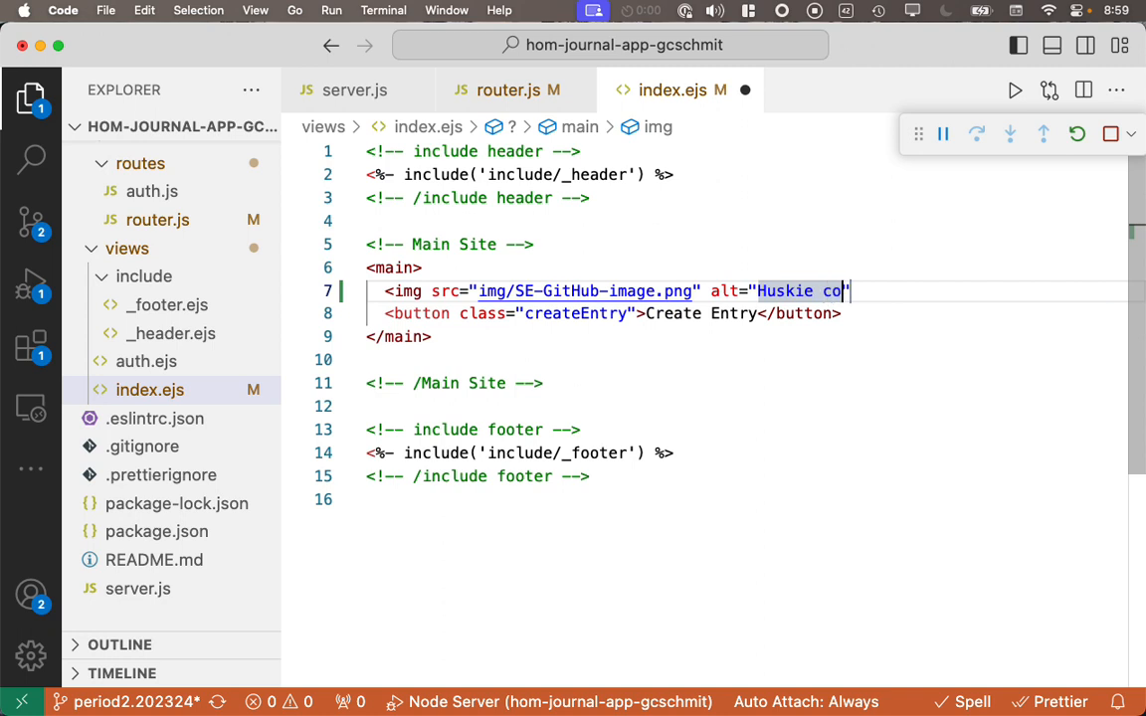
{"action": "type", "text": "de logo"}
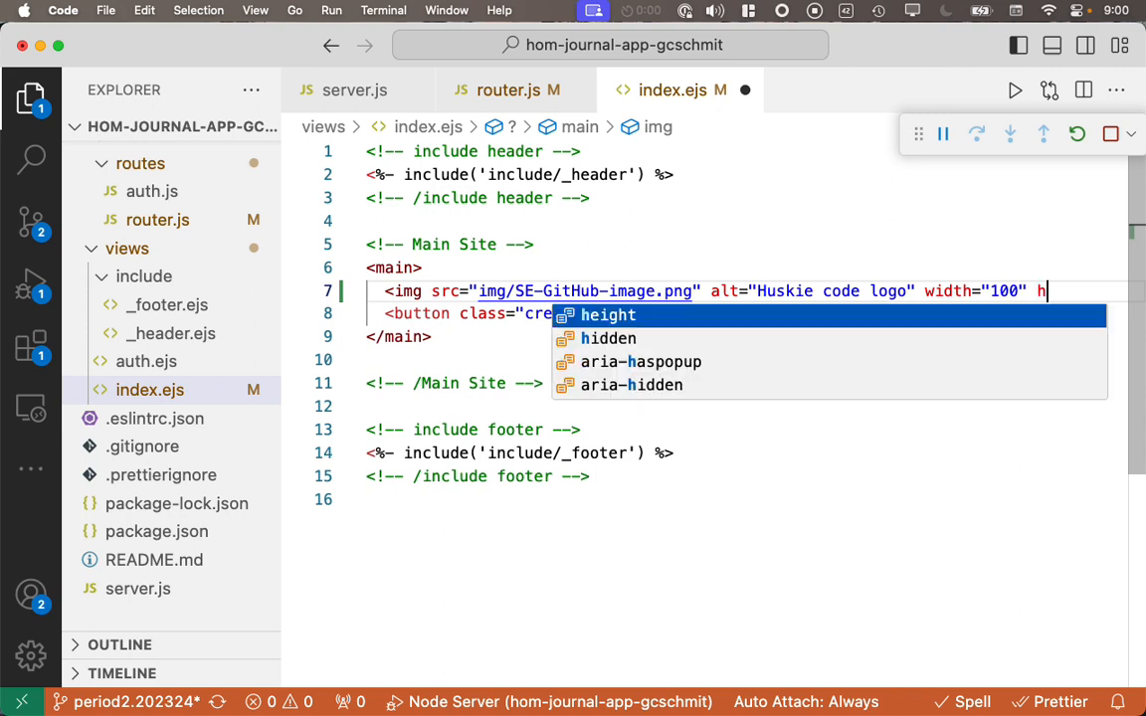
{"action": "type", "text": "eight=\"100\""}
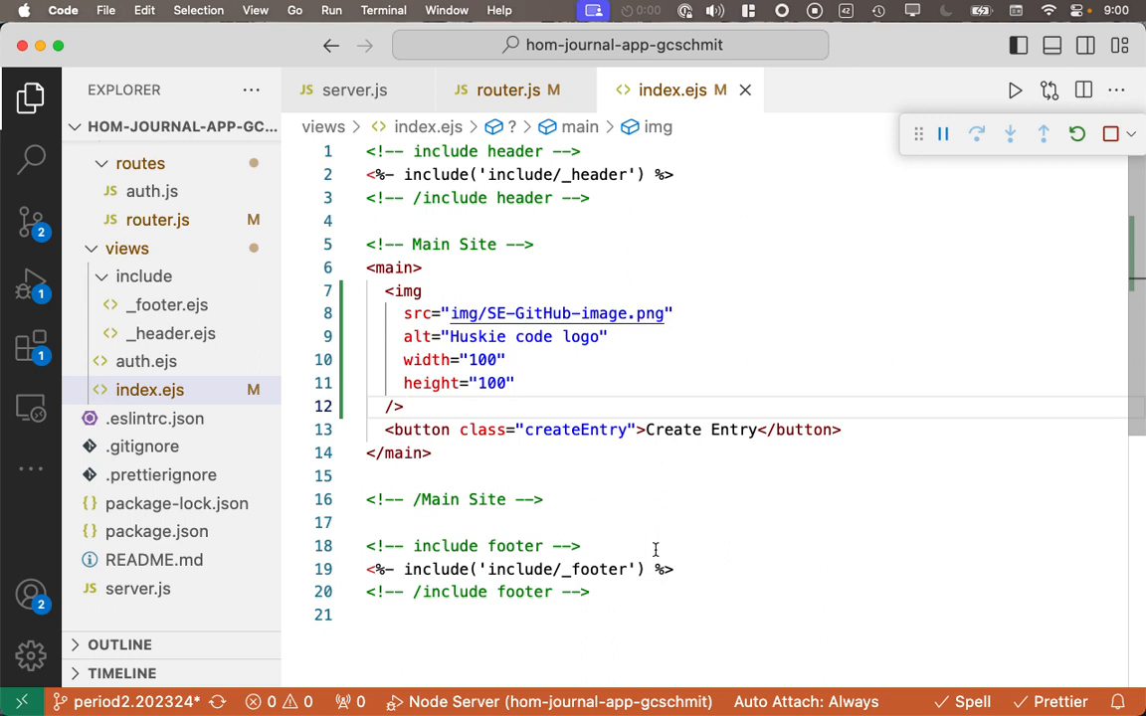
Step: Add an <h1> heading reading "Habits of Mind Journal"
{"action": "type", "text": "<h1></h1>"}
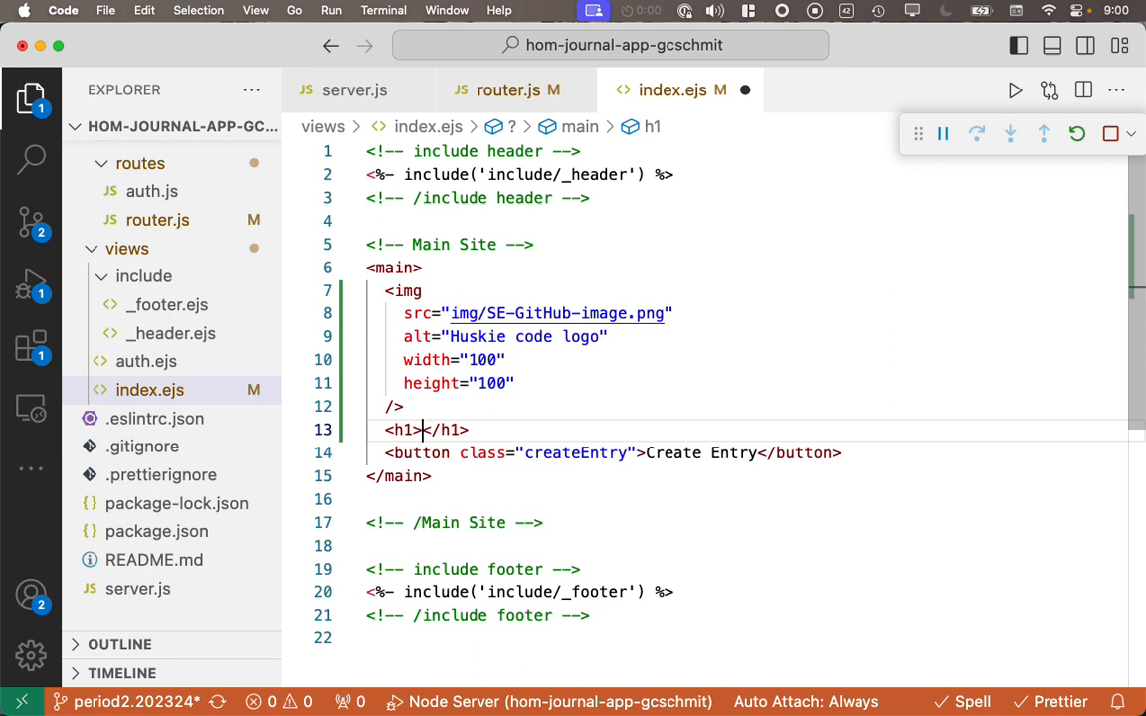
{"action": "type", "text": "Habits of Mind"}
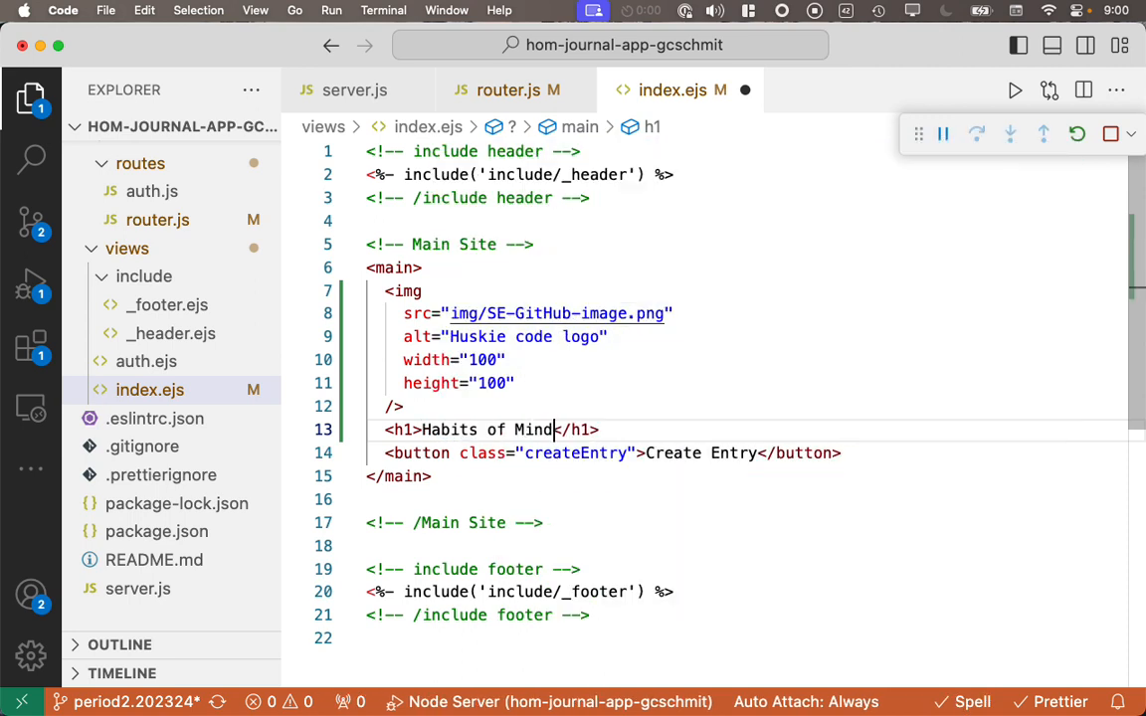
{"action": "type", "text": "Journal"}
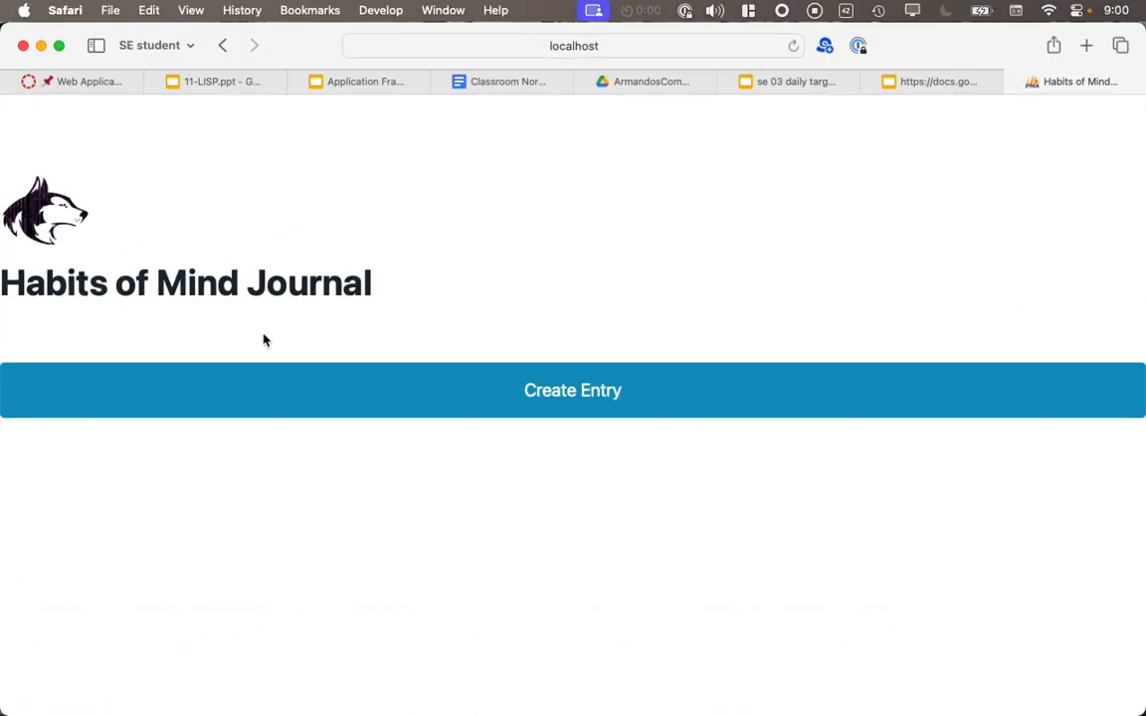
{"action": "mouse_move", "coordinate": [358, 388]}
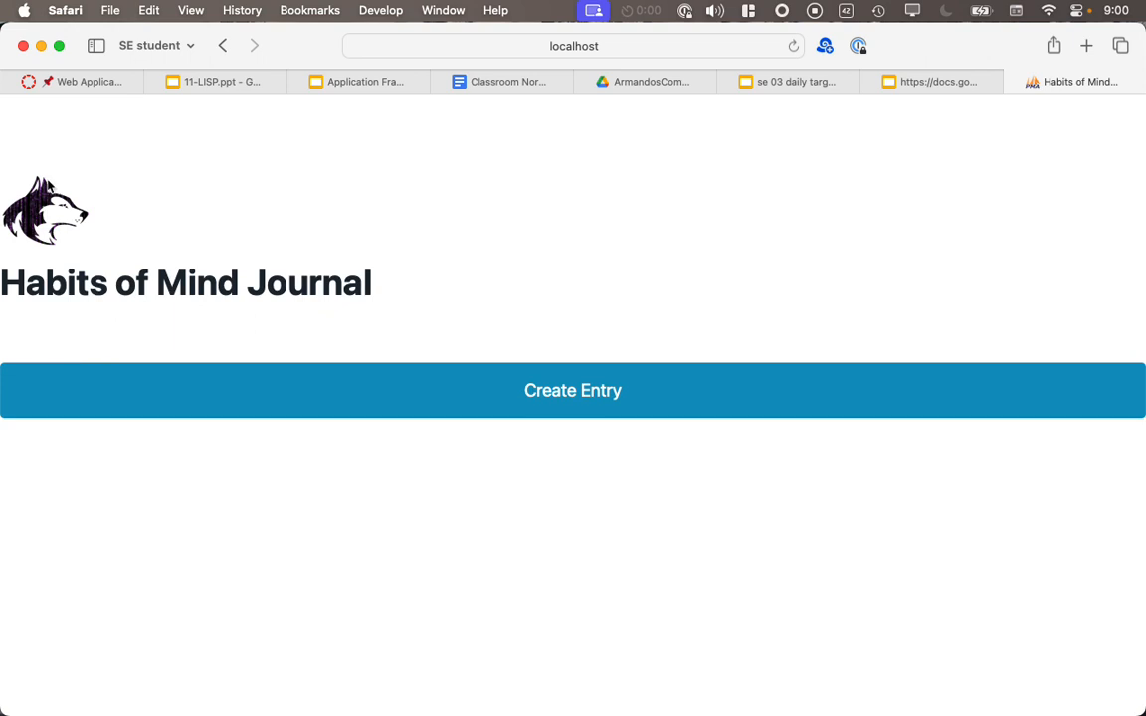
{"action": "mouse_move", "coordinate": [442, 426]}
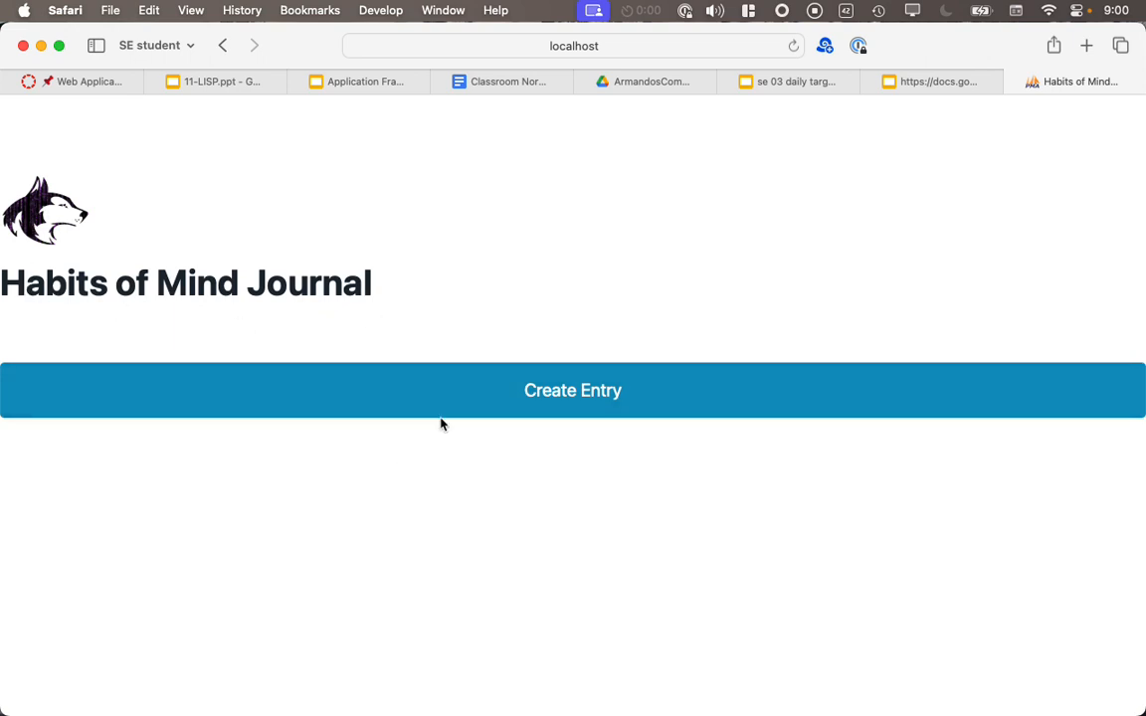
{"action": "mouse_move", "coordinate": [112, 128]}
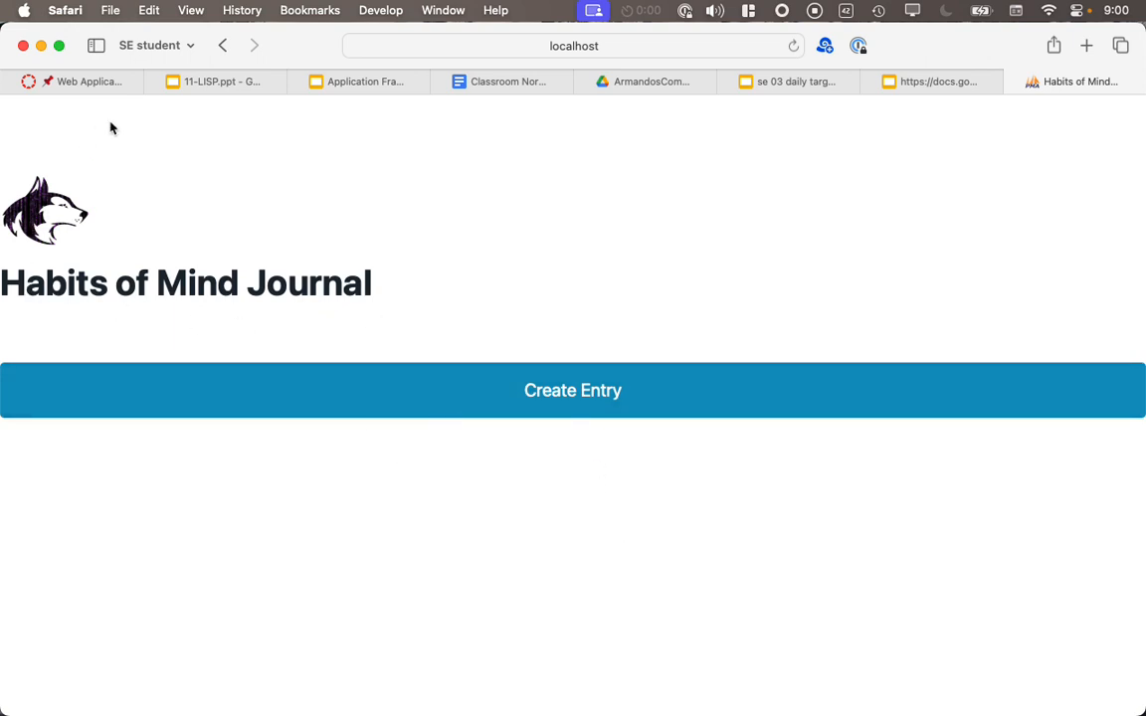
{"action": "mouse_move", "coordinate": [410, 509]}
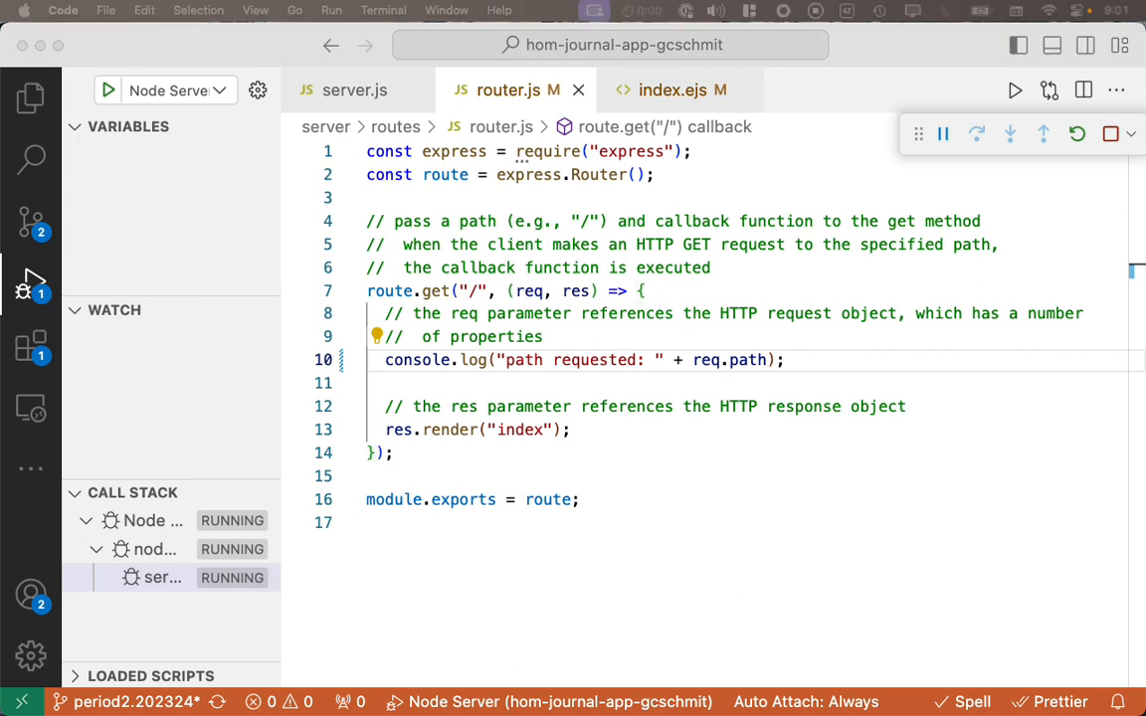
{"action": "mouse_move", "coordinate": [605, 506]}
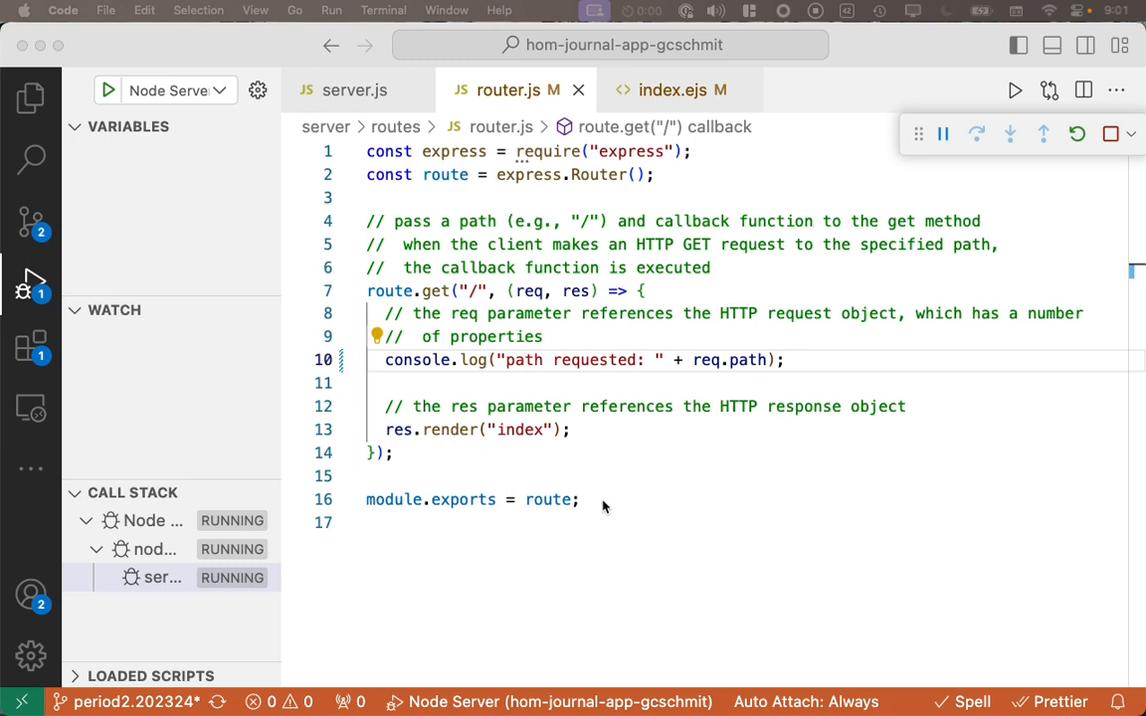
{"action": "mouse_move", "coordinate": [430, 454]}
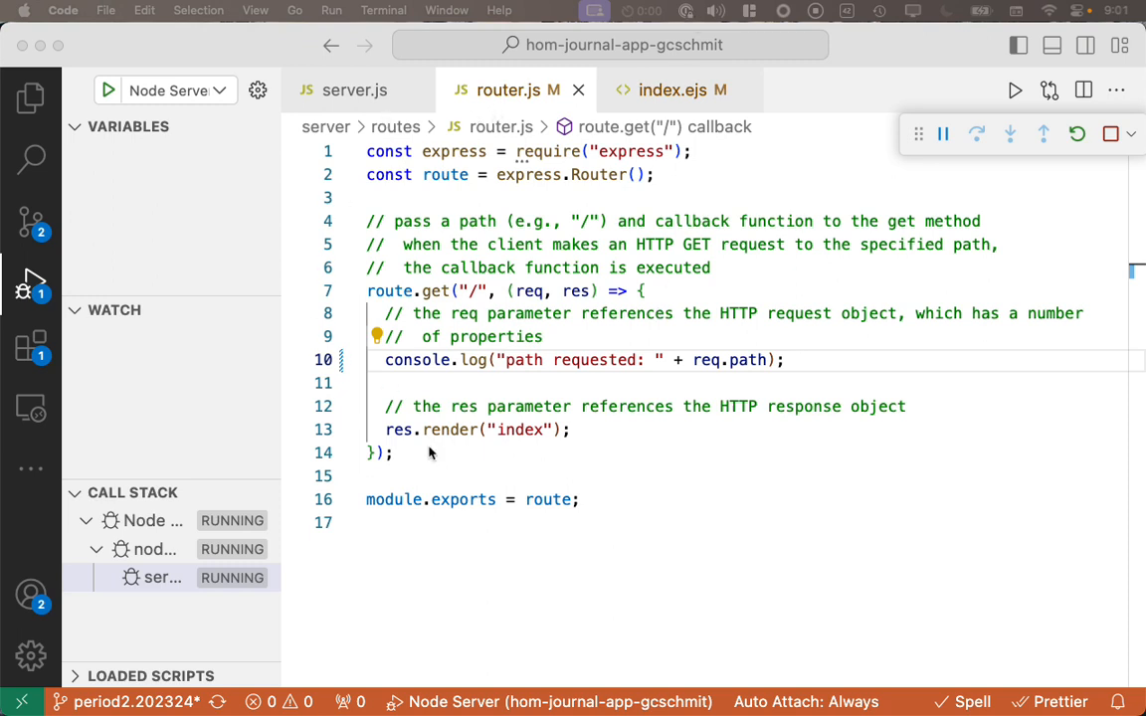
Step: Show the Explorer file tree, reopen index.ejs and select the createEntry class name on the button
{"action": "left_click", "coordinate": [30, 98]}
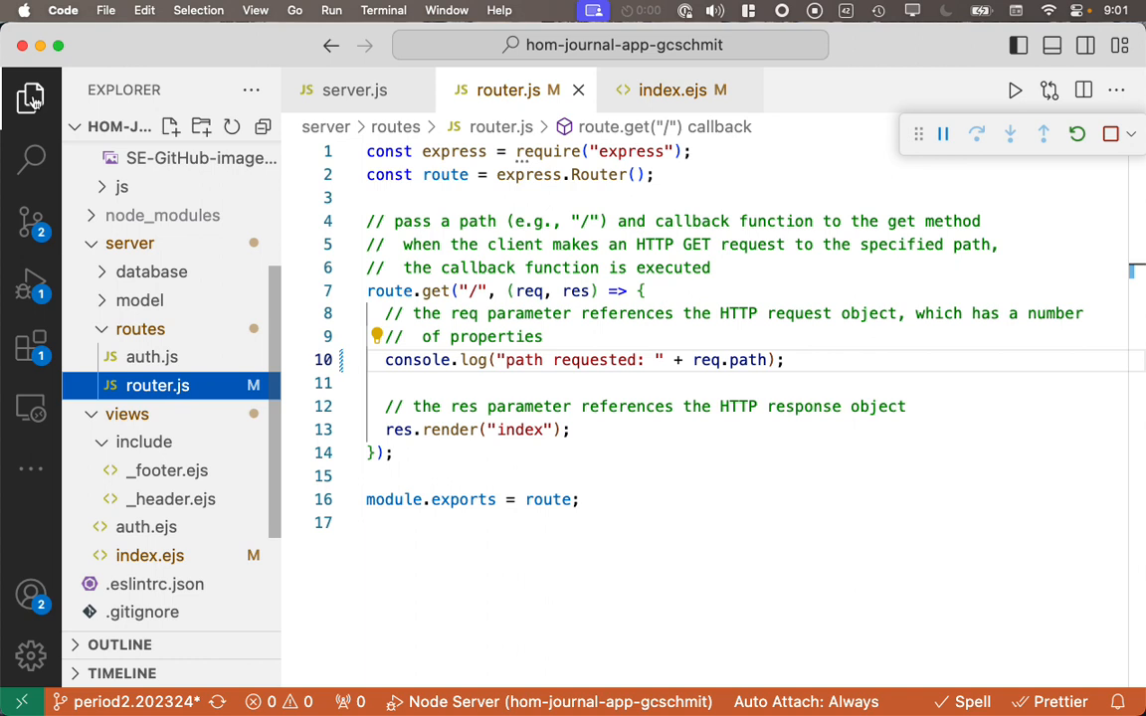
{"action": "mouse_move", "coordinate": [24, 92]}
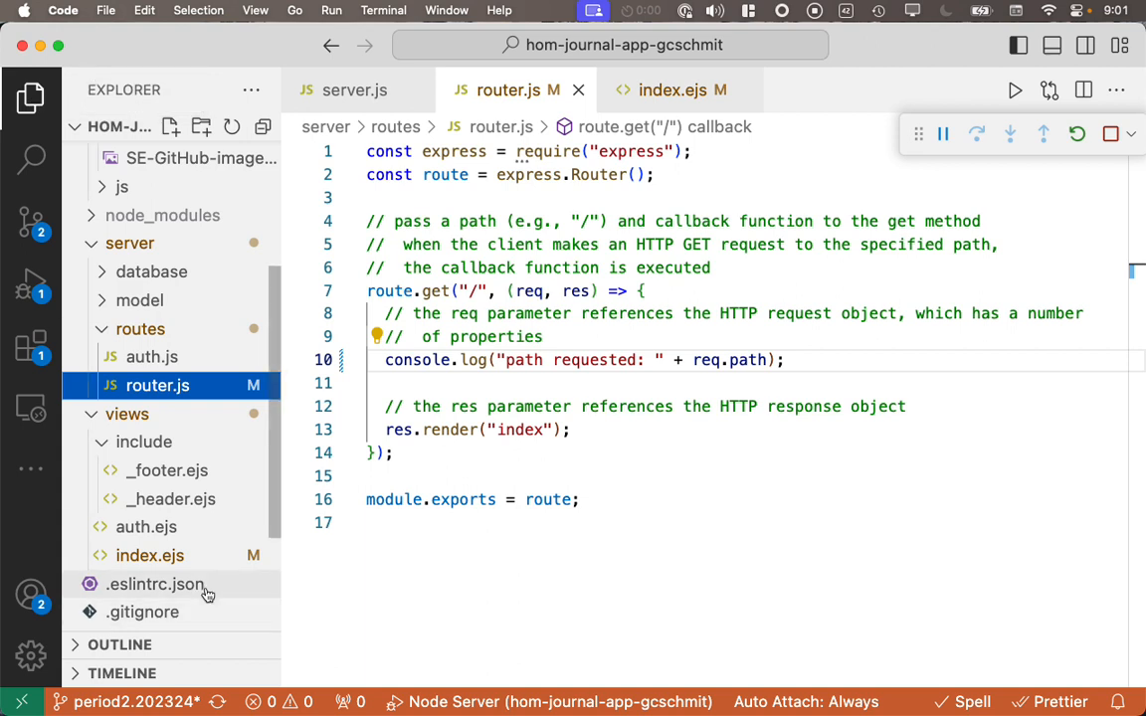
{"action": "mouse_move", "coordinate": [177, 563]}
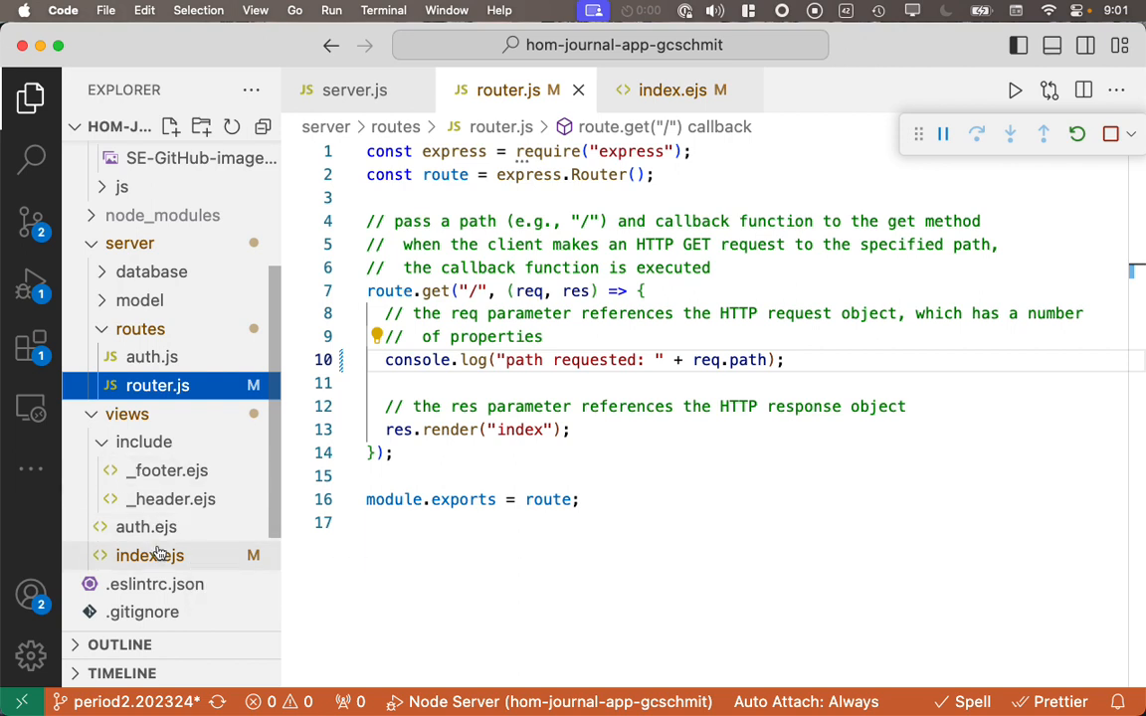
{"action": "mouse_move", "coordinate": [149, 555]}
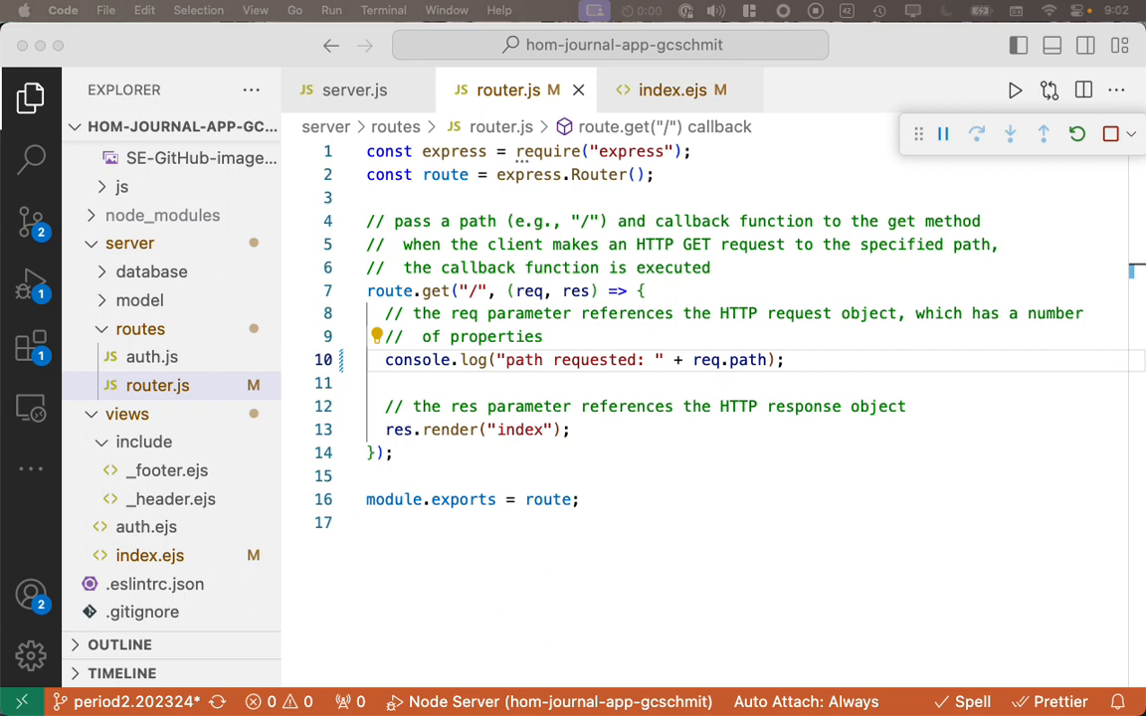
{"action": "mouse_move", "coordinate": [559, 261]}
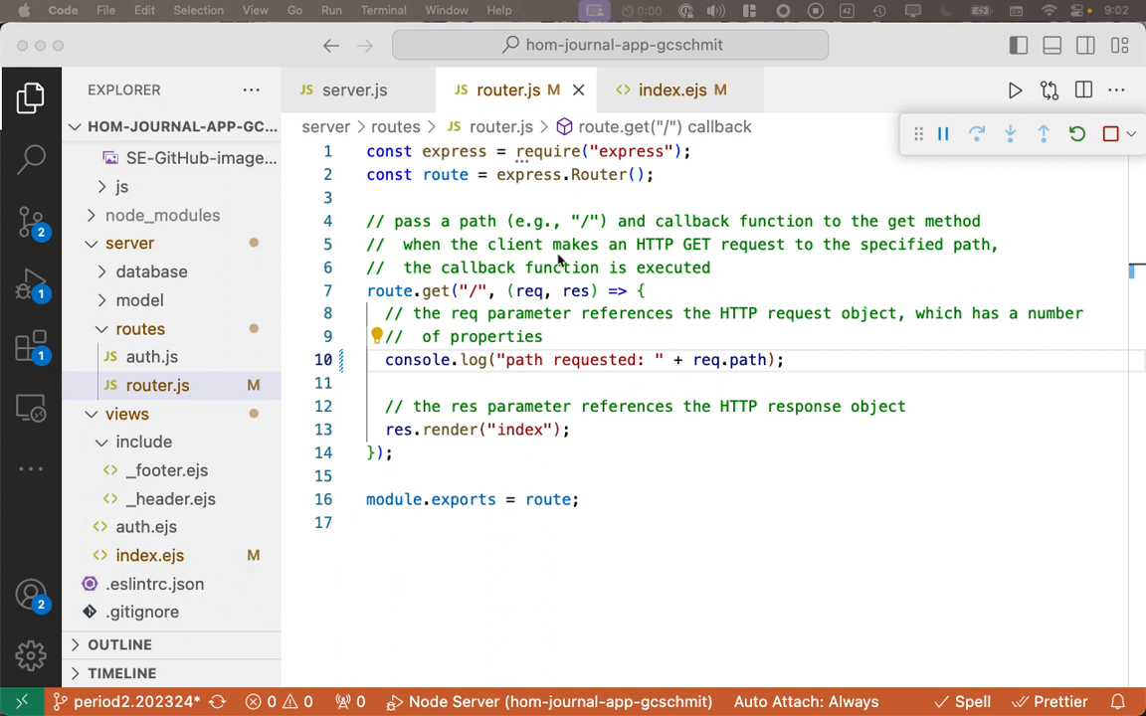
{"action": "left_click", "coordinate": [677, 90]}
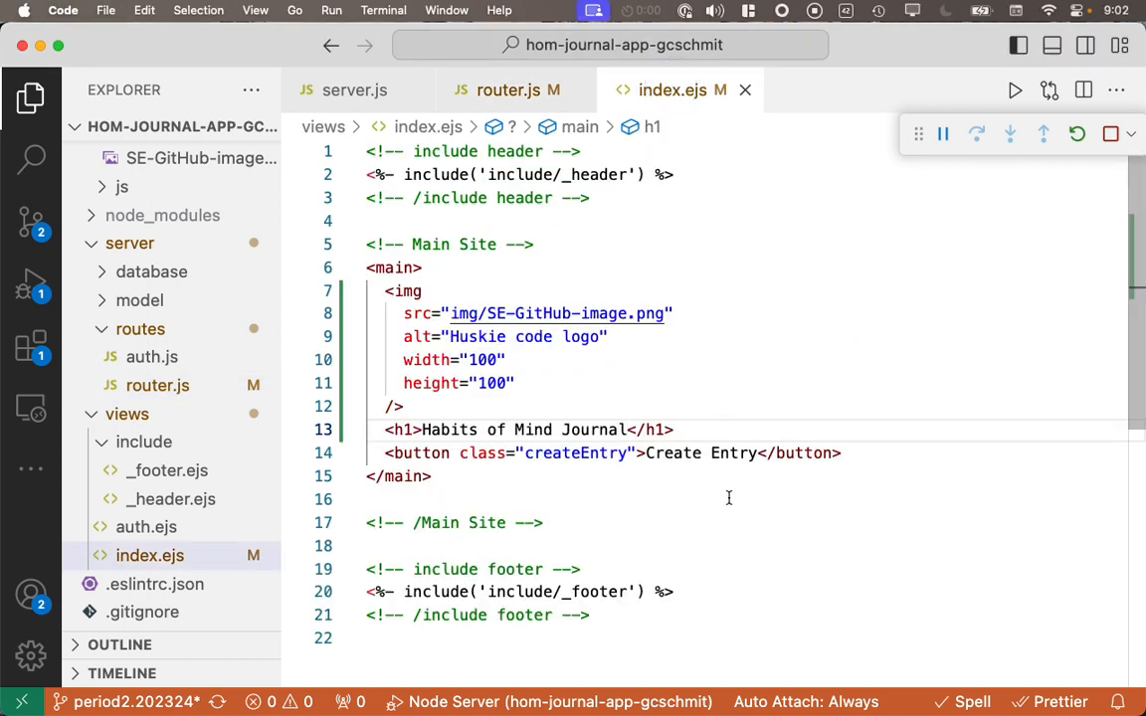
{"action": "mouse_move", "coordinate": [727, 454]}
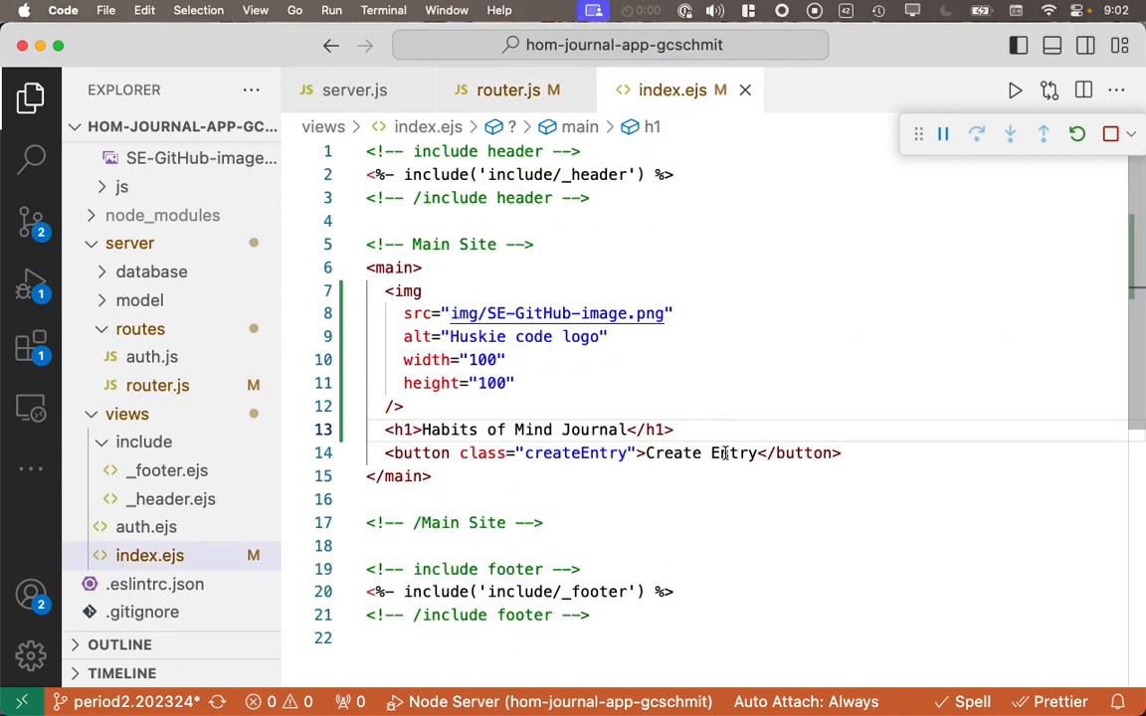
{"action": "double_click", "coordinate": [575, 454]}
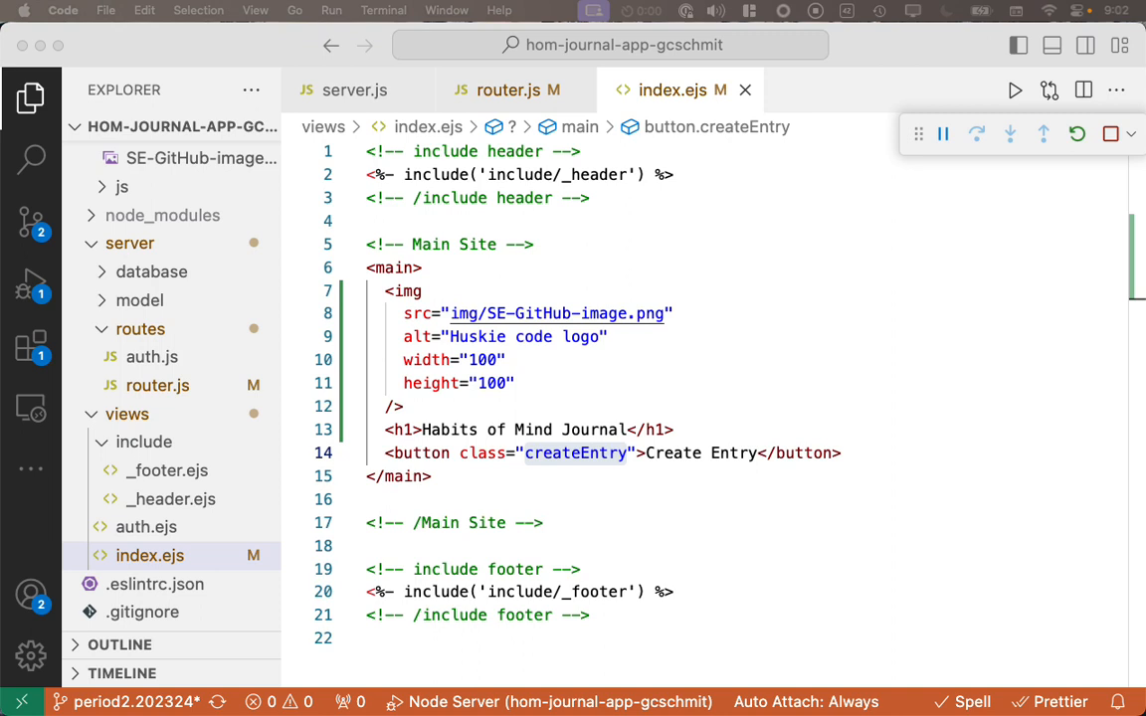
{"action": "mouse_move", "coordinate": [824, 530]}
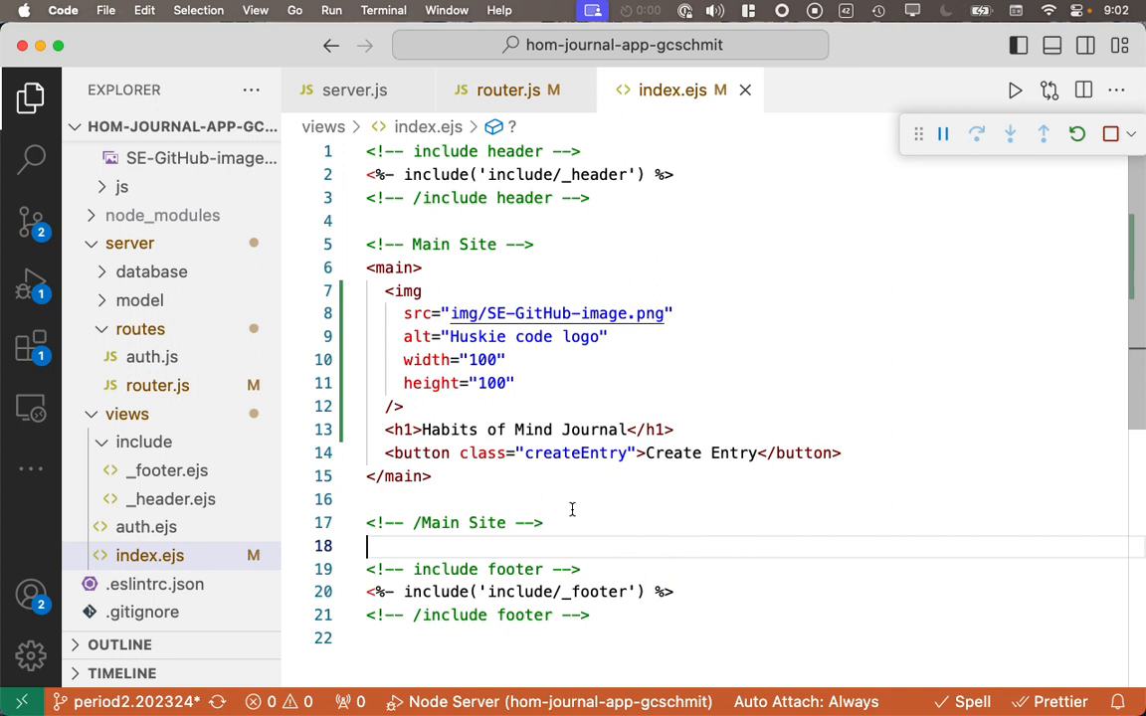
{"action": "mouse_move", "coordinate": [549, 486]}
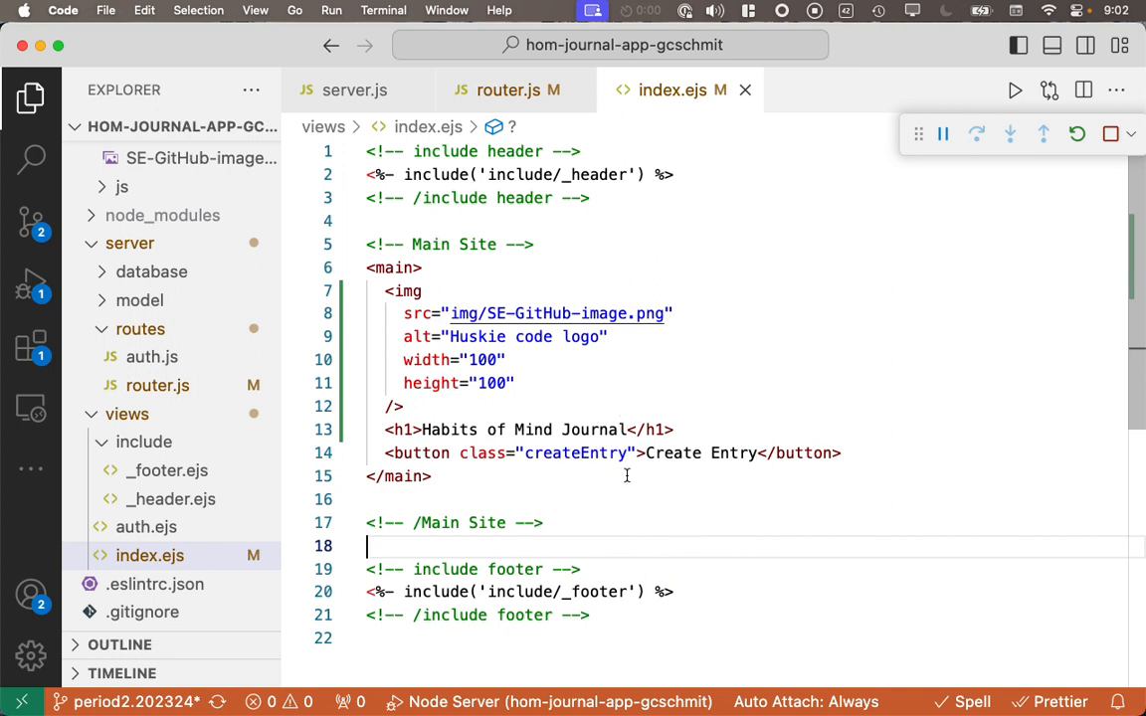
Step: Add <script src="/js/index.js"></script> on a new line after the Main Site comment
{"action": "left_click", "coordinate": [543, 523]}
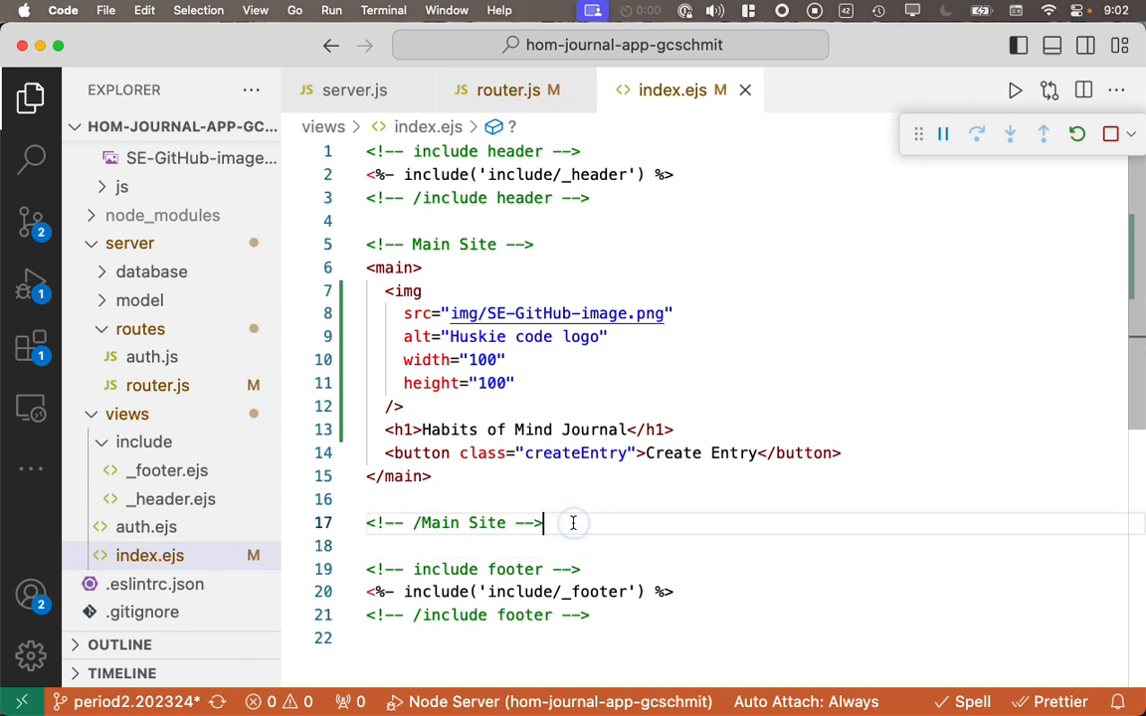
{"action": "mouse_move", "coordinate": [470, 466]}
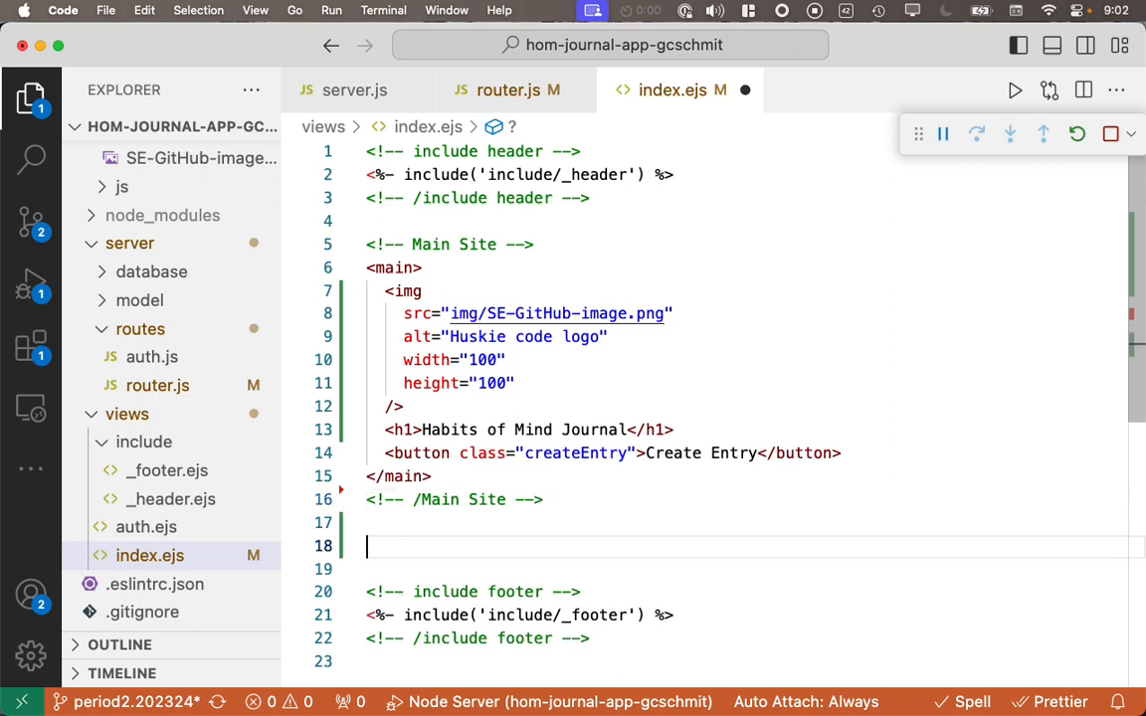
{"action": "type", "text": "<script"}
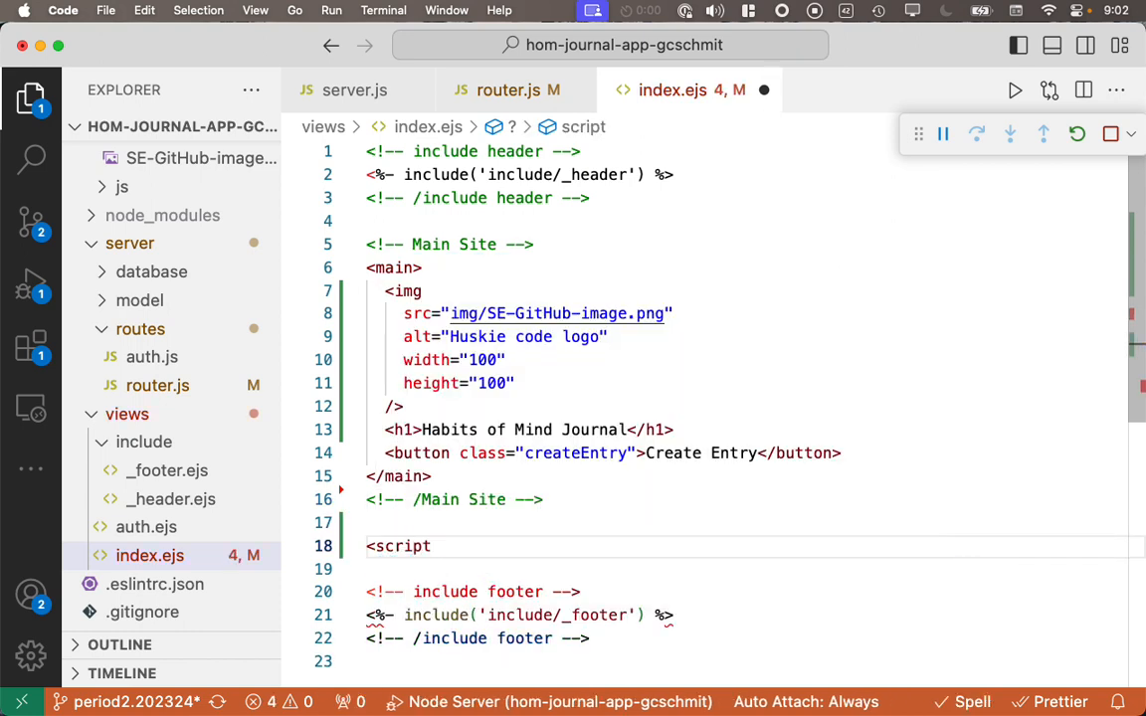
{"action": "type", "text": "src=\""}
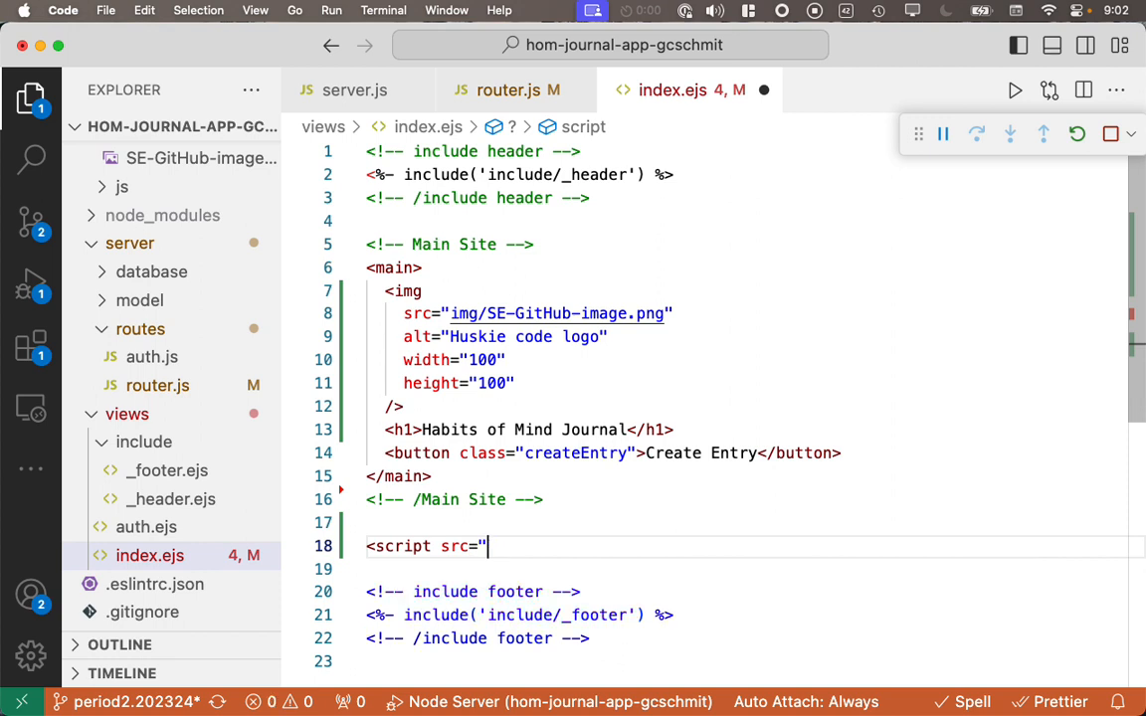
{"action": "type", "text": "/j"}
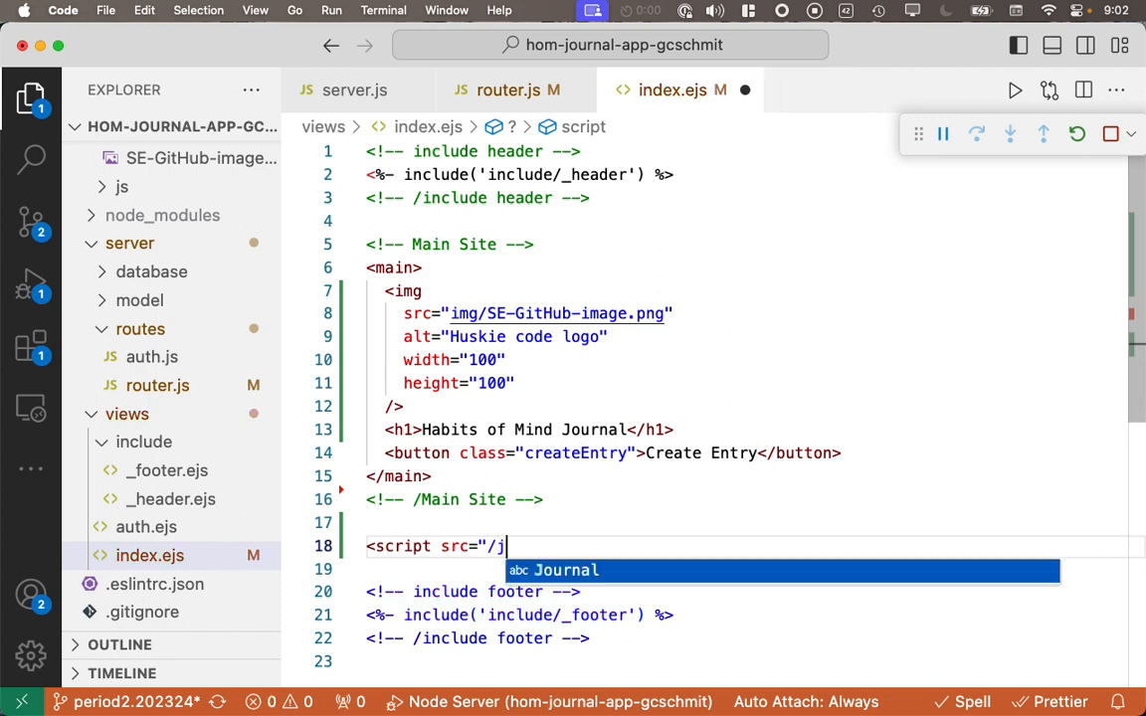
{"action": "type", "text": "s/index.js\"></script>"}
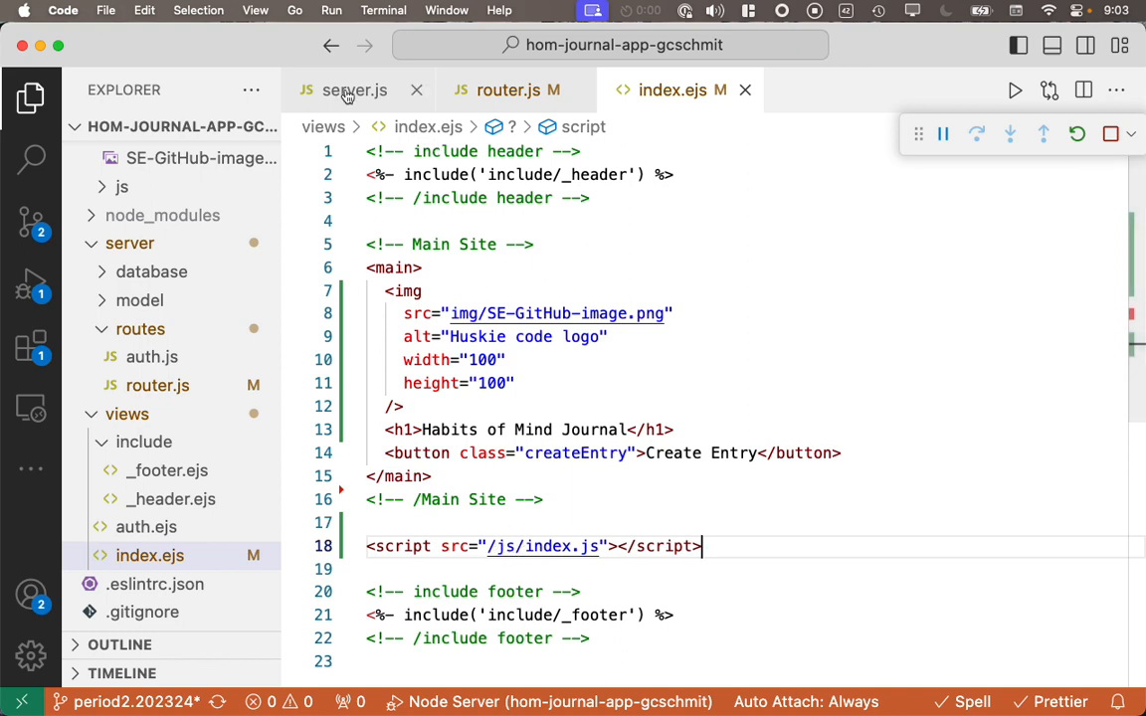
{"action": "left_click", "coordinate": [355, 90]}
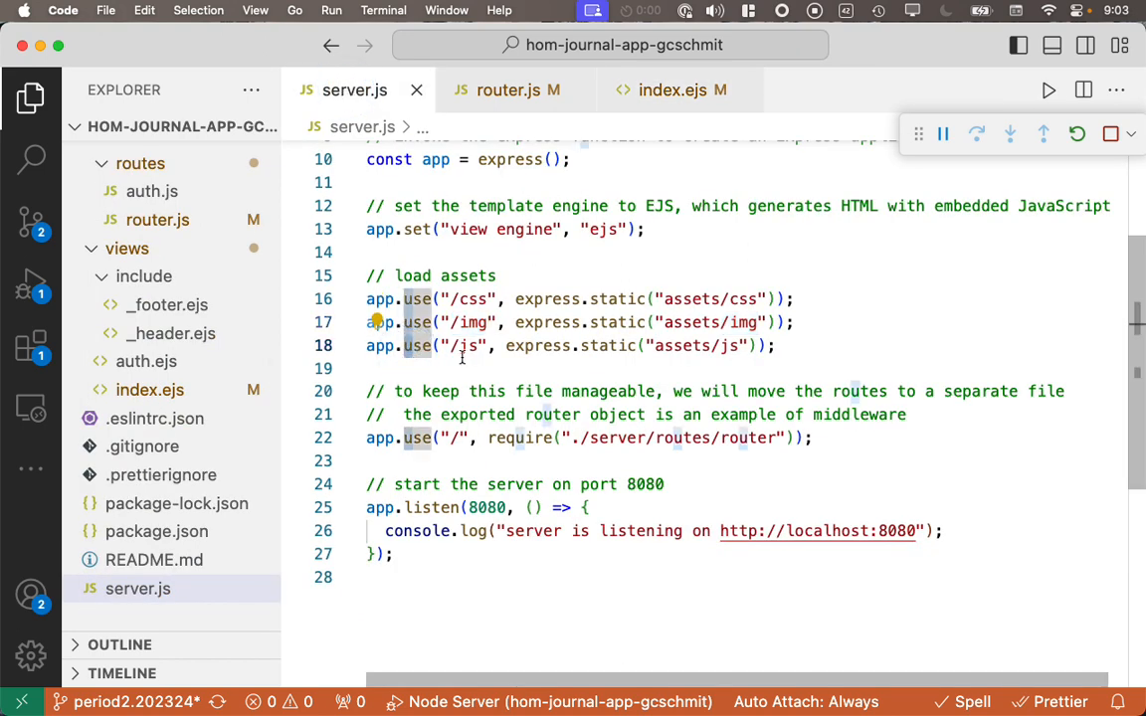
{"action": "double_click", "coordinate": [469, 346]}
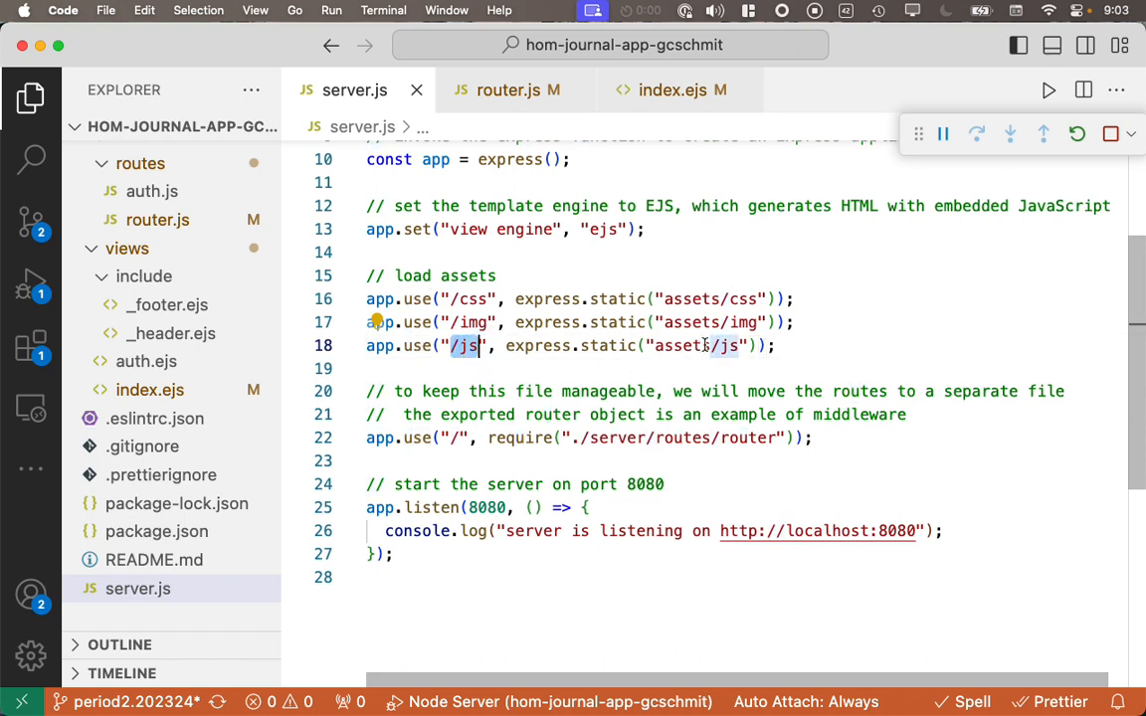
{"action": "mouse_move", "coordinate": [726, 346]}
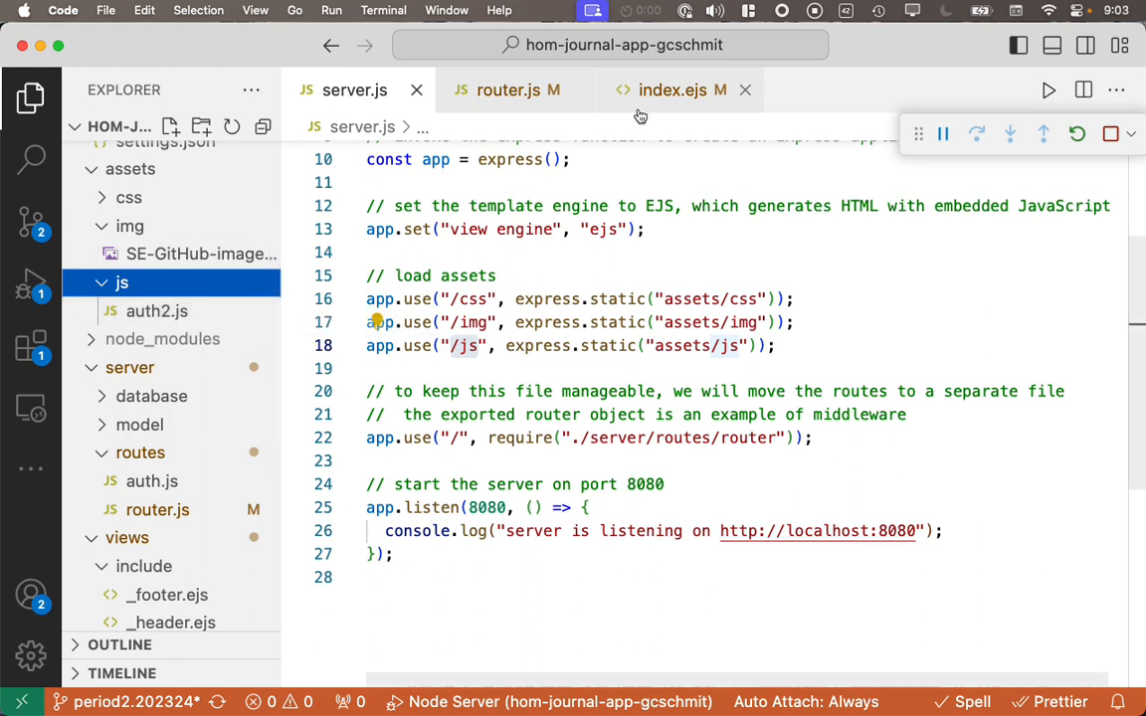
{"action": "left_click", "coordinate": [665, 89]}
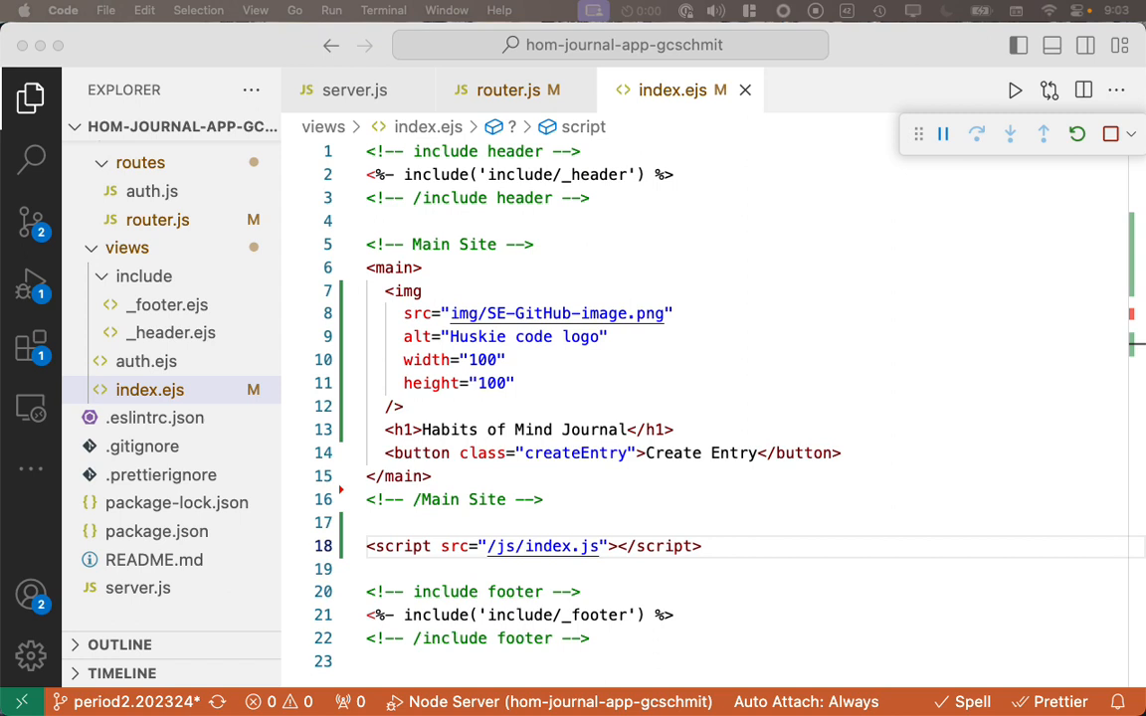
{"action": "mouse_move", "coordinate": [143, 276]}
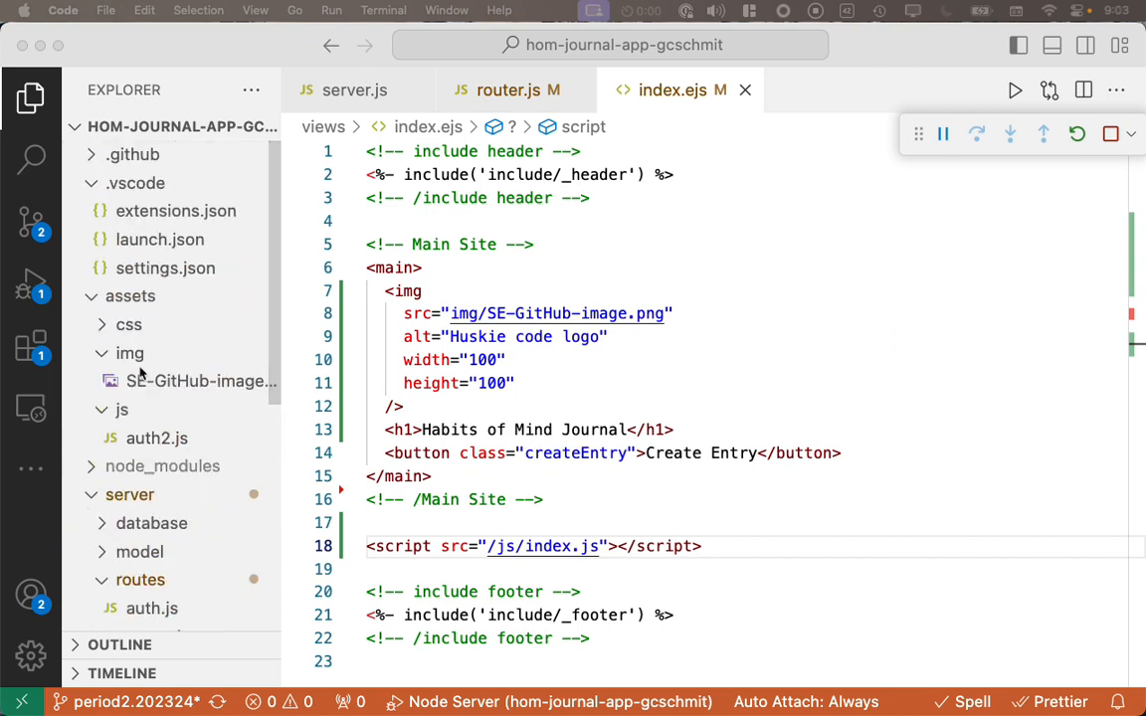
Step: Create a new file named index.js in the assets/js folder
{"action": "right_click", "coordinate": [122, 410]}
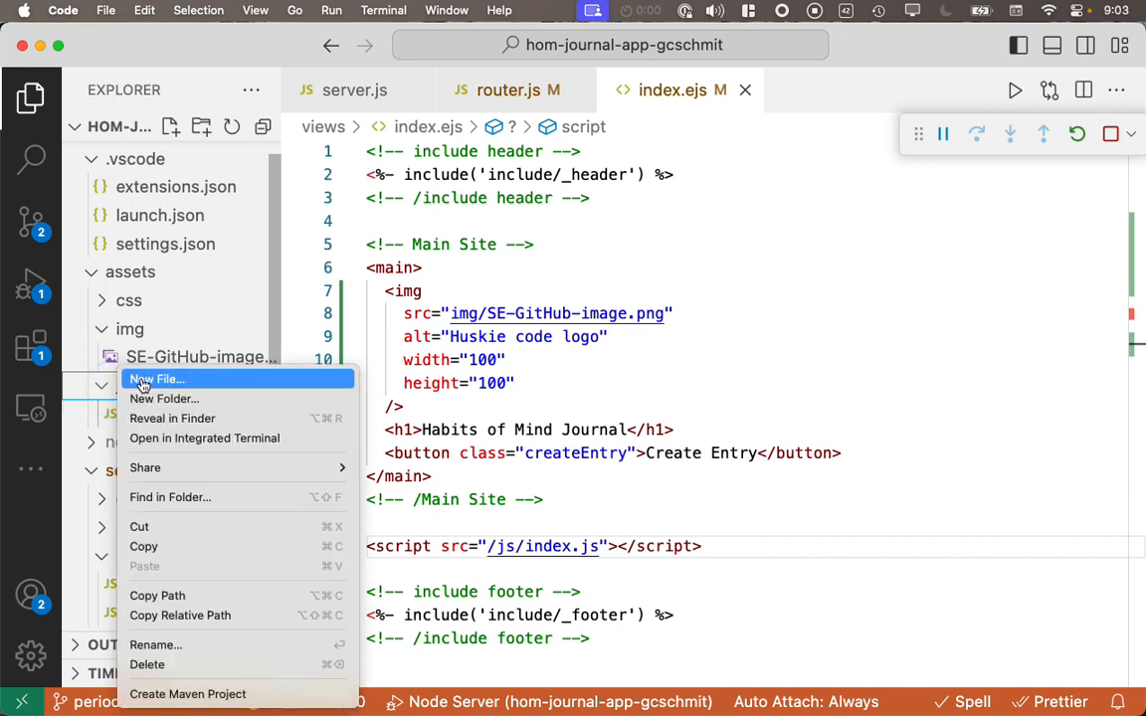
{"action": "left_click", "coordinate": [156, 378]}
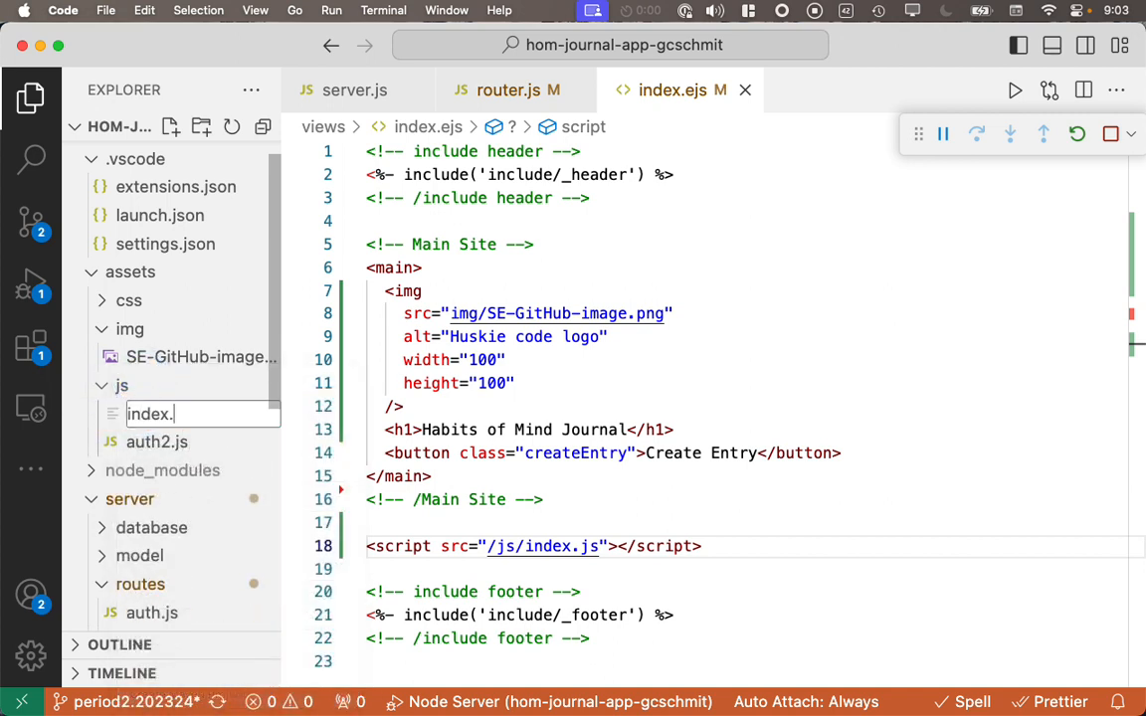
{"action": "type", "text": "index.js"}
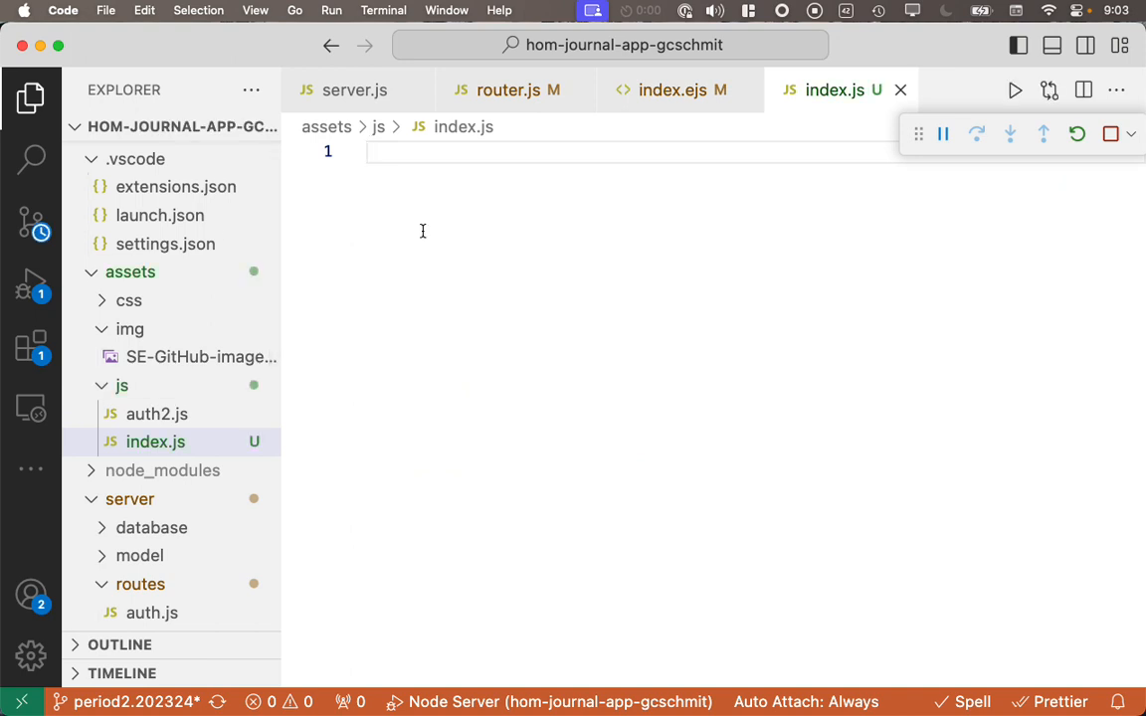
Step: Write a /** doc comment: contains client-side JavaScript functions (primarily event handlers) fetching data from the Node server
{"action": "type", "text": "/**"}
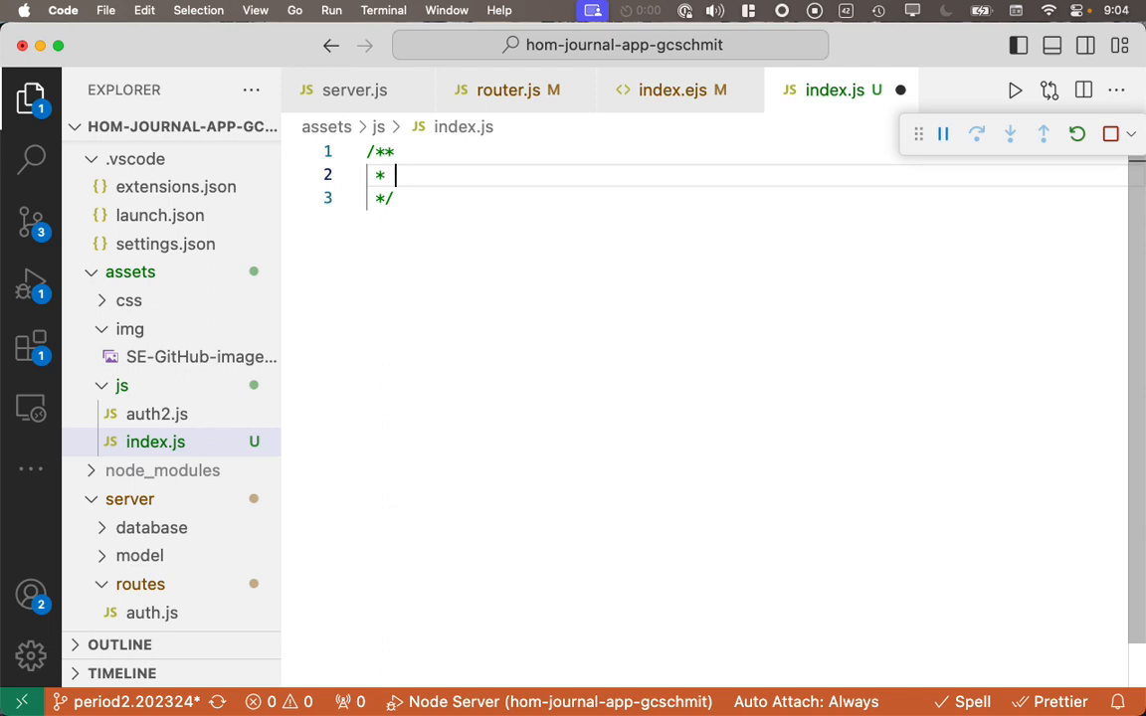
{"action": "type", "text": "contai"}
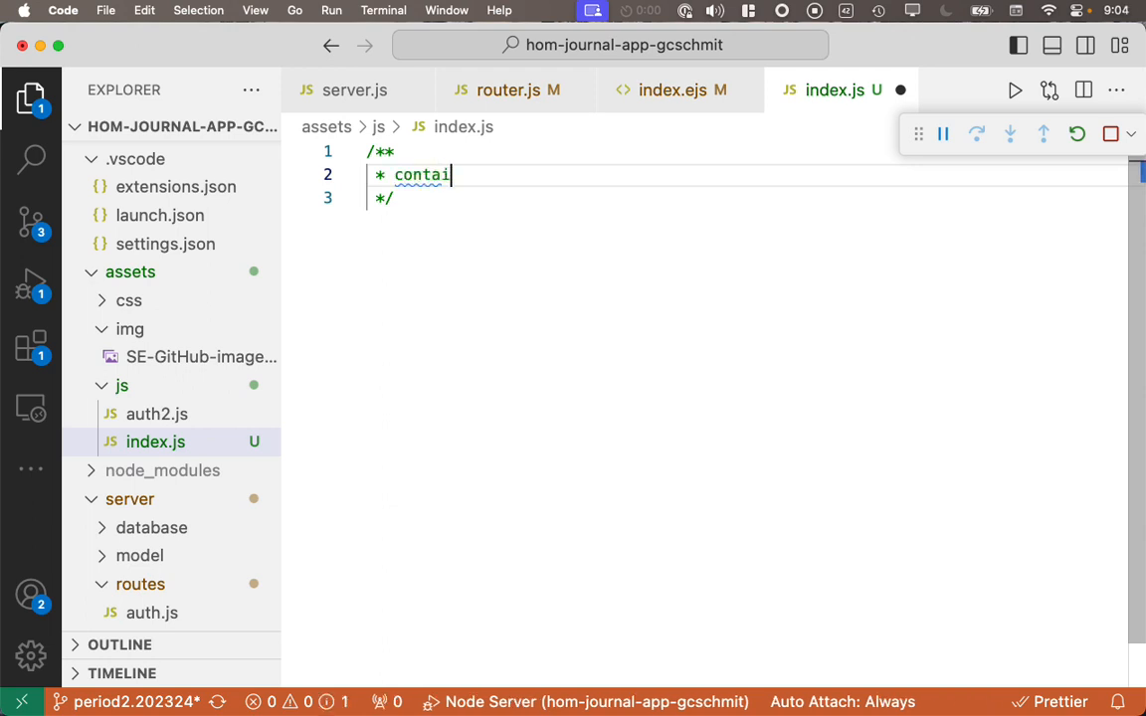
{"action": "type", "text": "ns client-s"}
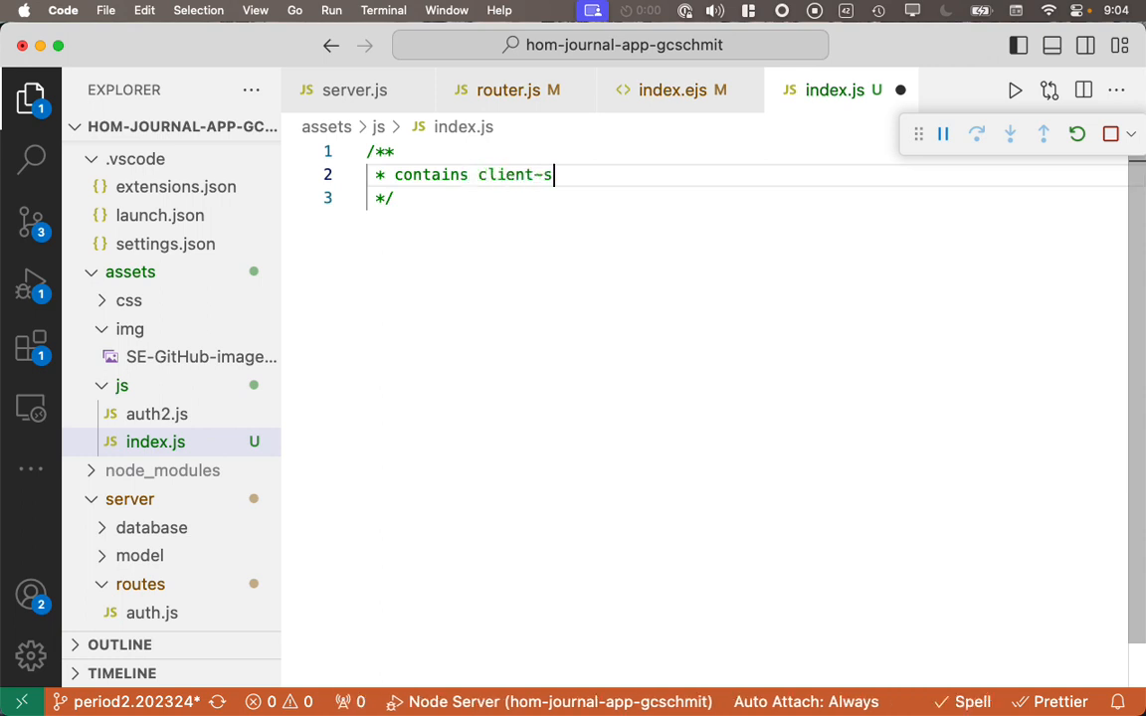
{"action": "type", "text": "ide Java"}
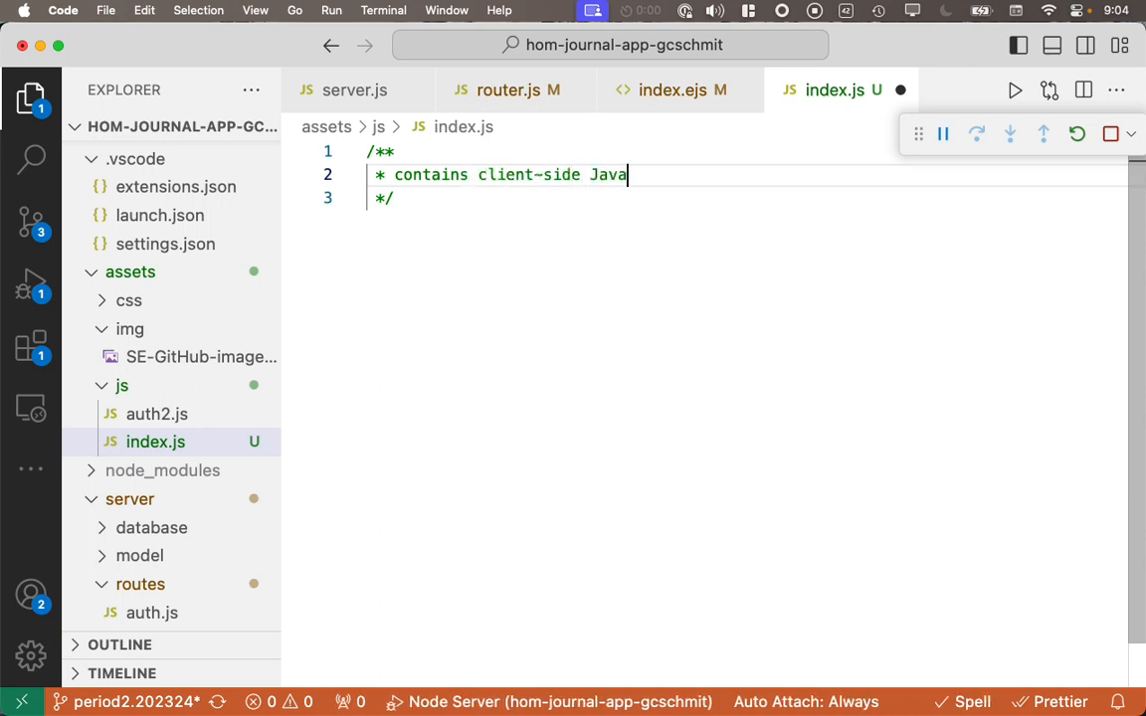
{"action": "type", "text": "Script function"}
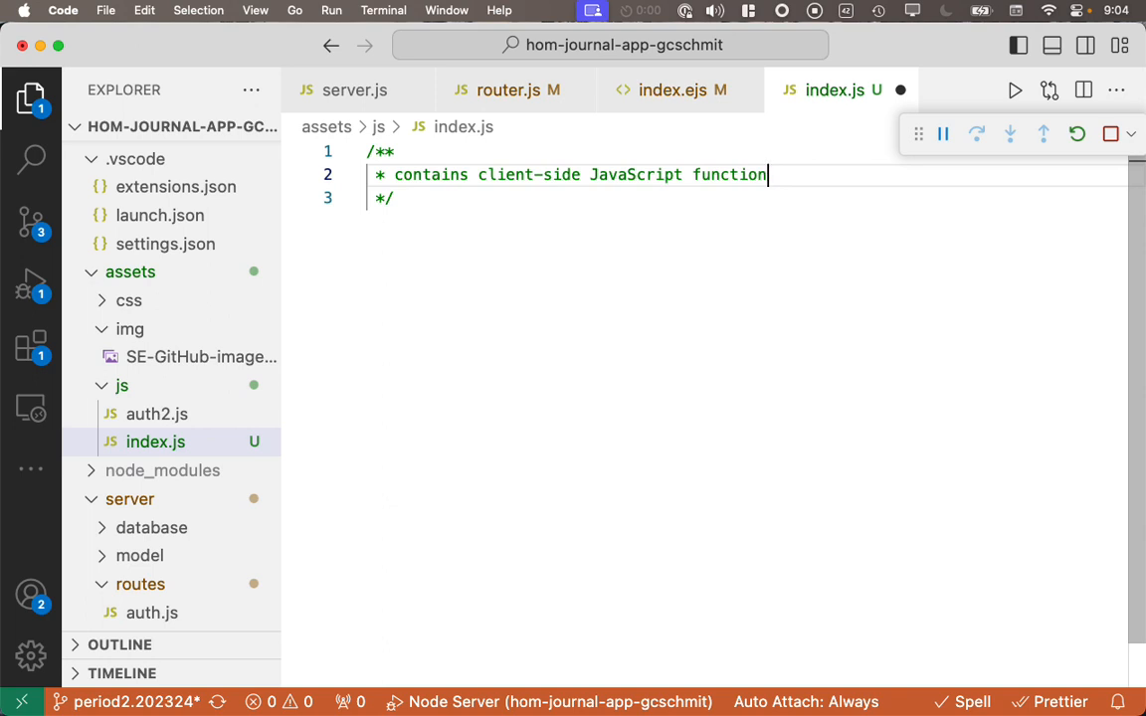
{"action": "key", "text": "Enter"}
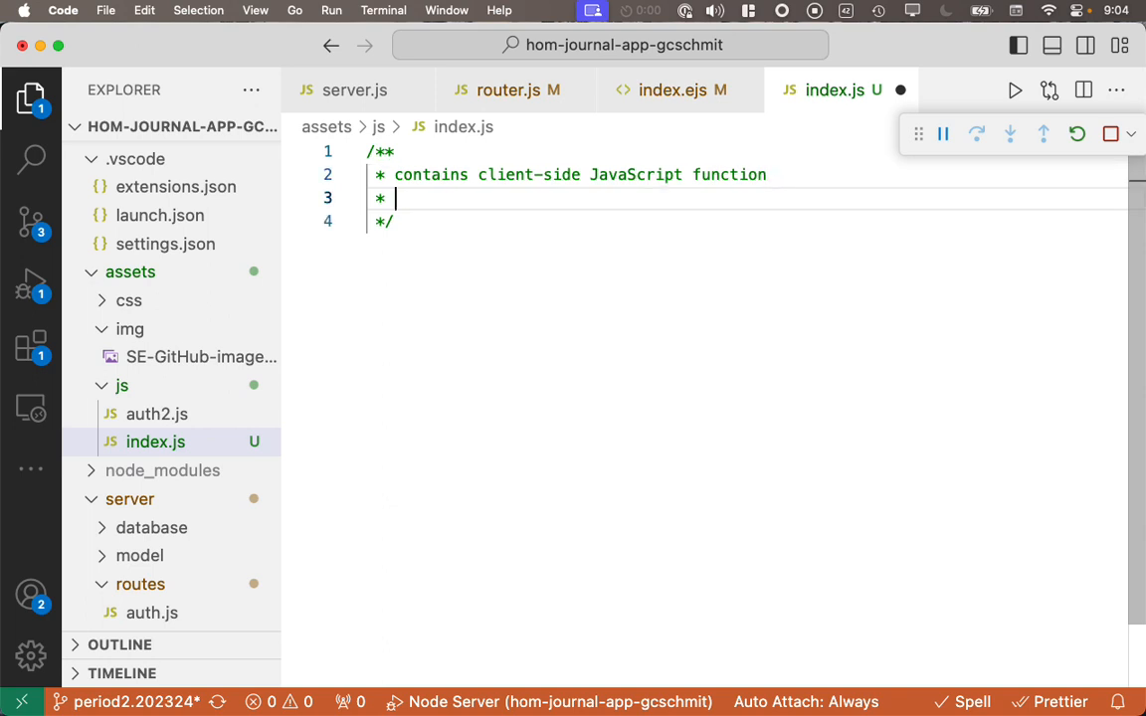
{"action": "type", "text": "(primarily)"}
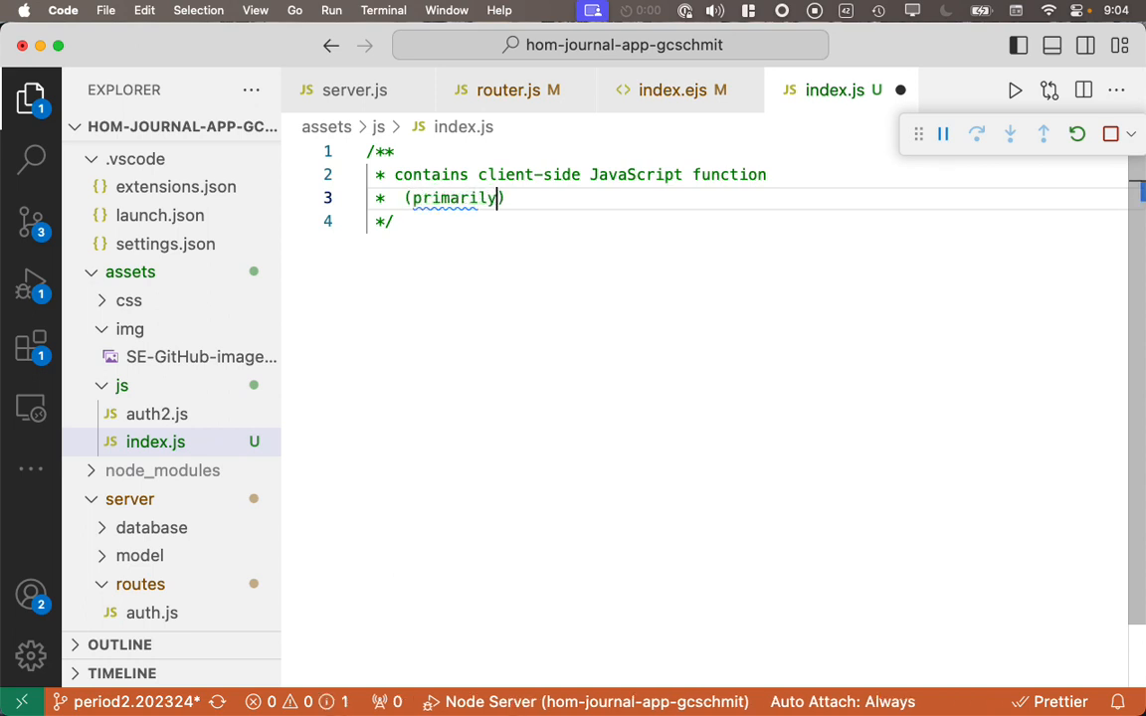
{"action": "type", "text": "event handlers to fetch"}
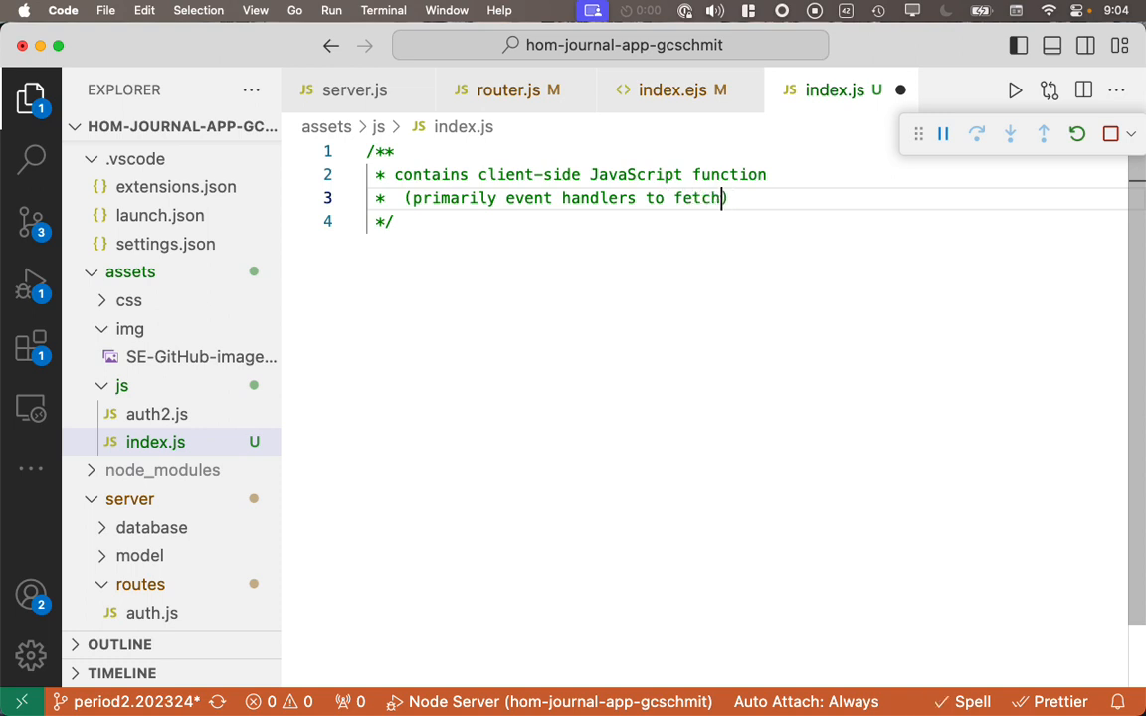
{"action": "type", "text": "data from the Node serv"}
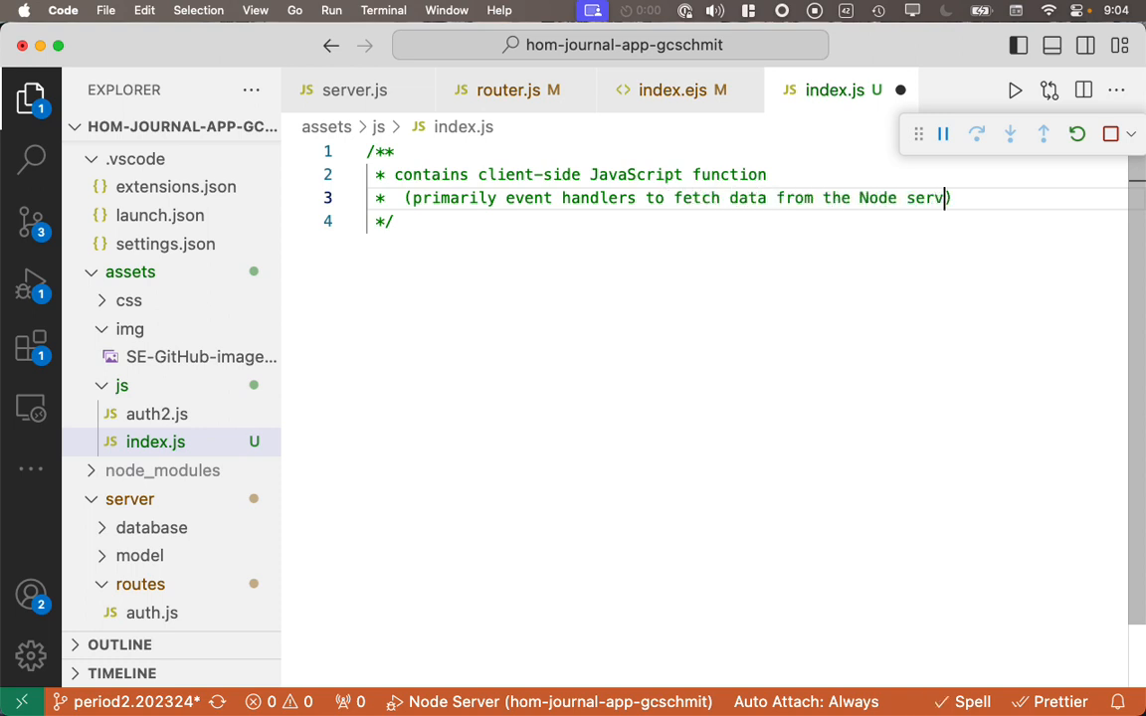
{"action": "type", "text": "er"}
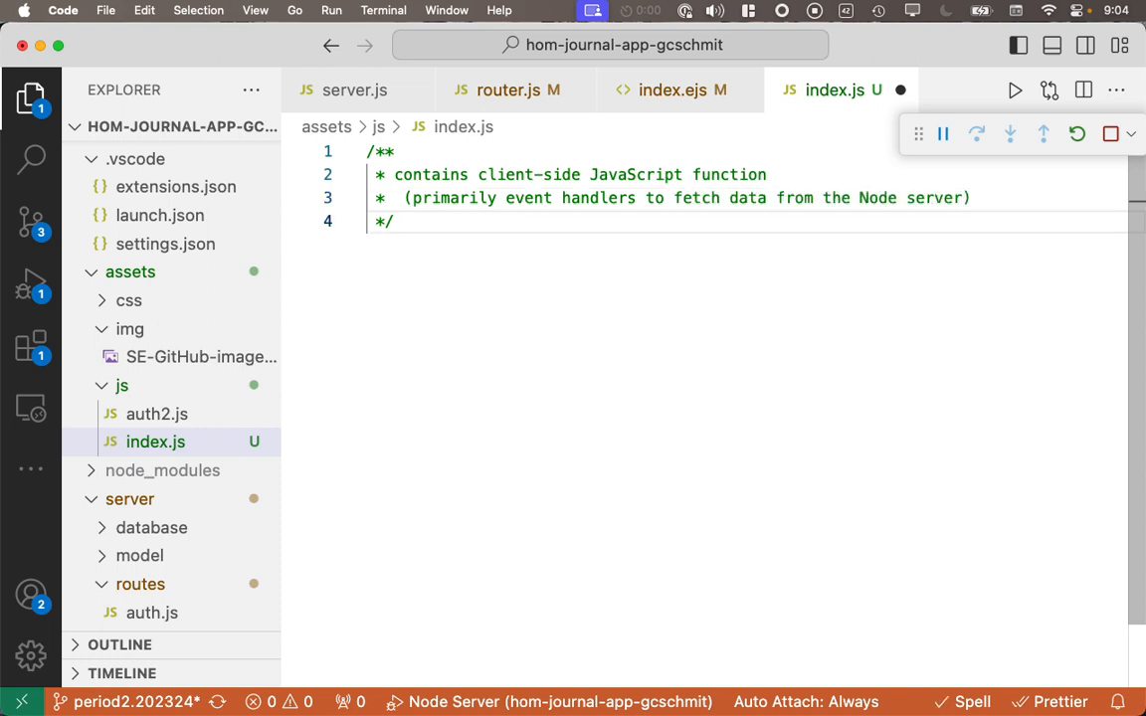
{"action": "key", "text": "Enter"}
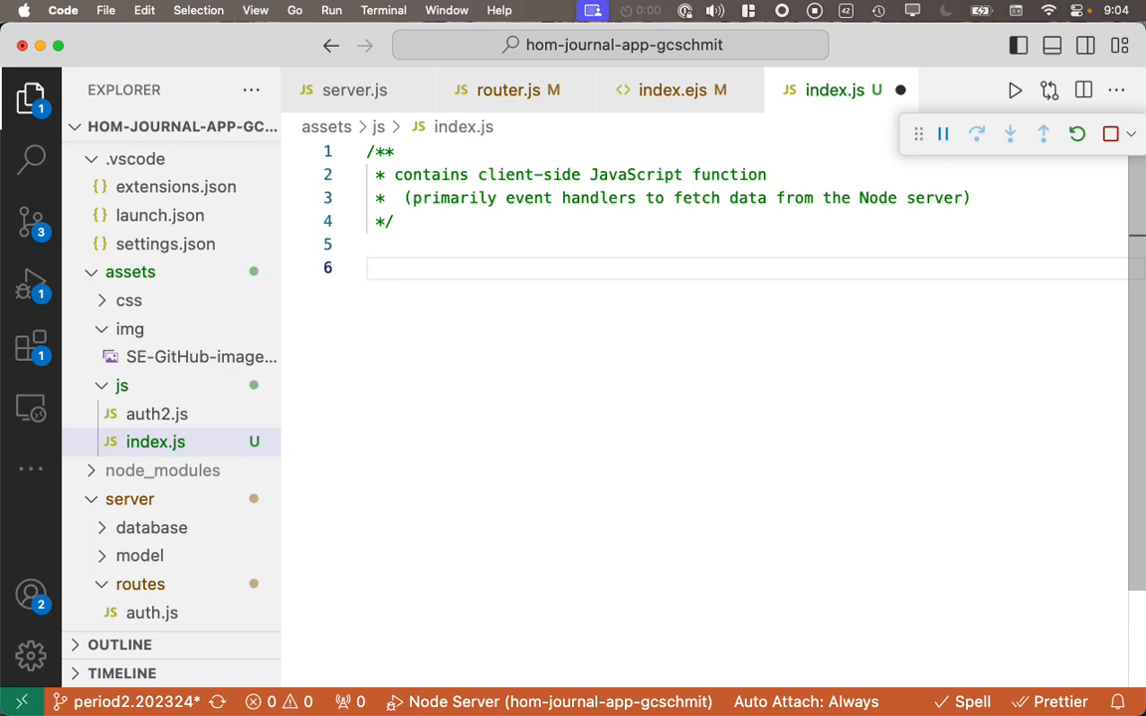
Step: Declare const createEntryButton = document.querySelector("button.createEntry"); and start referencing it
{"action": "type", "text": "const"}
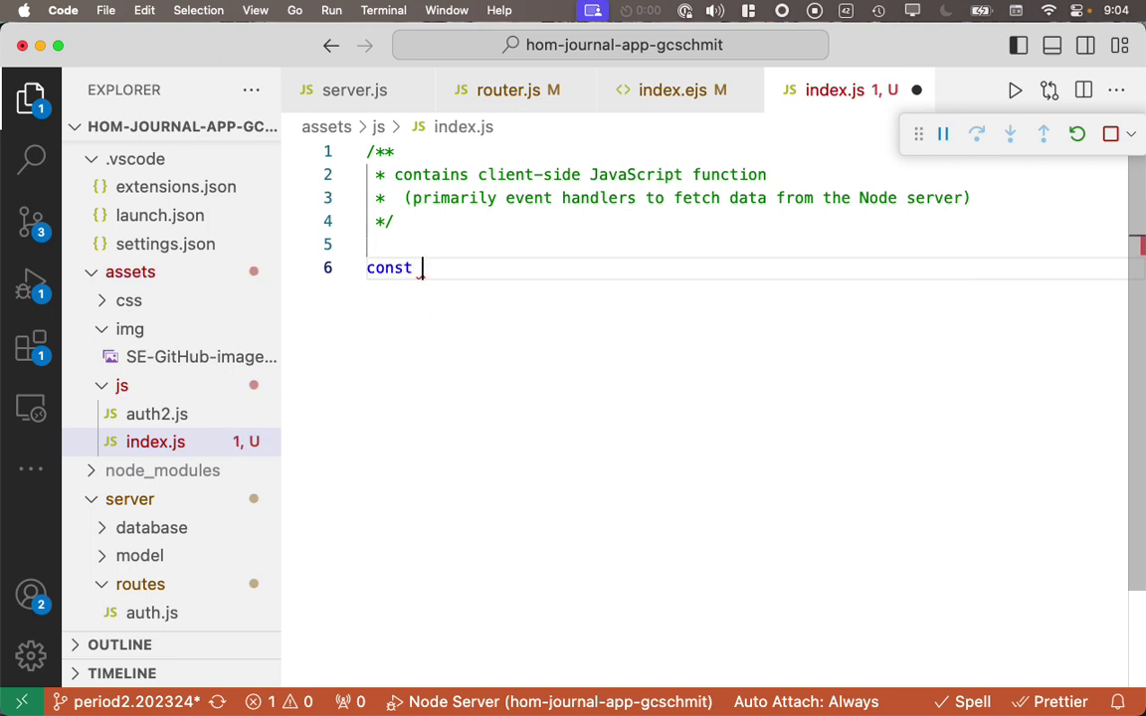
{"action": "type", "text": "createEntryButton"}
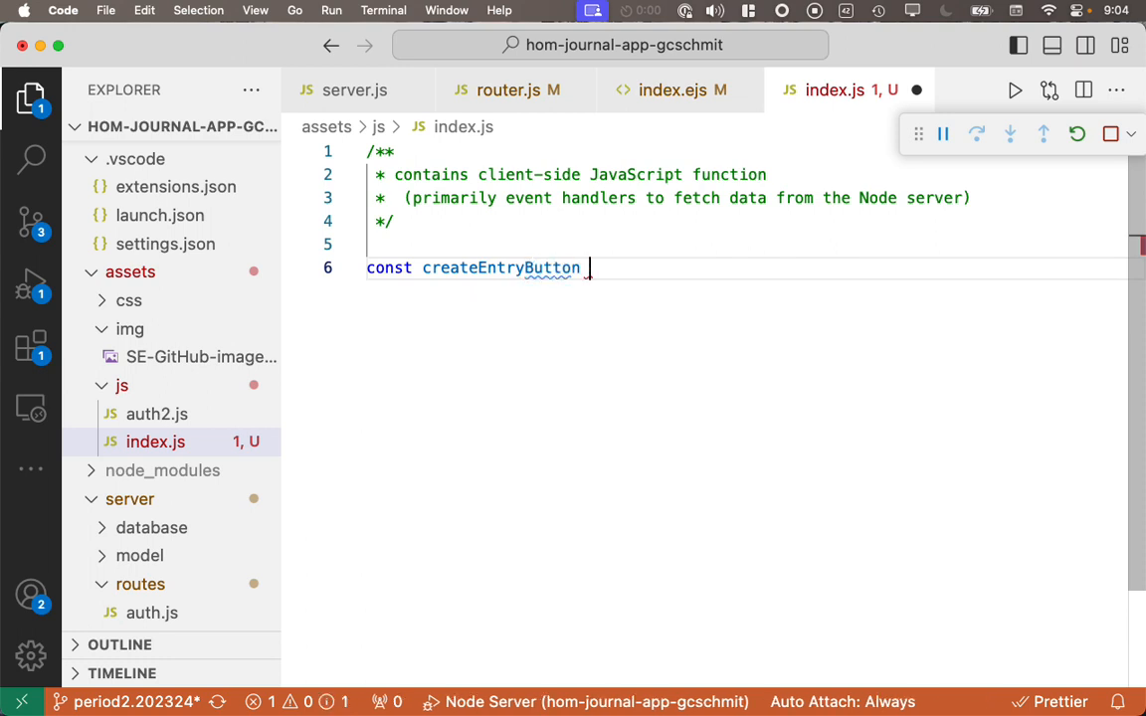
{"action": "type", "text": "= d"}
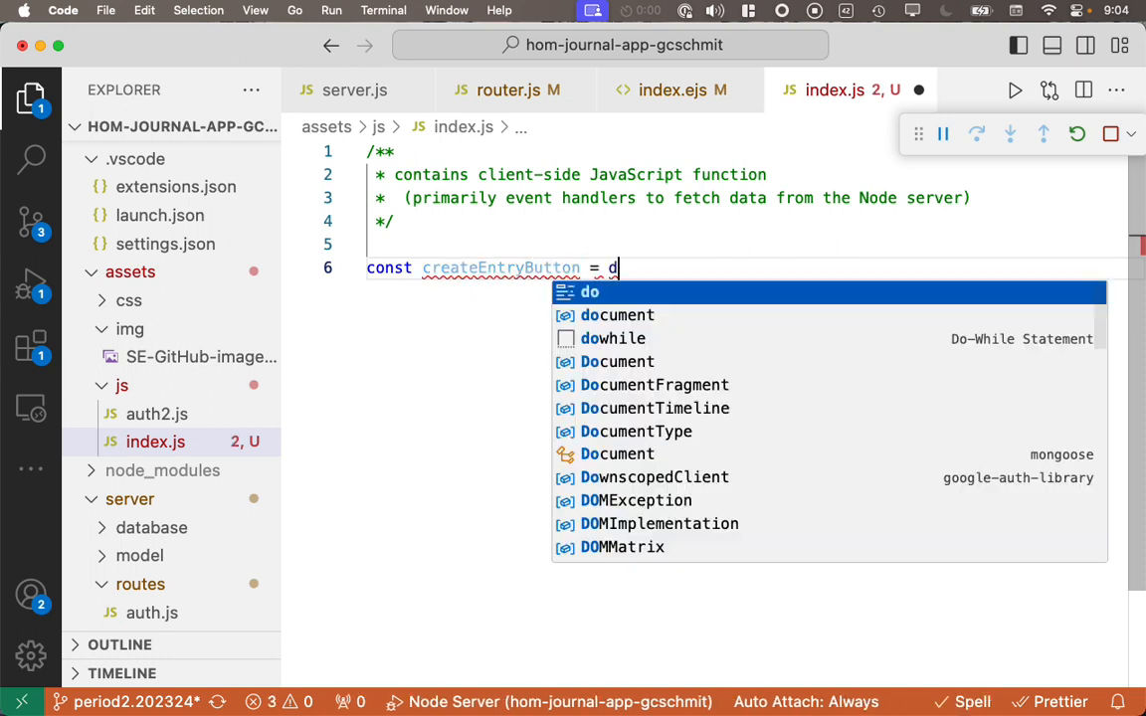
{"action": "type", "text": "ocument."}
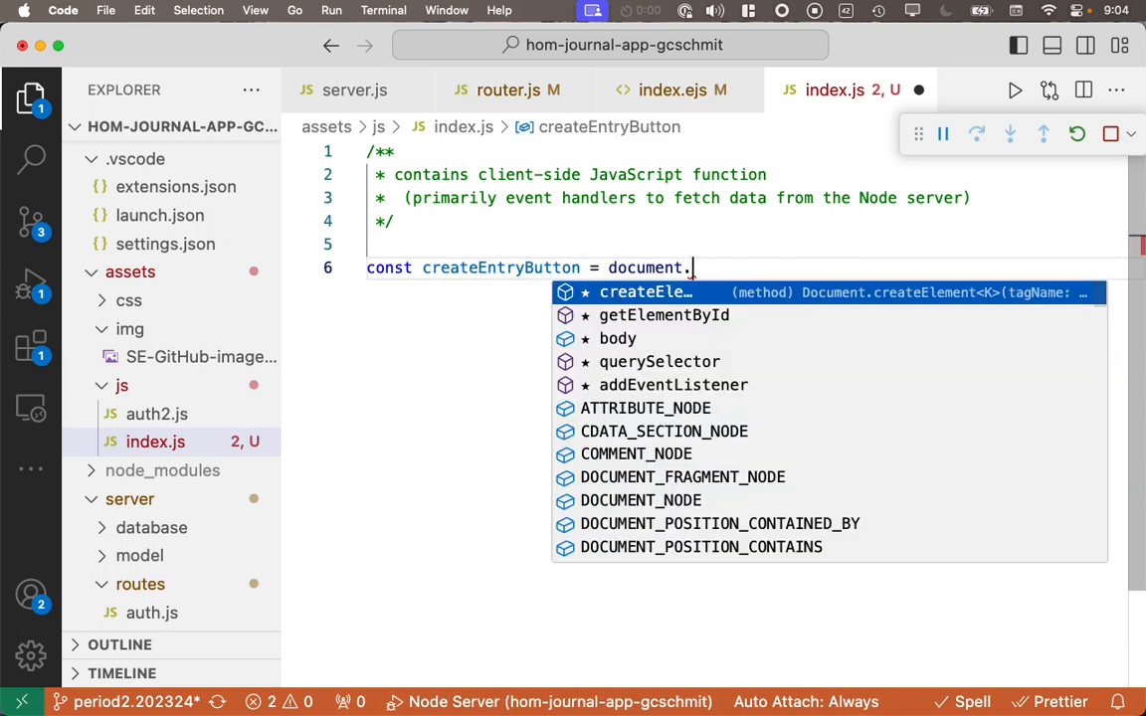
{"action": "type", "text": "querySelector(\""}
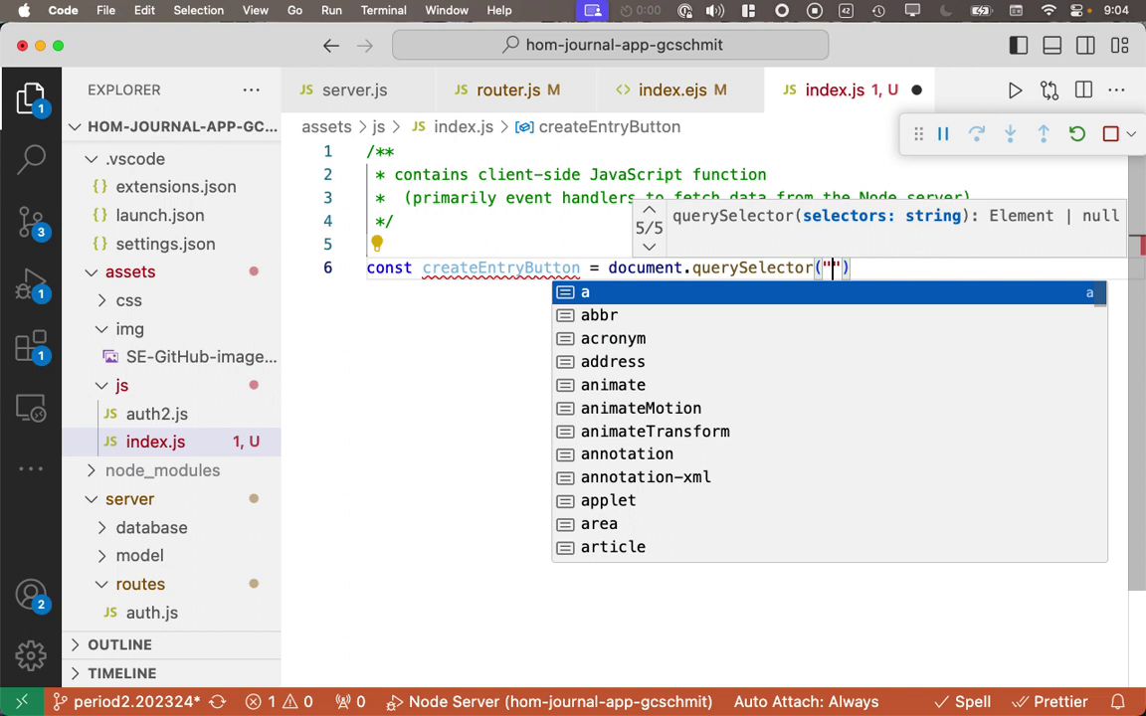
{"action": "type", "text": "button"}
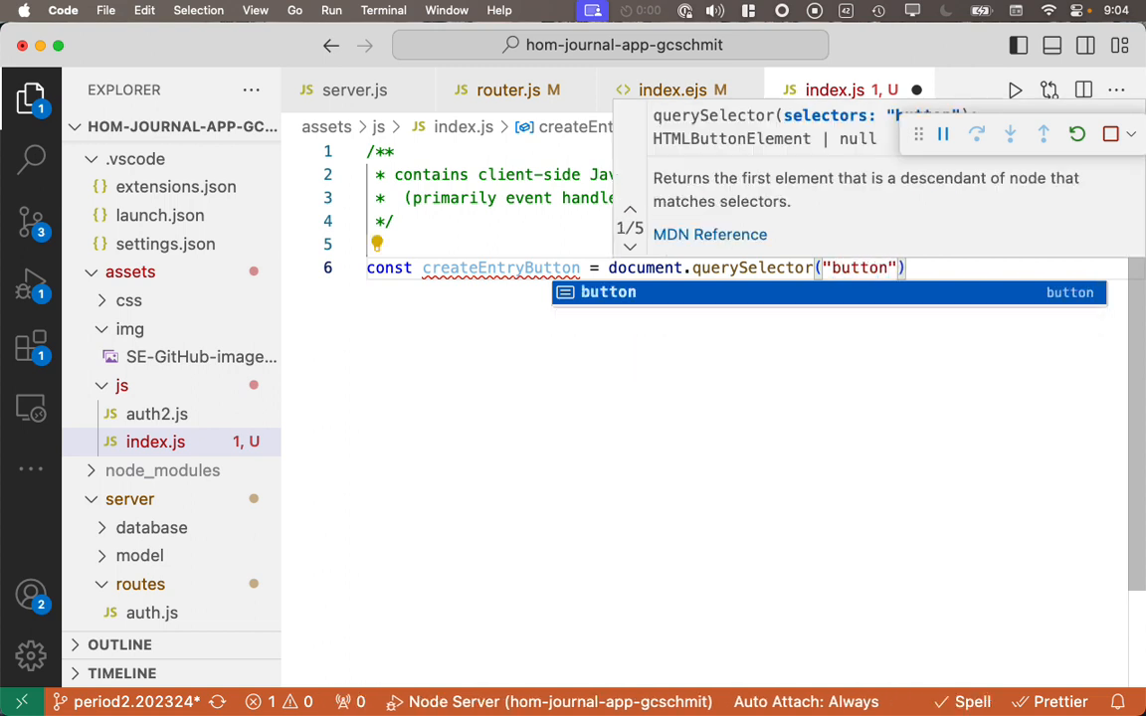
{"action": "type", "text": ".createEntry"}
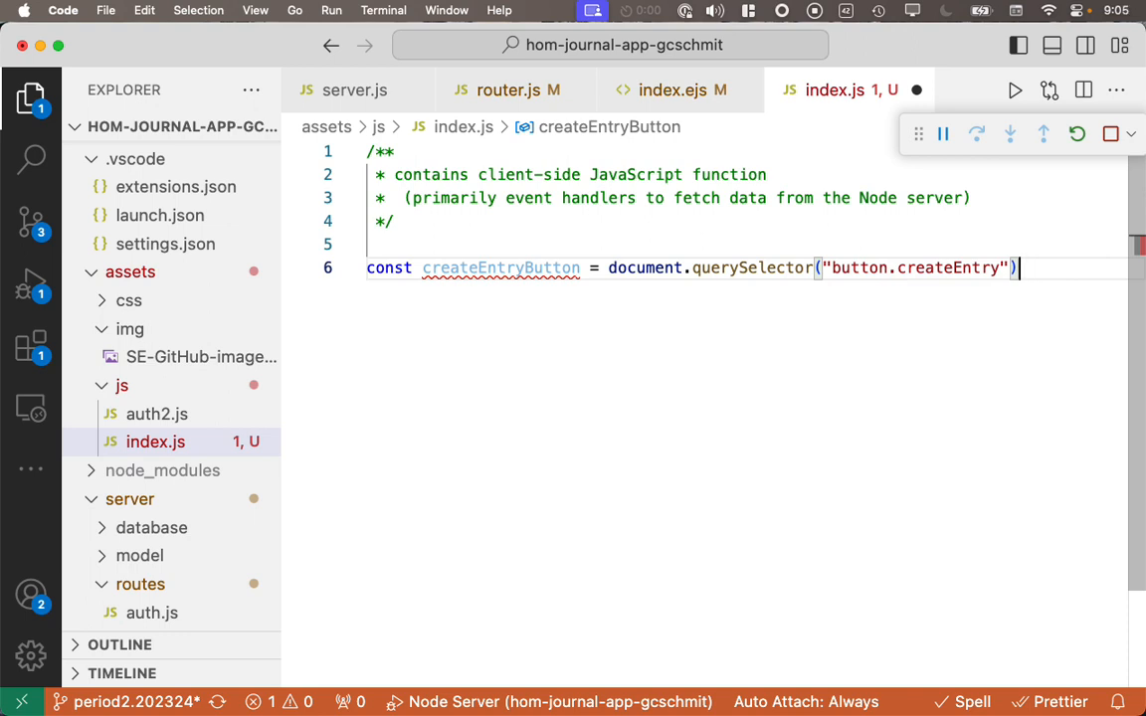
{"action": "type", "text": ";"}
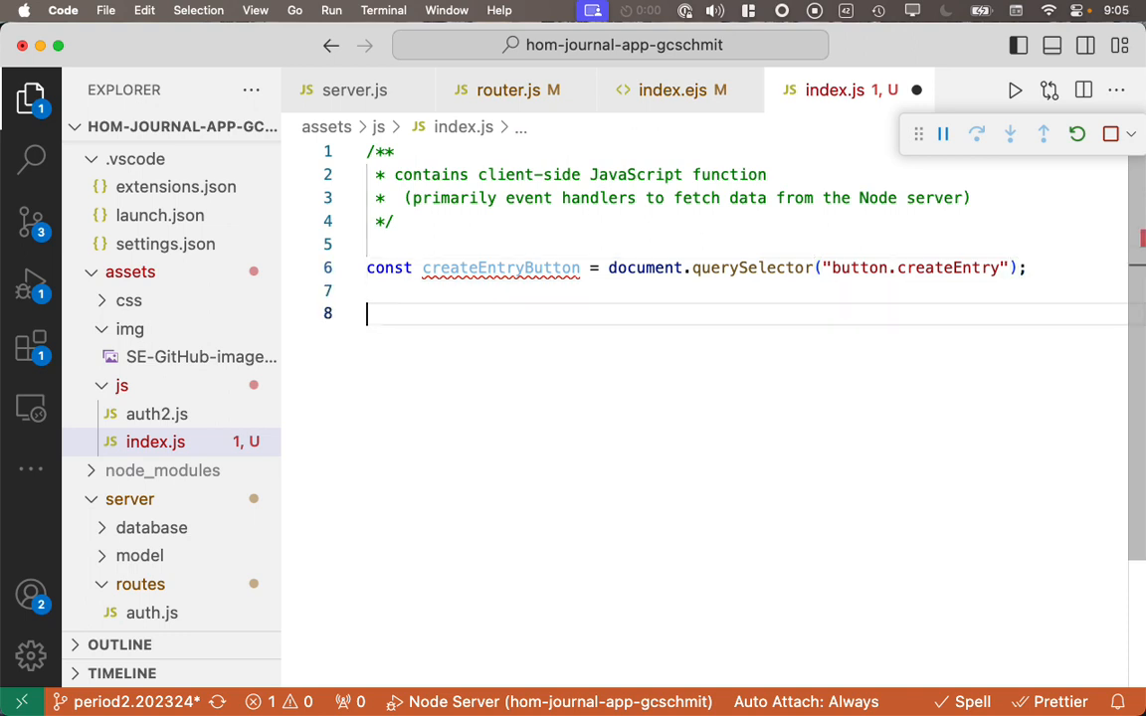
{"action": "type", "text": "creat"}
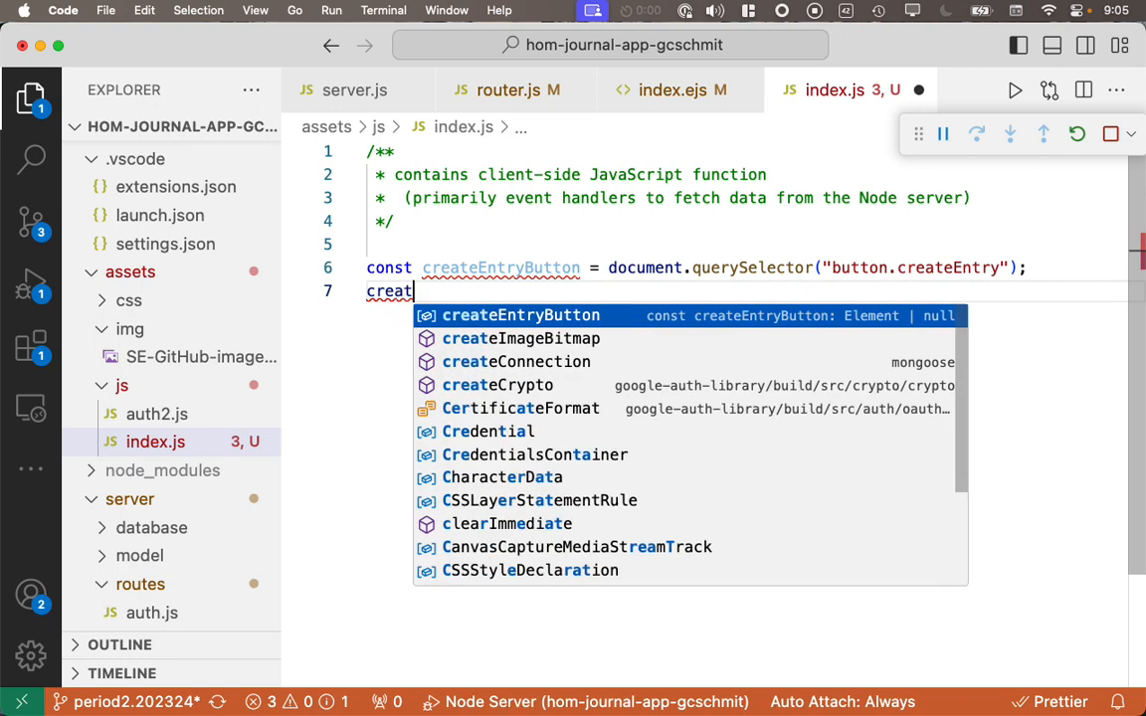
Step: Attach a "click" addEventListener arrow callback to createEntryButton with a comment about redirecting the client to the createEntry path
{"action": "key", "text": "Tab"}
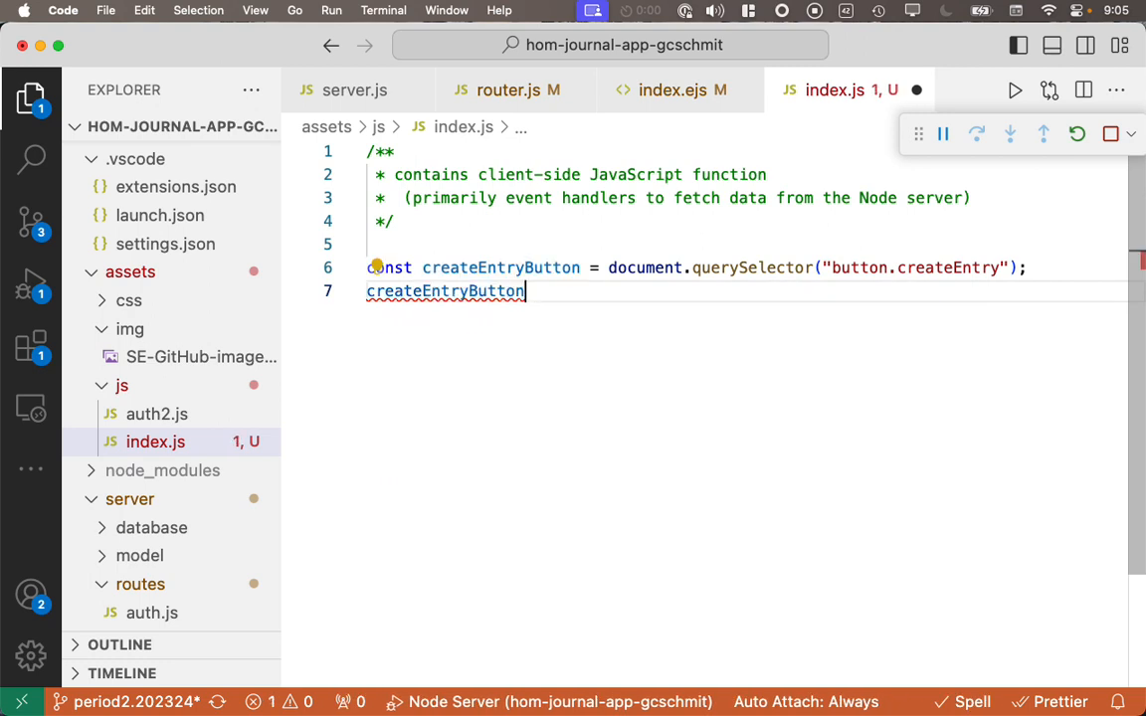
{"action": "type", "text": ".addEventListener"}
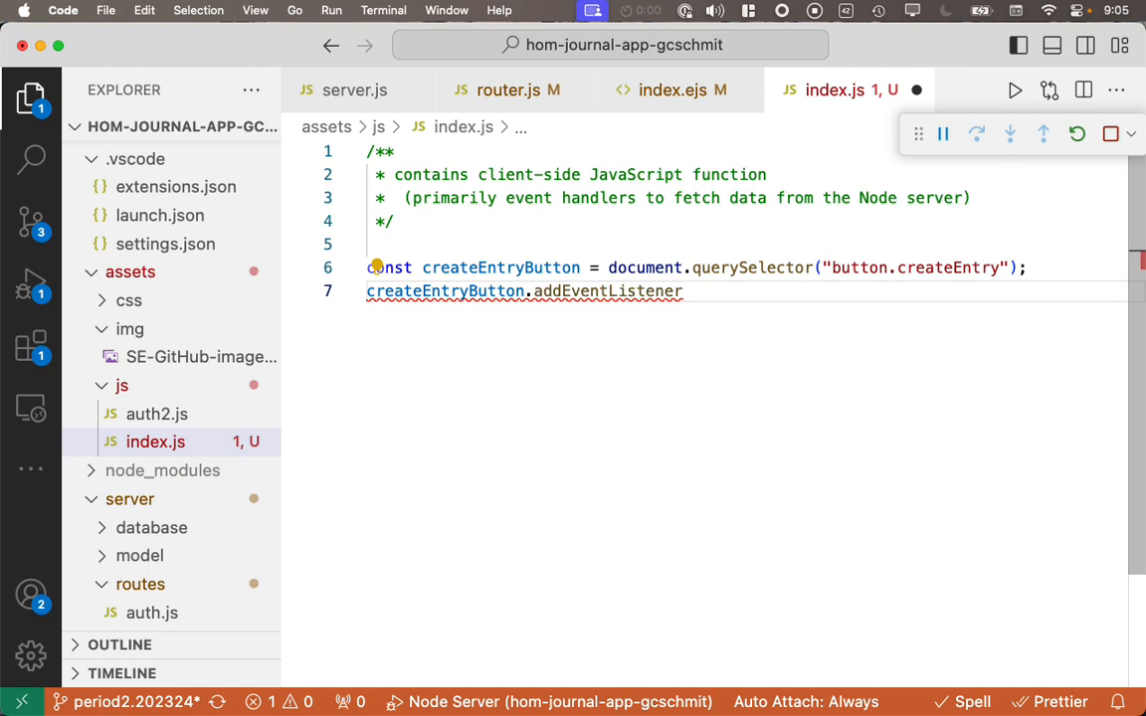
{"action": "type", "text": "(\"\")"}
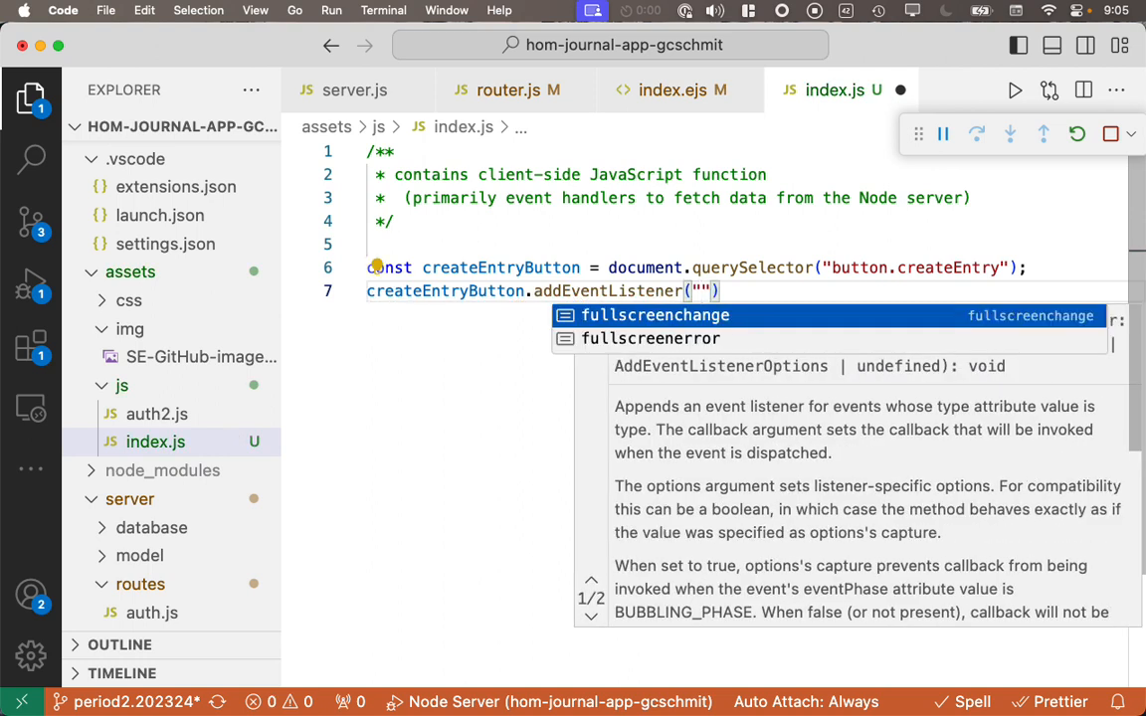
{"action": "type", "text": "click"}
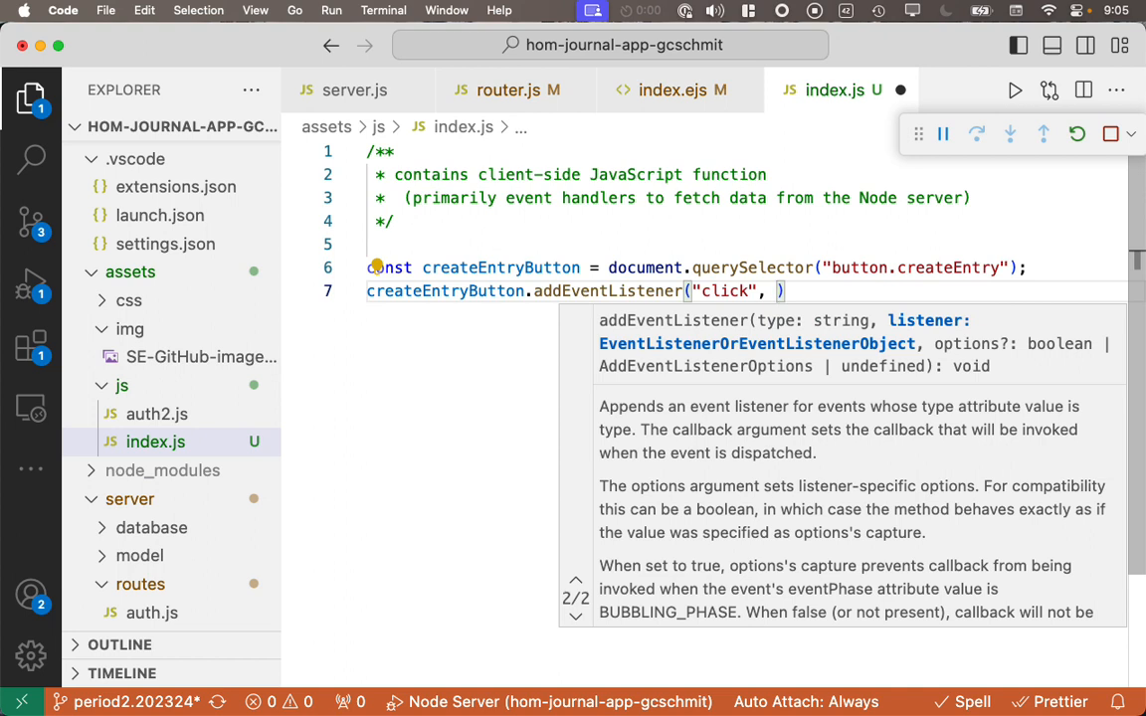
{"action": "type", "text": "()"}
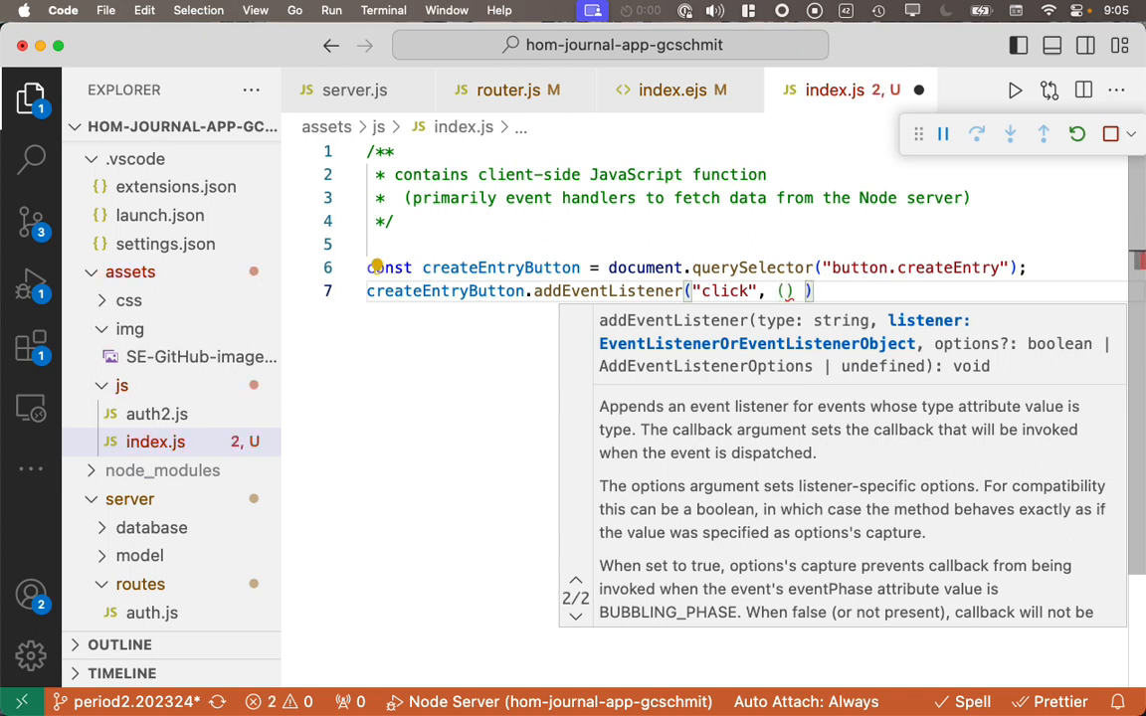
{"action": "type", "text": "=>"}
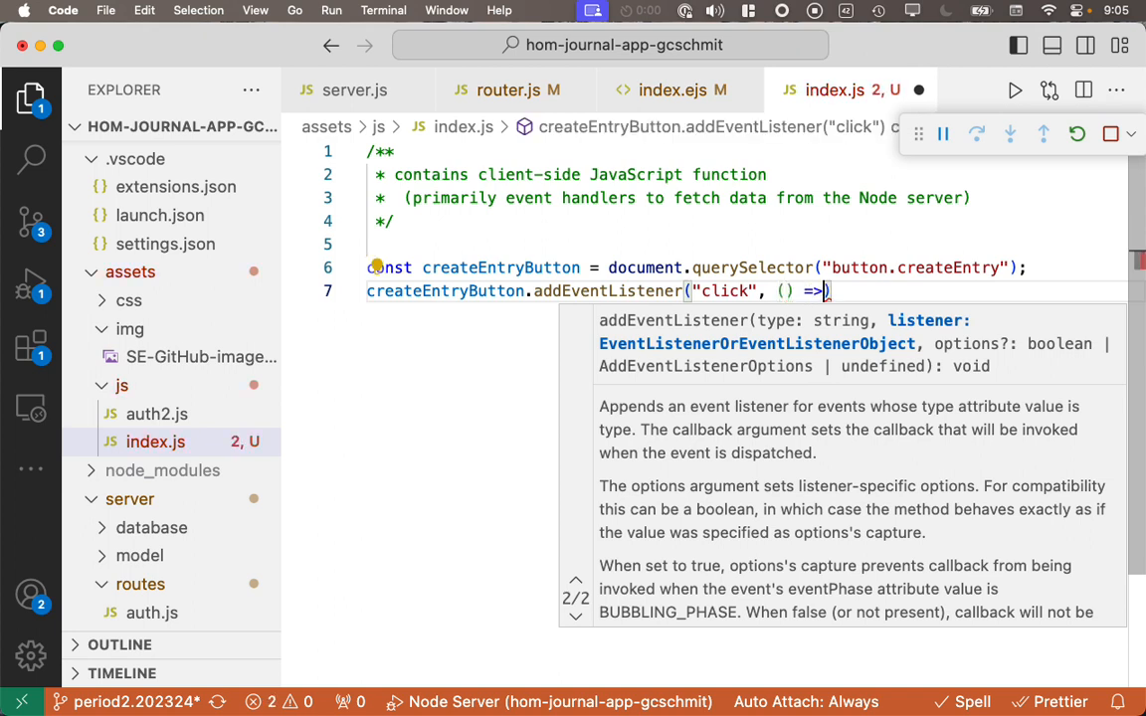
{"action": "type", "text": "{"}
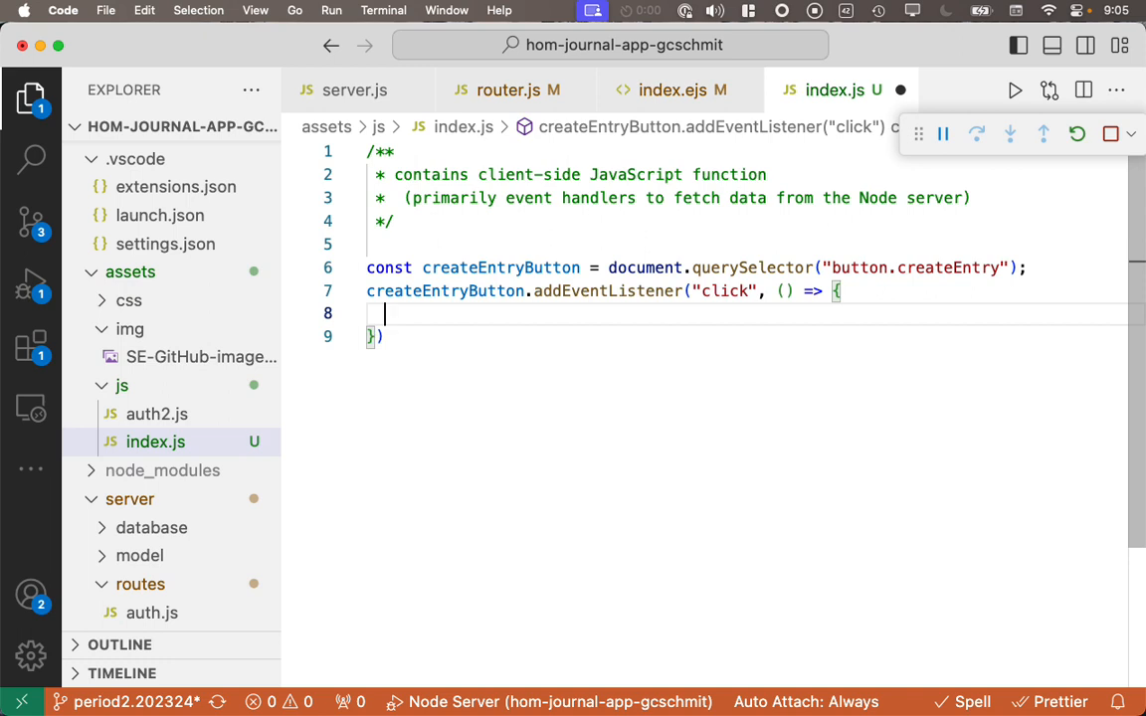
{"action": "type", "text": "// redirect the c"}
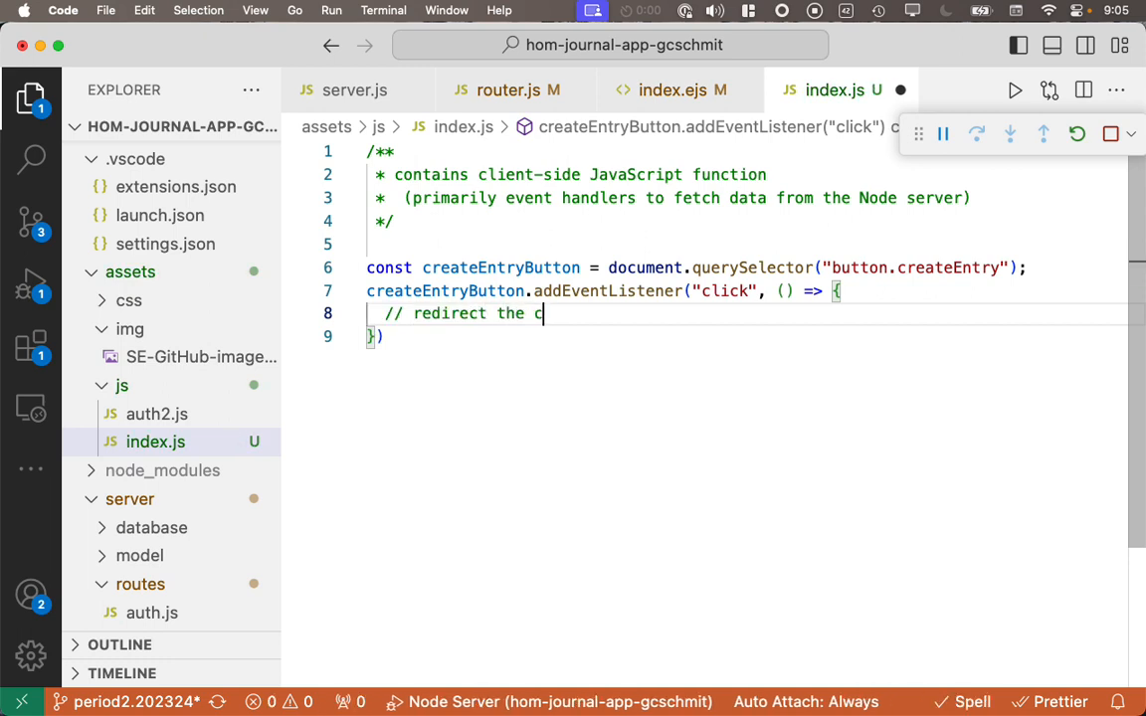
{"action": "type", "text": "lient (browser) to the /c"}
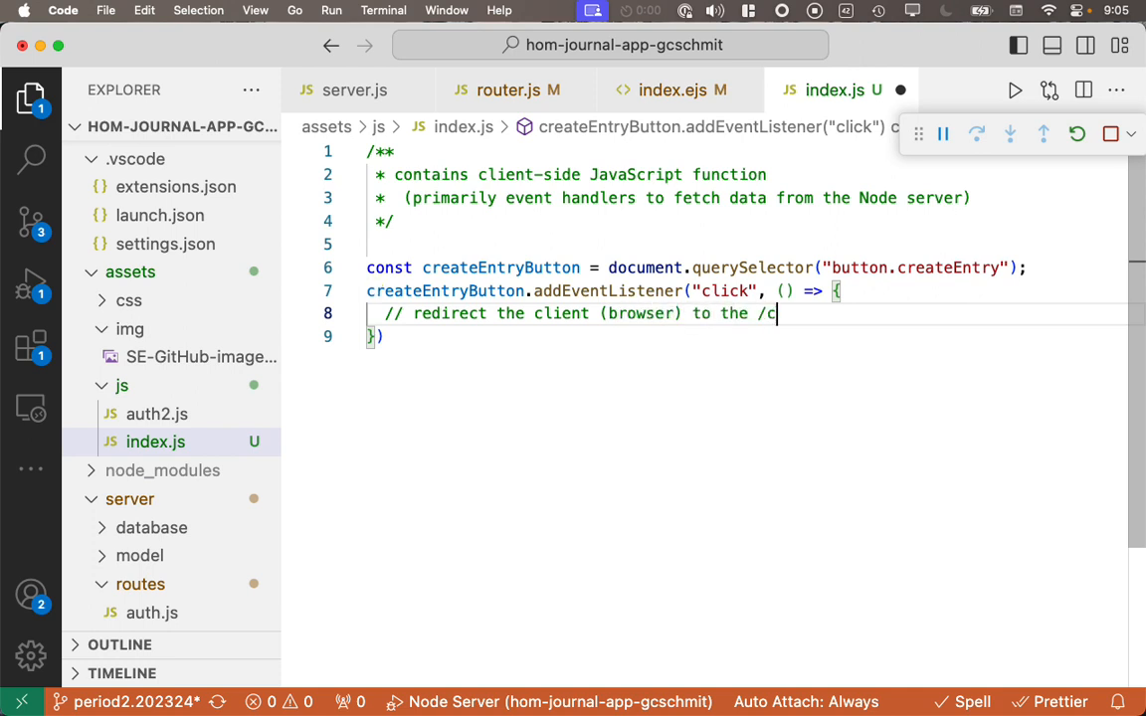
{"action": "type", "text": "reateEntry"}
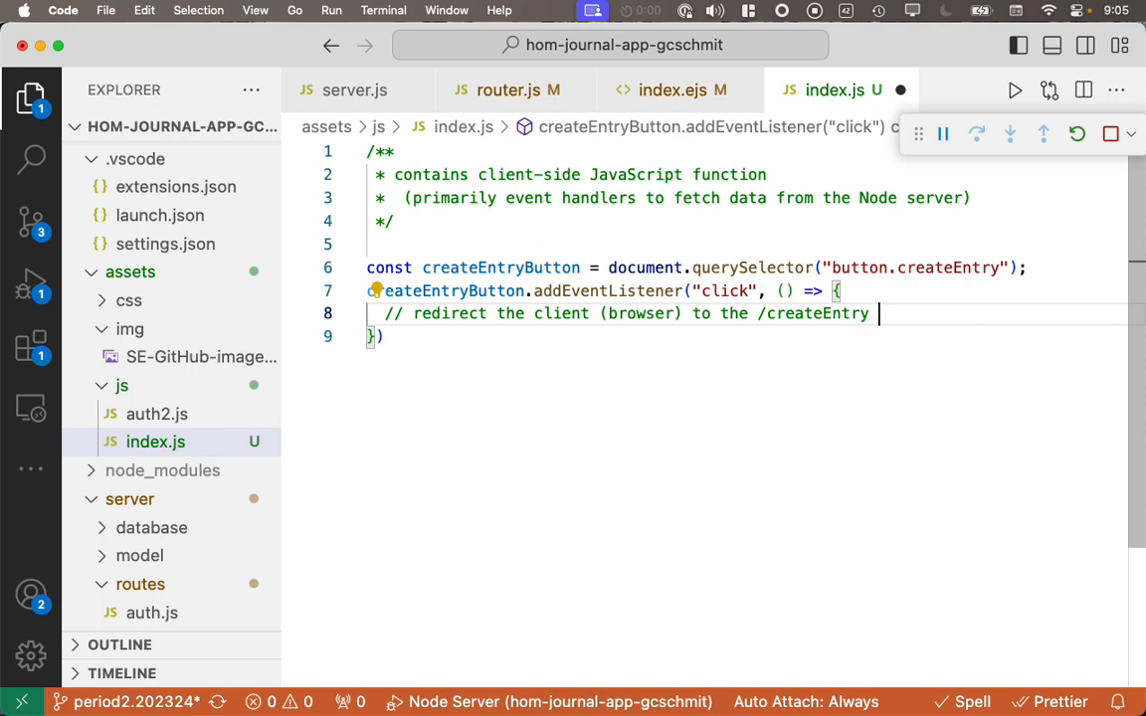
{"action": "type", "text": "path"}
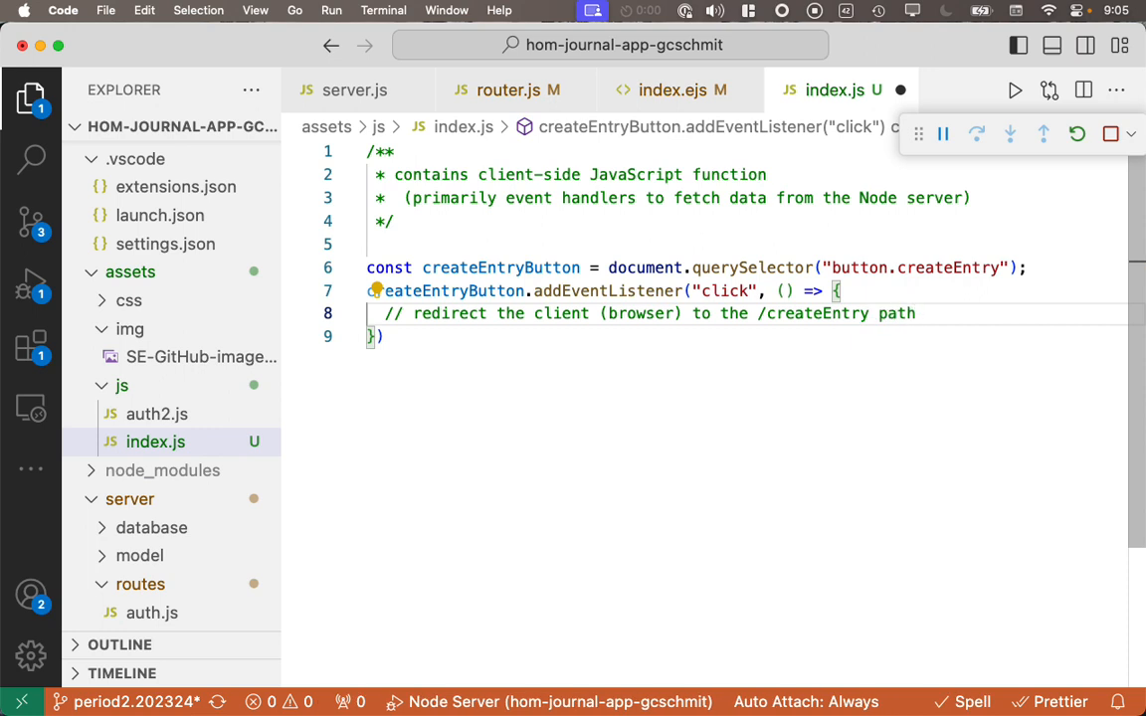
Step: Set window.location = "/createEntry" inside the click handler
{"action": "key", "text": "Enter"}
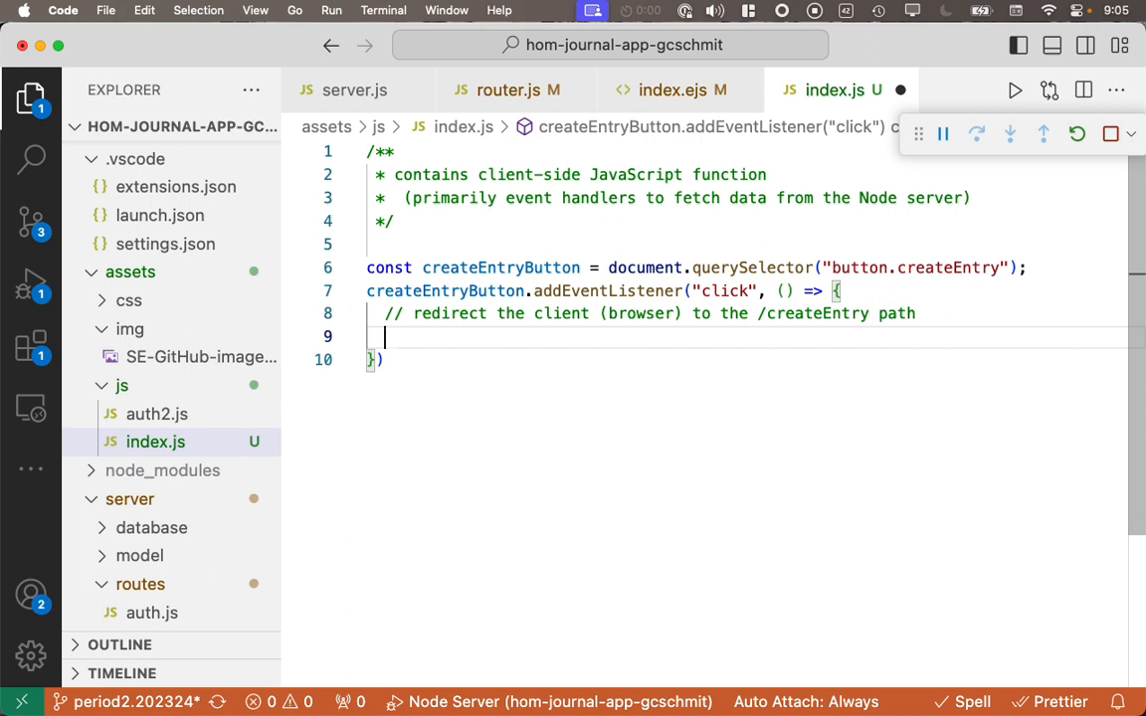
{"action": "type", "text": "w"}
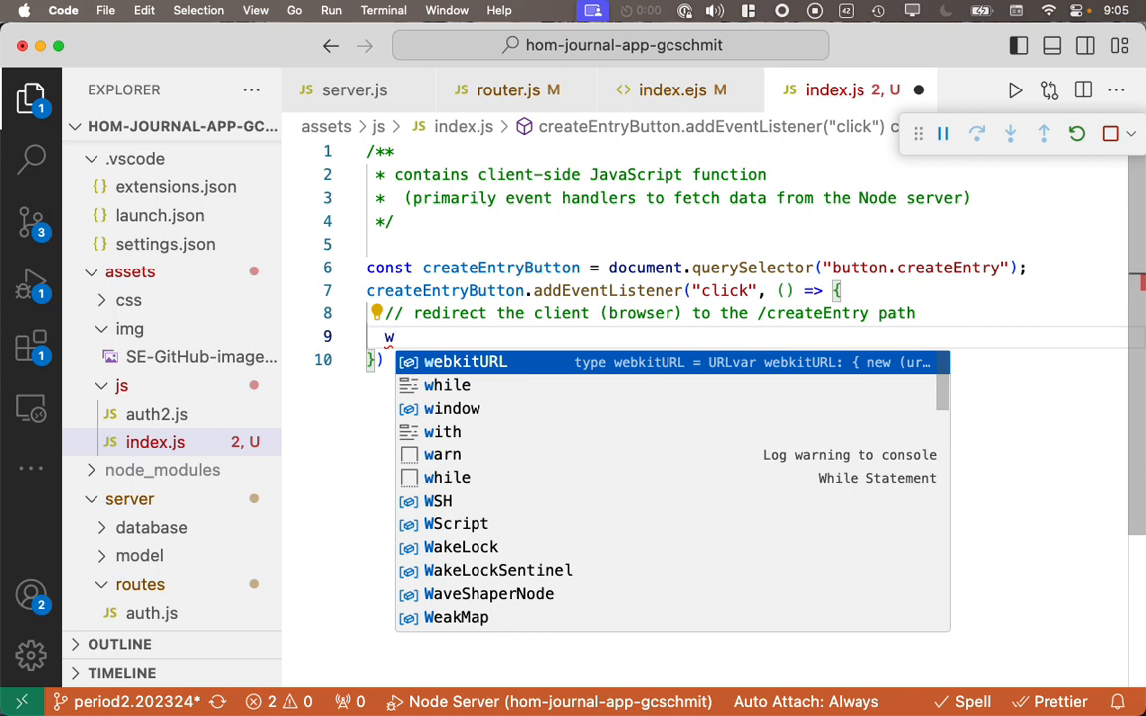
{"action": "type", "text": "indow.location ="}
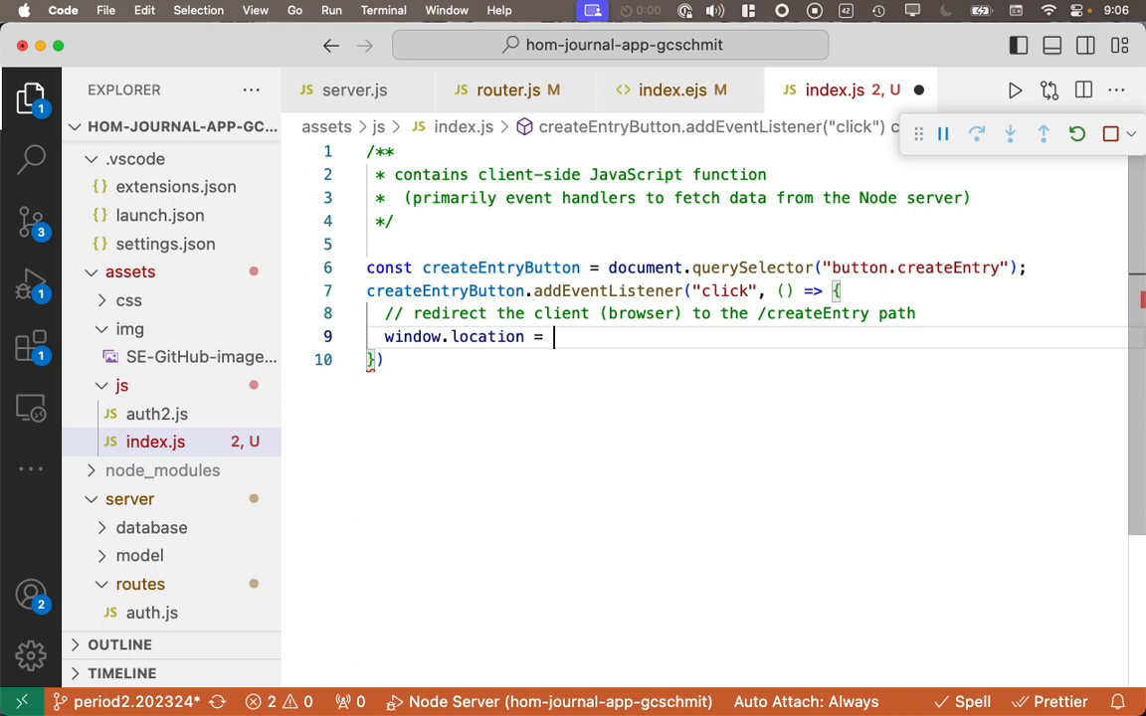
{"action": "type", "text": "\"/create\""}
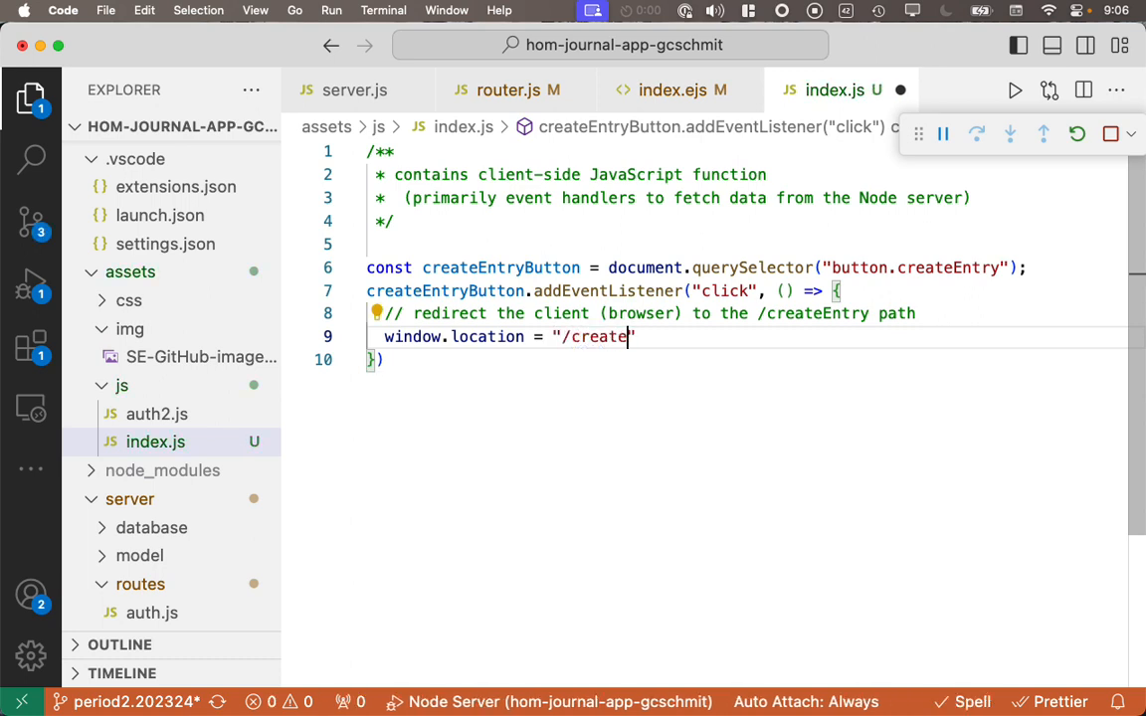
{"action": "type", "text": "Entry"}
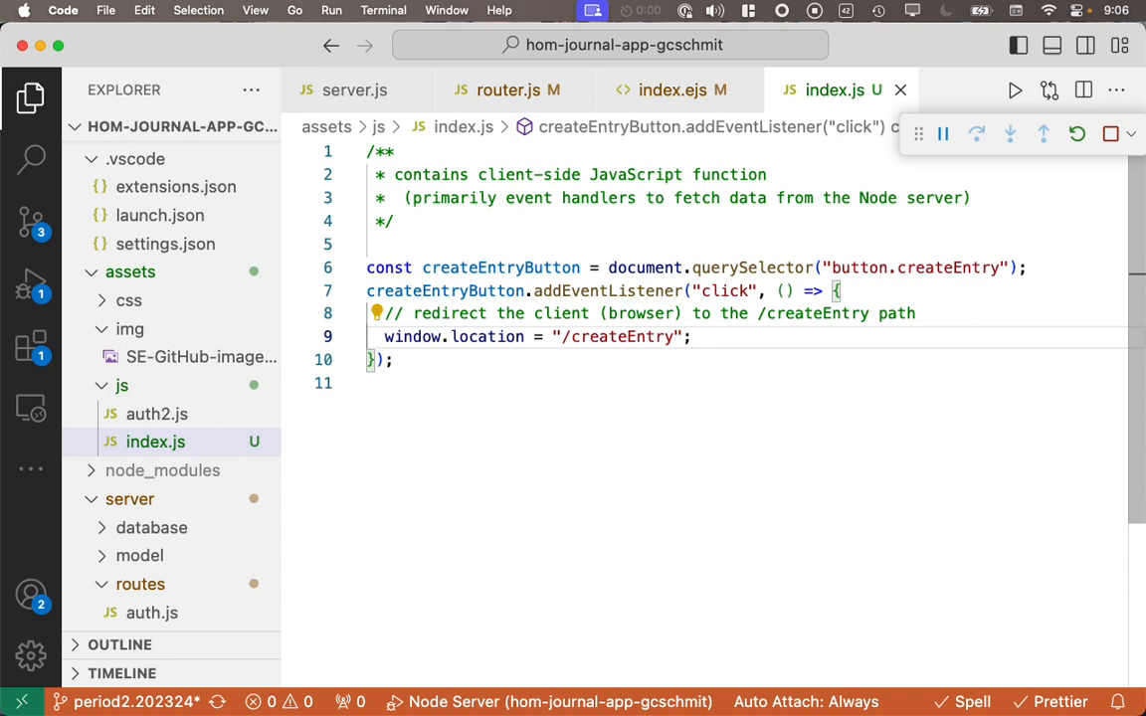
{"action": "mouse_move", "coordinate": [478, 253]}
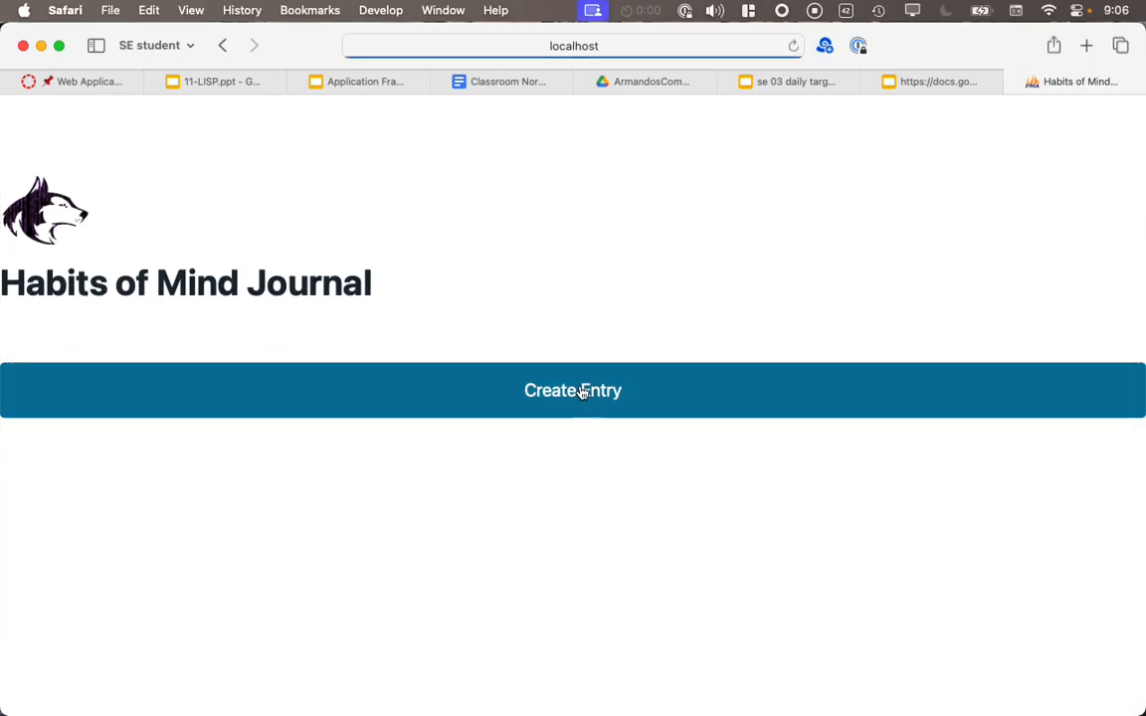
Step: Try the Create Entry button on the home page, landing on Cannot GET /createEntry
{"action": "left_click", "coordinate": [573, 390]}
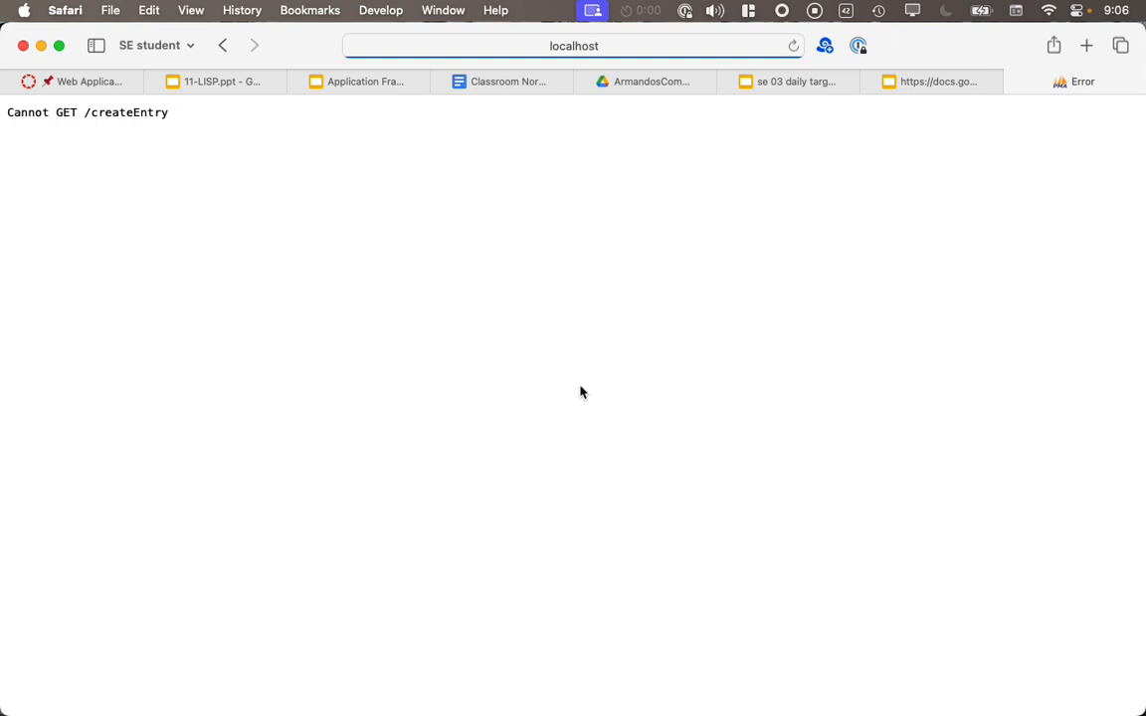
{"action": "mouse_move", "coordinate": [48, 111]}
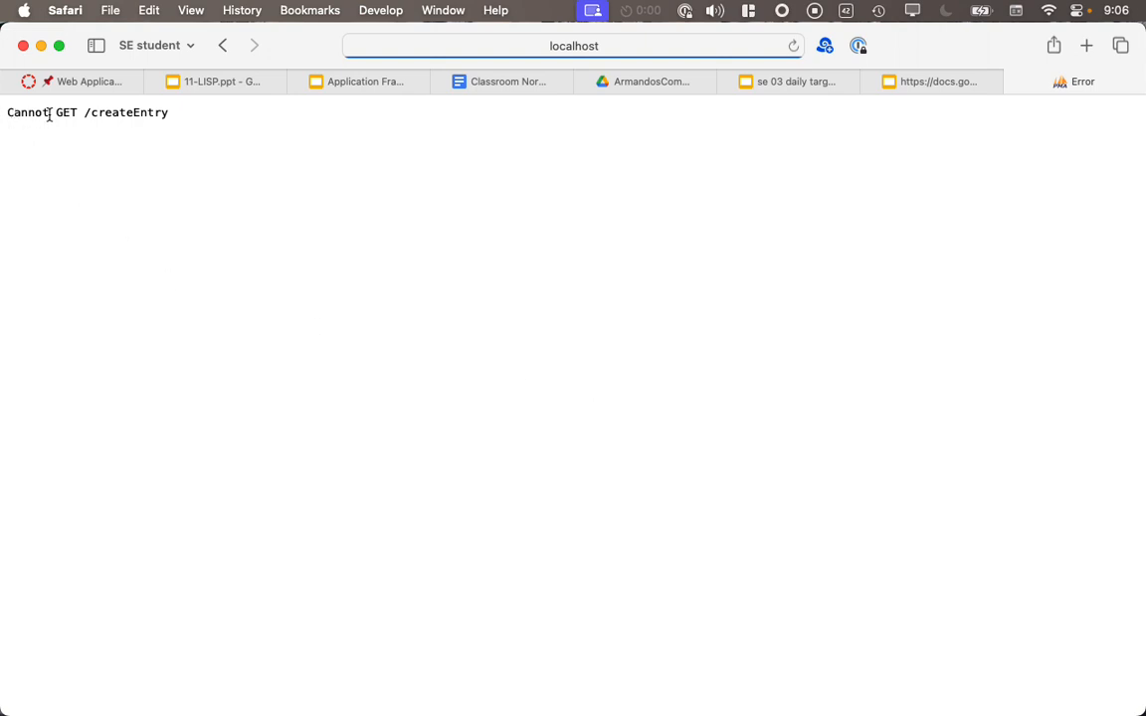
{"action": "mouse_move", "coordinate": [370, 294]}
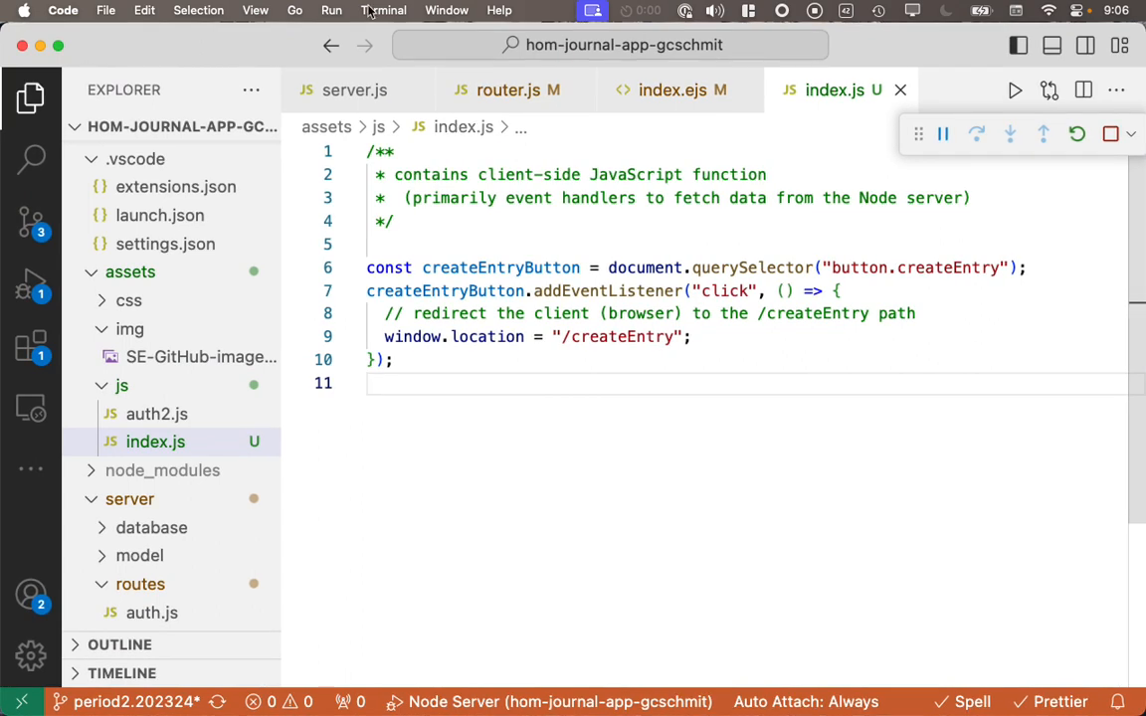
{"action": "left_click", "coordinate": [382, 12]}
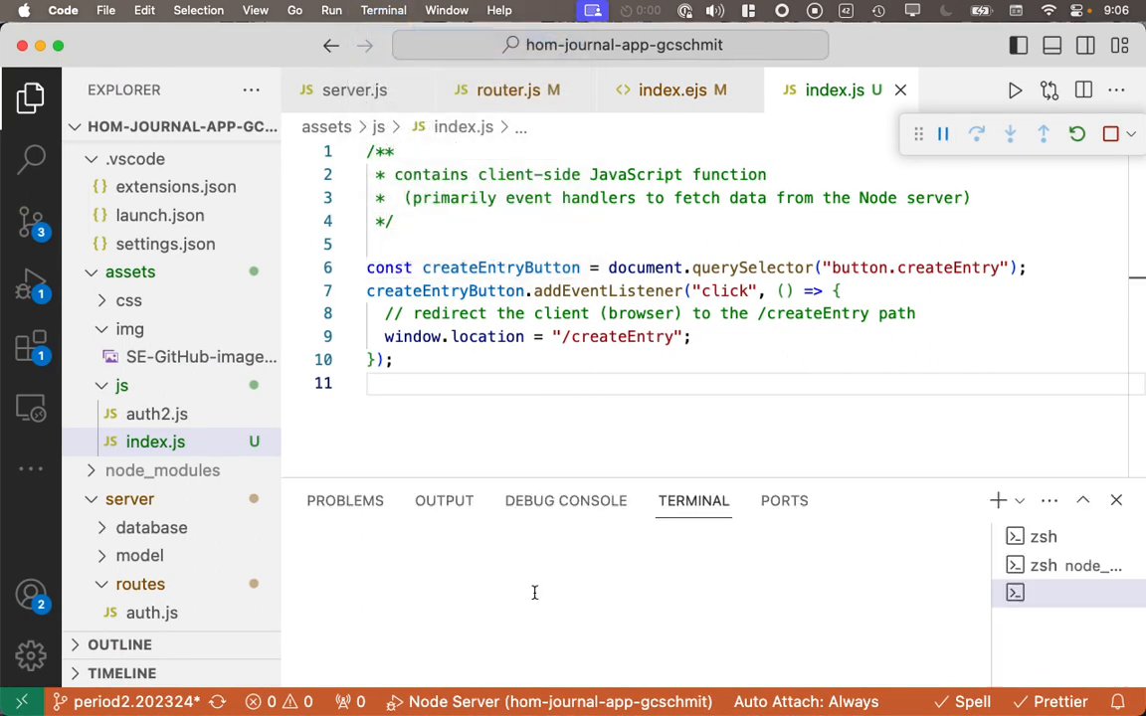
{"action": "left_click", "coordinate": [565, 501]}
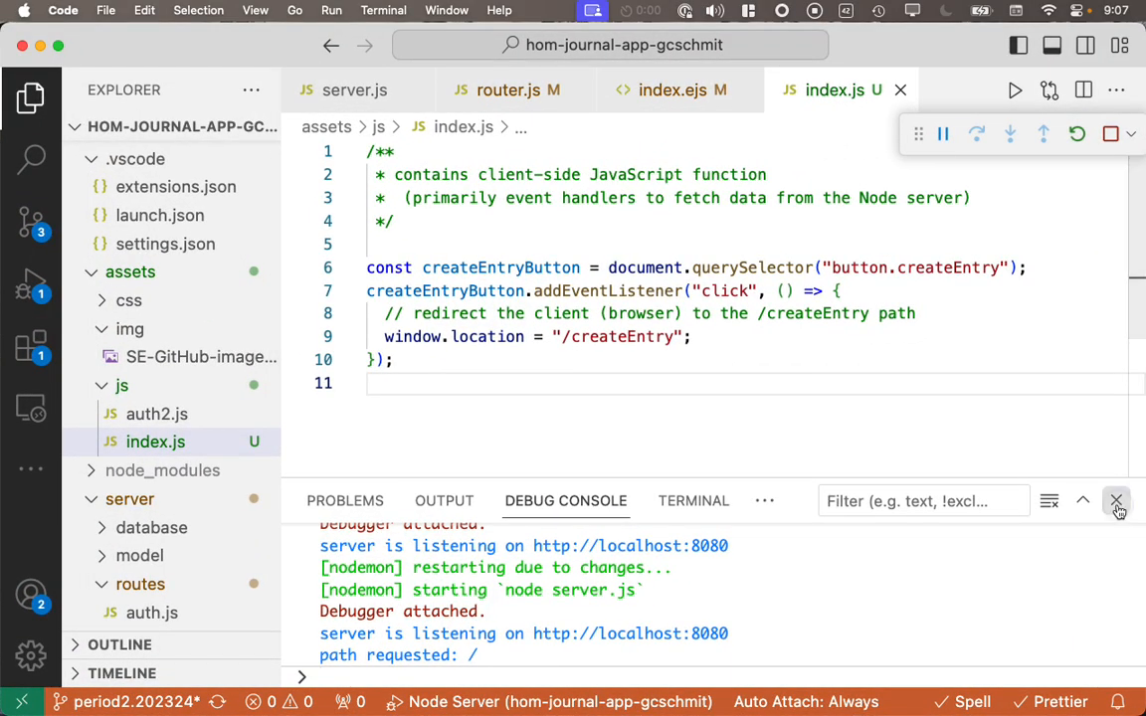
{"action": "left_click", "coordinate": [1116, 501]}
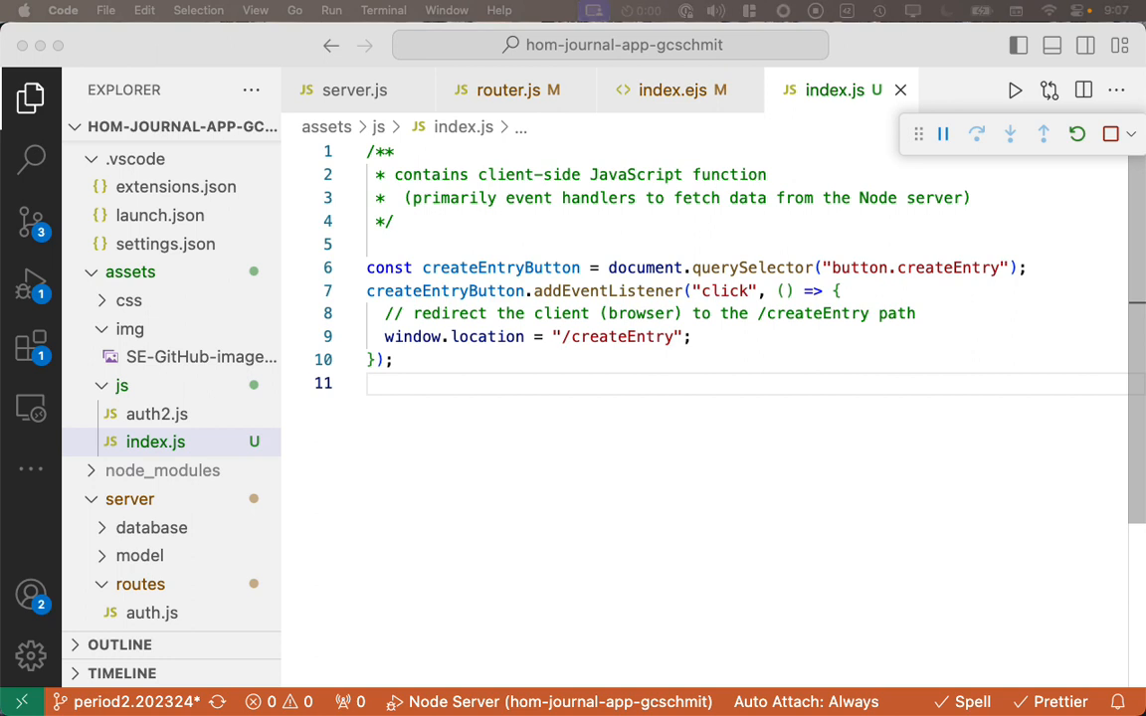
{"action": "left_click", "coordinate": [509, 90]}
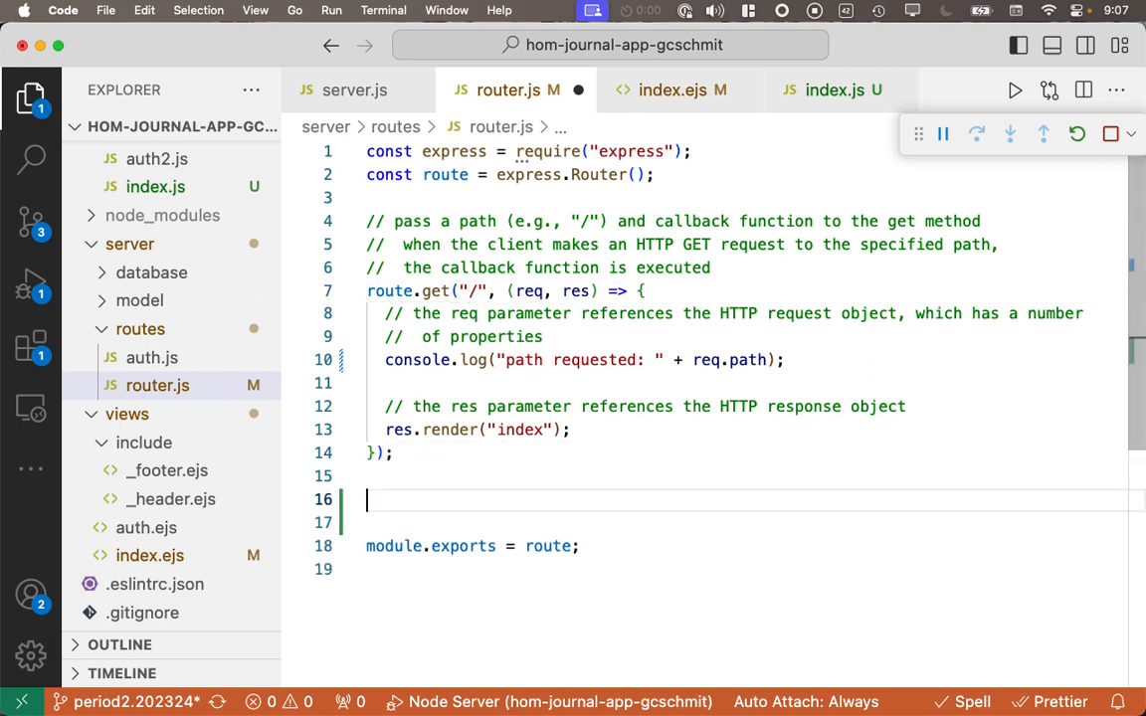
Step: Write route.get("/createEntry", (req, res) => { res.render("createEntry"); }) in router.js
{"action": "type", "text": "r"}
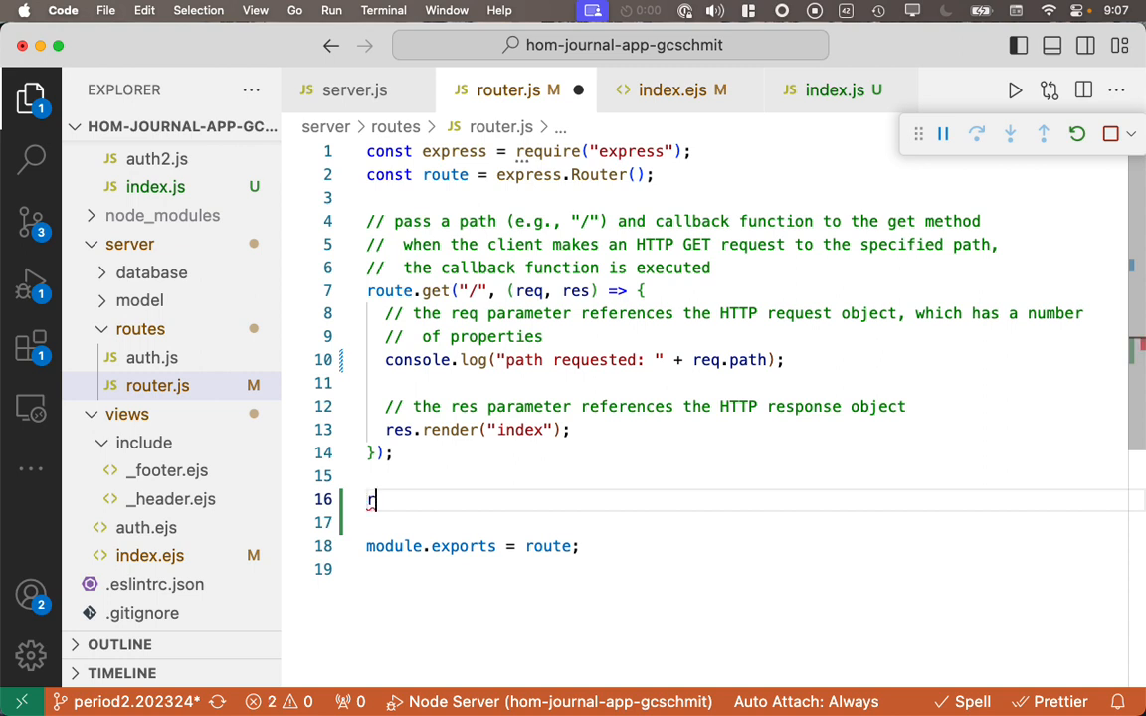
{"action": "type", "text": "oute.get("}
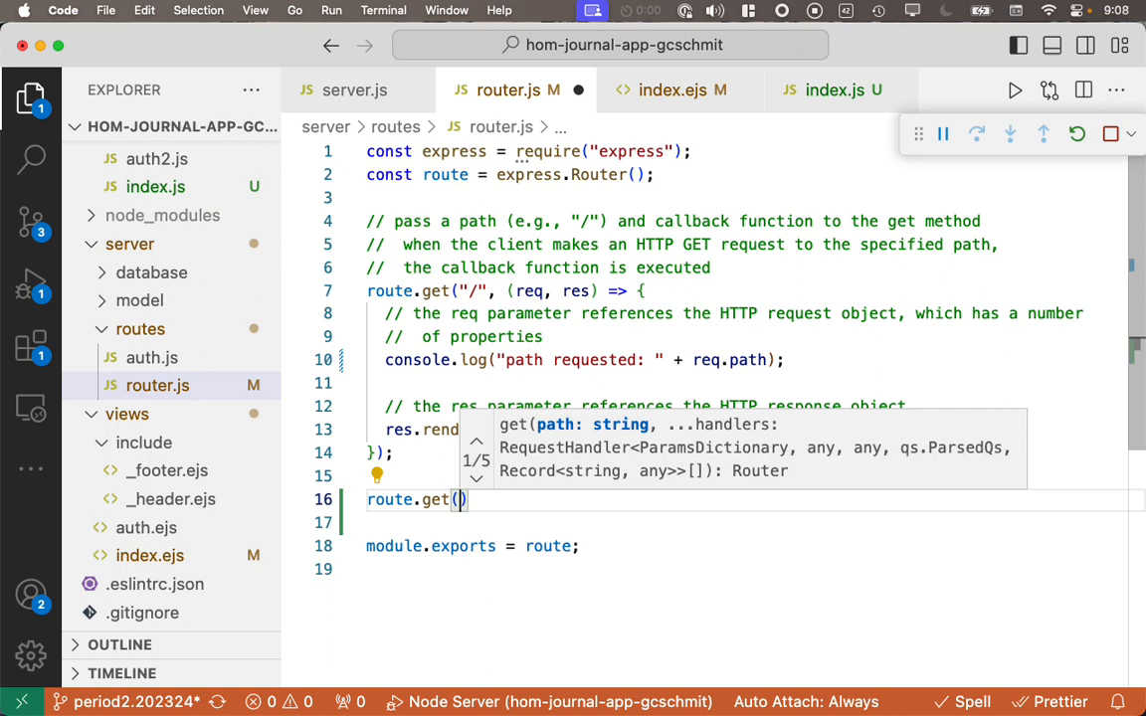
{"action": "type", "text": "\"/crea"}
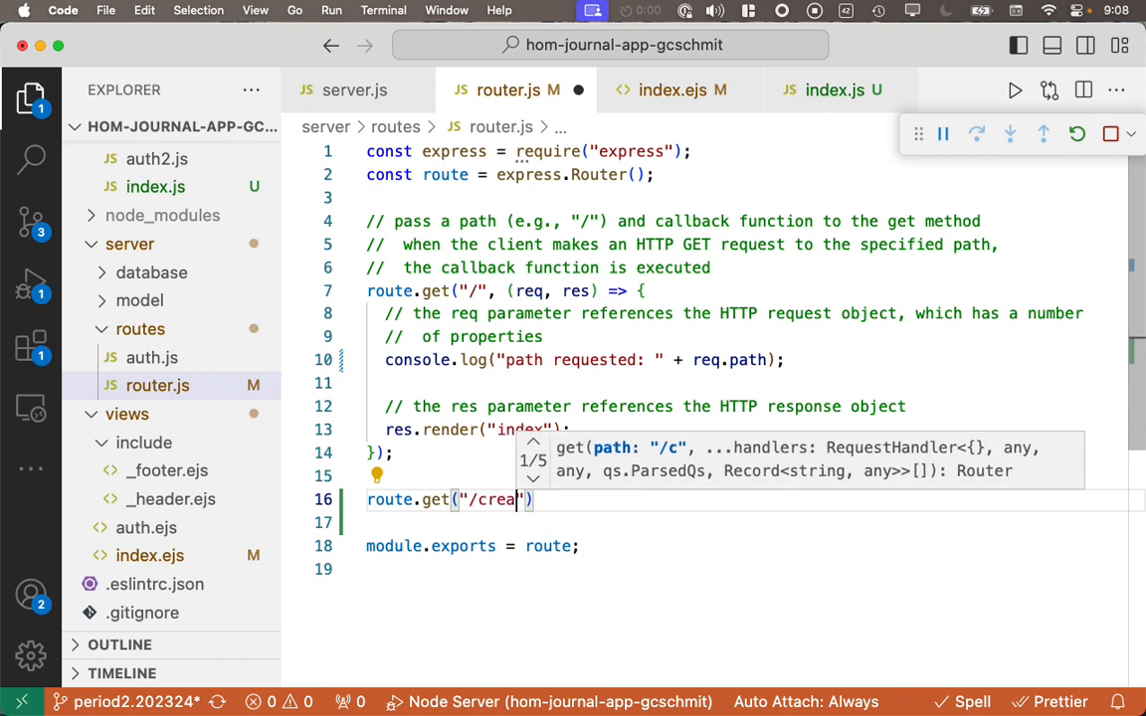
{"action": "type", "text": "teEntry"}
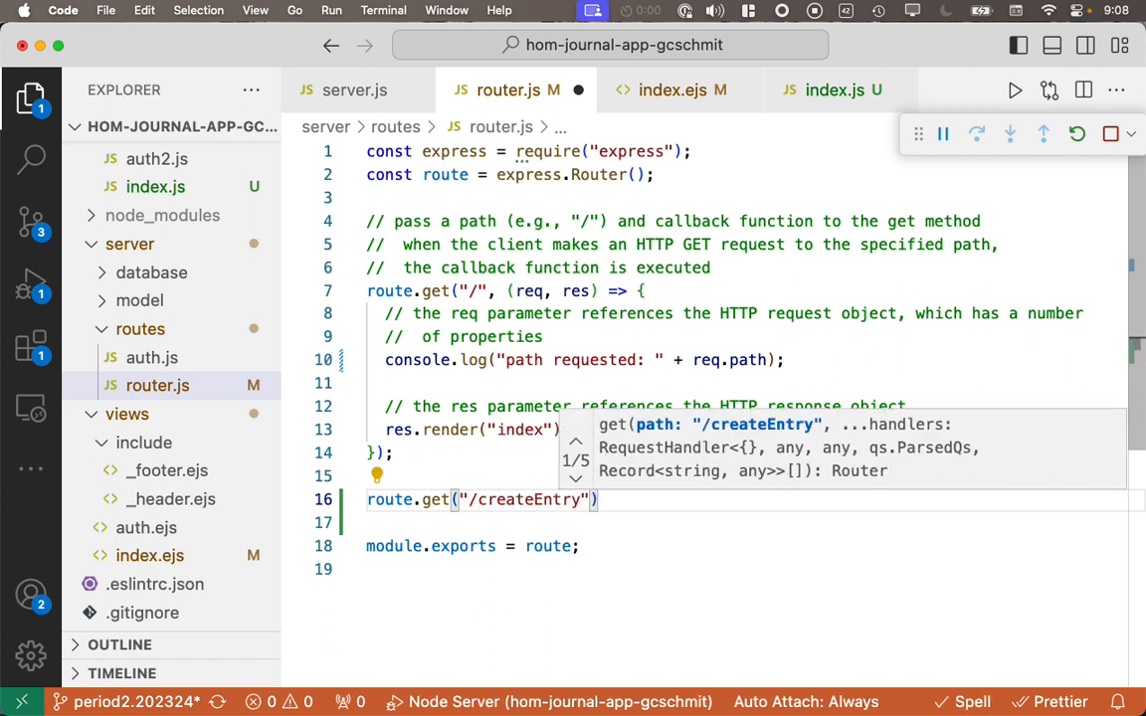
{"action": "type", "text": ","}
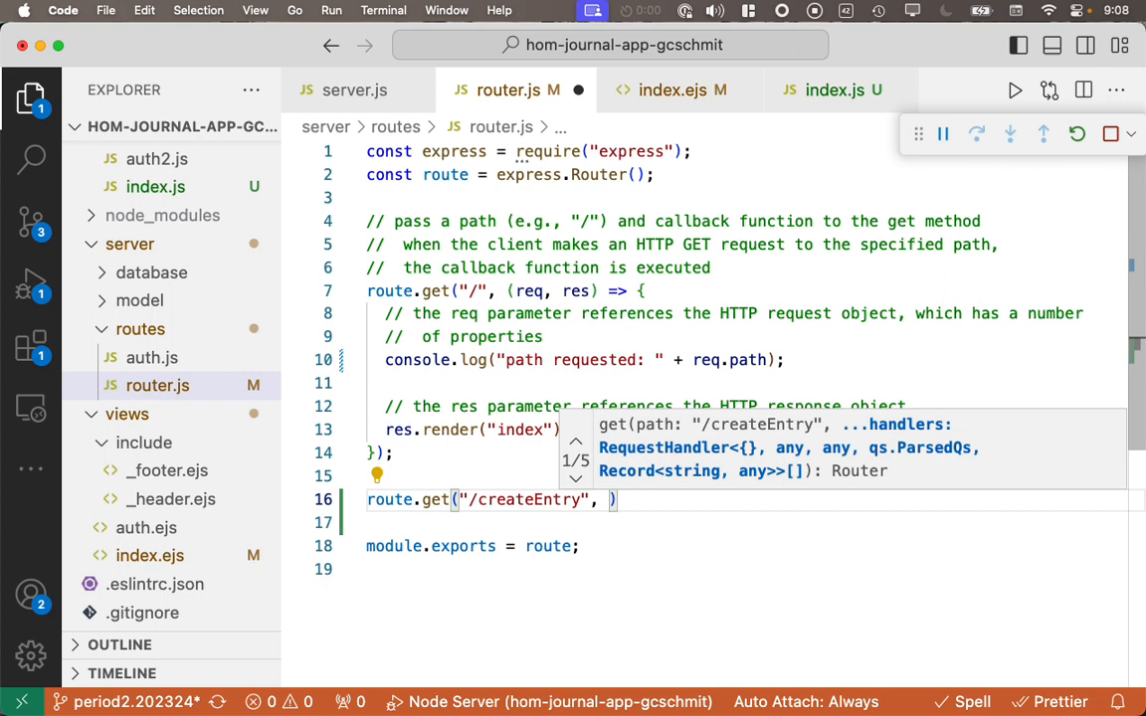
{"action": "type", "text": "(req"}
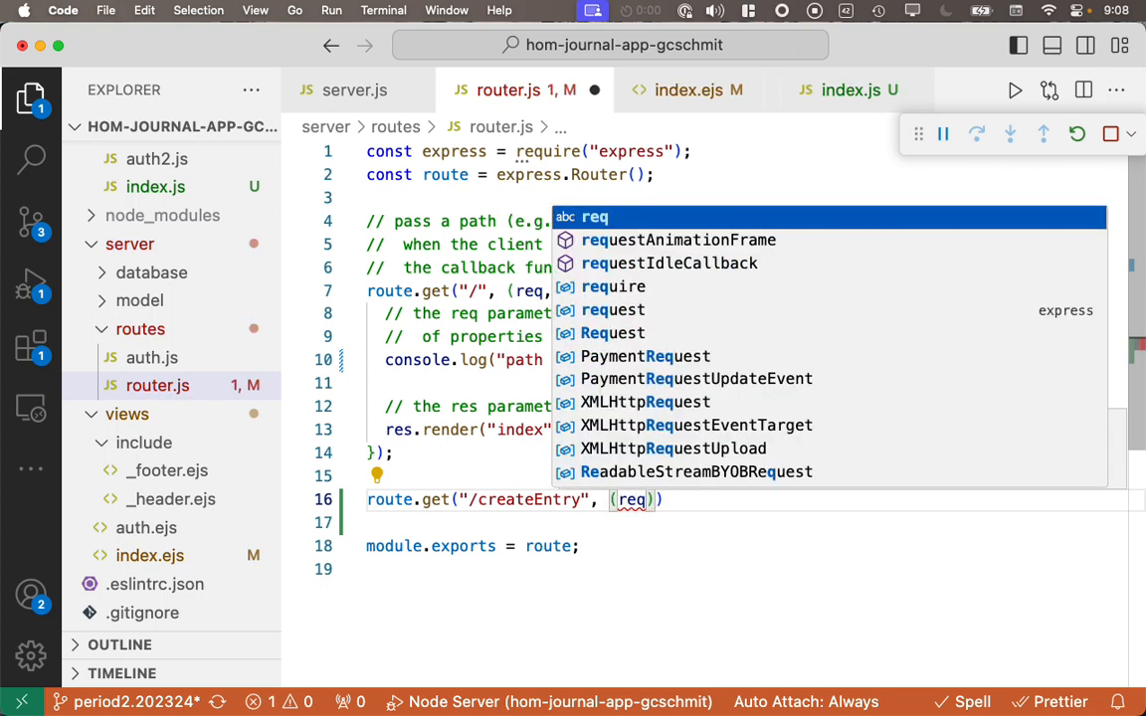
{"action": "type", "text": ", res"}
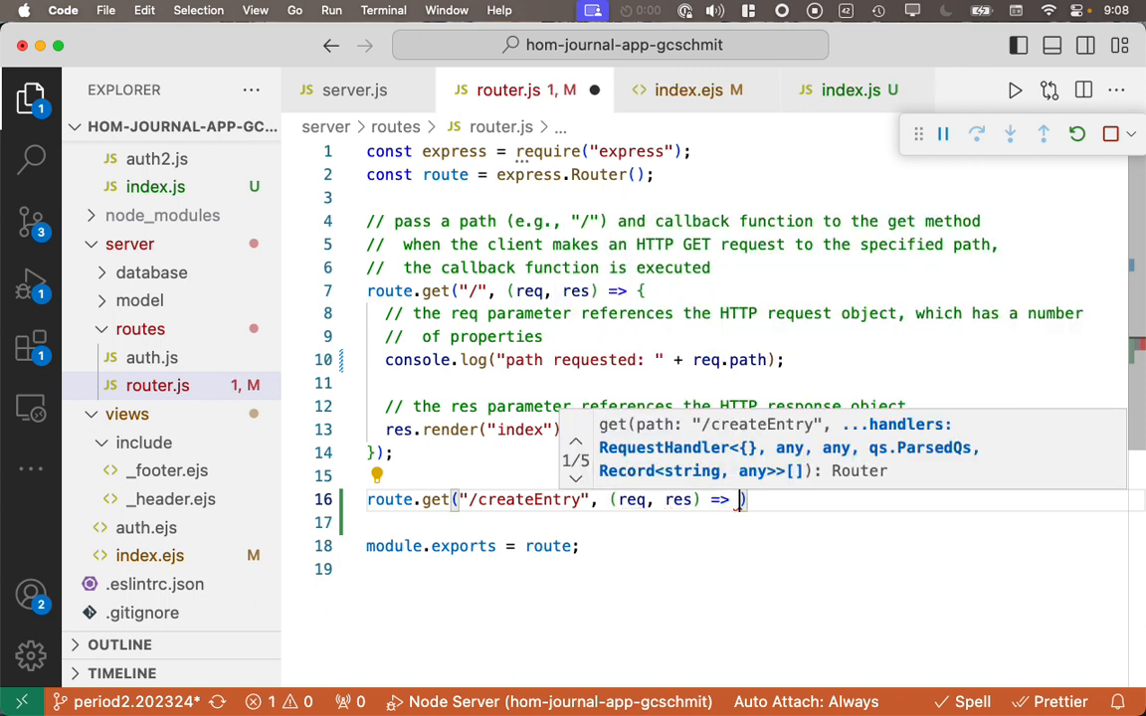
{"action": "type", "text": "{"}
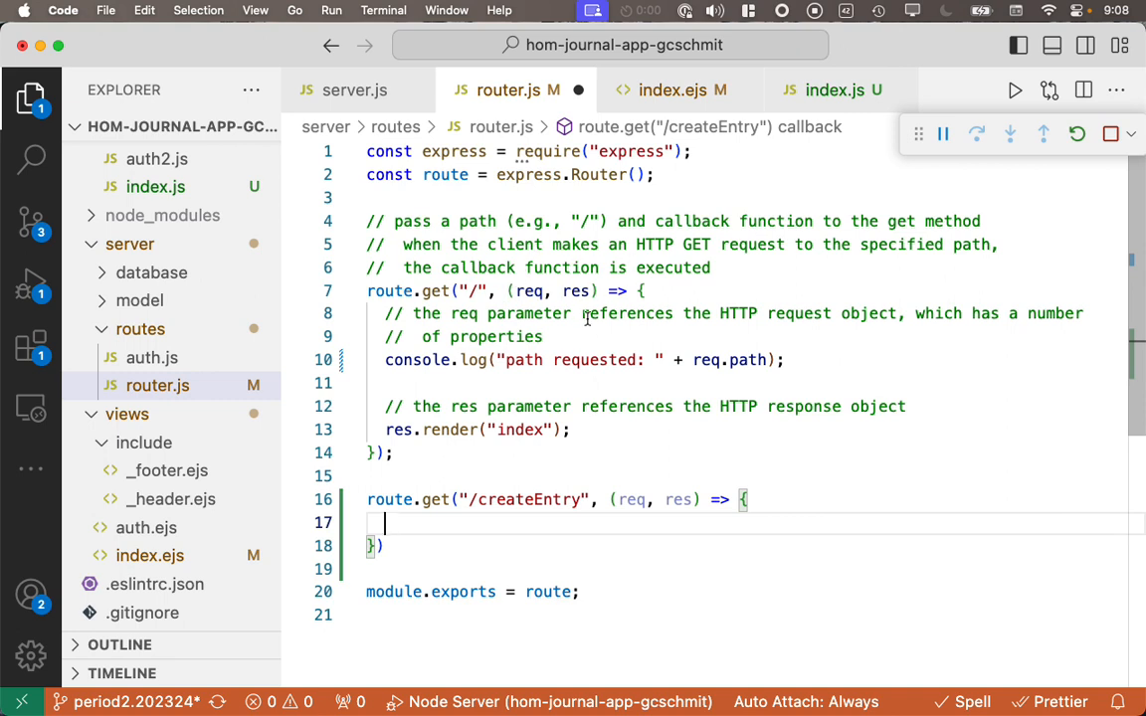
{"action": "type", "text": "res"}
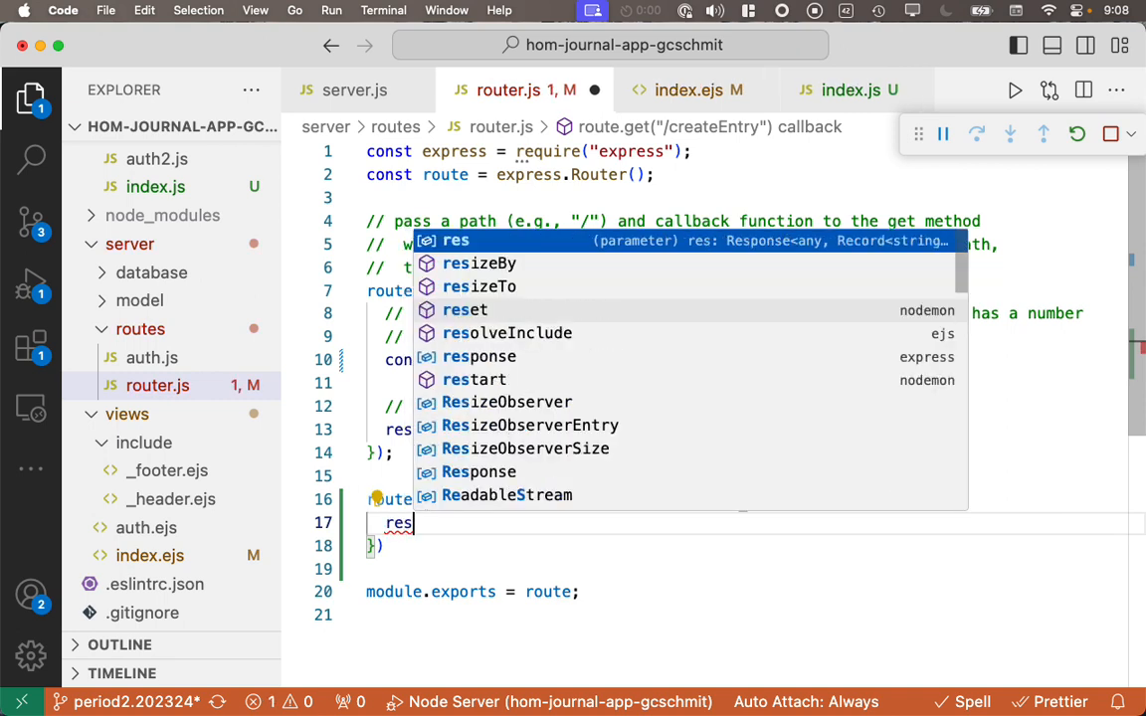
{"action": "type", "text": ".render("}
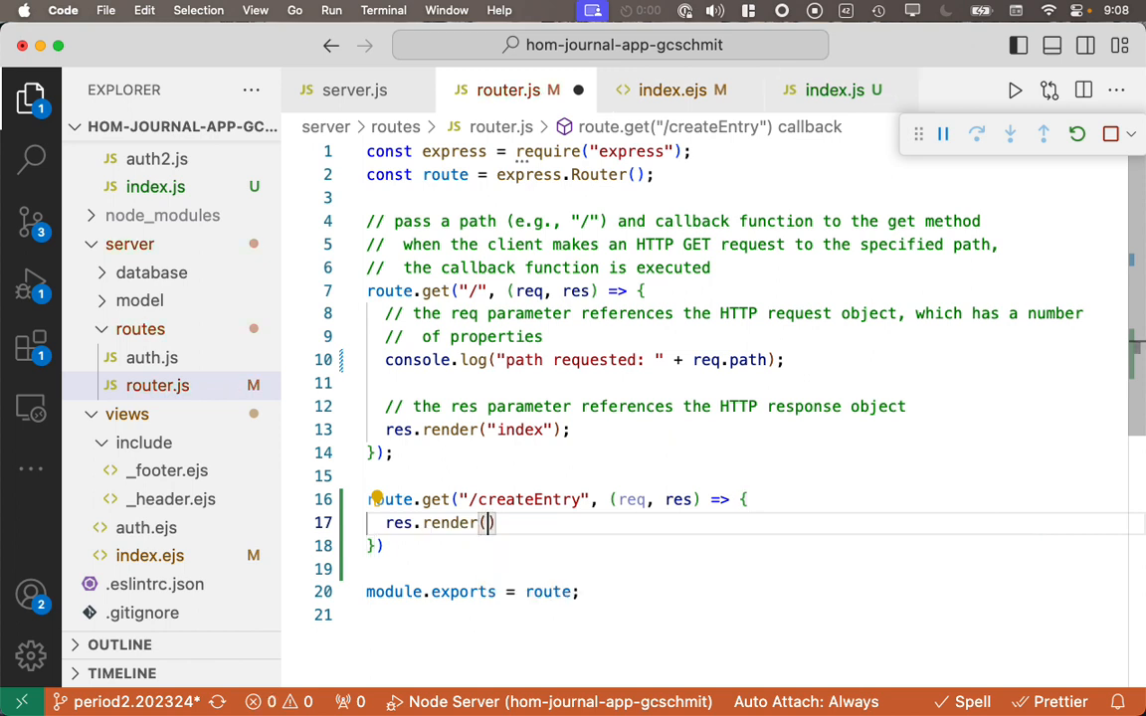
{"action": "type", "text": "\"createEntry\""}
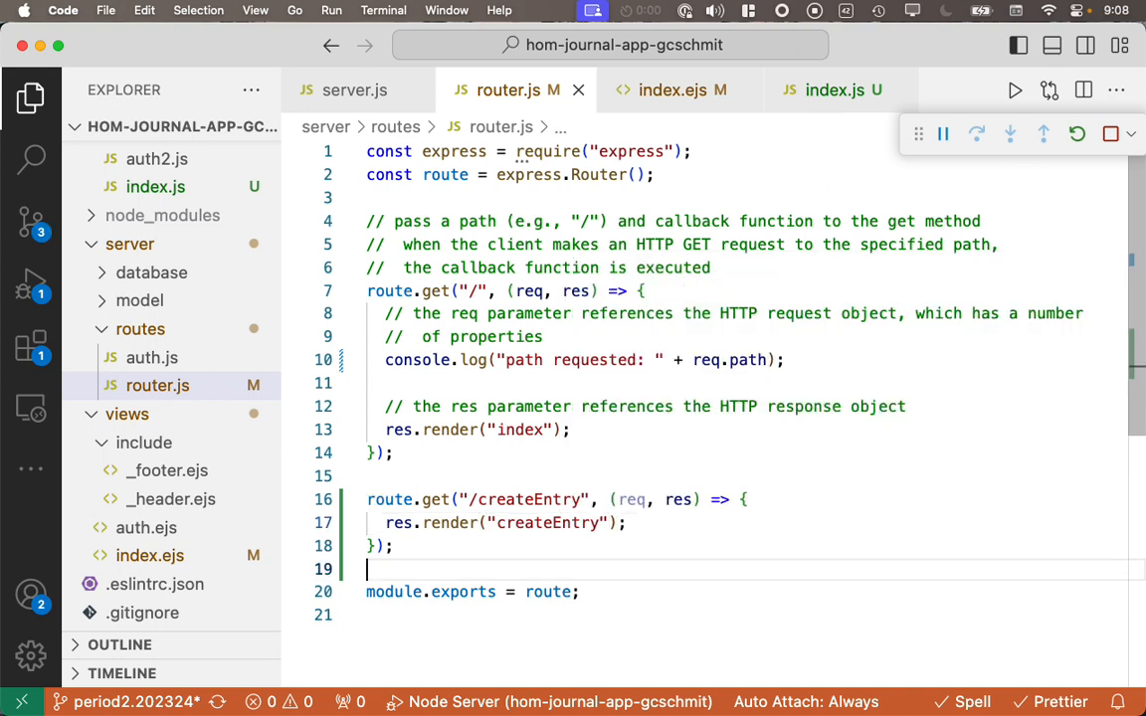
{"action": "mouse_move", "coordinate": [561, 537]}
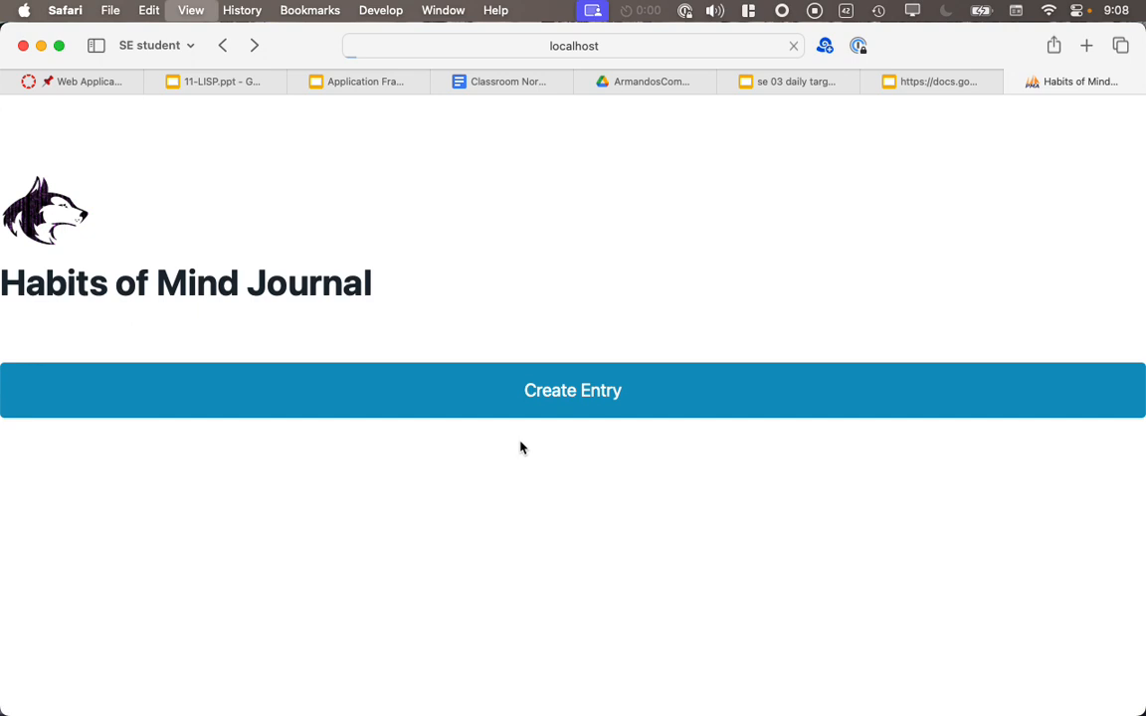
Step: Request the create entry page and pick out the missing view name createEntry from the error
{"action": "left_click", "coordinate": [573, 390]}
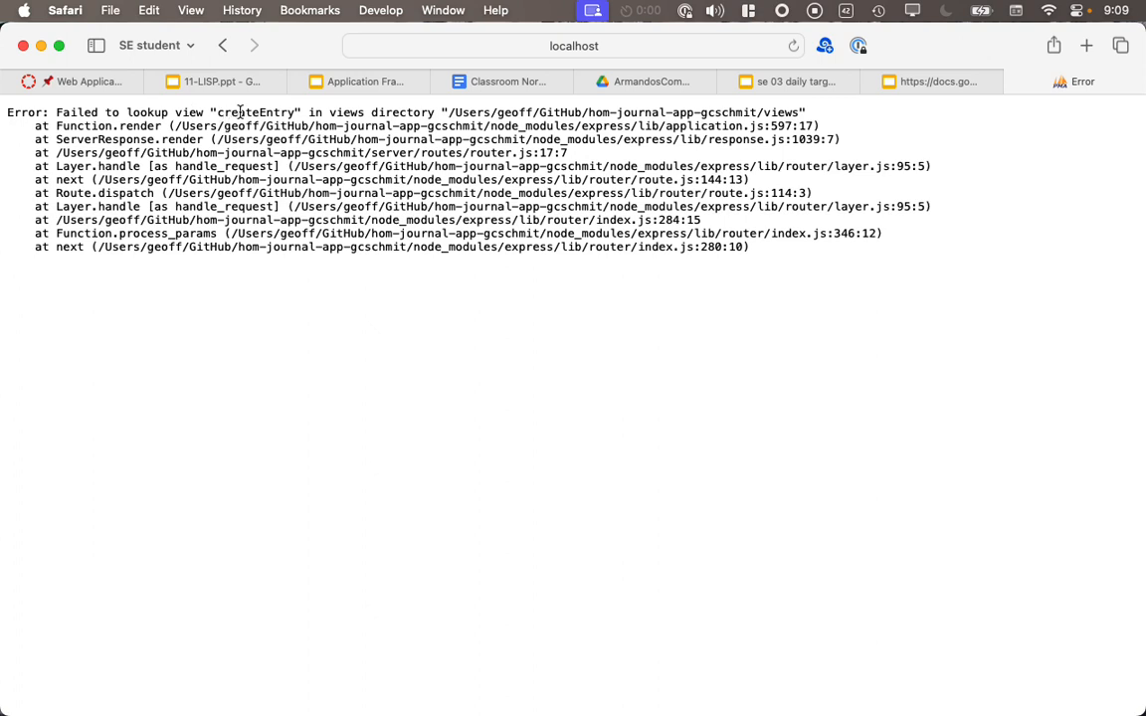
{"action": "double_click", "coordinate": [261, 111]}
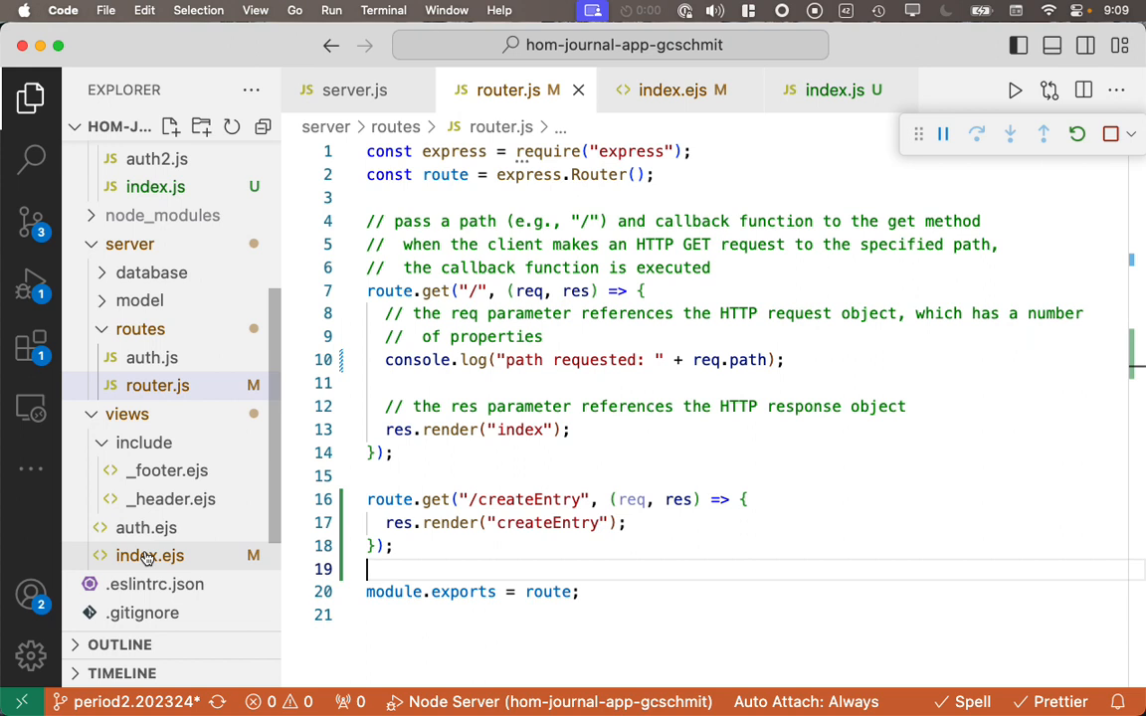
{"action": "mouse_move", "coordinate": [149, 555]}
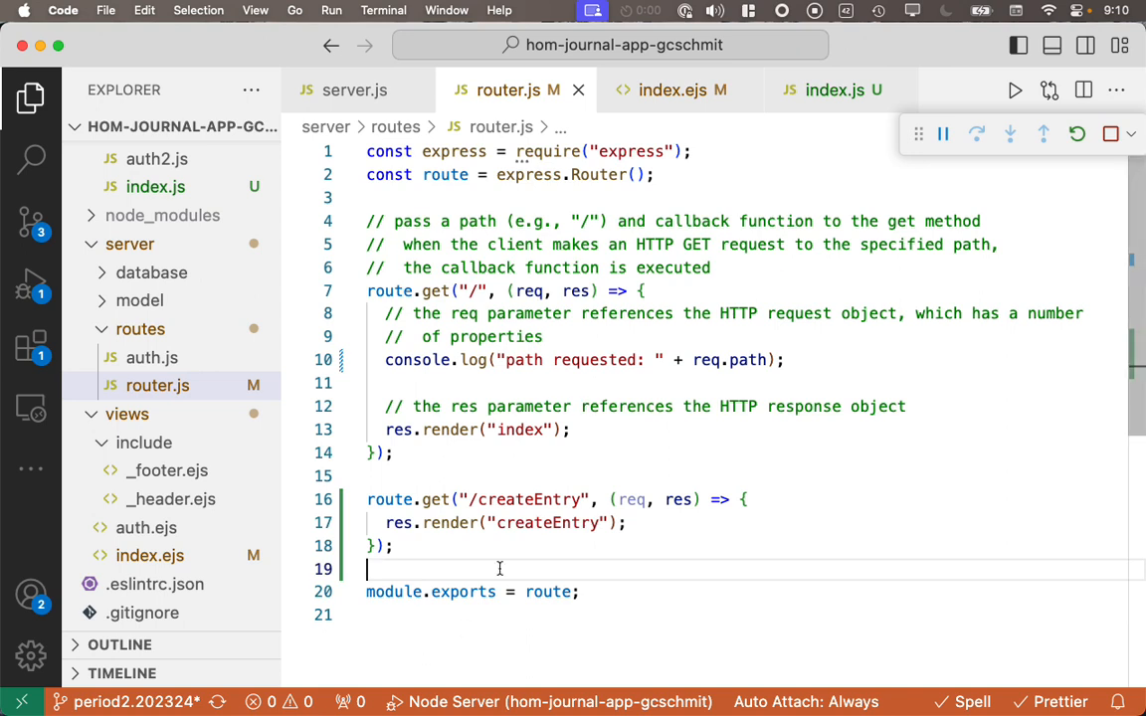
{"action": "mouse_move", "coordinate": [492, 579]}
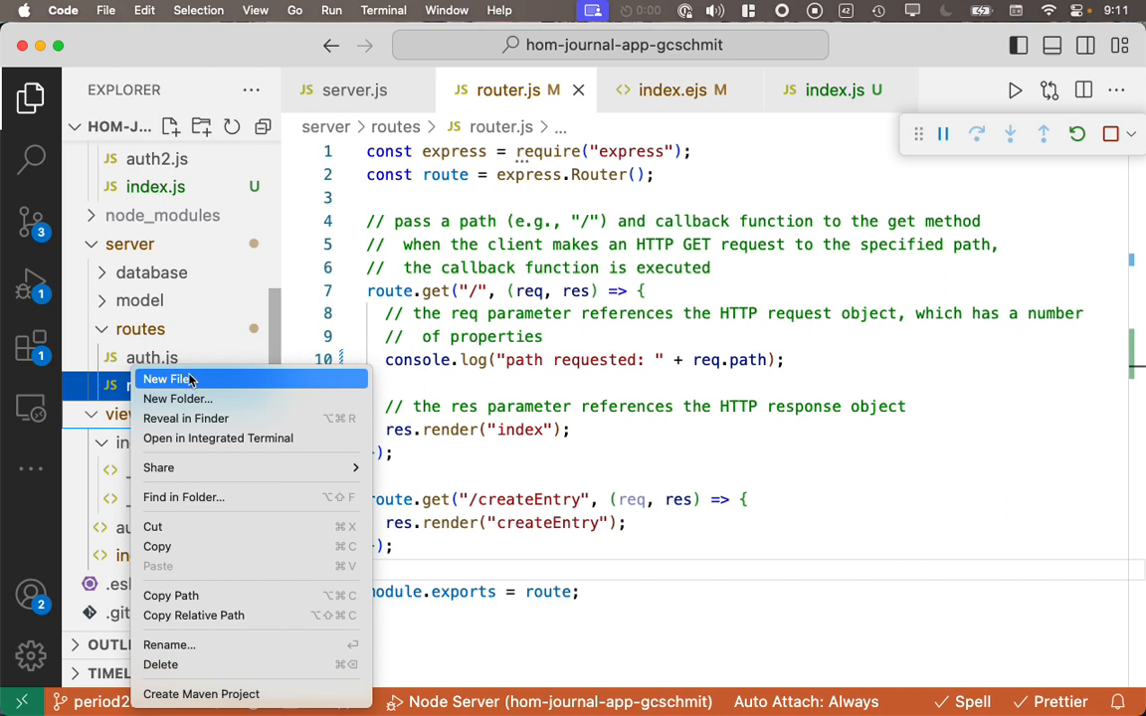
Step: Create an empty createEntry.ejs in the views folder, then return to index.ejs
{"action": "left_click", "coordinate": [165, 378]}
{"action": "type", "text": "createEntry.ejs"}
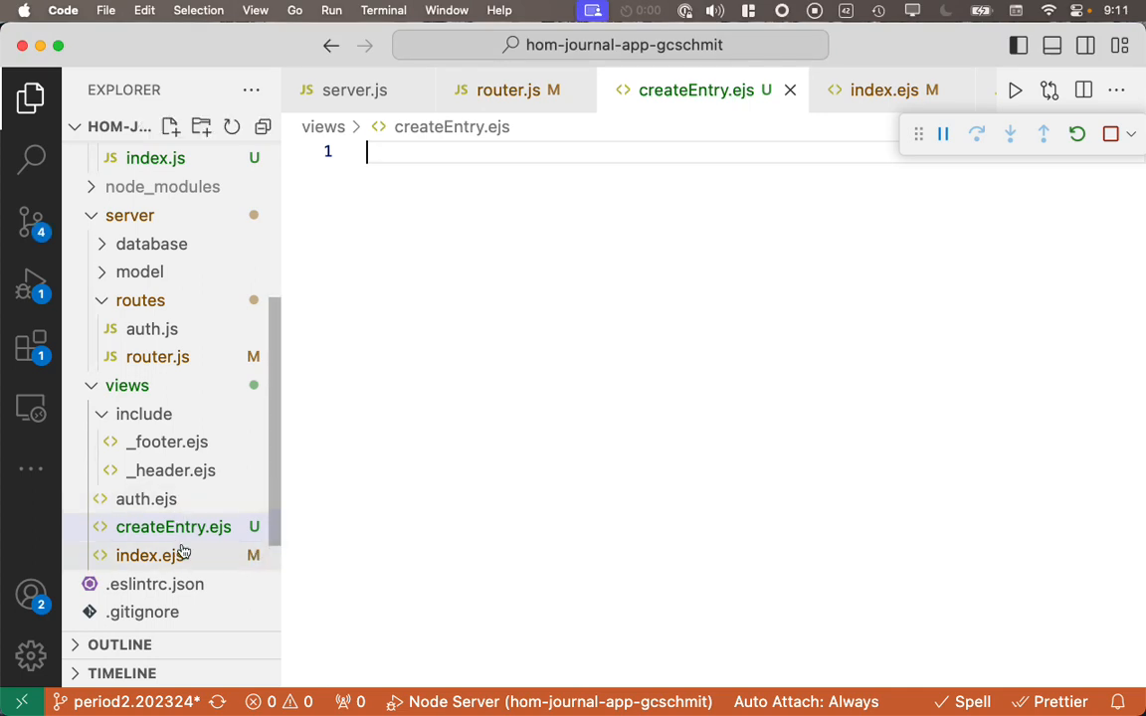
{"action": "left_click", "coordinate": [149, 556]}
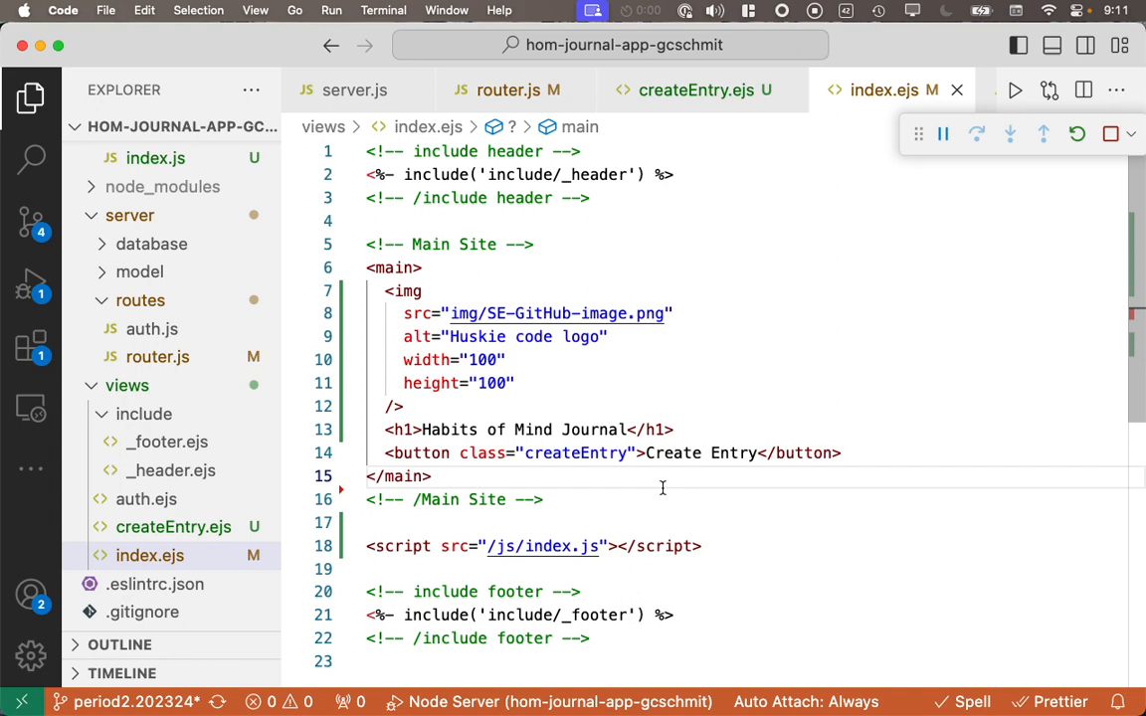
Step: Copy all of index.ejs's markup into the new createEntry.ejs file
{"action": "key", "text": "cmd+a"}
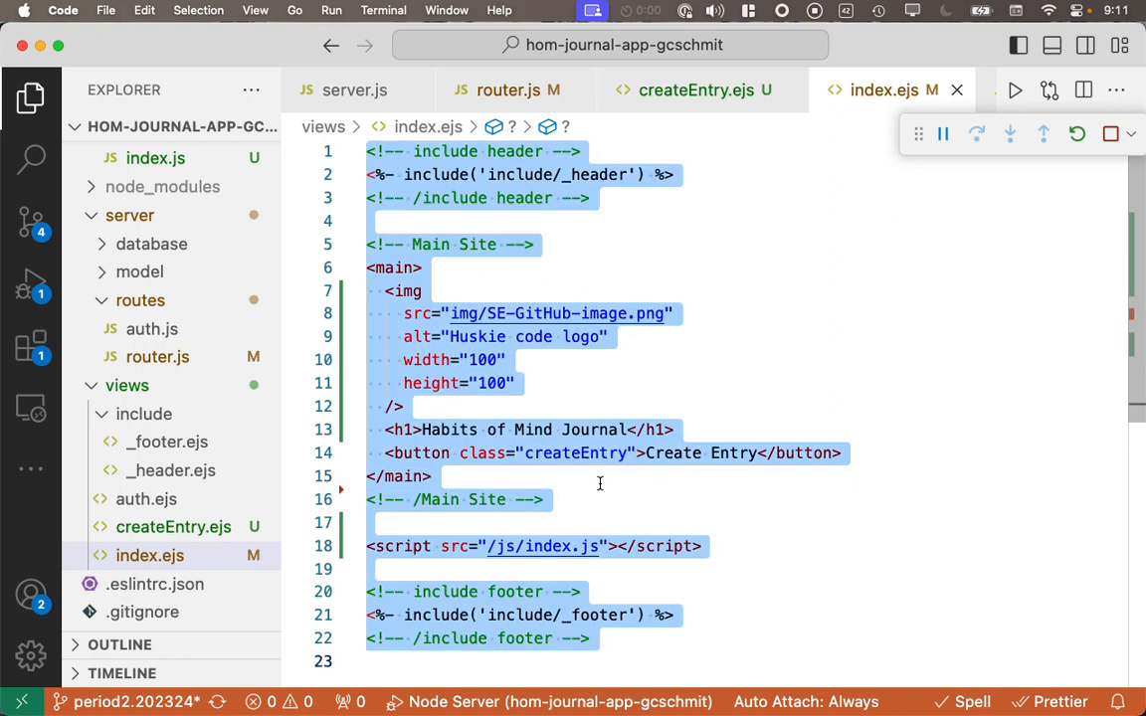
{"action": "left_click", "coordinate": [173, 527]}
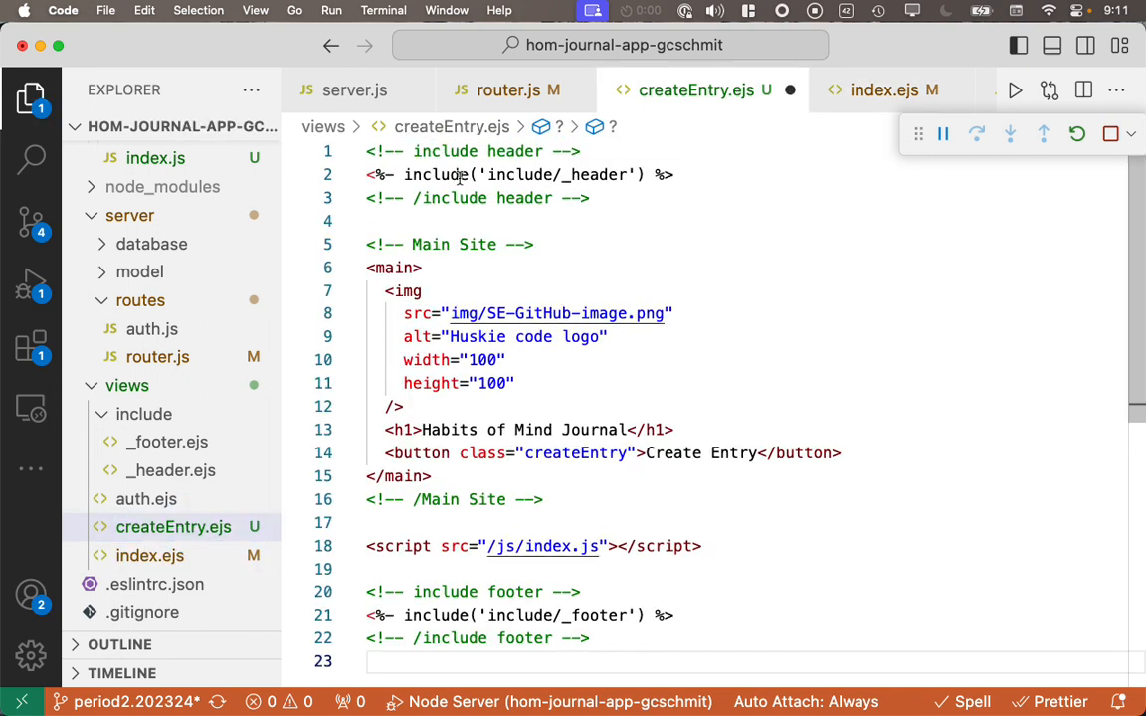
{"action": "mouse_move", "coordinate": [506, 412]}
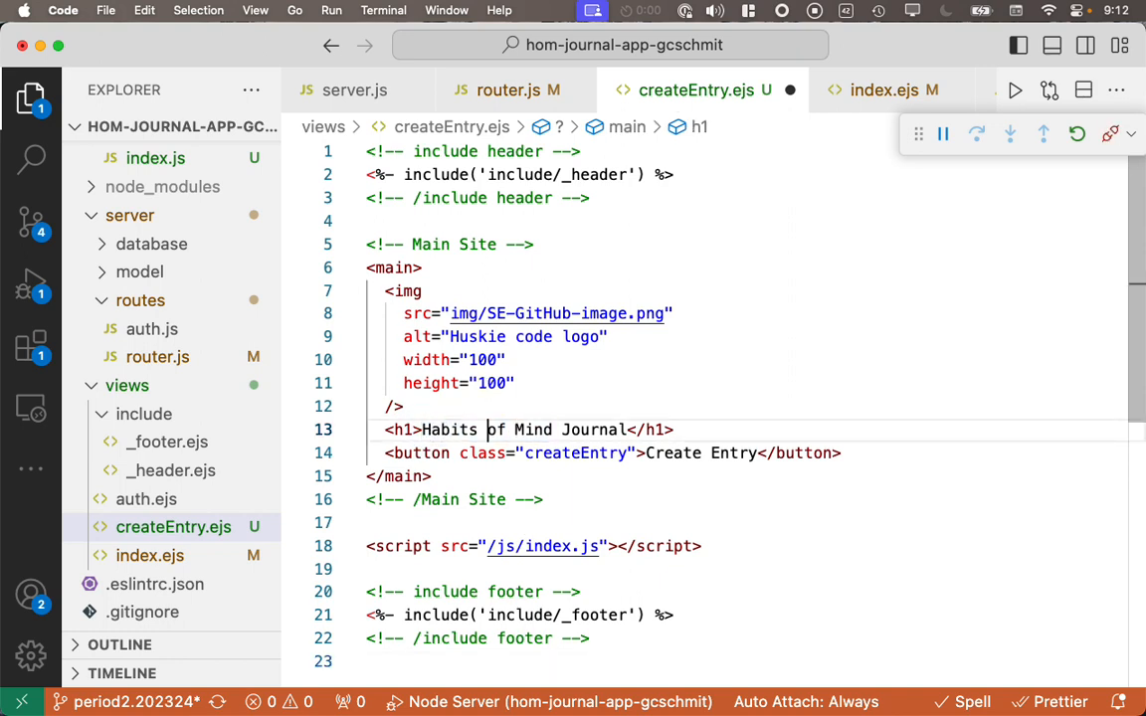
Step: Retitle the heading Create Habits of Mind Journal Entry and point the script at /js/createEntry.js
{"action": "type", "text": "Create"}
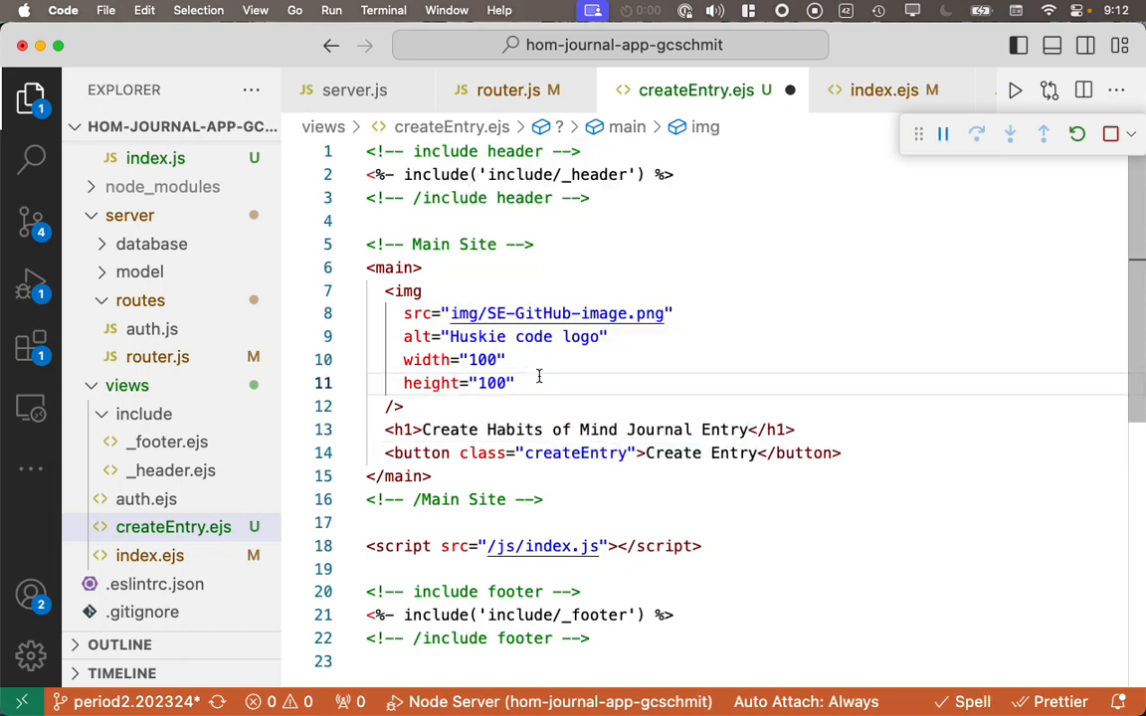
{"action": "mouse_move", "coordinate": [442, 430]}
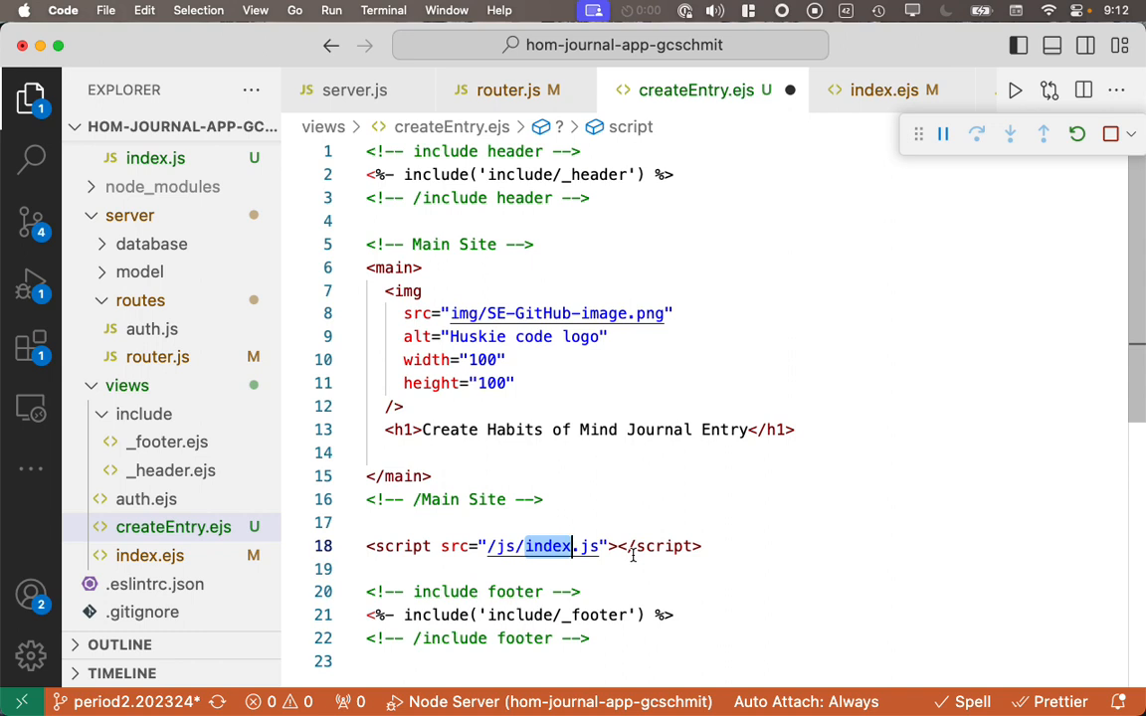
{"action": "type", "text": "createEntry"}
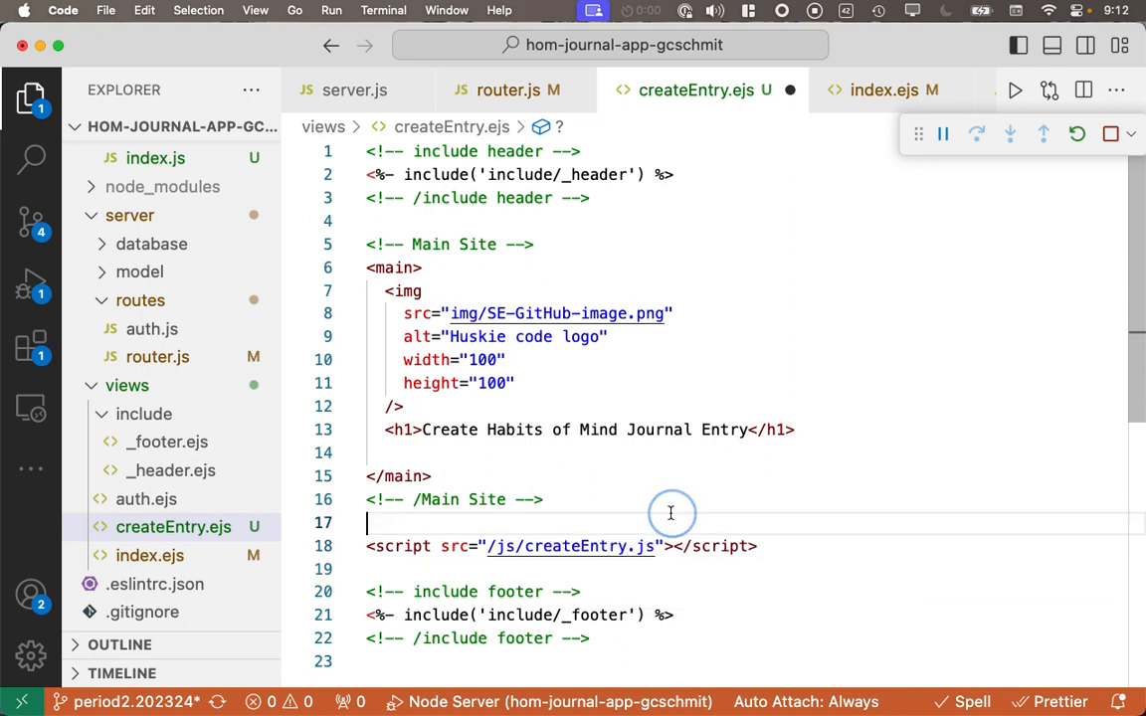
{"action": "mouse_move", "coordinate": [547, 546]}
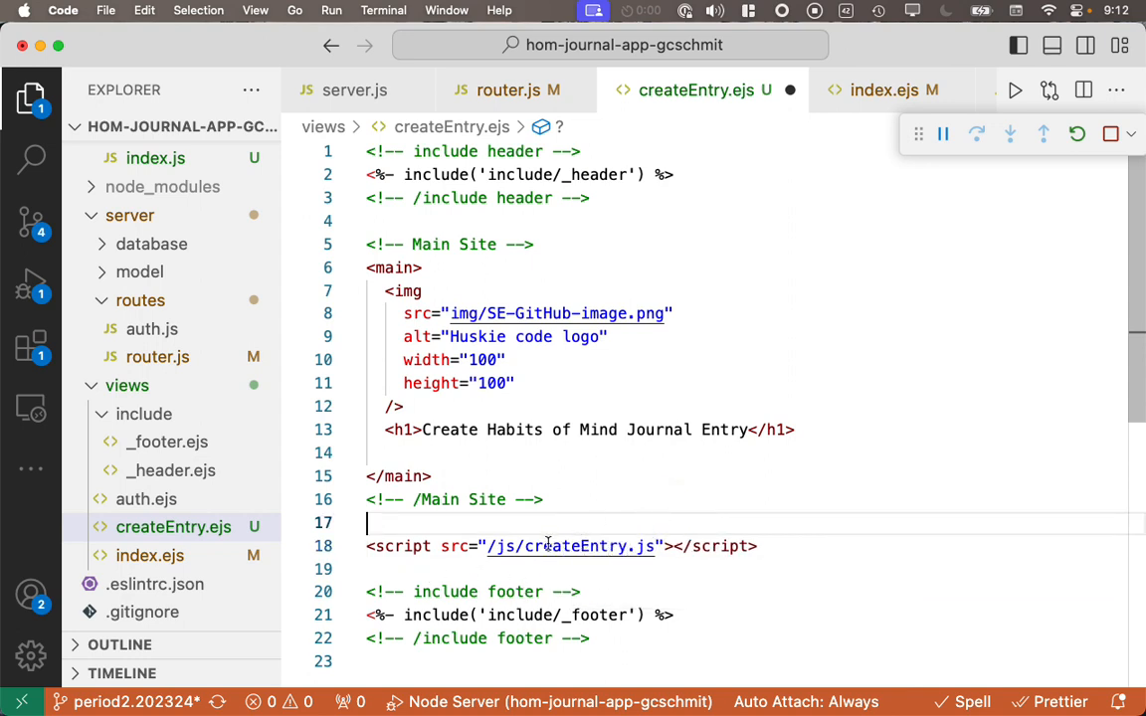
{"action": "mouse_move", "coordinate": [627, 546]}
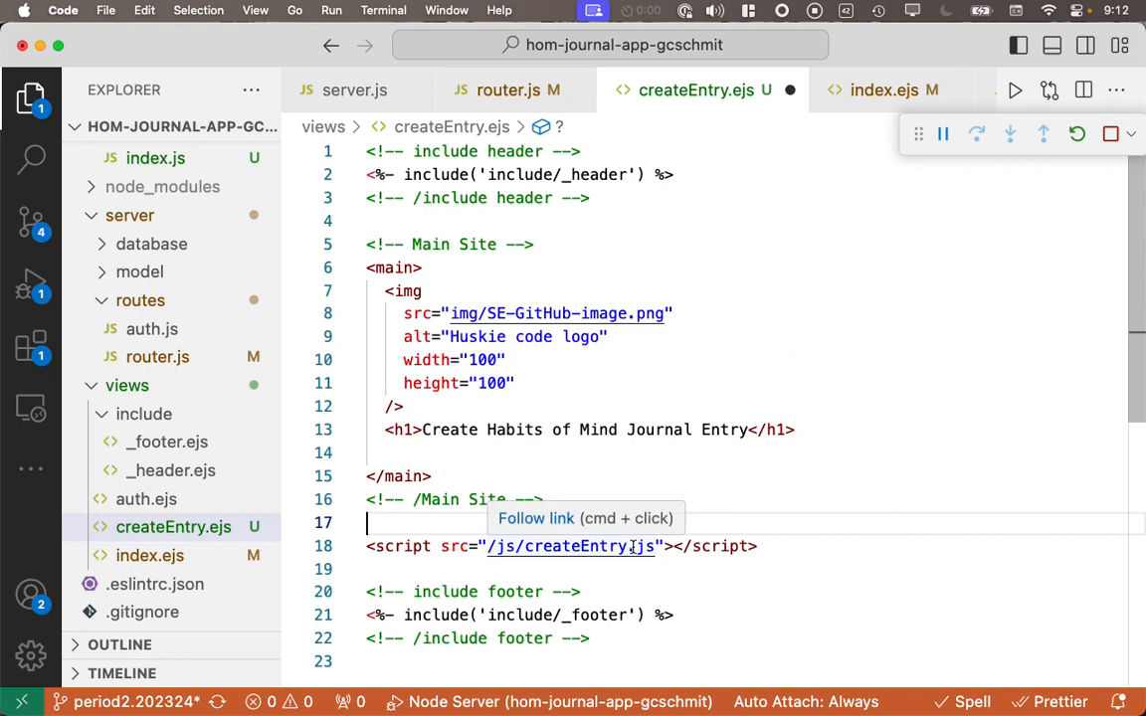
{"action": "mouse_move", "coordinate": [724, 522]}
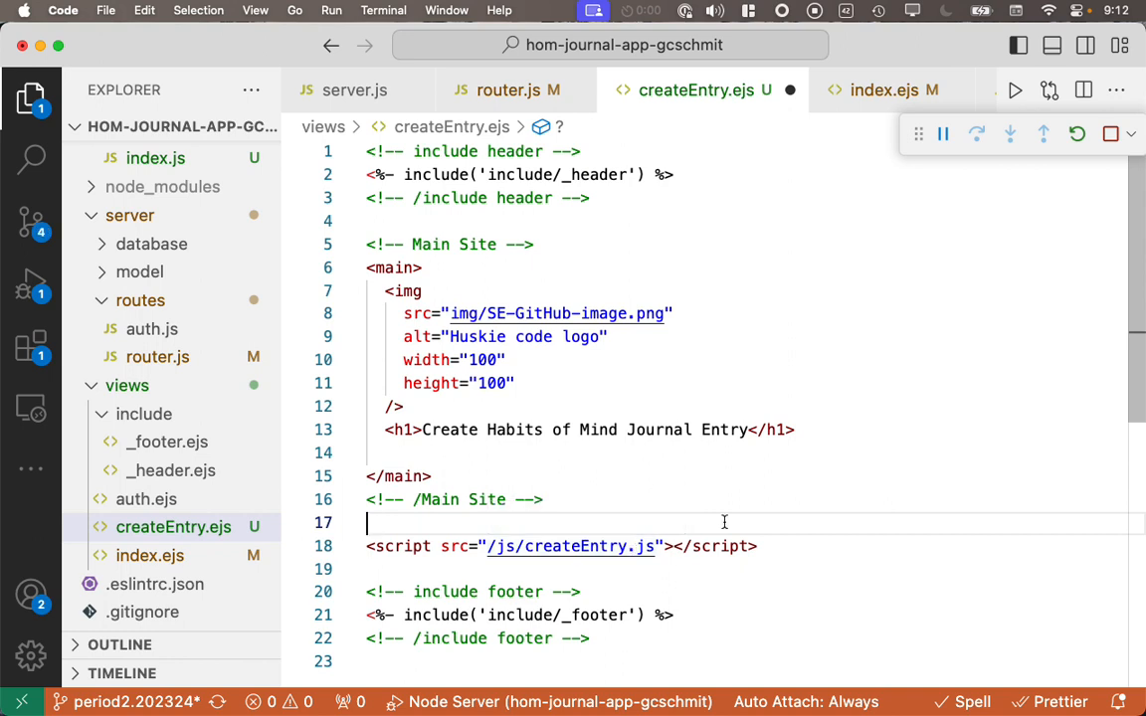
{"action": "mouse_move", "coordinate": [577, 151]}
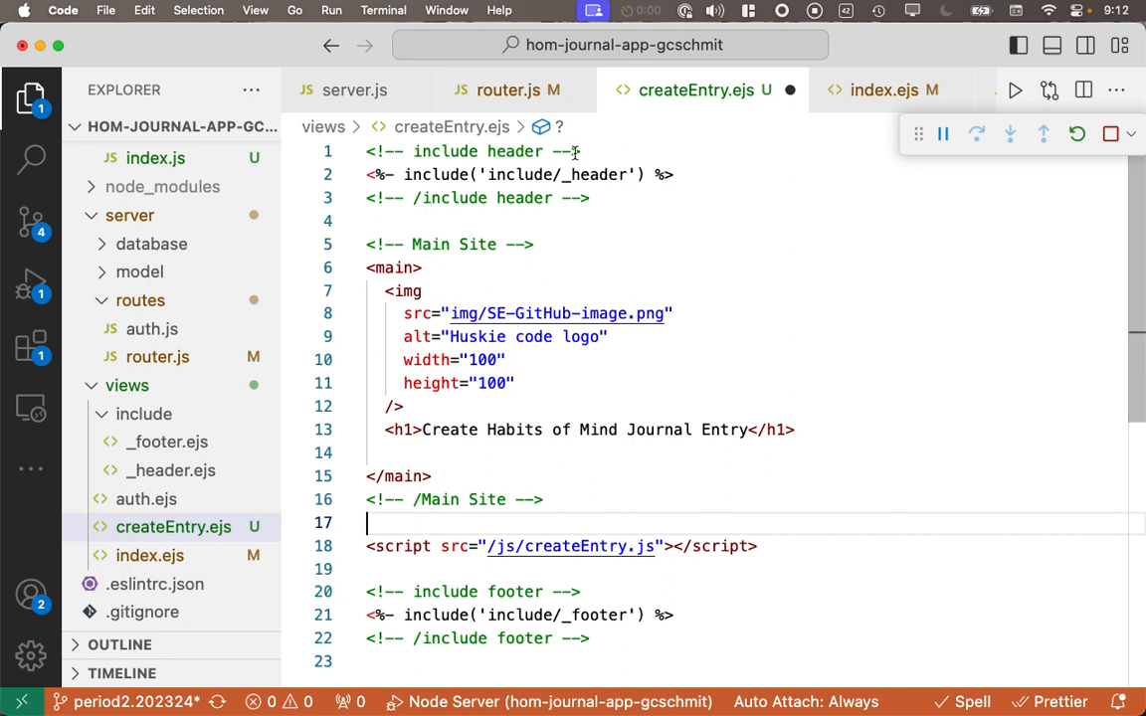
{"action": "mouse_move", "coordinate": [545, 575]}
{"action": "type", "text": "<div>"}
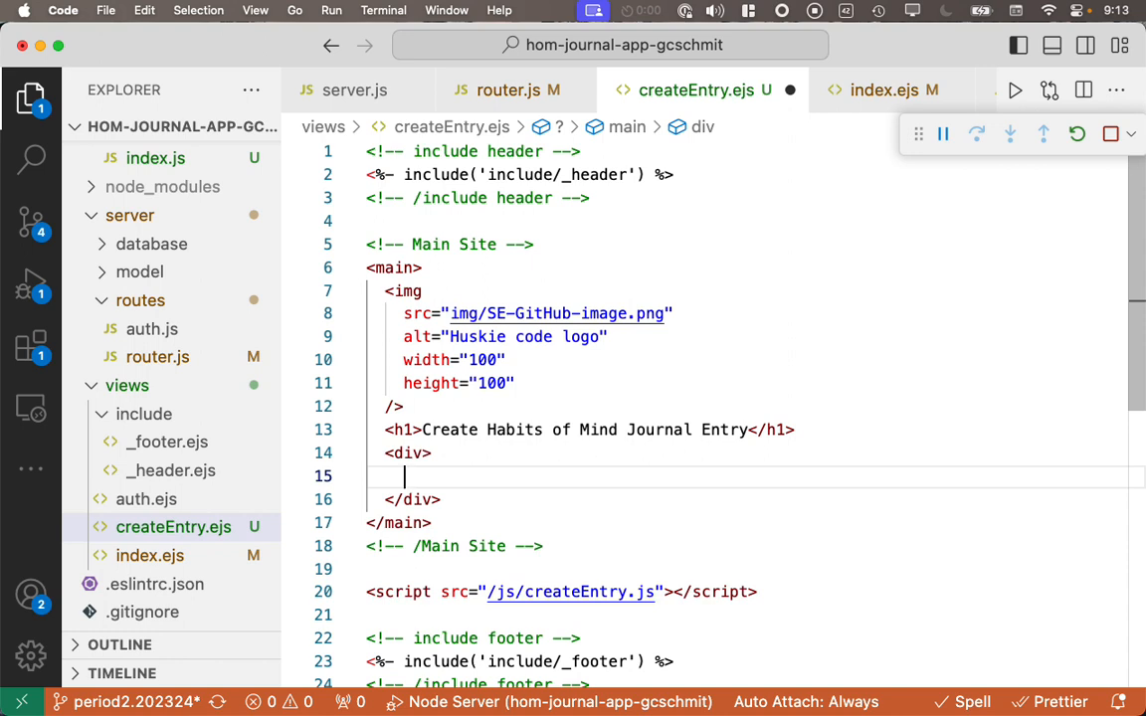
Step: Add a Date label with <input type="date" class="date" /> inside the div
{"action": "type", "text": "<"}
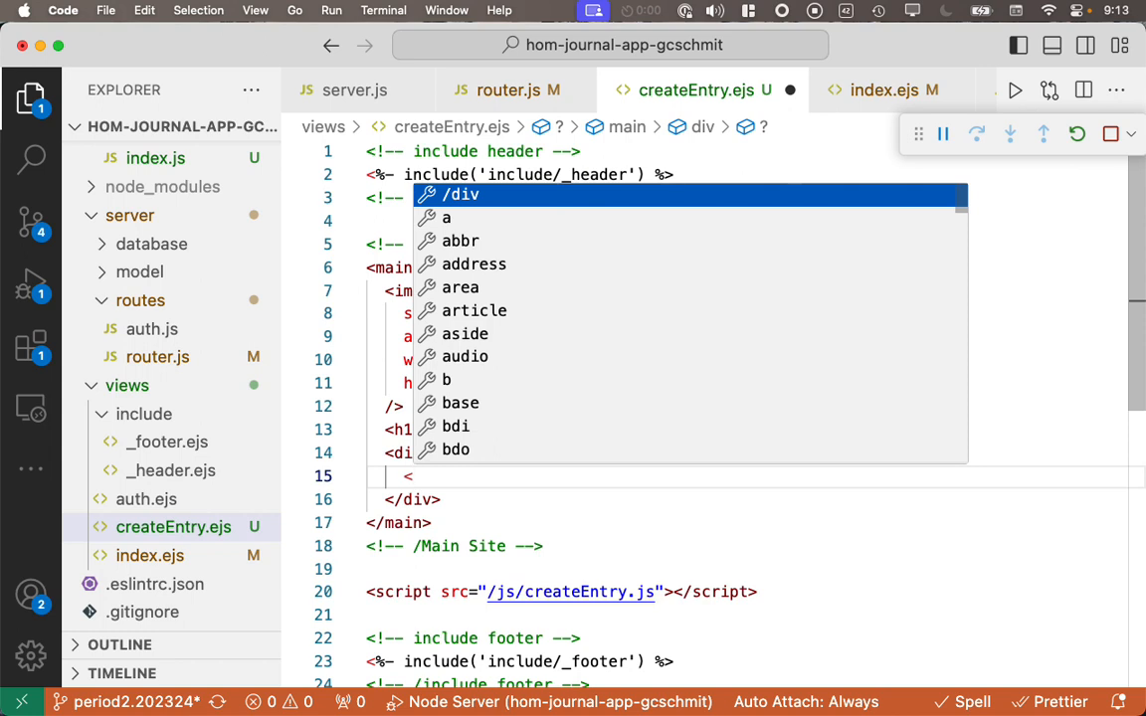
{"action": "type", "text": "label></label>"}
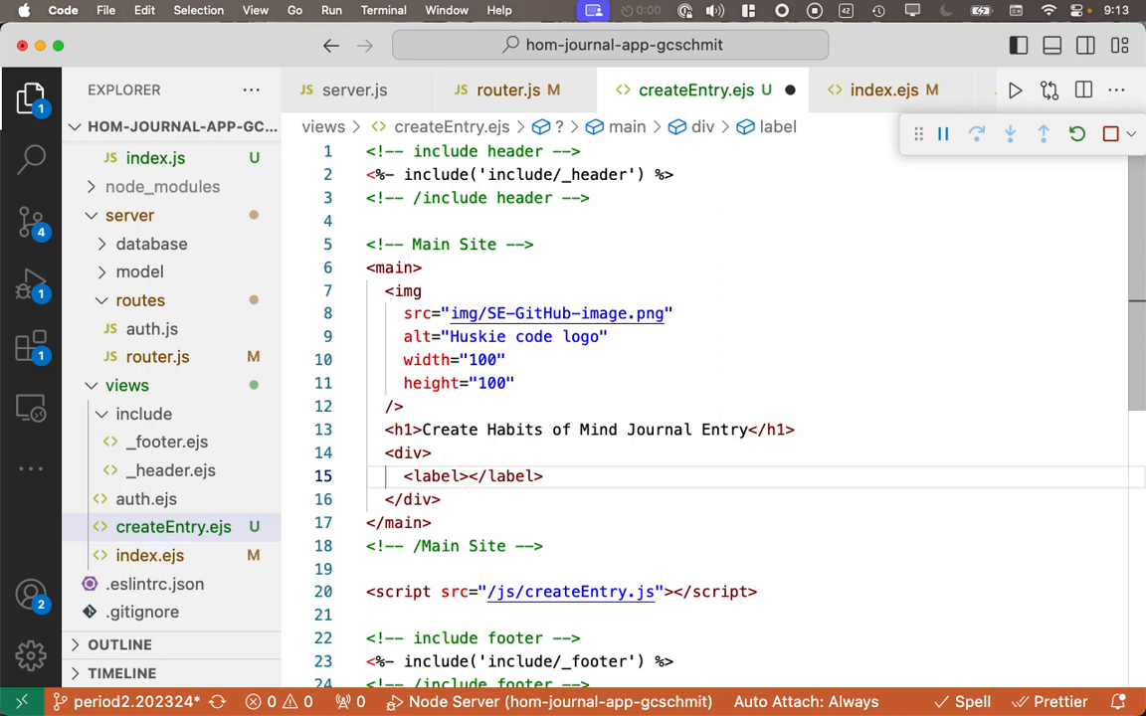
{"action": "type", "text": "Date <"}
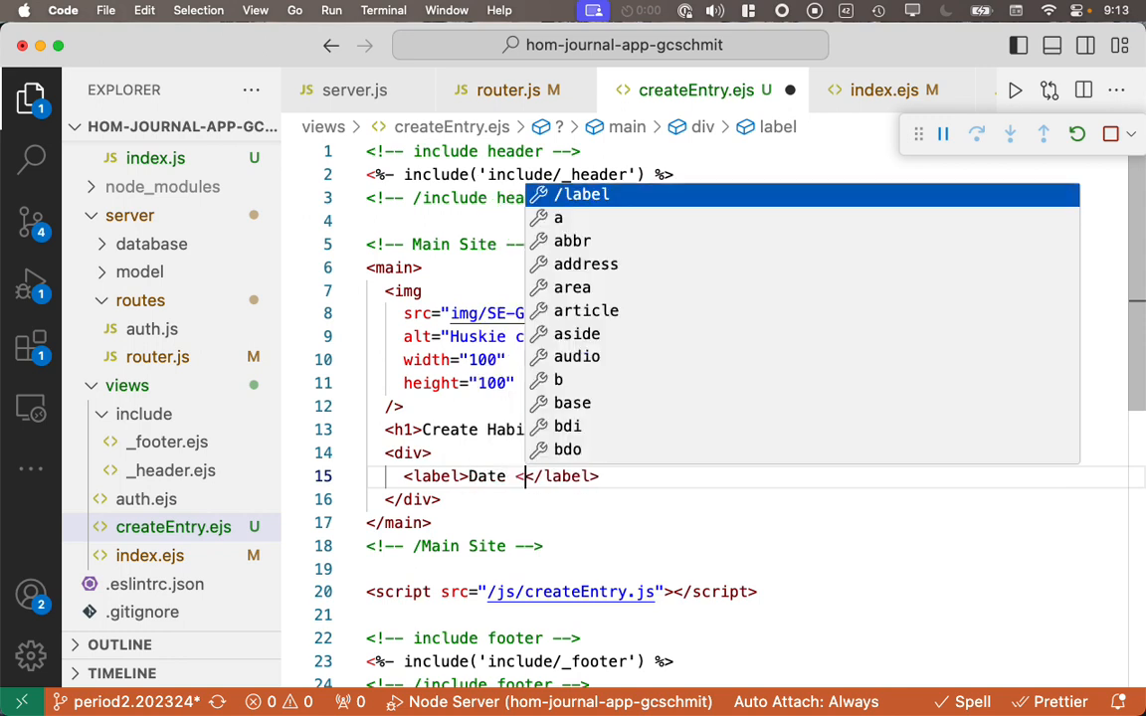
{"action": "type", "text": "input"}
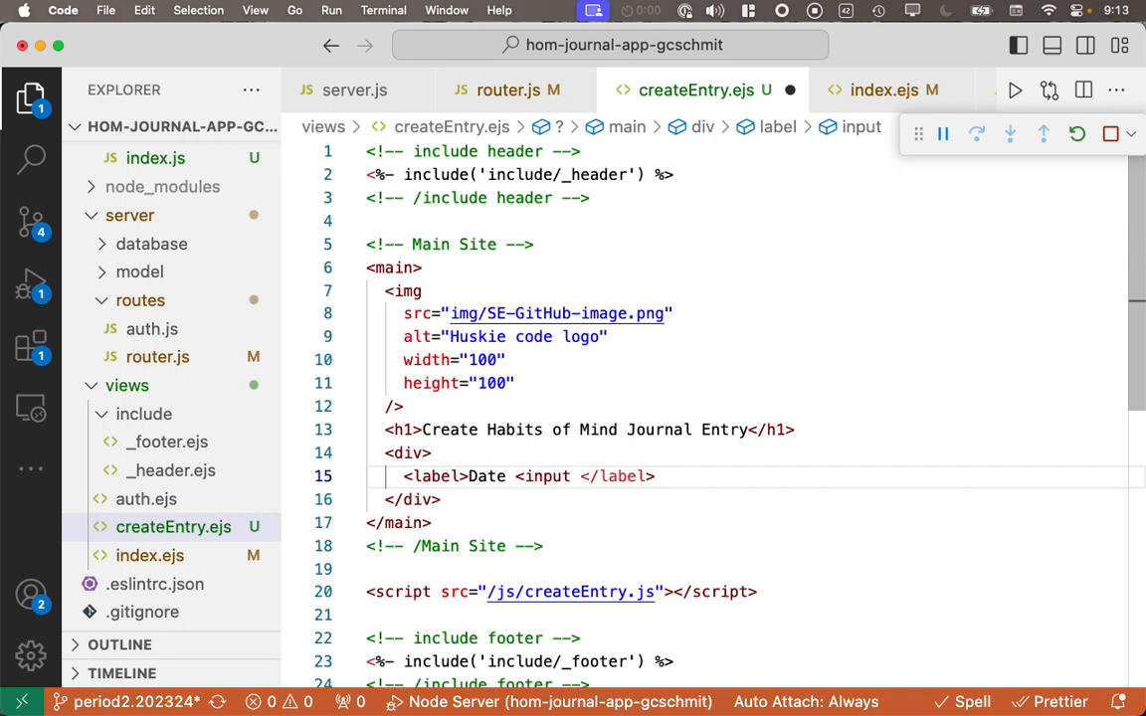
{"action": "type", "text": "t"}
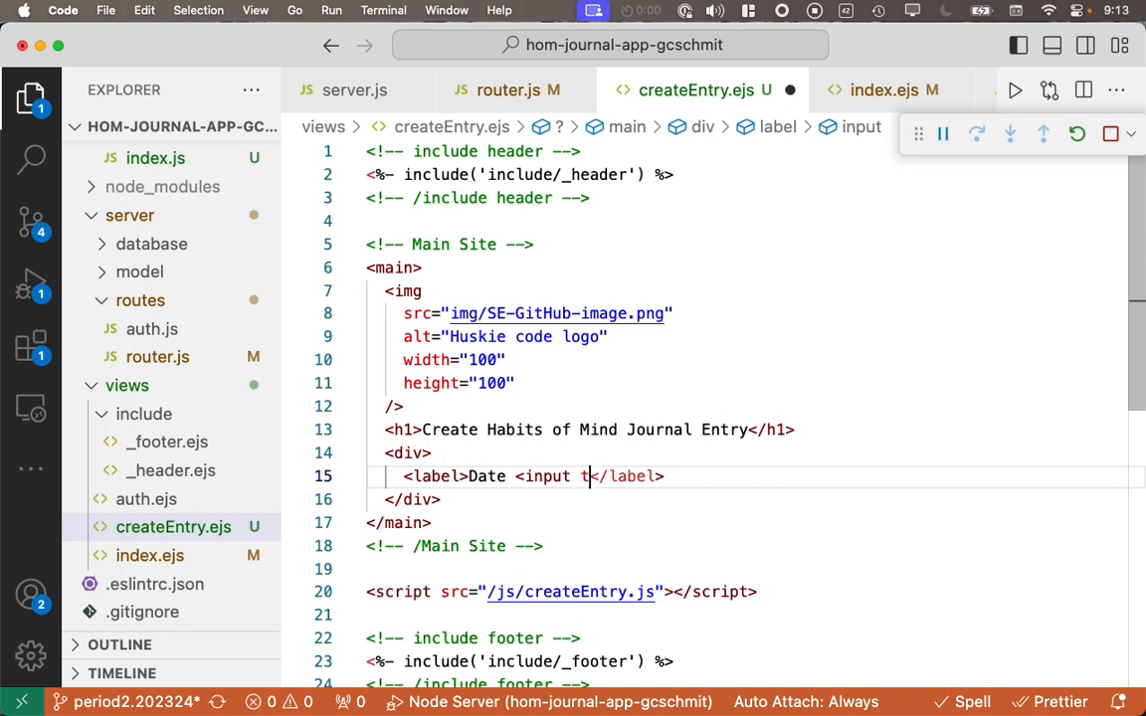
{"action": "type", "text": "ype=\"date"}
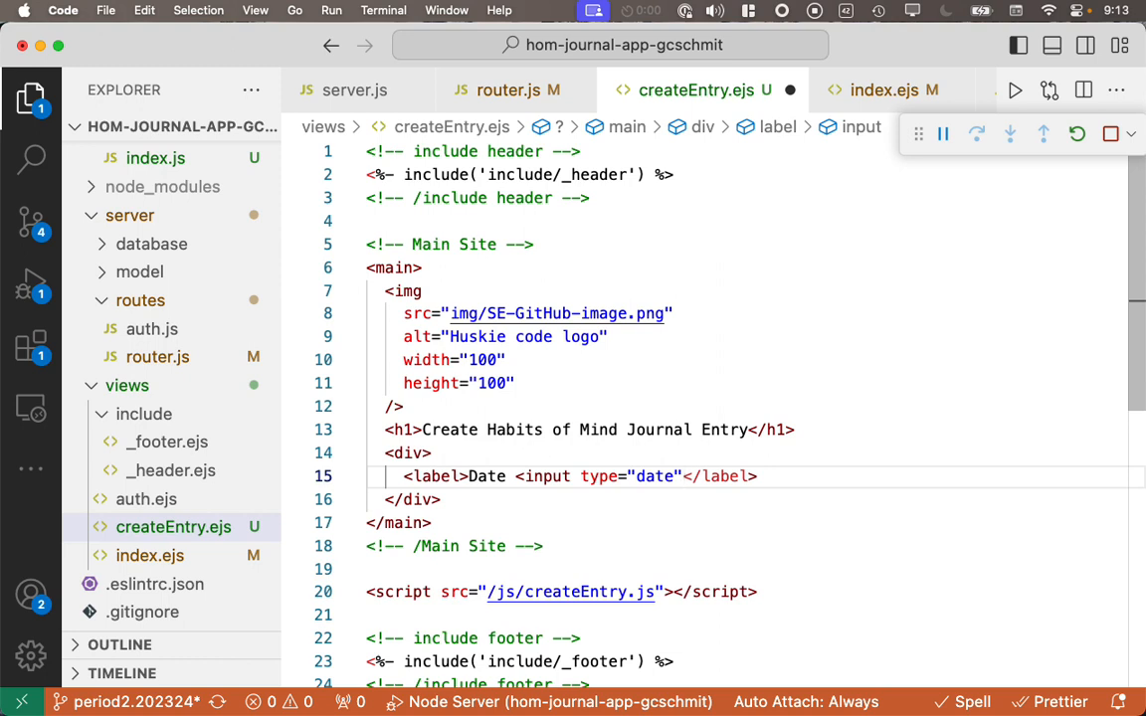
{"action": "type", "text": "class"}
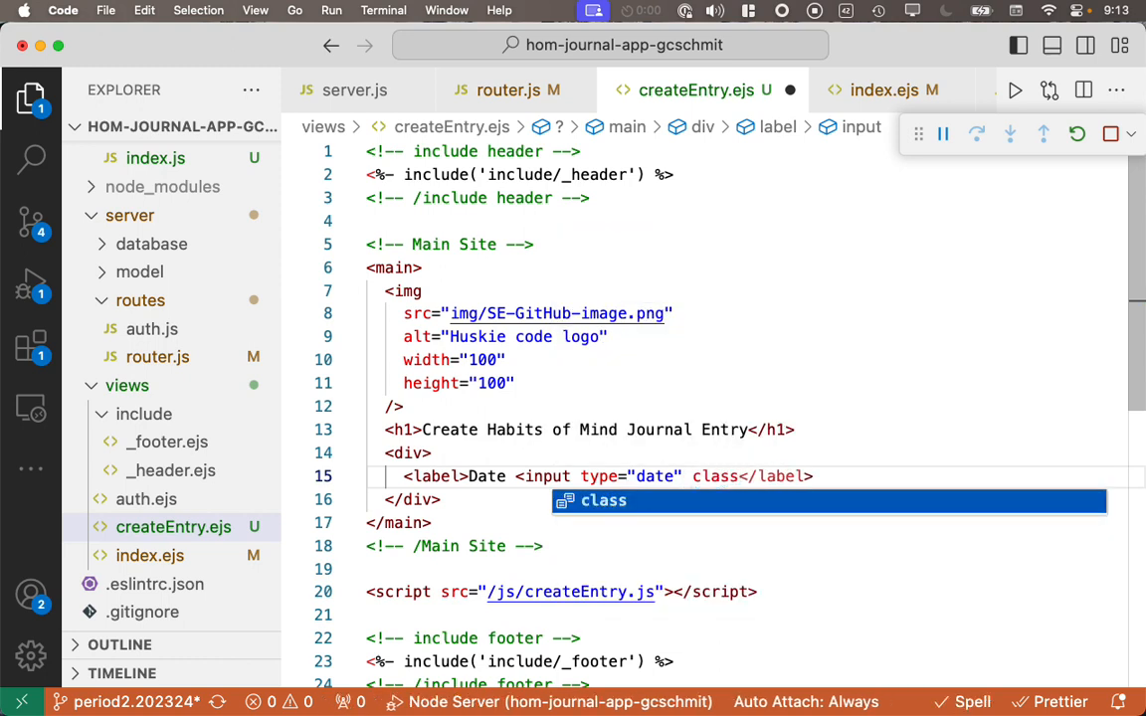
{"action": "type", "text": "=\"date\" />"}
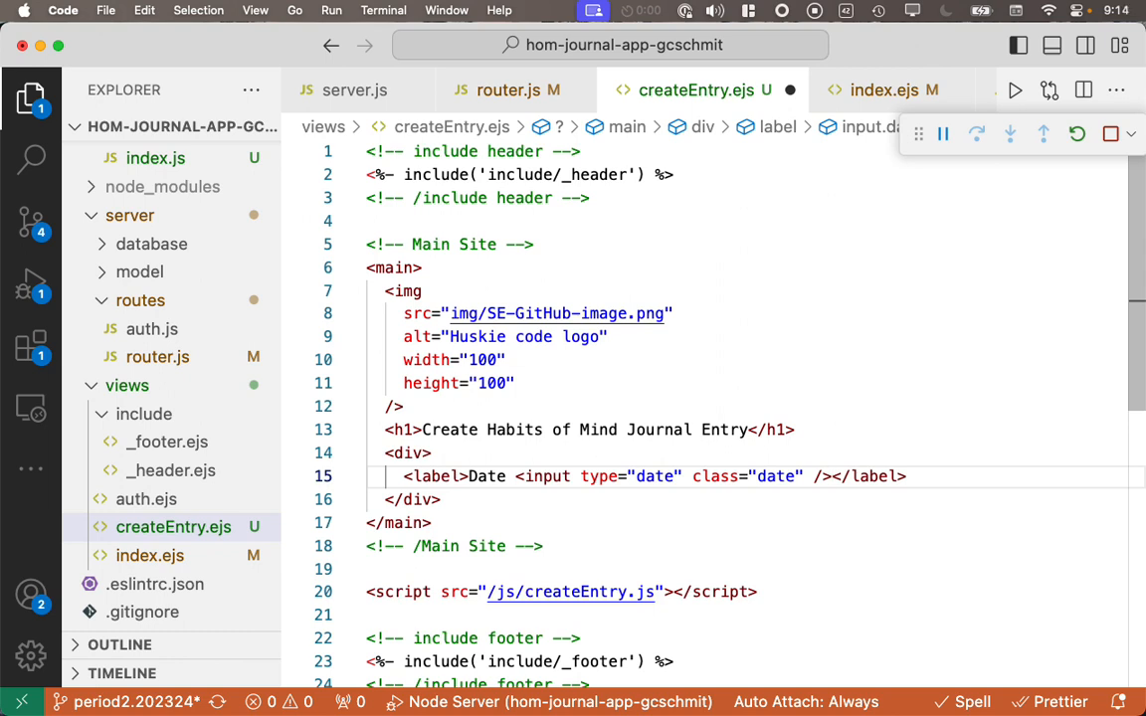
{"action": "key", "text": "Enter"}
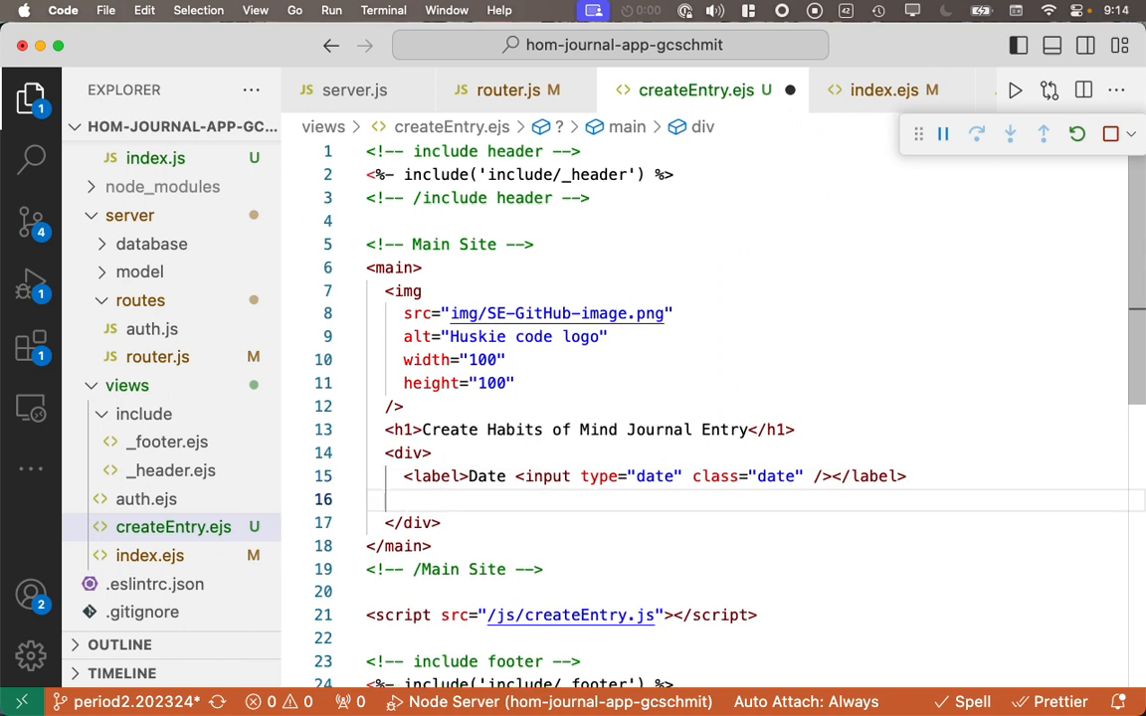
Step: Add a Habit of Mind label with <input type="text" class="HoM" />
{"action": "type", "text": "<lavel></label>"}
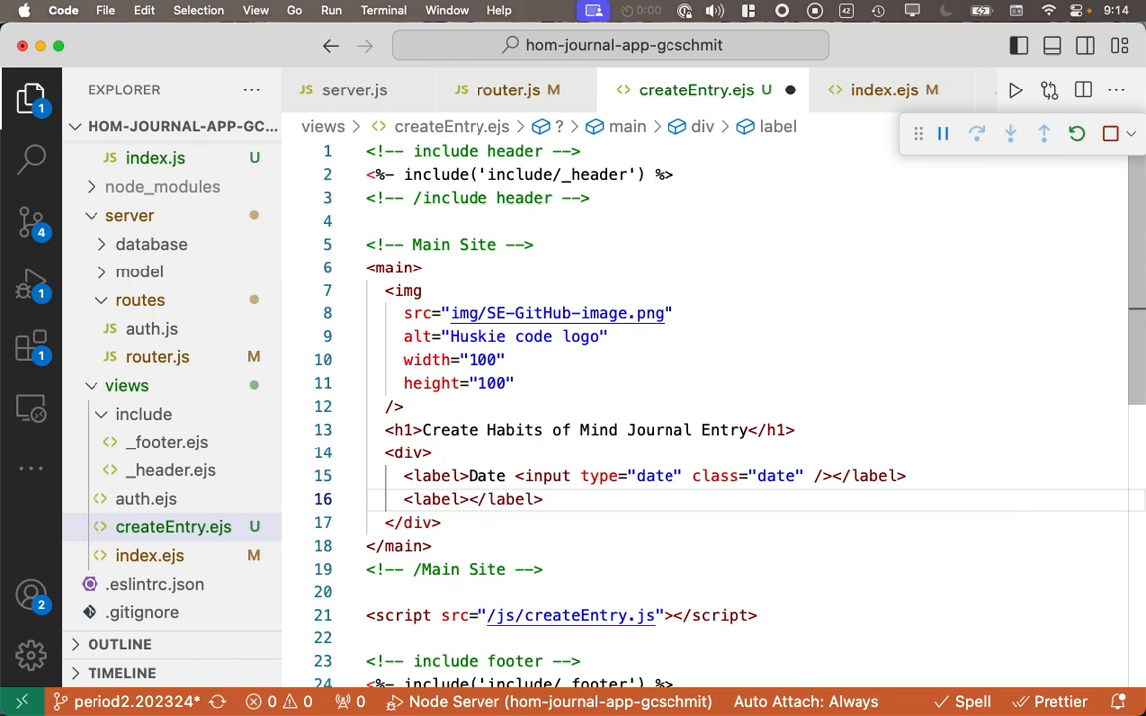
{"action": "type", "text": "Habit of"}
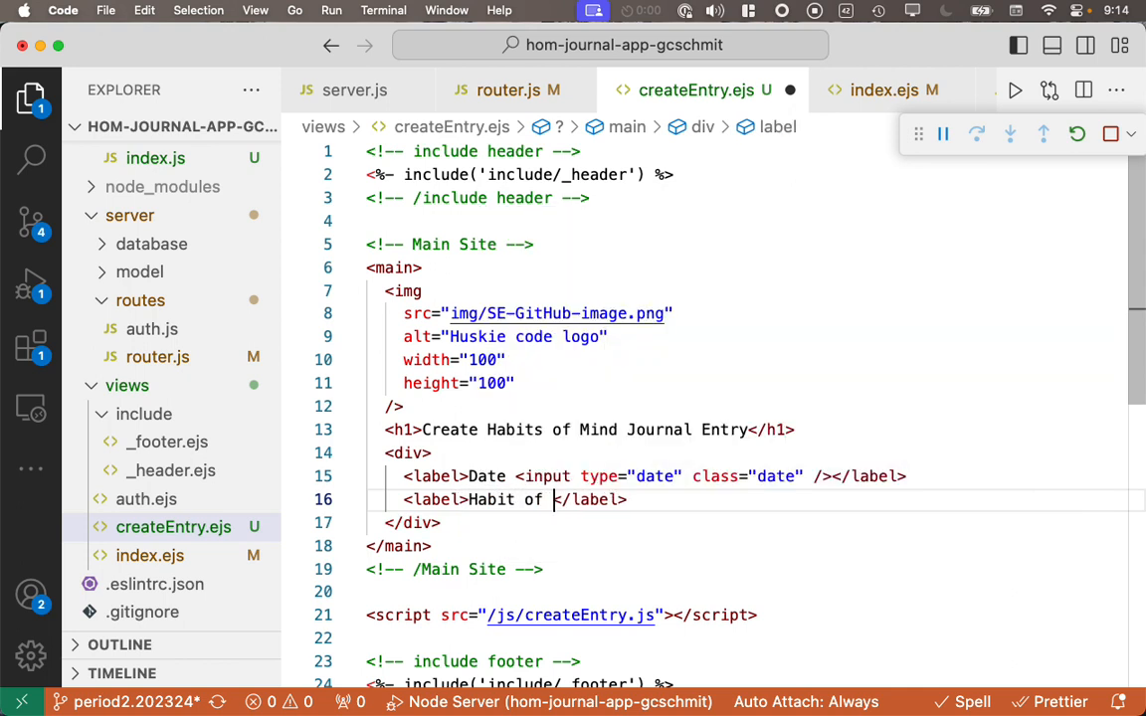
{"action": "type", "text": "Mind"}
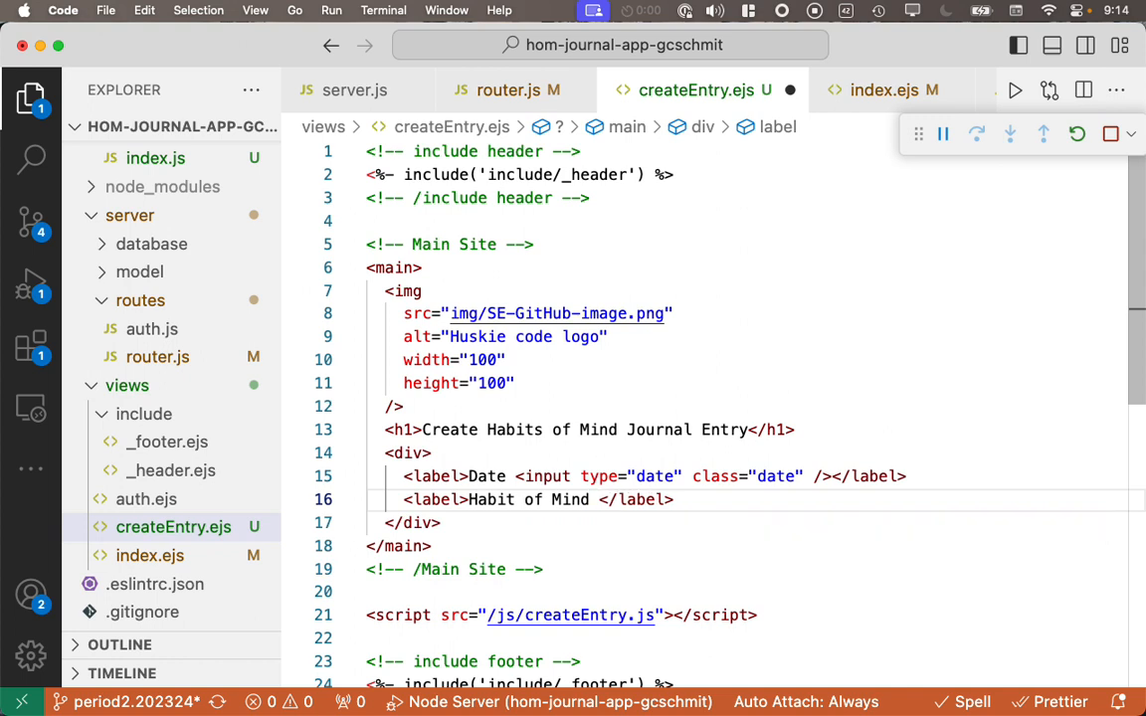
{"action": "type", "text": "<input <"}
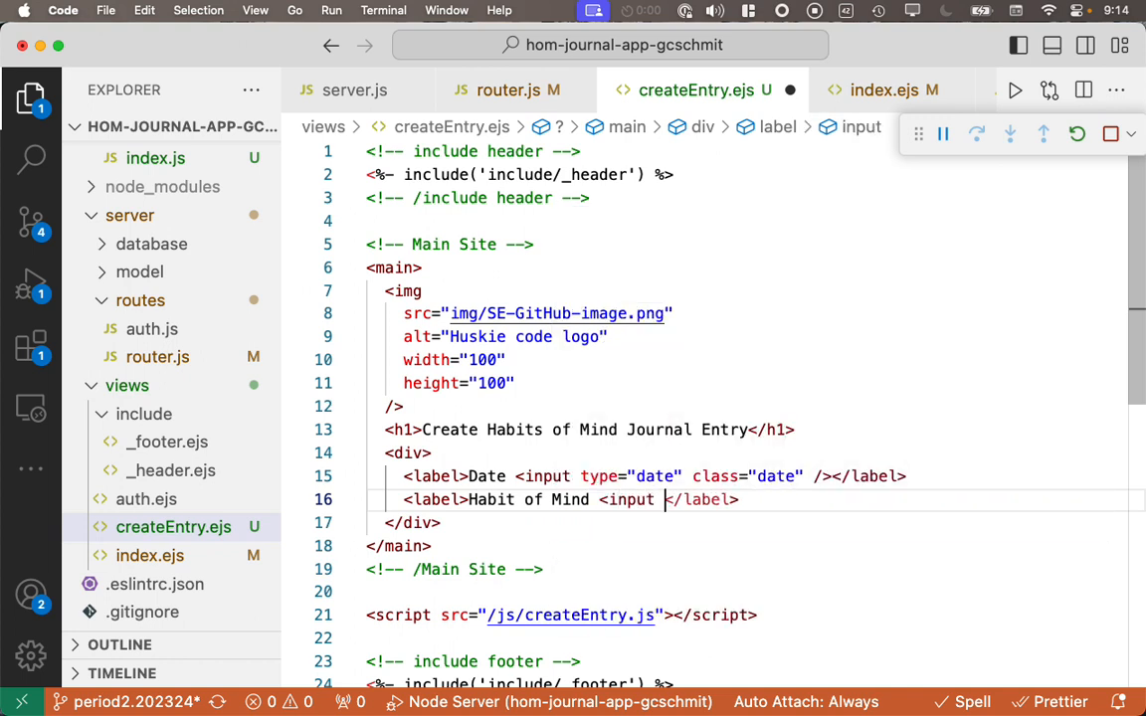
{"action": "type", "text": "type=\"text\""}
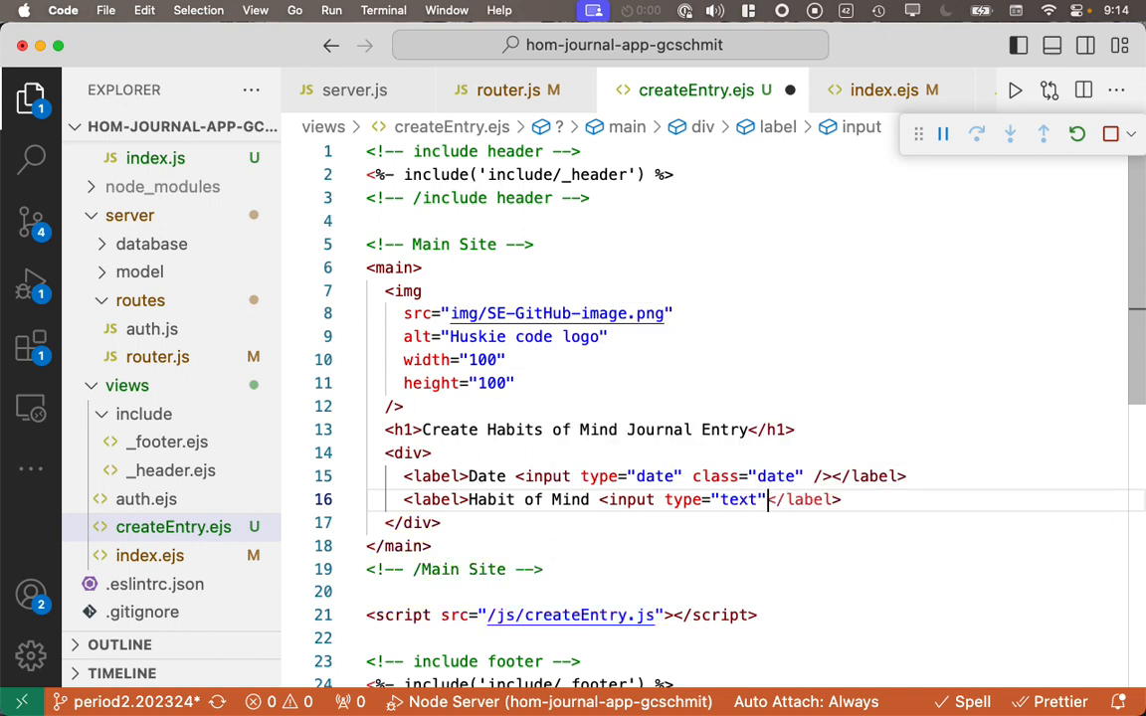
{"action": "type", "text": "class=\"\""}
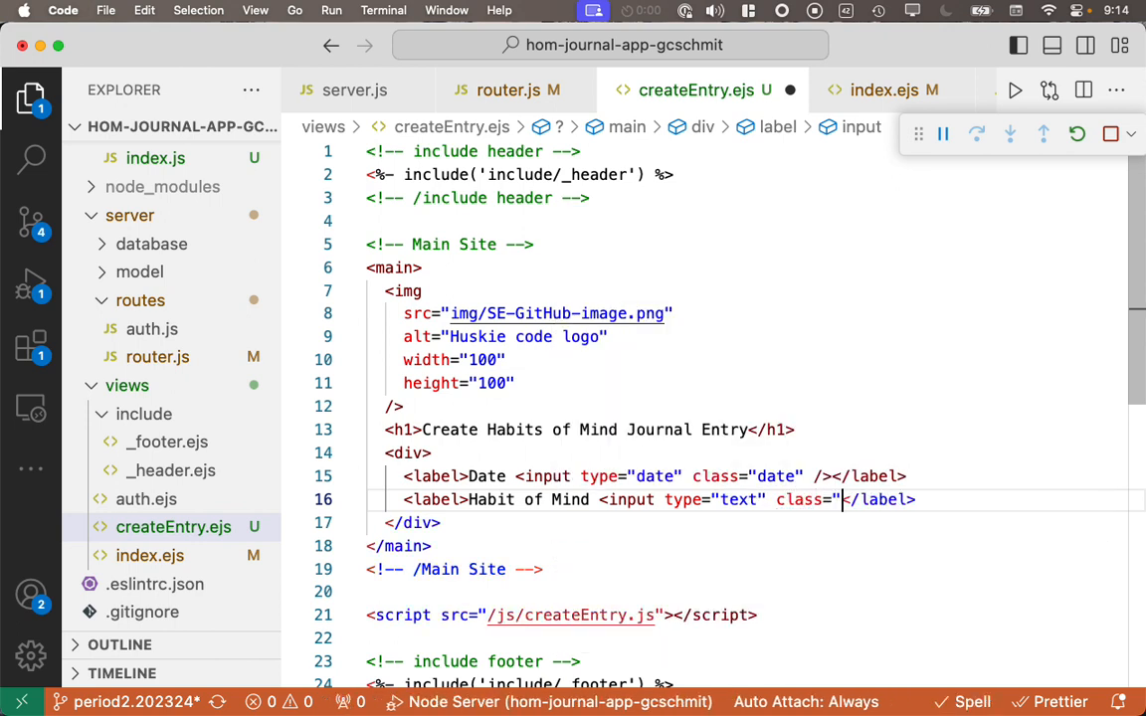
{"action": "type", "text": "HoM"}
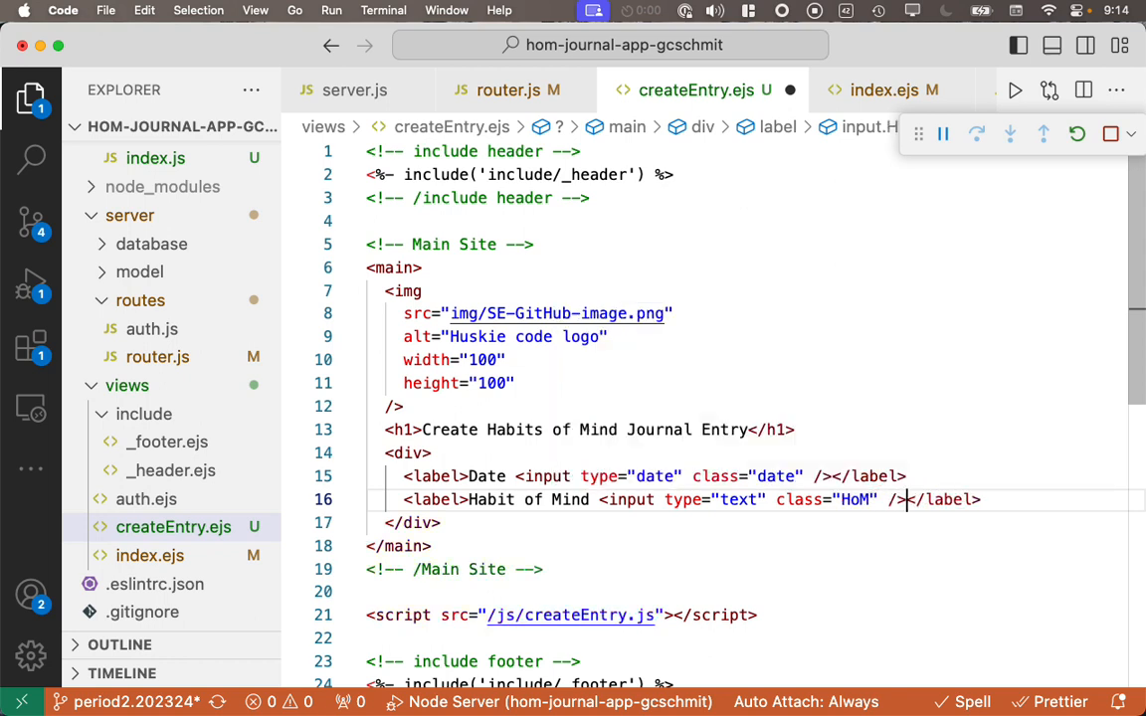
Step: Add a Journal Entry label with <textarea class="content" />
{"action": "type", "text": "<label></label>"}
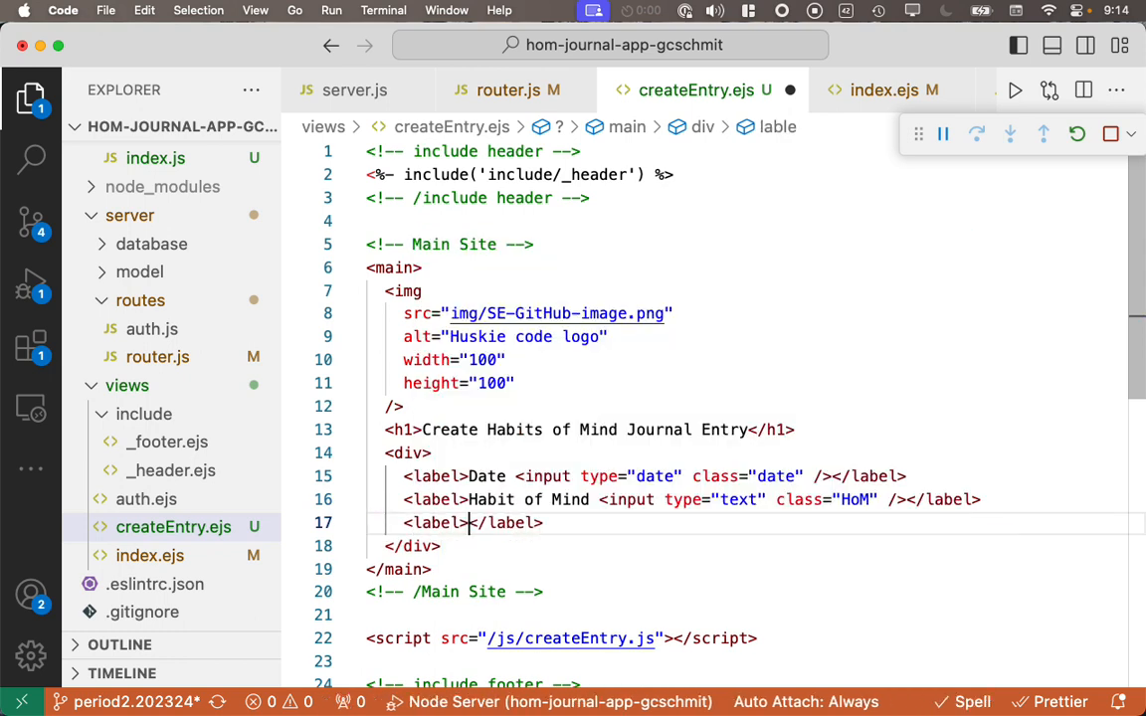
{"action": "type", "text": "Journal Entry"}
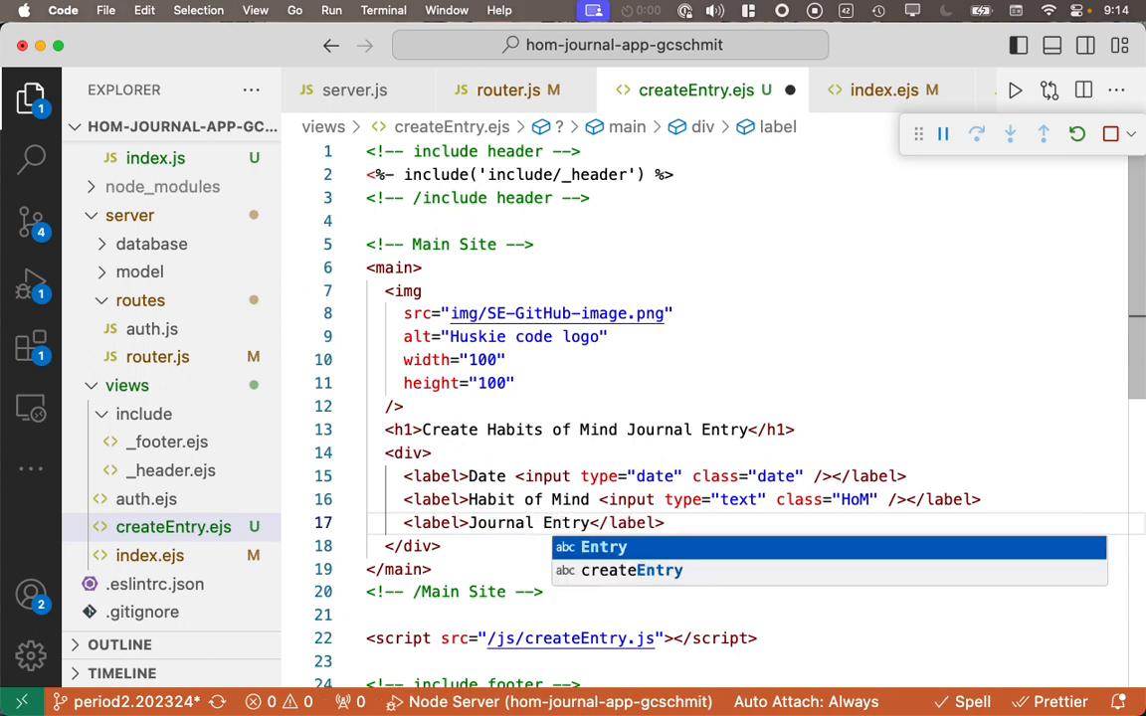
{"action": "type", "text": "<textar"}
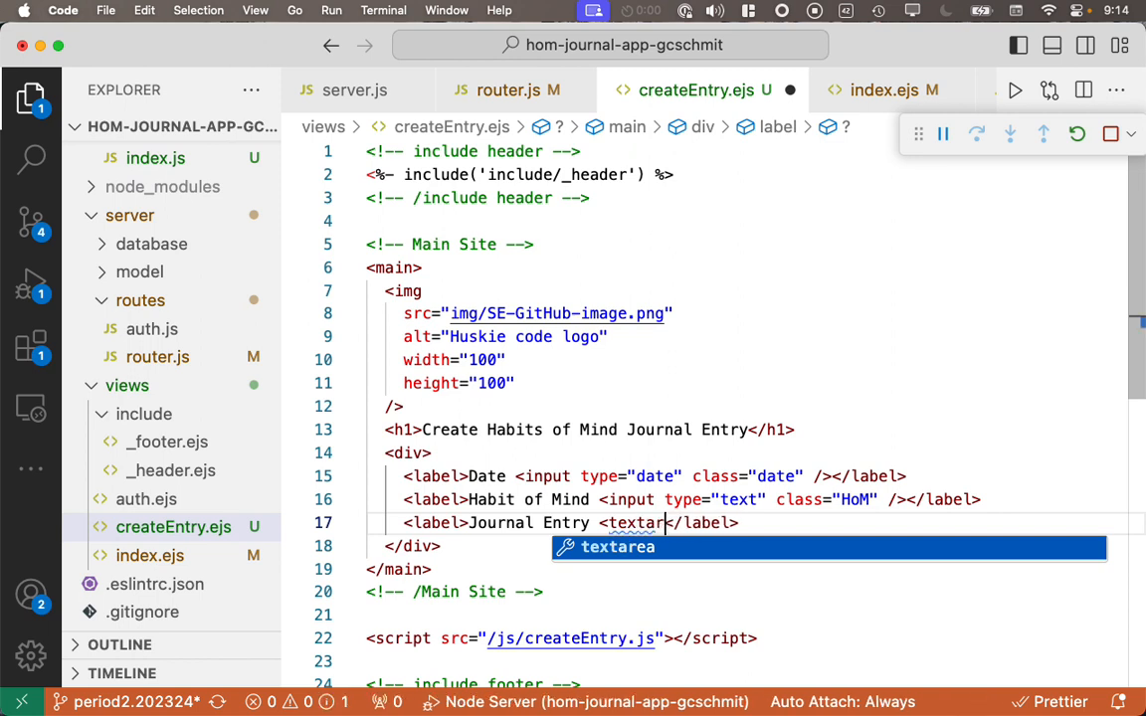
{"action": "key", "text": "Tab"}
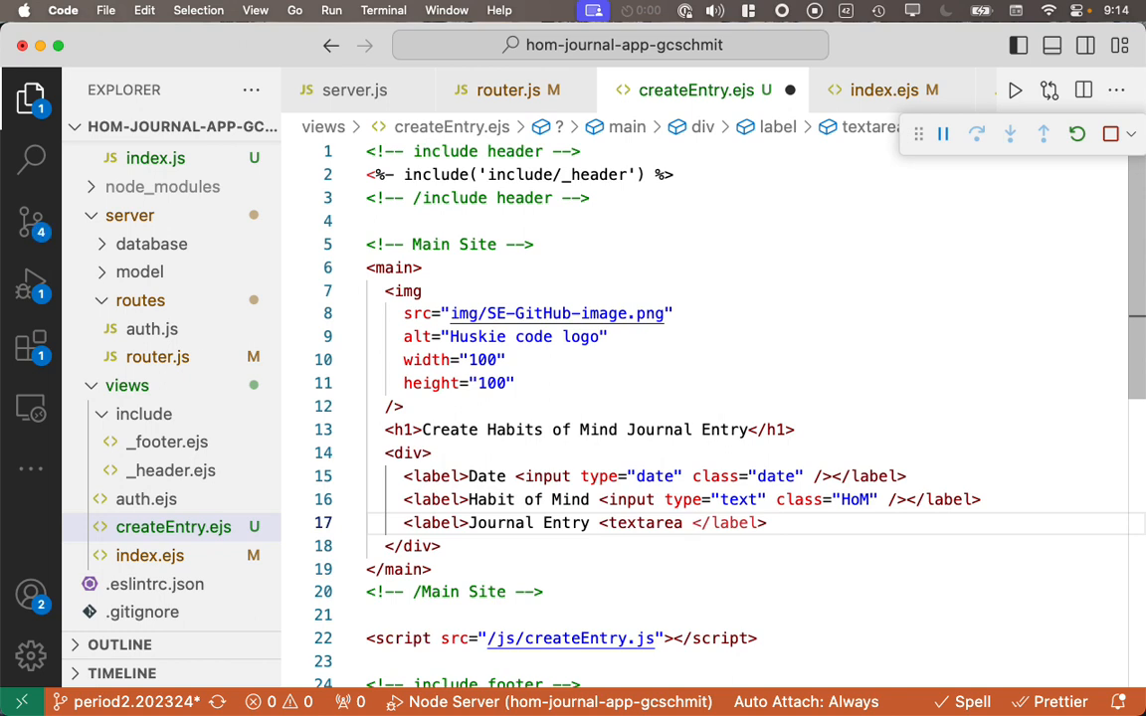
{"action": "type", "text": "class=\"\""}
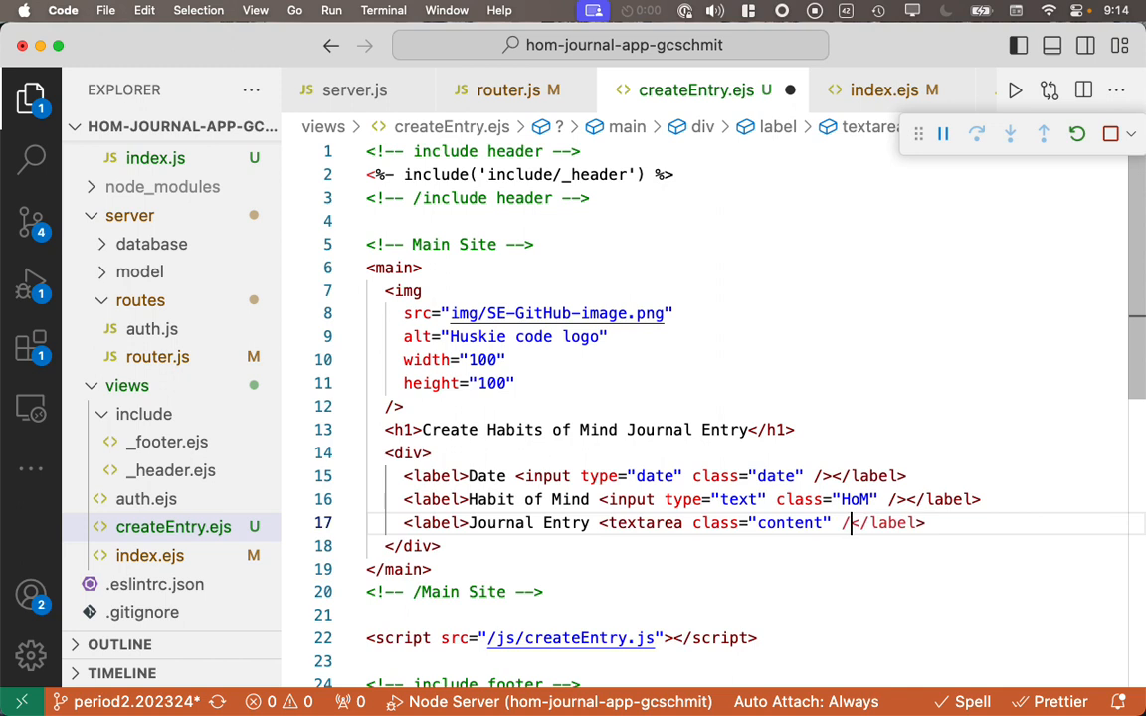
{"action": "key", "text": "Enter"}
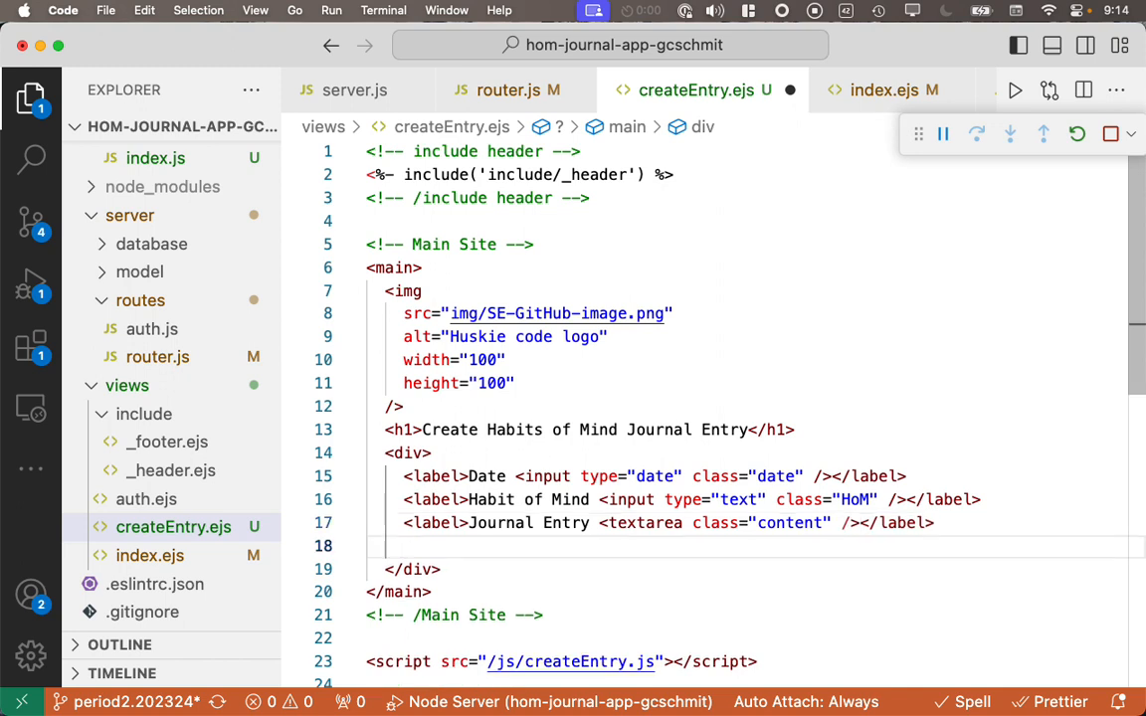
Step: Add <input type="submit" class="submit" value="Submit" /> below the journal entry field
{"action": "type", "text": "<input type=\""}
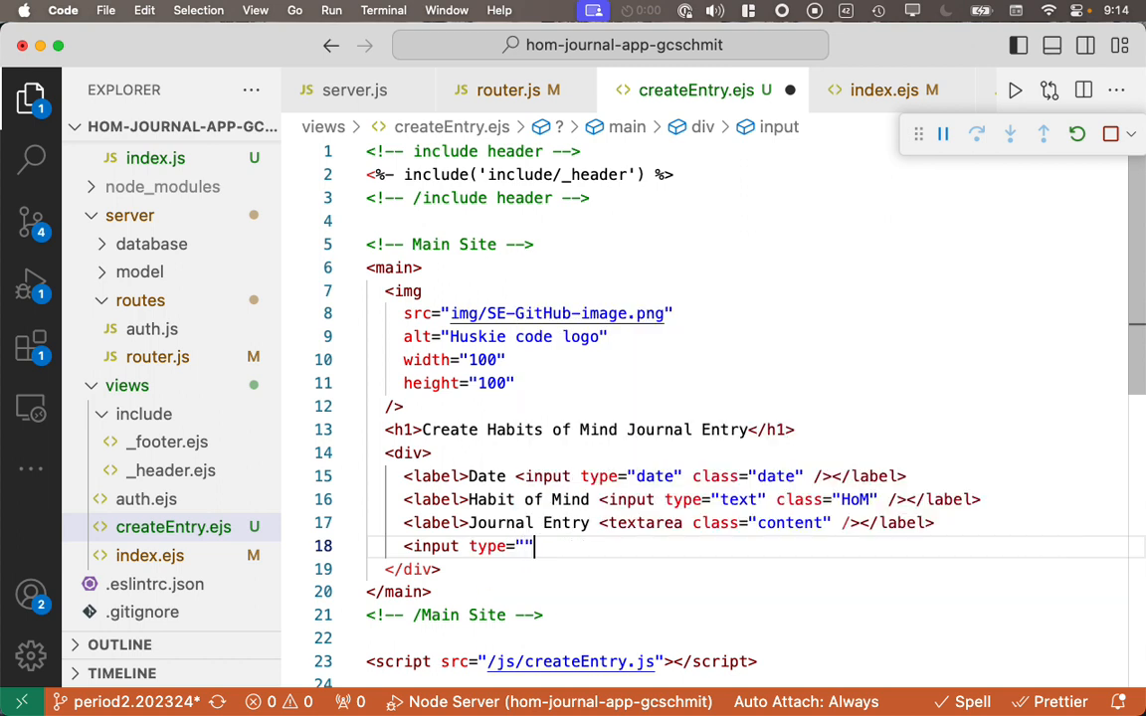
{"action": "type", "text": "submio"}
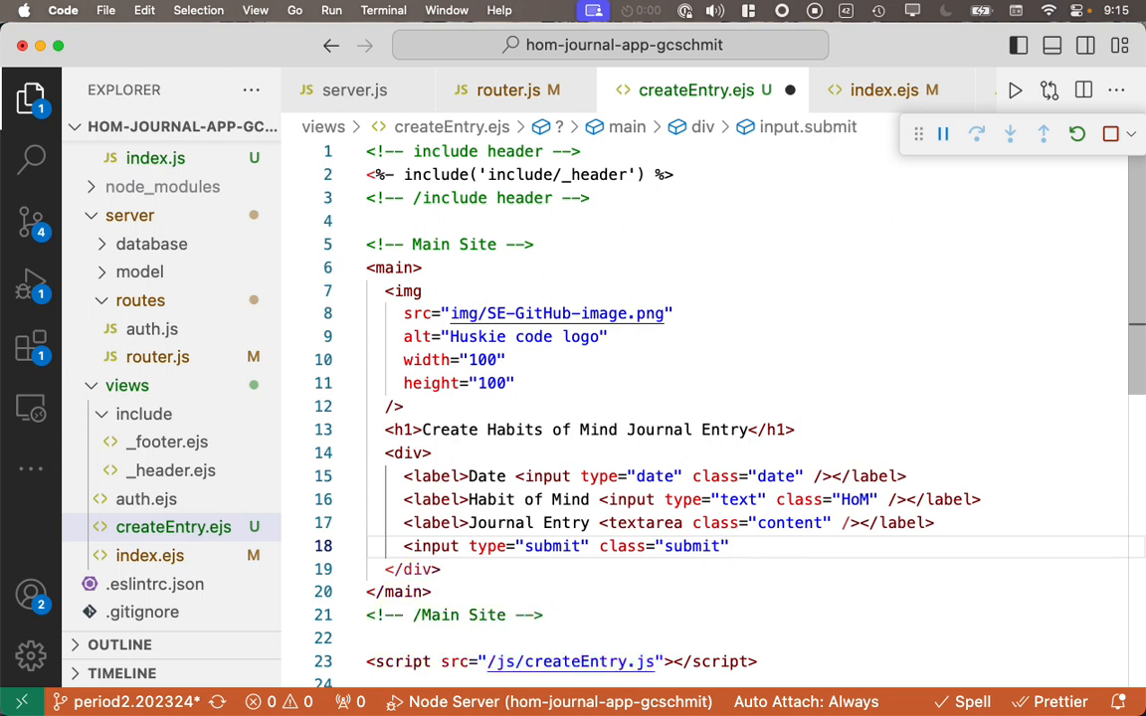
{"action": "type", "text": "v"}
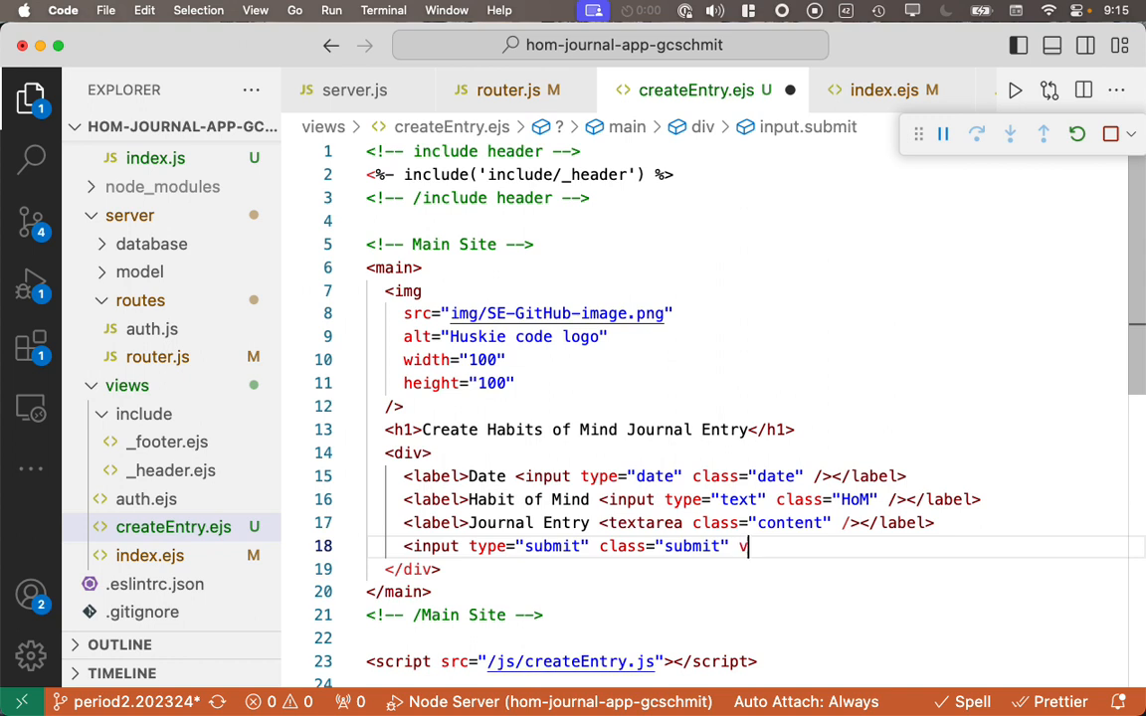
{"action": "type", "text": "alue=\"Submit\" />"}
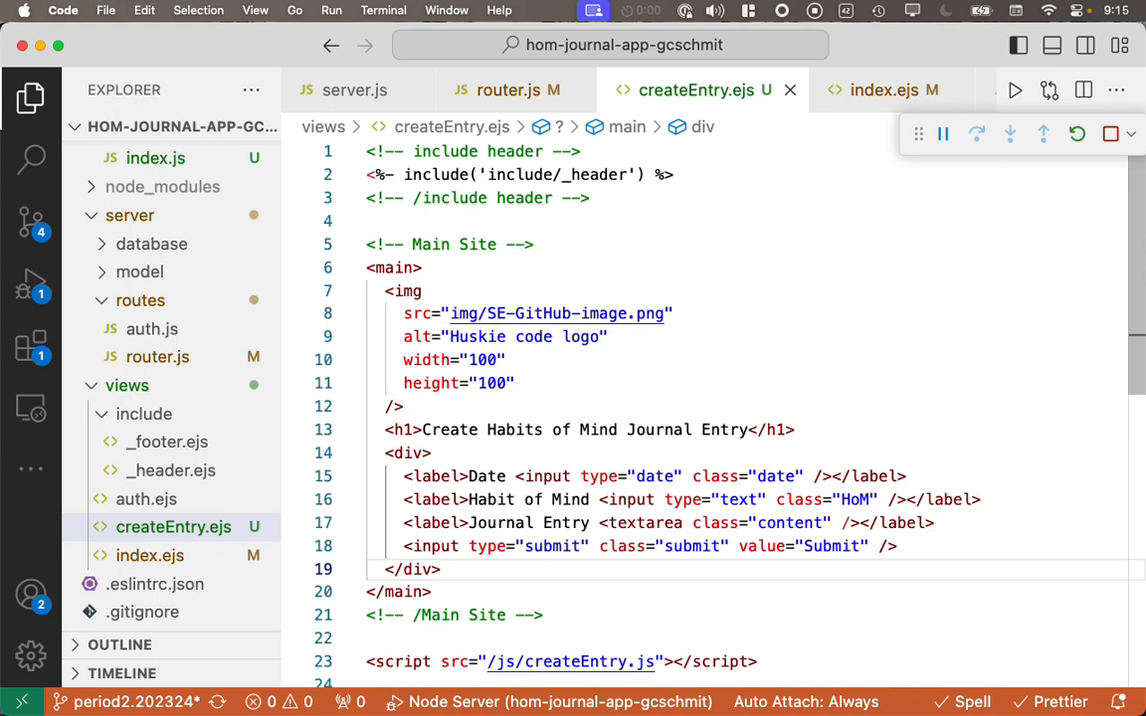
{"action": "mouse_move", "coordinate": [601, 336]}
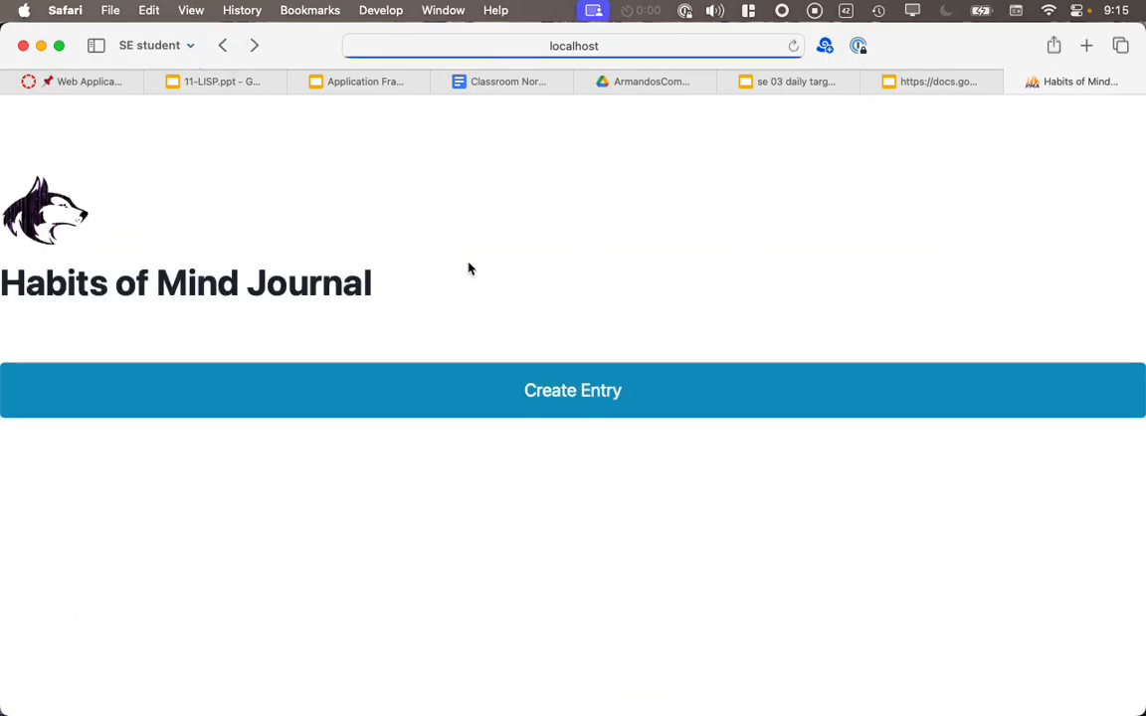
{"action": "mouse_move", "coordinate": [589, 398]}
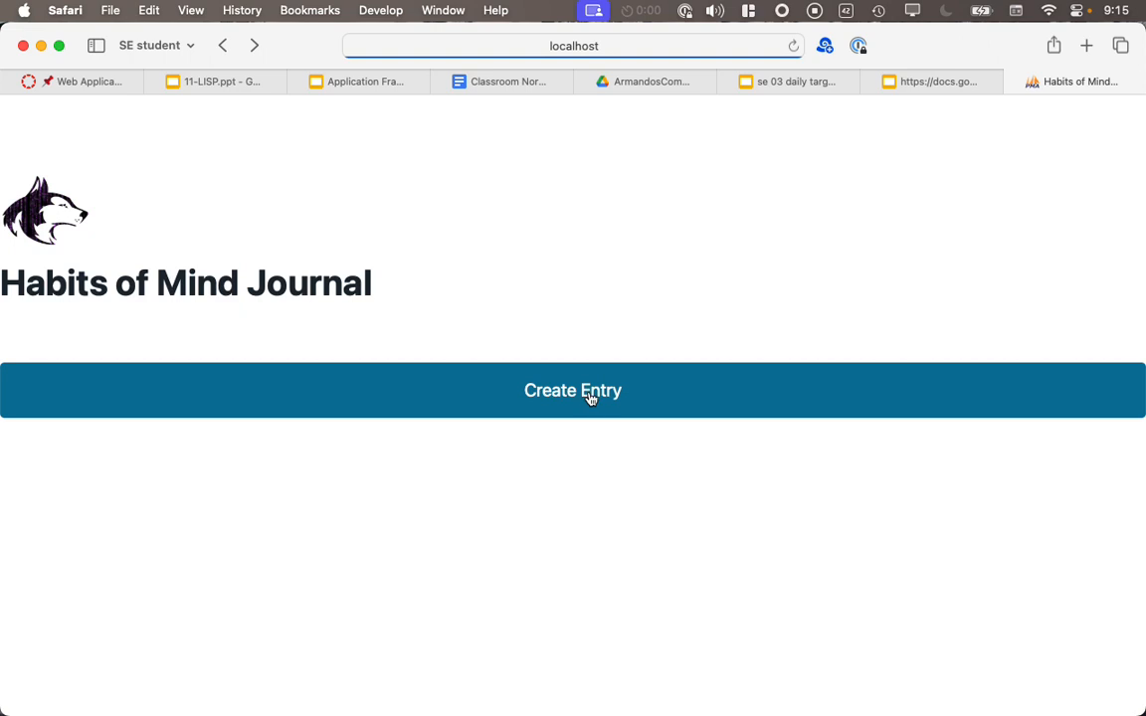
Step: Enter Finding Humor as the Habit of Mind on the new form, revealing stray markup in the Journal Entry box
{"action": "left_click", "coordinate": [573, 390]}
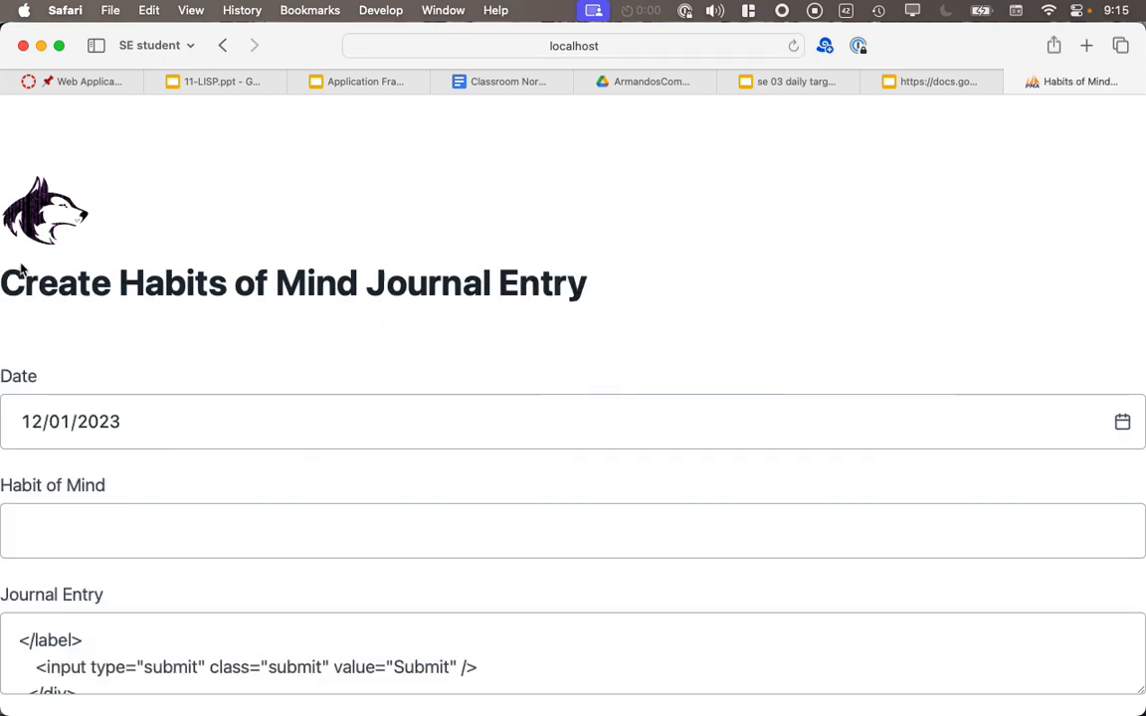
{"action": "mouse_move", "coordinate": [209, 418]}
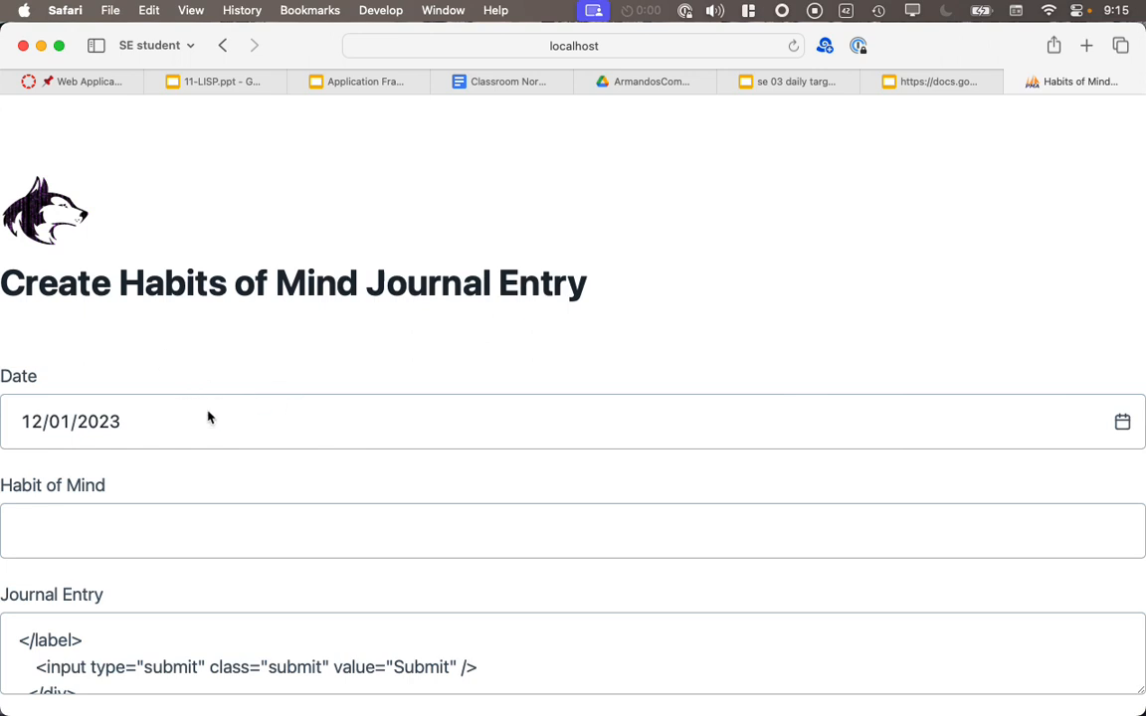
{"action": "scroll", "scroll_direction": "down", "scroll_amount": 3}
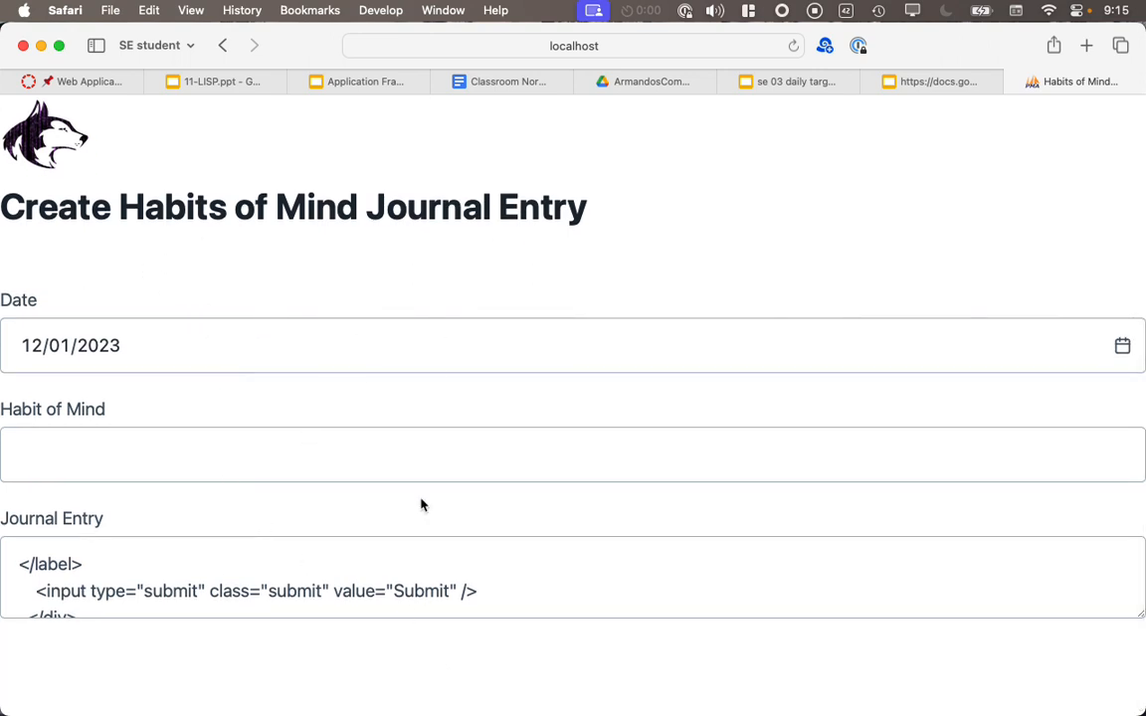
{"action": "mouse_move", "coordinate": [1131, 354]}
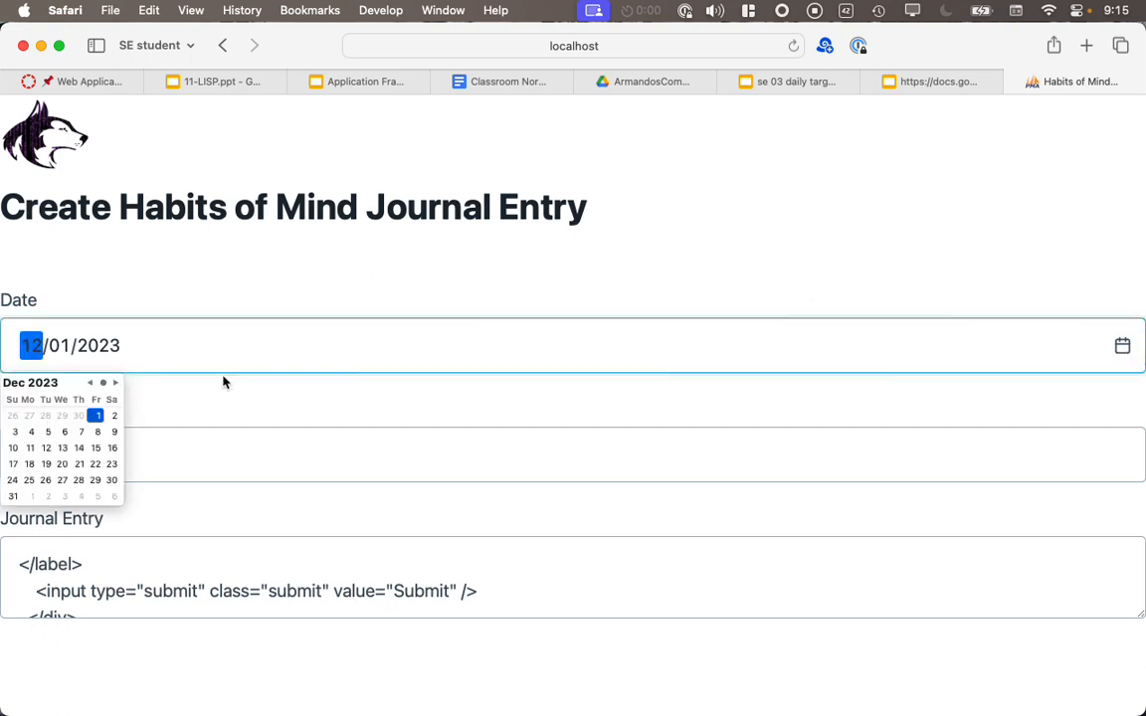
{"action": "mouse_move", "coordinate": [167, 368]}
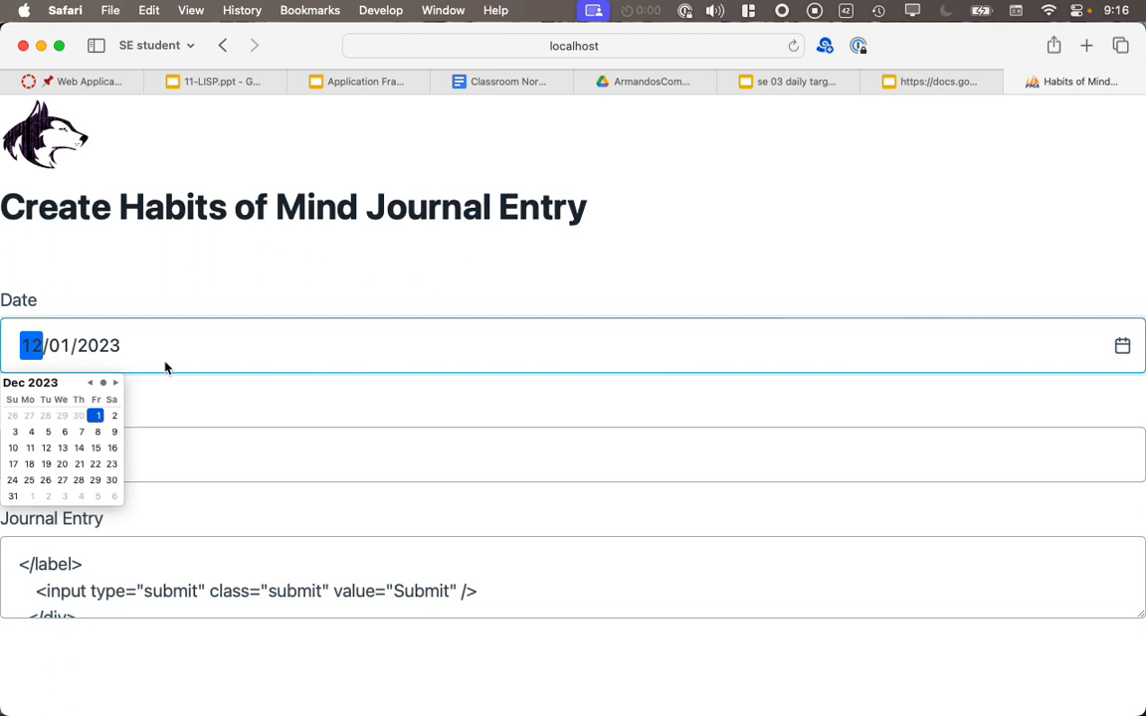
{"action": "left_click", "coordinate": [100, 461]}
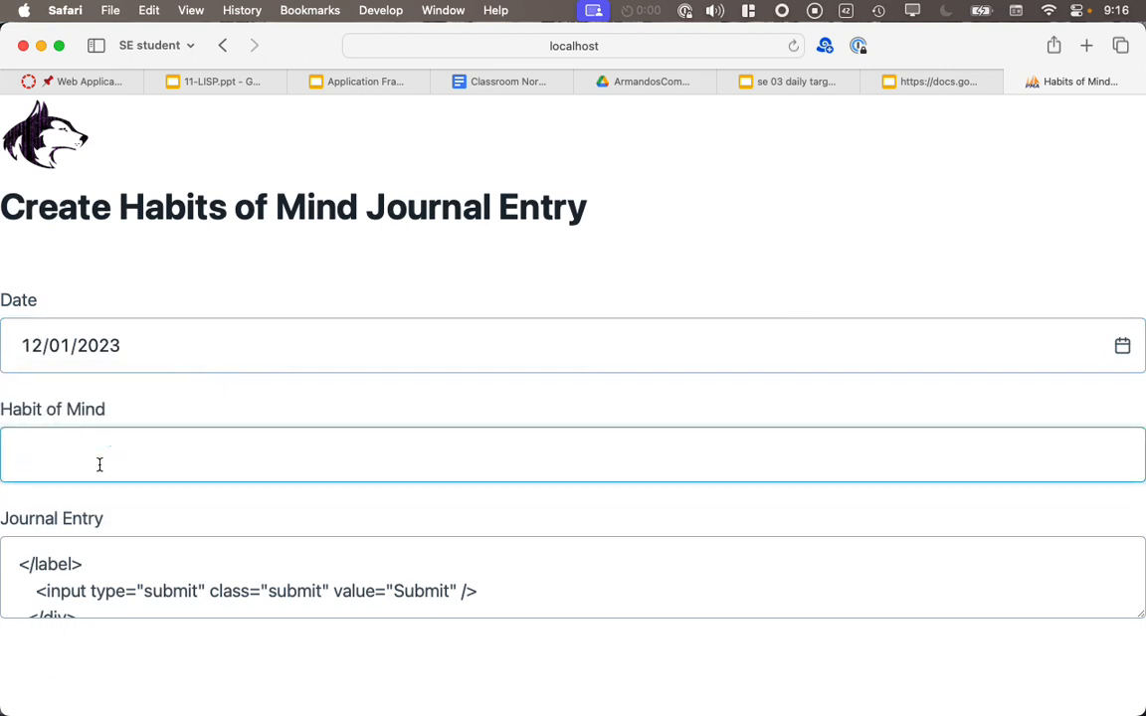
{"action": "type", "text": "Finding"}
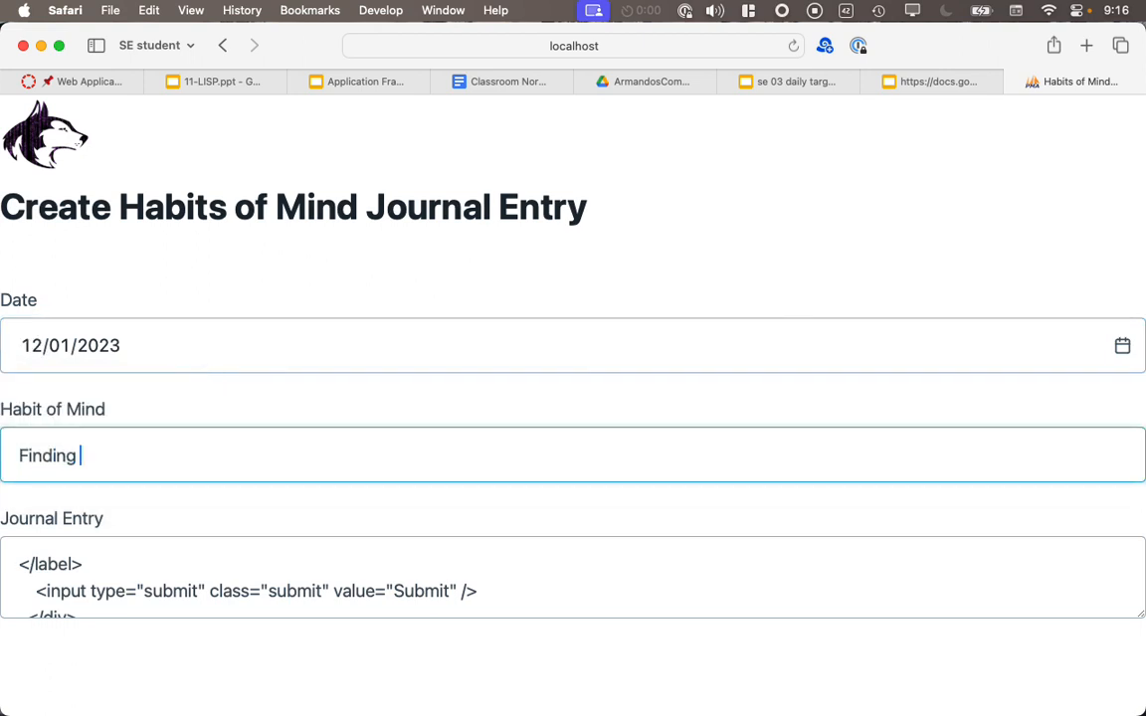
{"action": "type", "text": "Humor"}
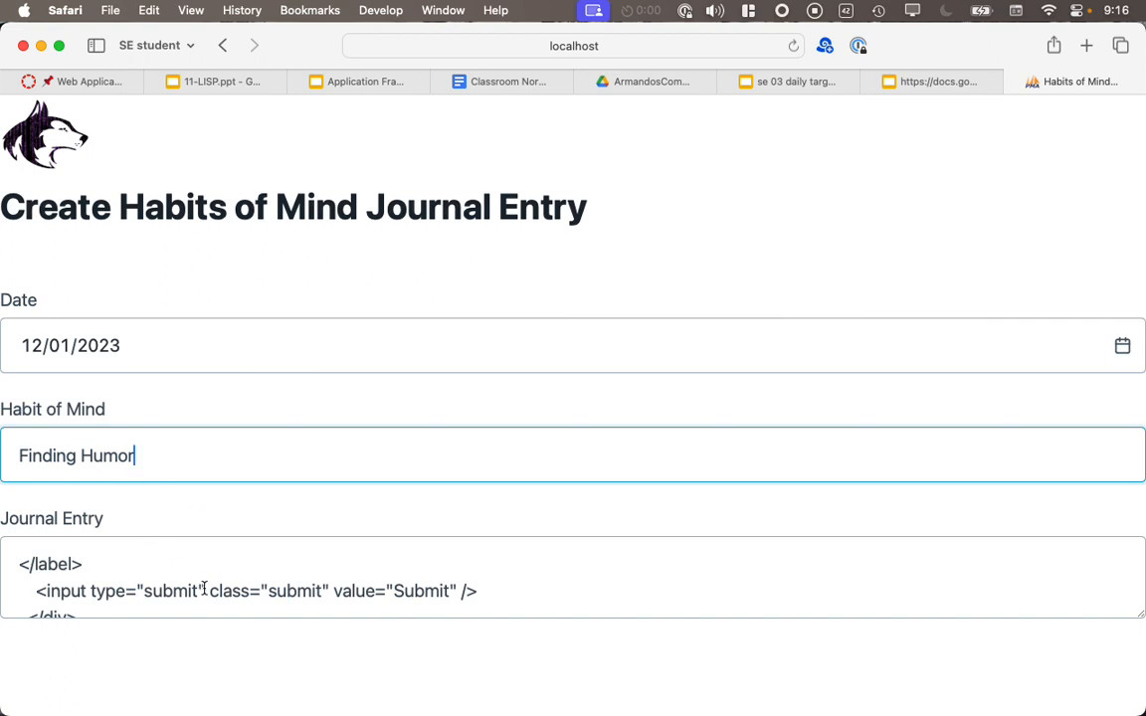
{"action": "scroll", "scroll_direction": "down", "scroll_amount": 3}
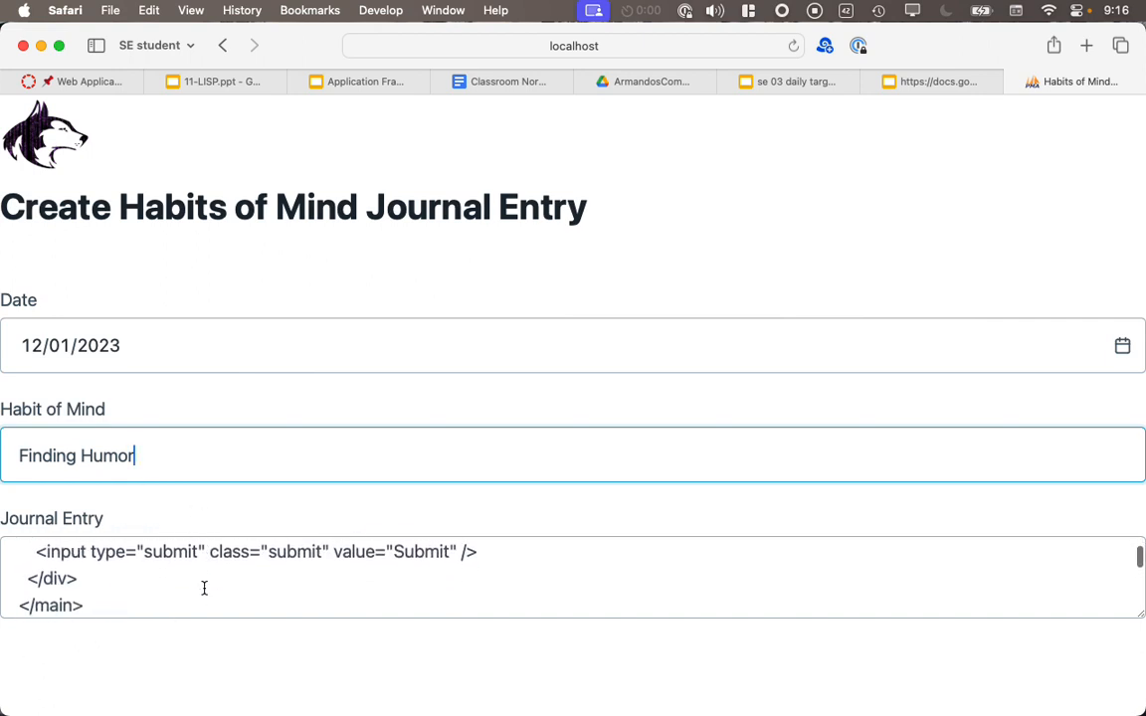
{"action": "scroll", "scroll_direction": "down", "scroll_amount": 3}
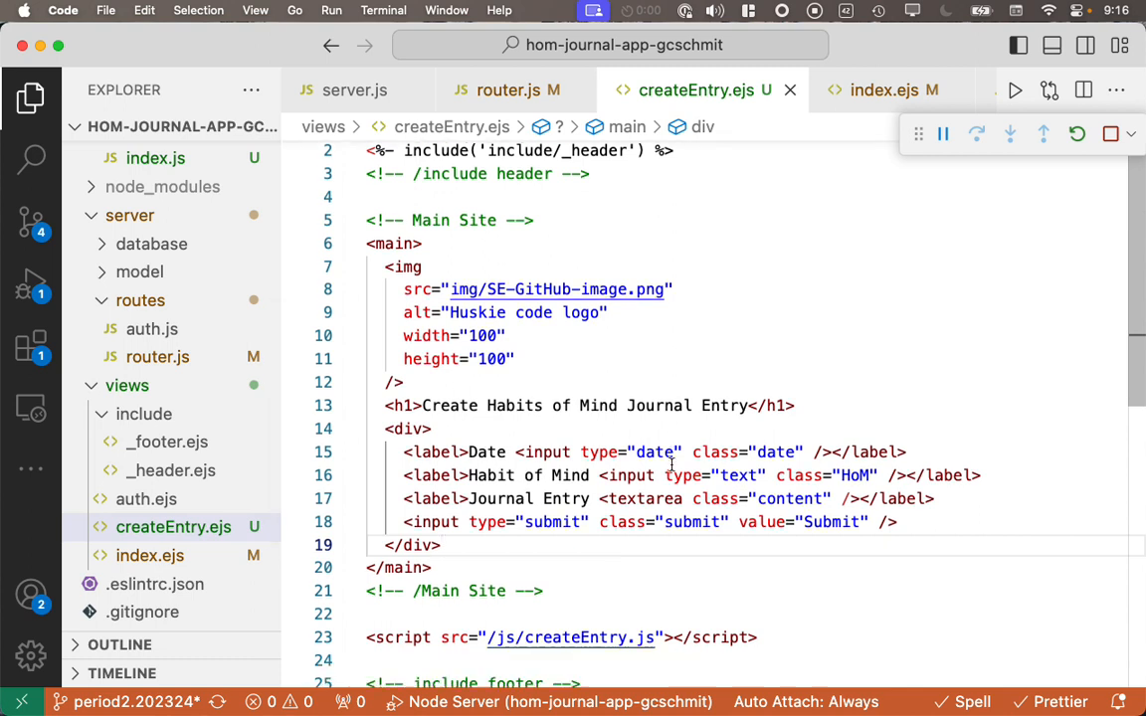
{"action": "scroll", "scroll_direction": "down", "scroll_amount": 3}
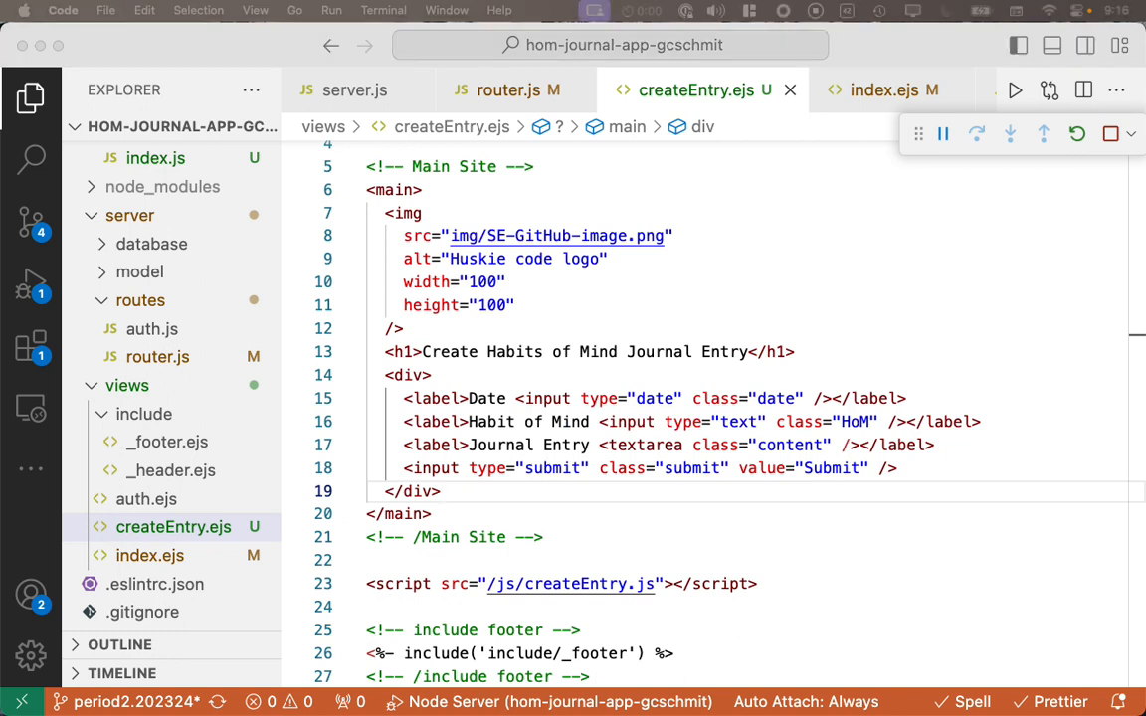
{"action": "left_click", "coordinate": [851, 445]}
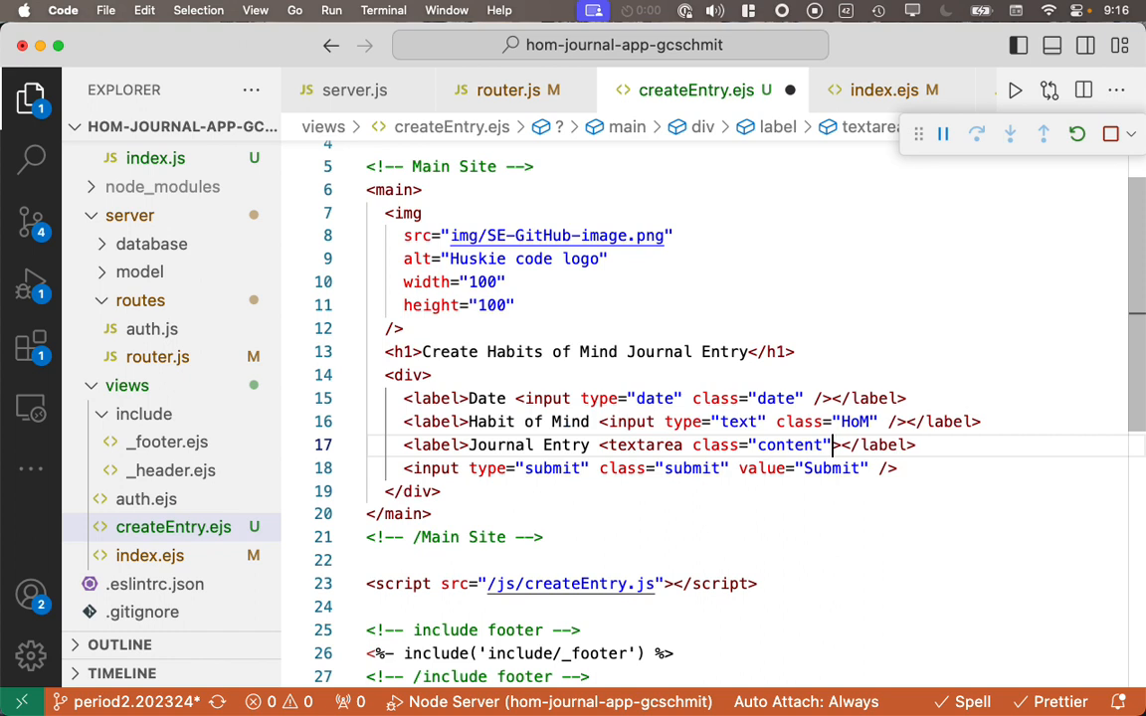
{"action": "type", "text": "></textarea>"}
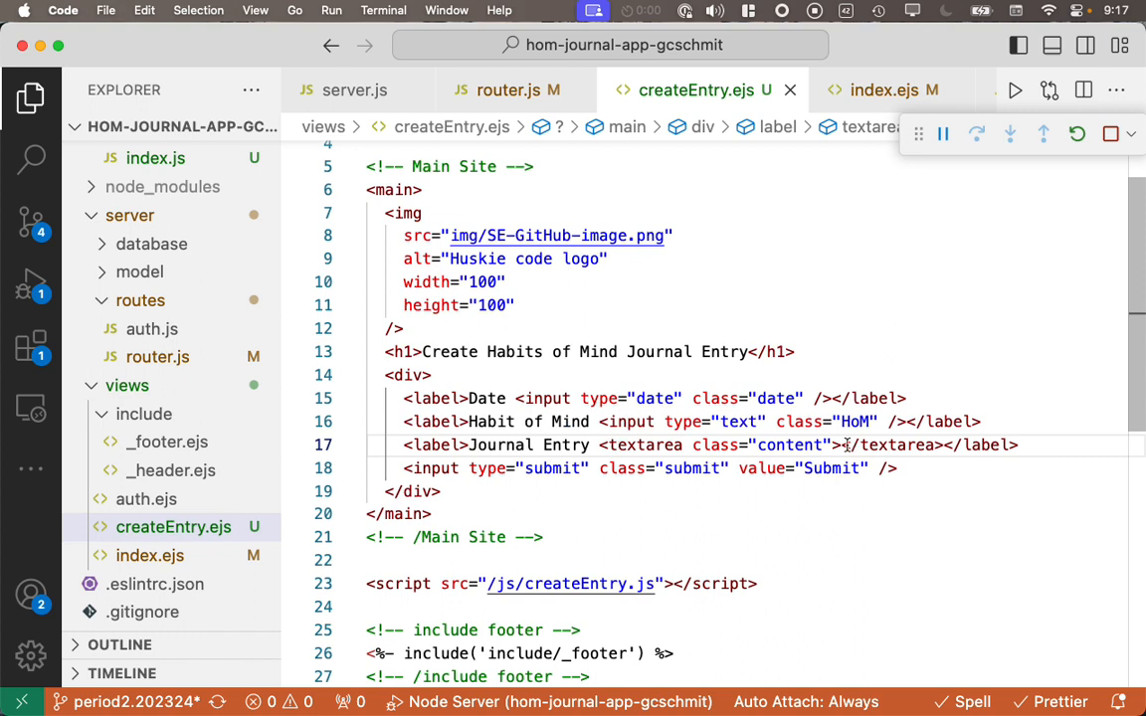
{"action": "double_click", "coordinate": [892, 446]}
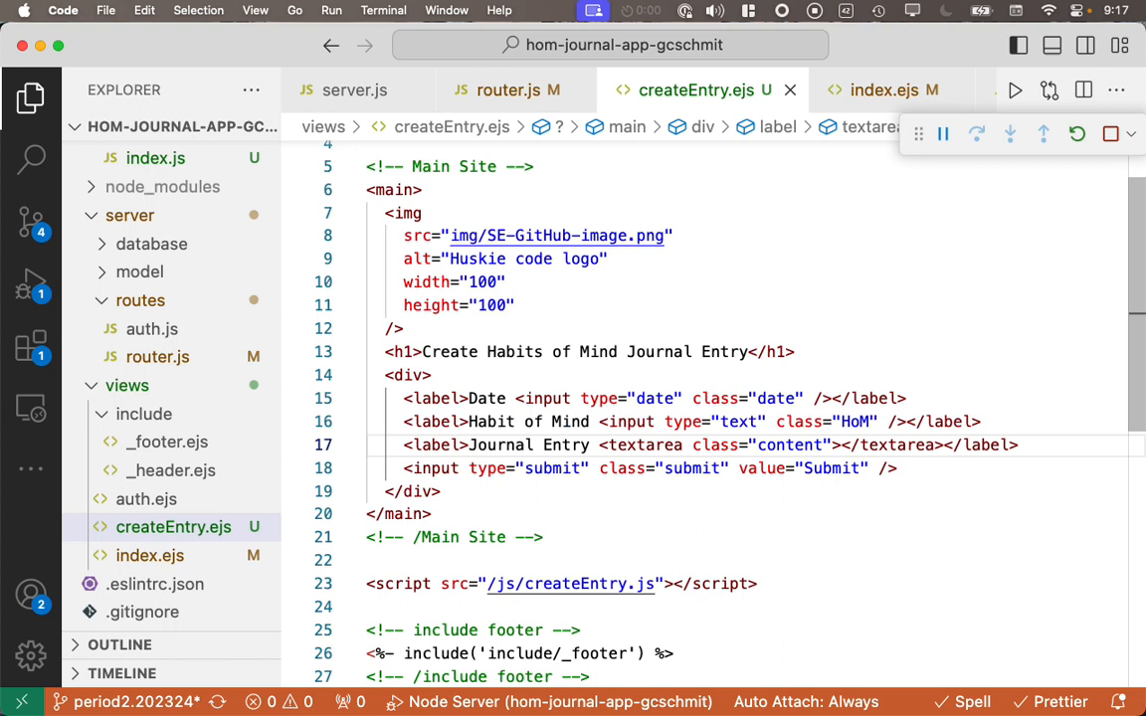
{"action": "type", "text": "enter"}
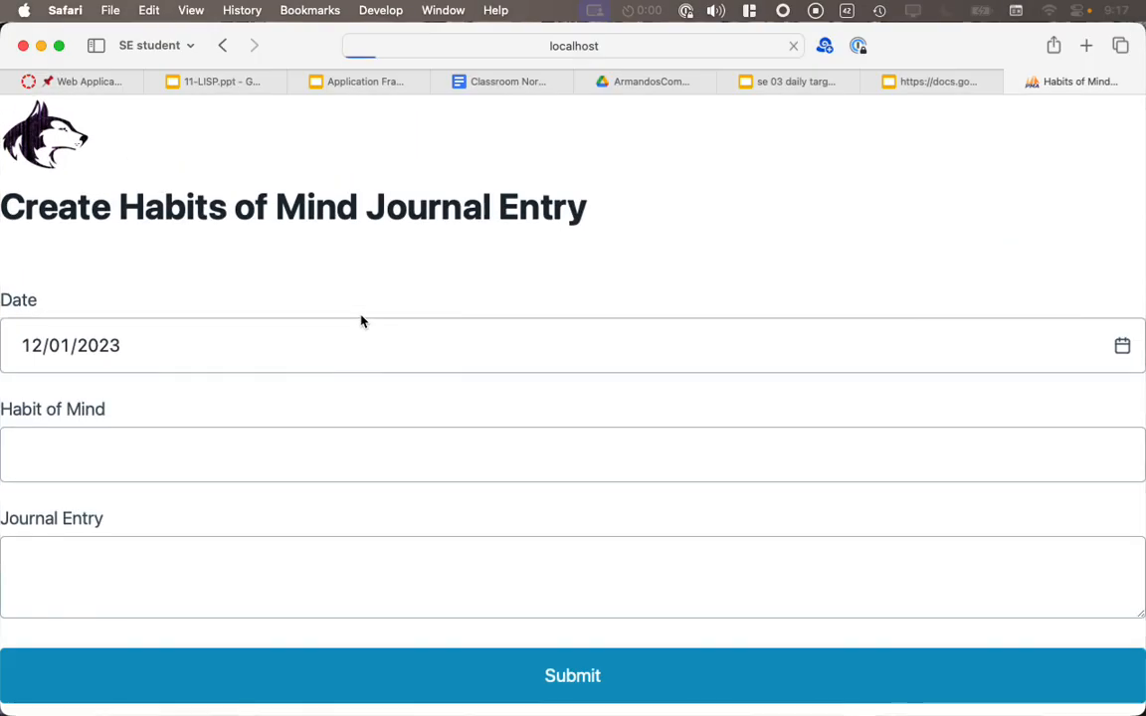
Step: Put the text my journal entry inside the Journal Entry textarea's multi-line label
{"action": "type", "text": "my journal entry</textarea>"}
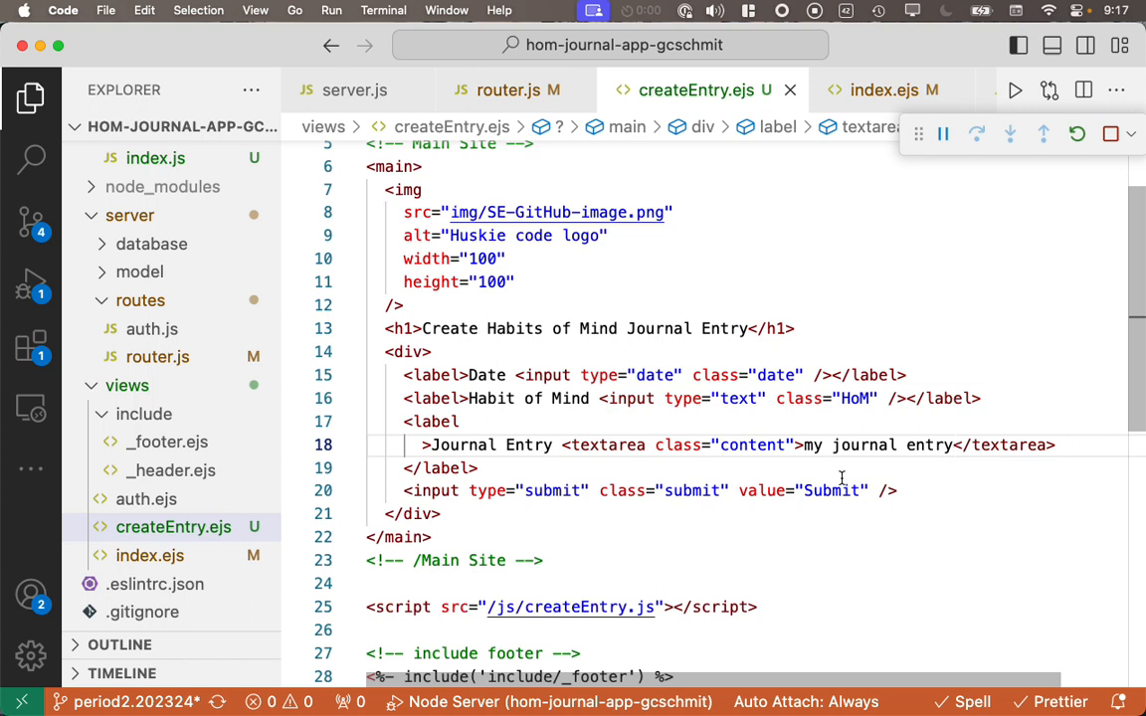
{"action": "mouse_move", "coordinate": [939, 539]}
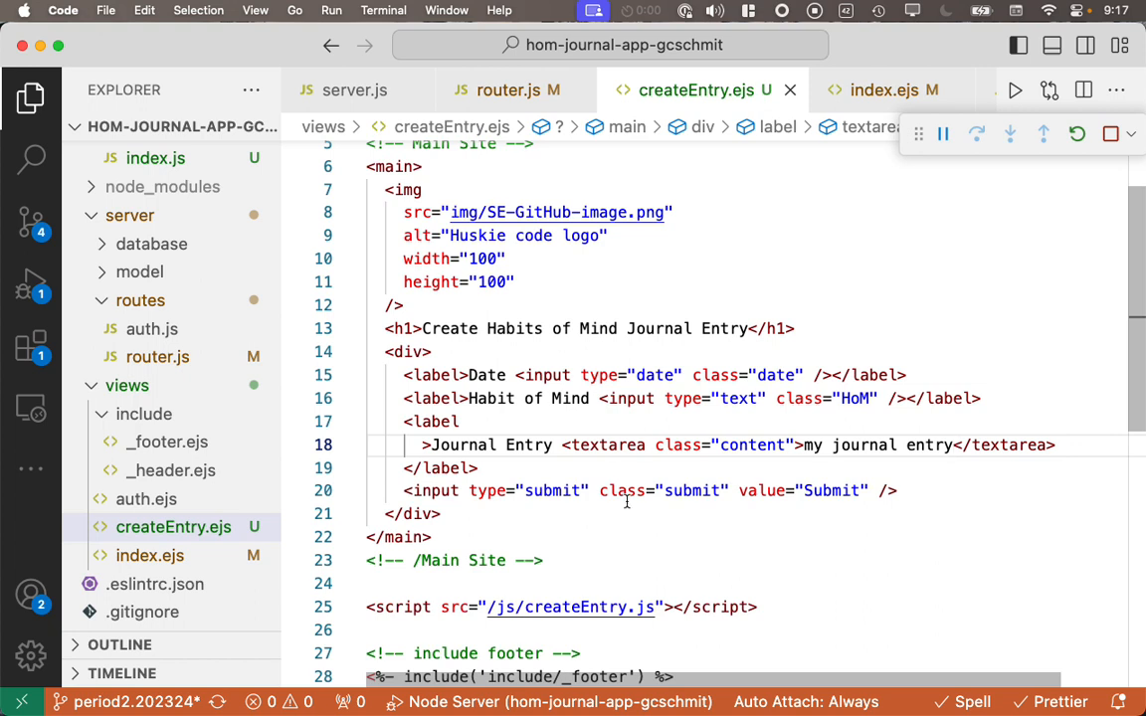
{"action": "mouse_move", "coordinate": [702, 567]}
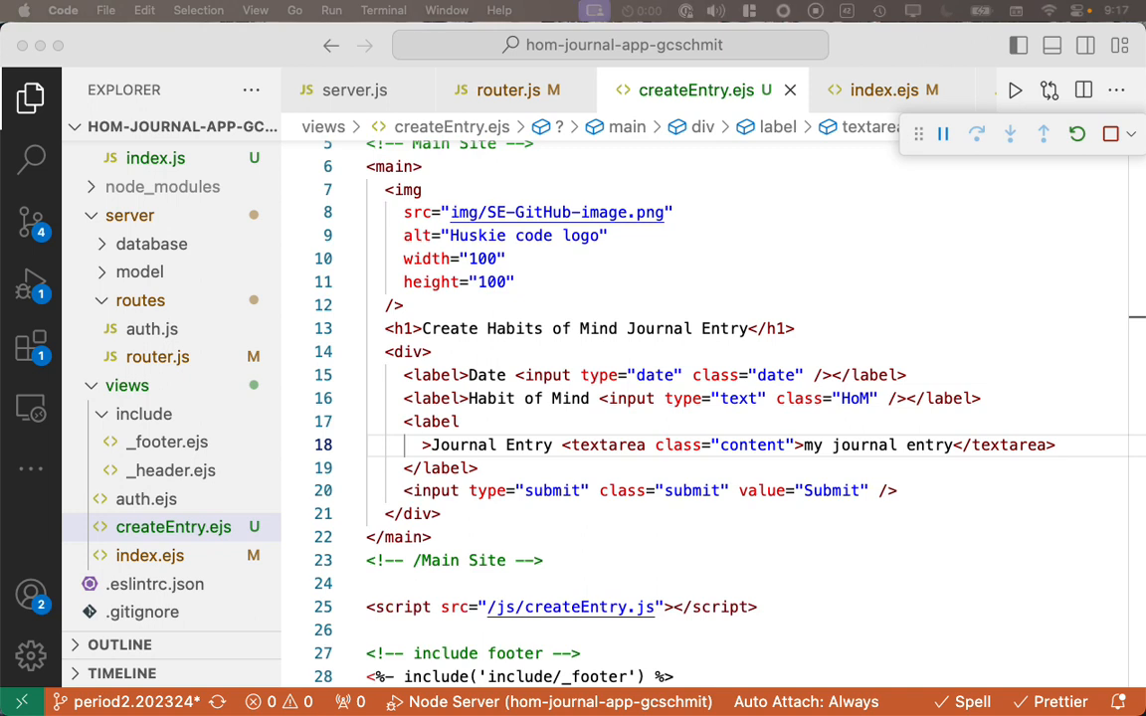
{"action": "mouse_move", "coordinate": [127, 317]}
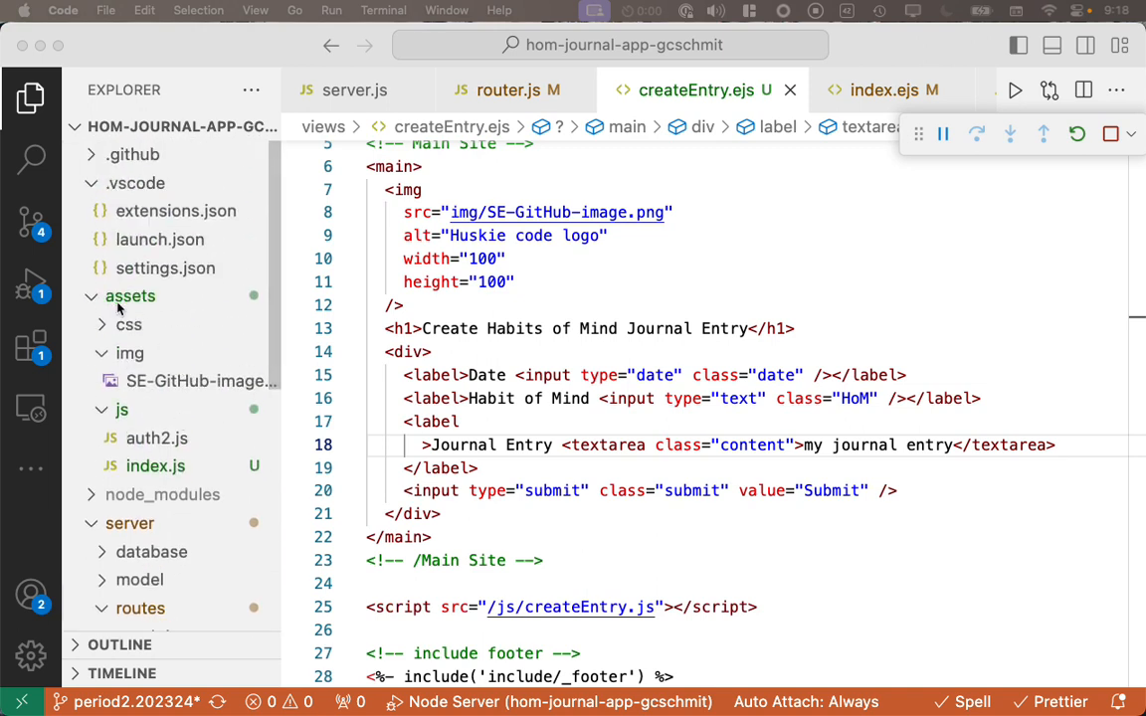
{"action": "mouse_move", "coordinate": [152, 422]}
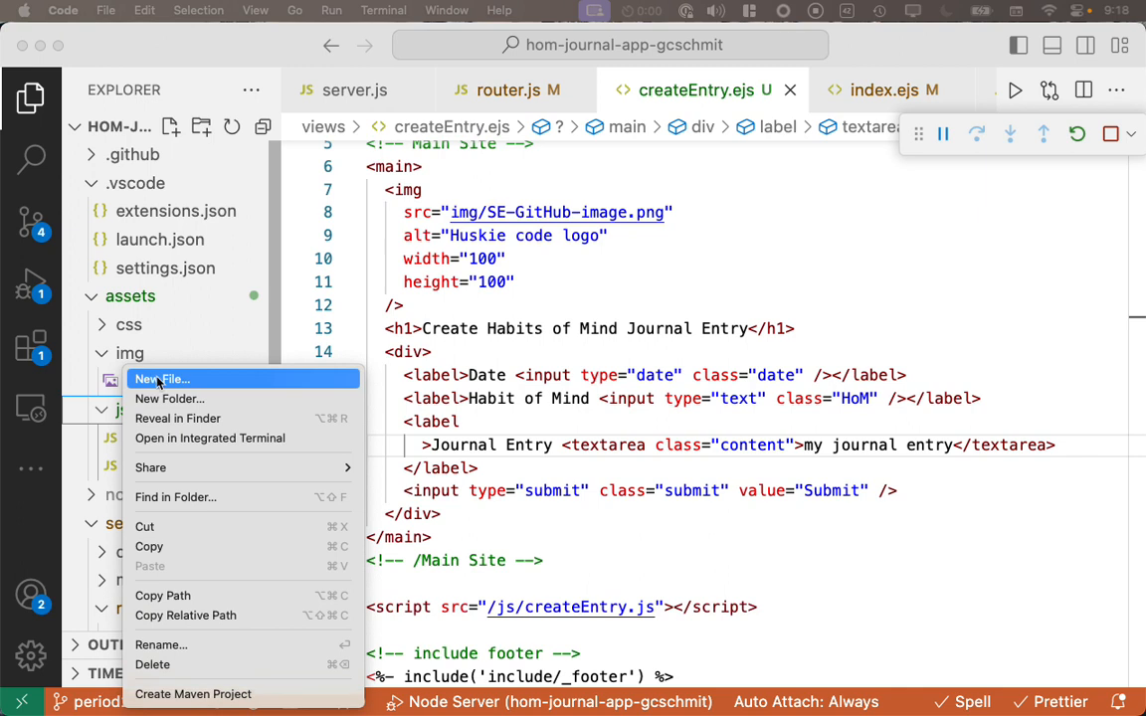
Step: Create a new file named createEntry.js inside the assets/js folder
{"action": "left_click", "coordinate": [165, 378]}
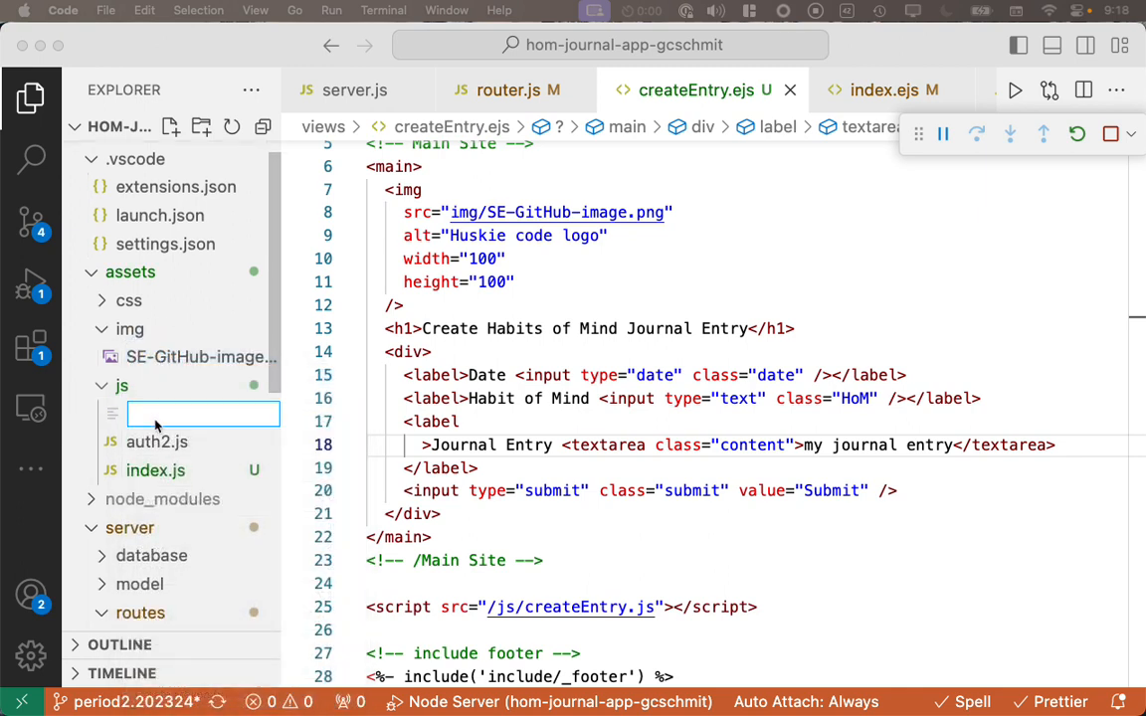
{"action": "right_click", "coordinate": [122, 386]}
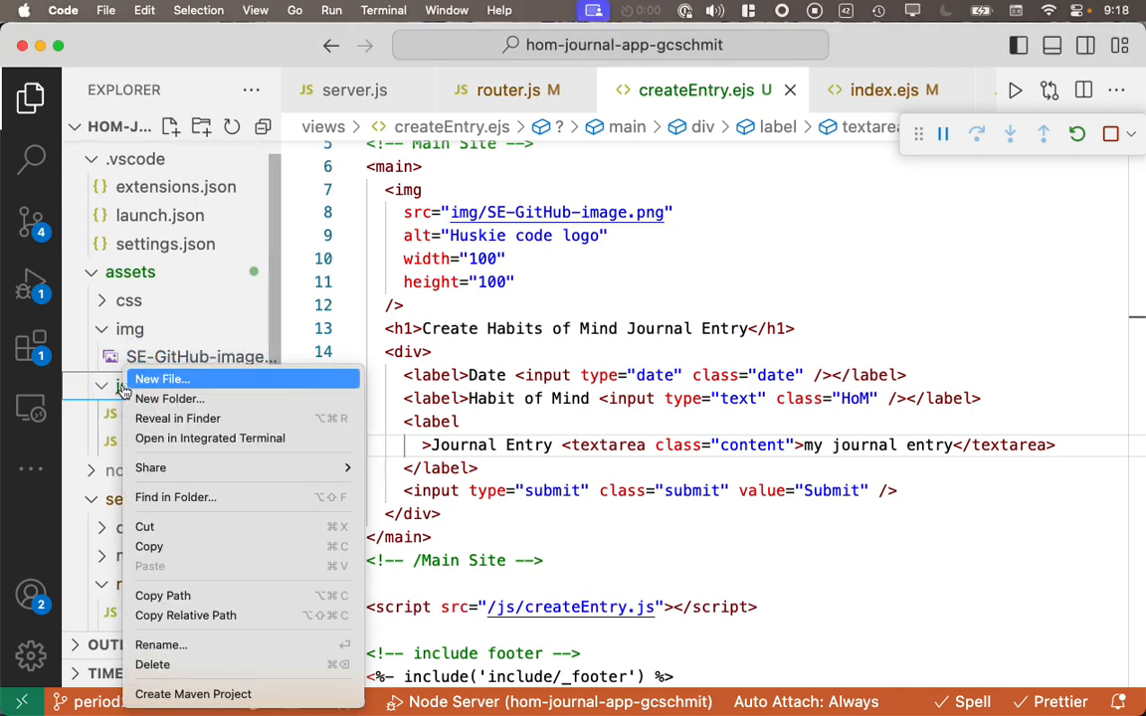
{"action": "left_click", "coordinate": [163, 378]}
{"action": "type", "text": "index.js"}
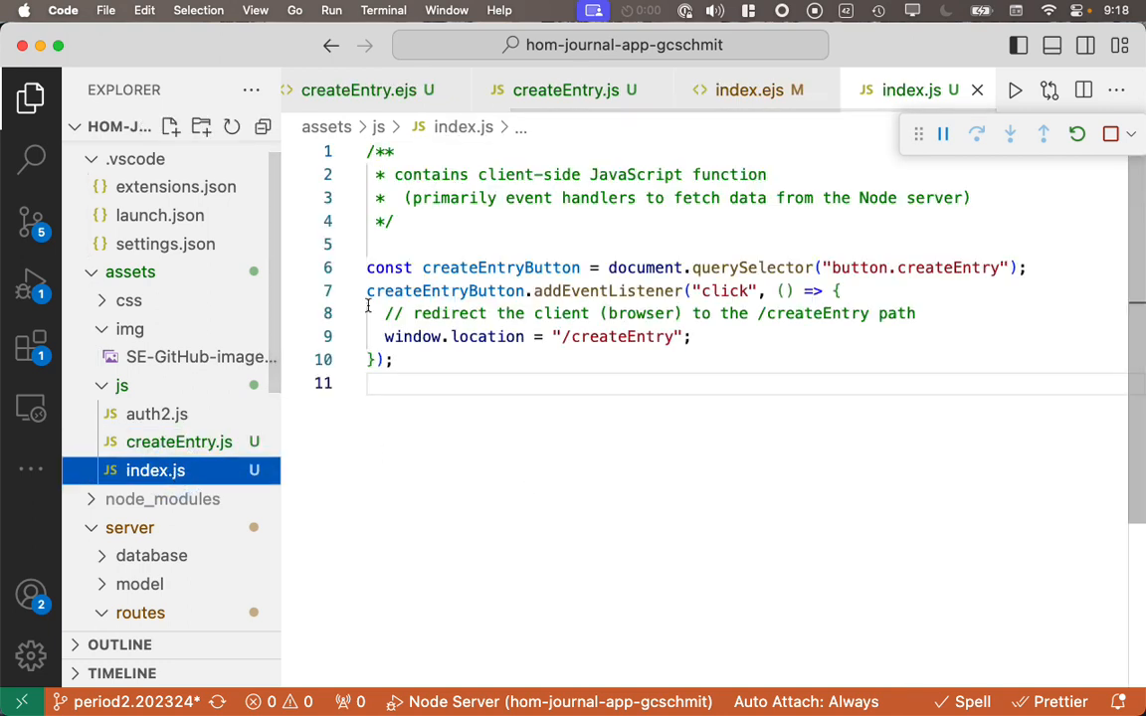
Step: Copy the header comment from index.js into createEntry.js and start a new line below it
{"action": "left_click_drag", "start_coordinate": [367, 151], "coordinate": [394, 220]}
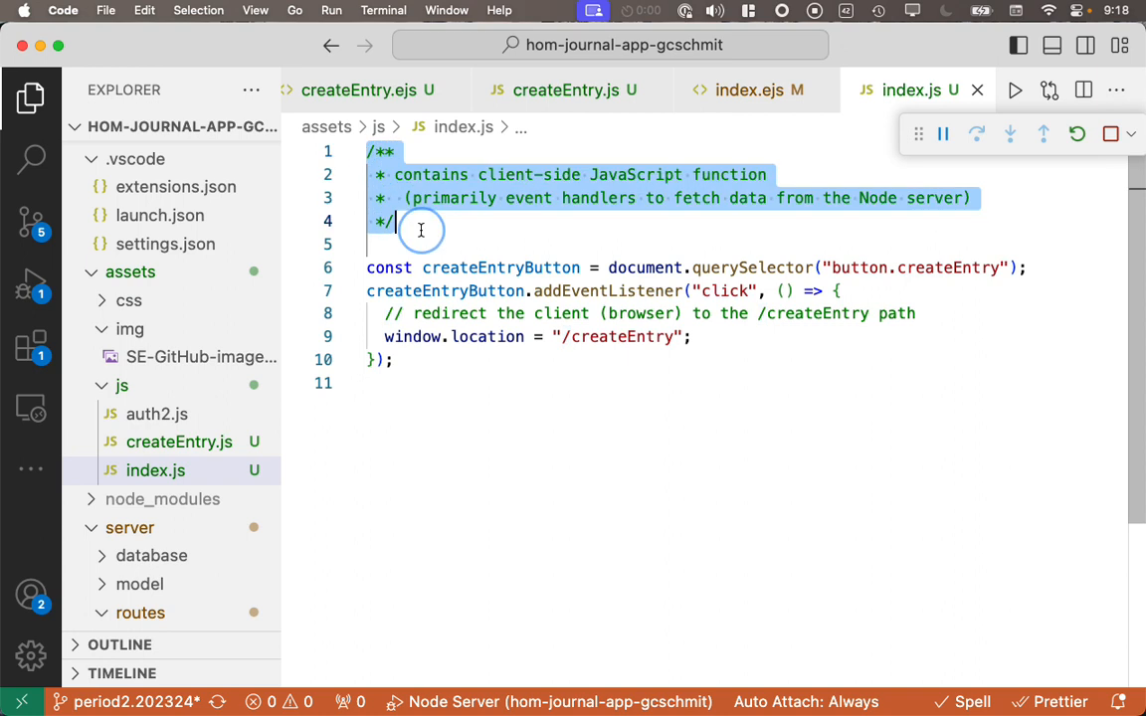
{"action": "left_click", "coordinate": [563, 89]}
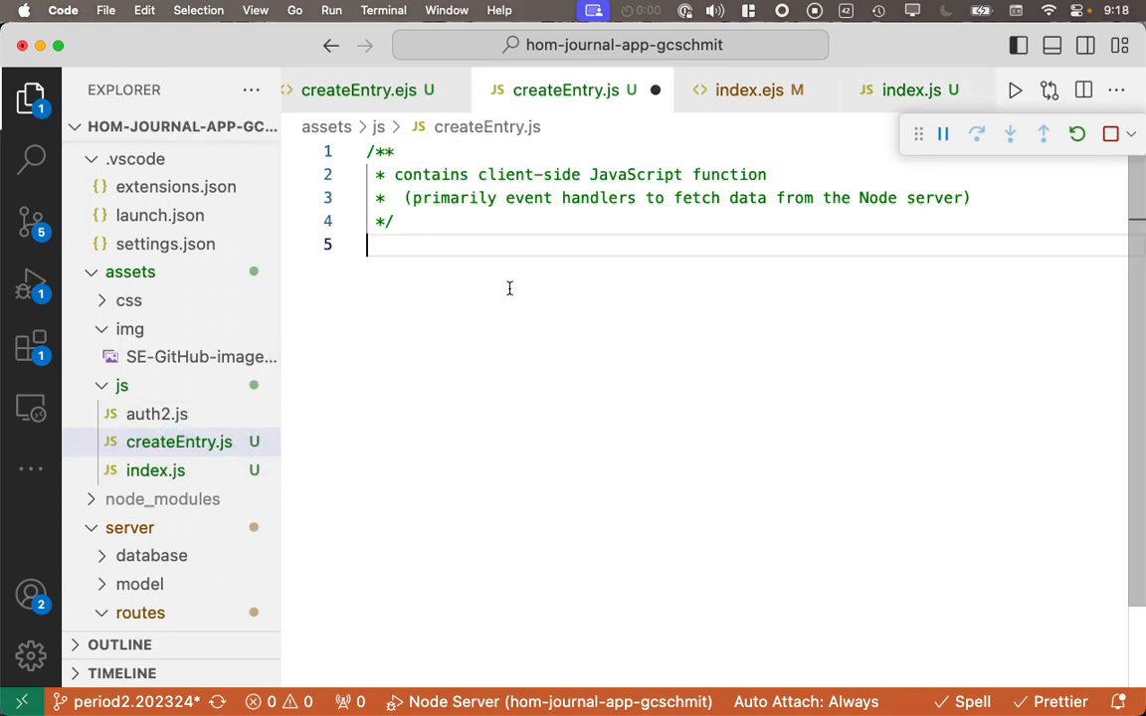
{"action": "key", "text": "Enter"}
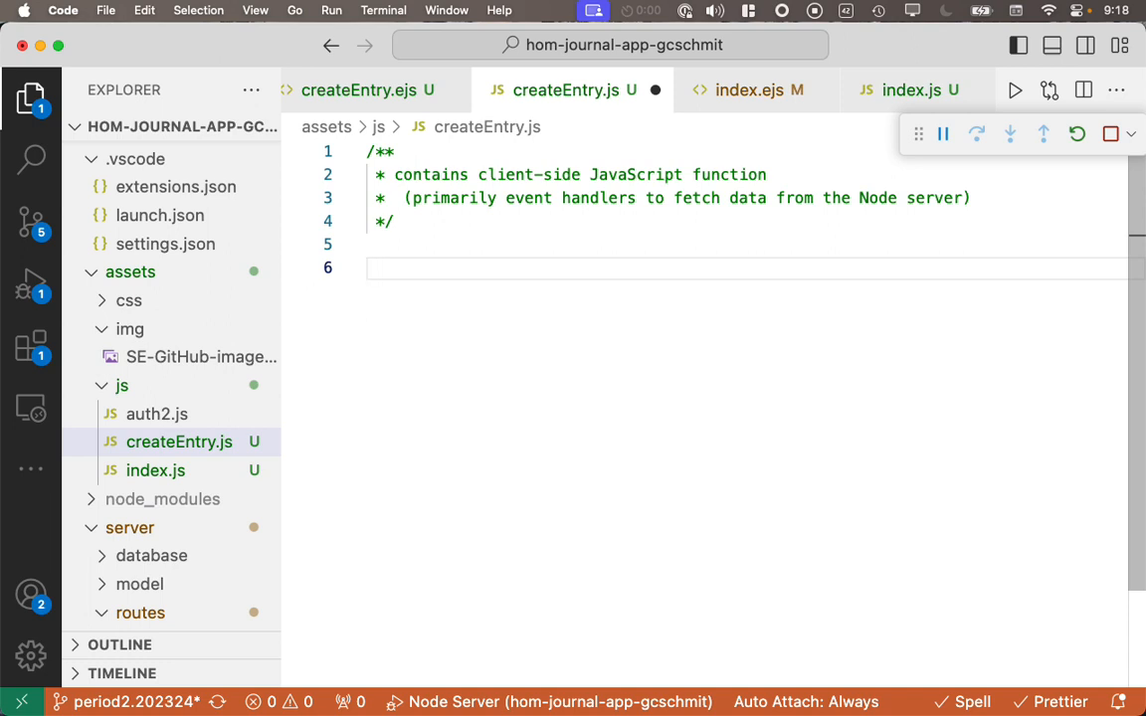
Step: Declare const submitButton = document.querySelector("input.submit")
{"action": "type", "text": "const"}
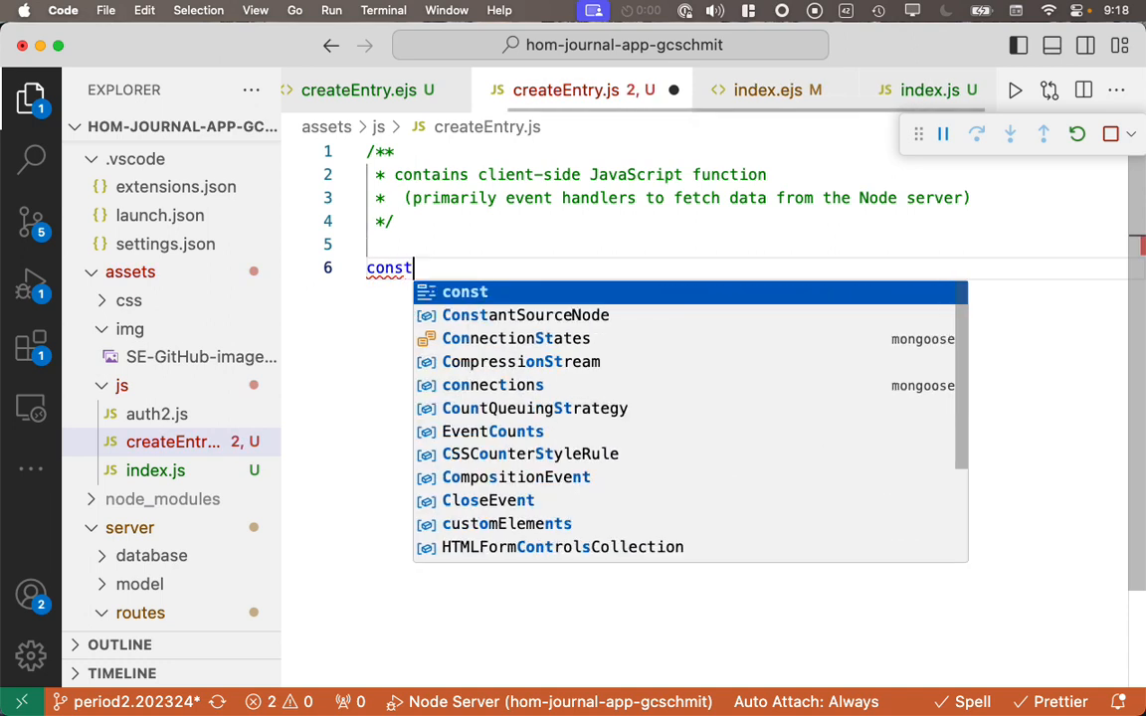
{"action": "type", "text": "submi"}
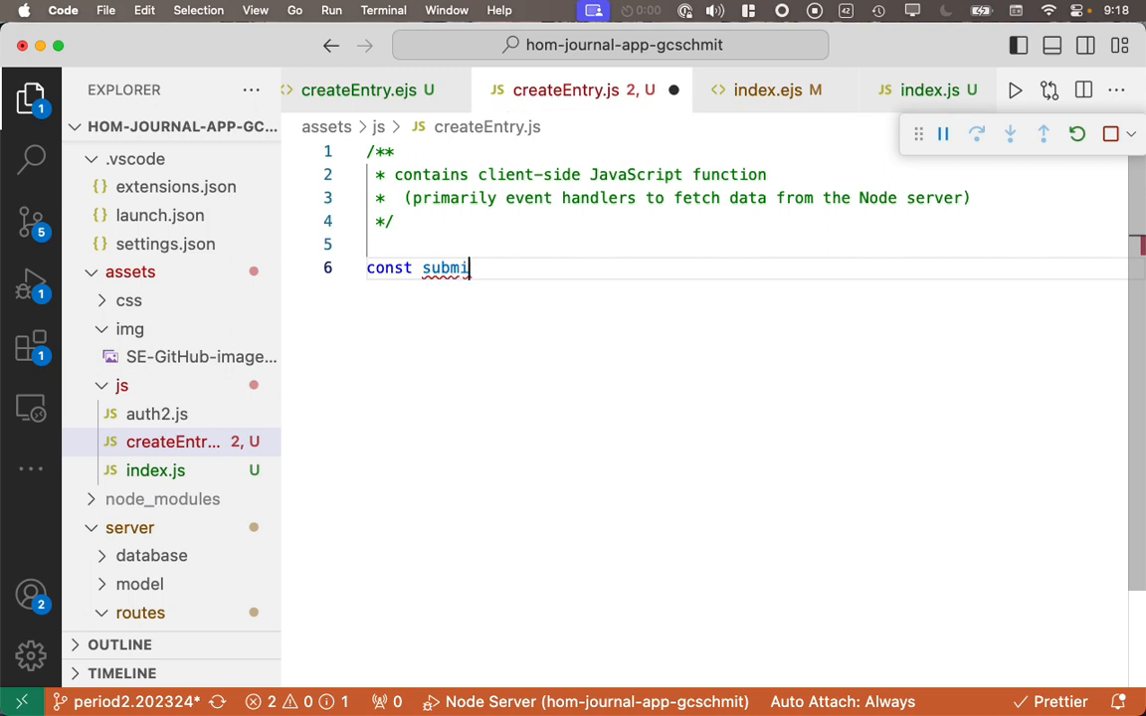
{"action": "type", "text": "tButtome"}
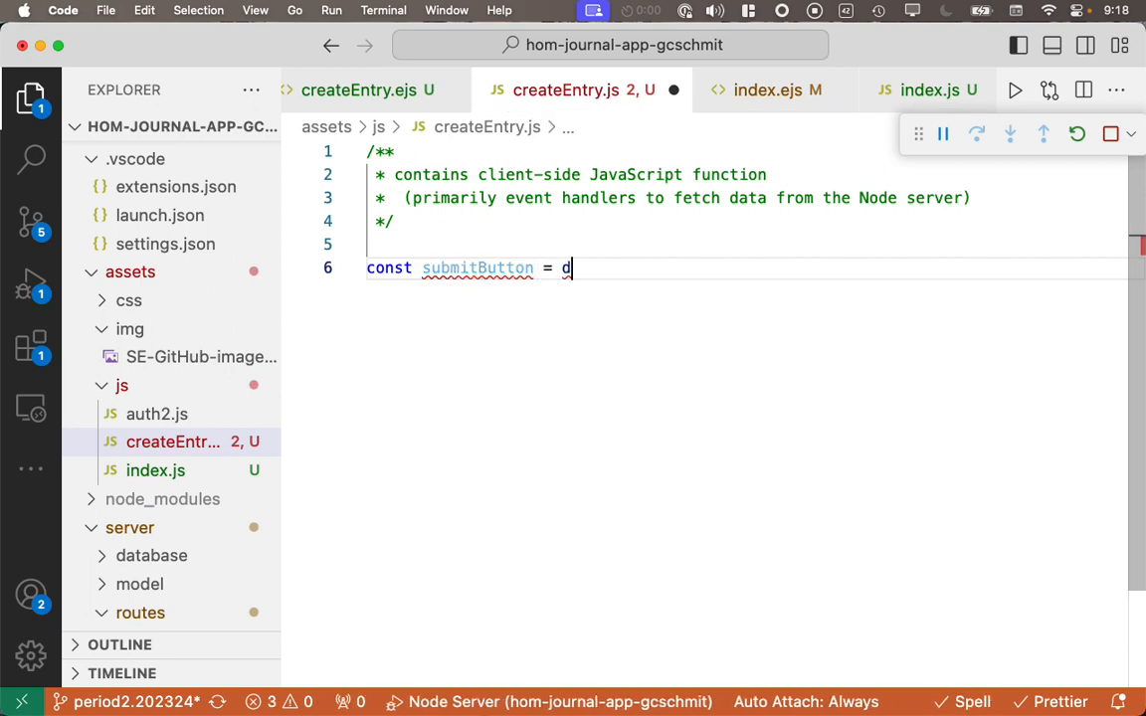
{"action": "type", "text": "ocument.querySelector(\"input."}
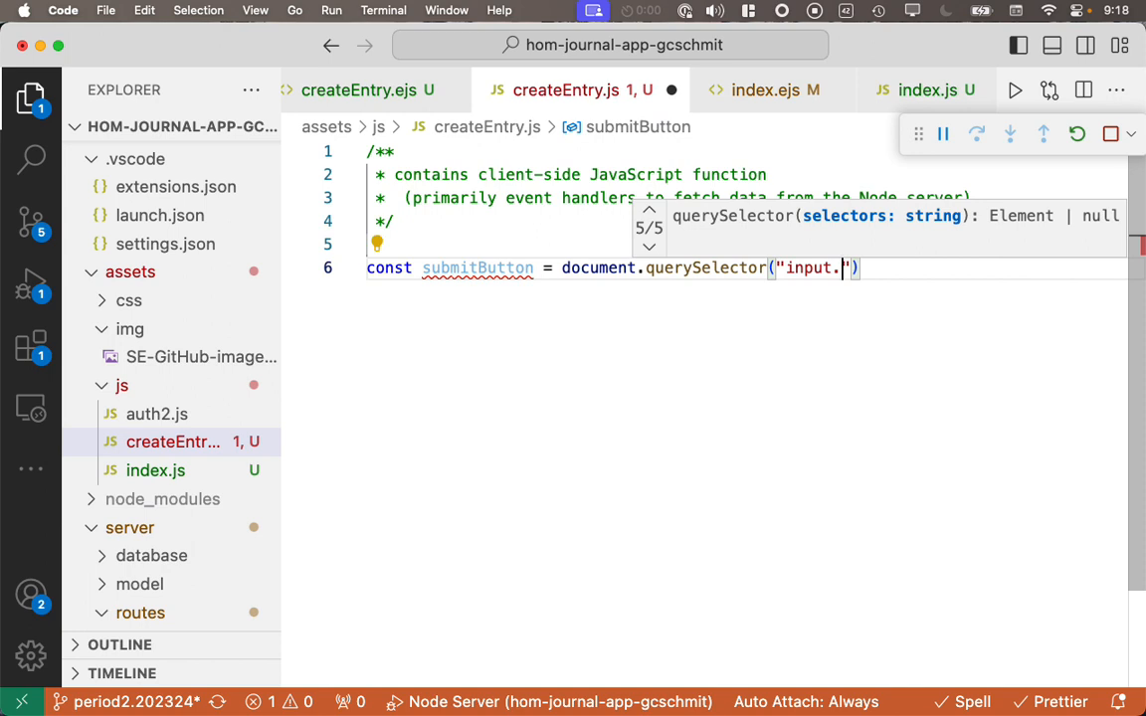
{"action": "type", "text": "submit"}
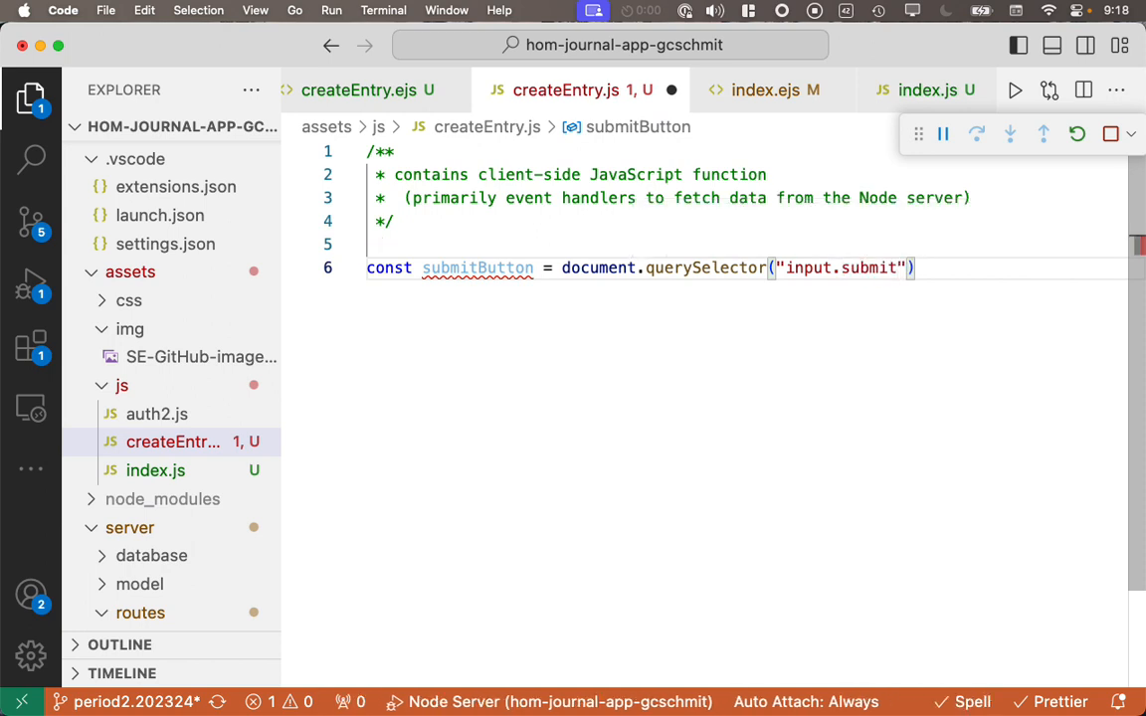
Step: Attach an empty click listener arrow function to submitButton via addEventListener
{"action": "type", "text": "sub"}
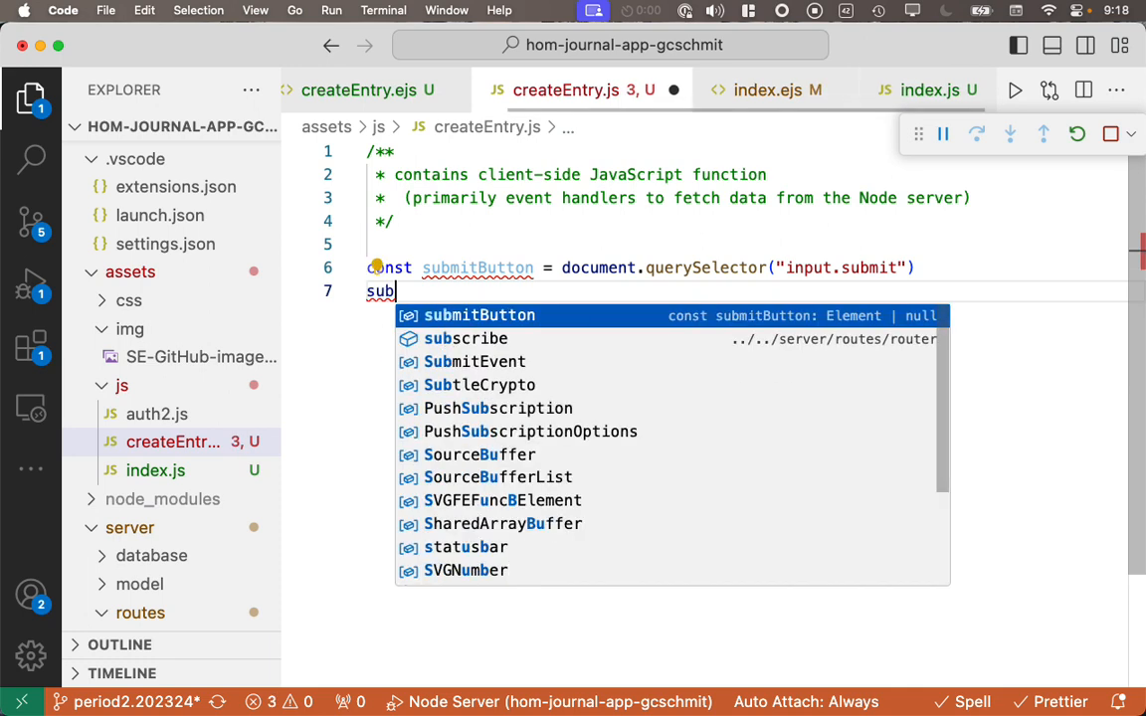
{"action": "type", "text": "mitButton."}
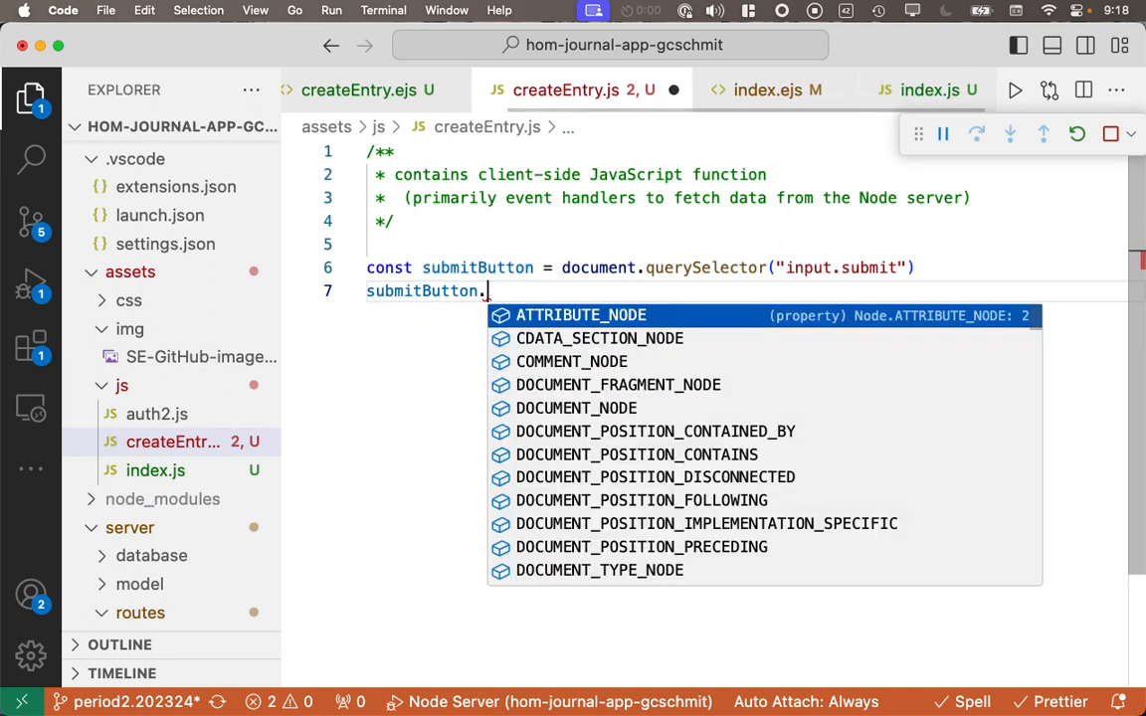
{"action": "type", "text": "addEventListener"}
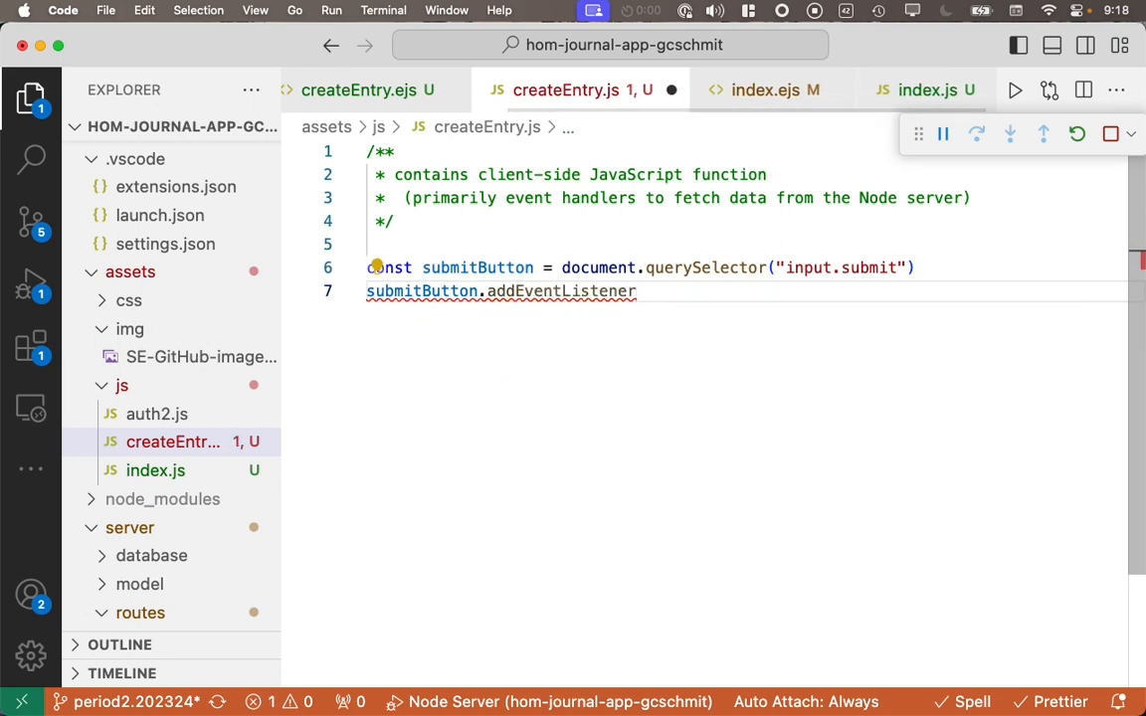
{"action": "type", "text": "(\"click\""}
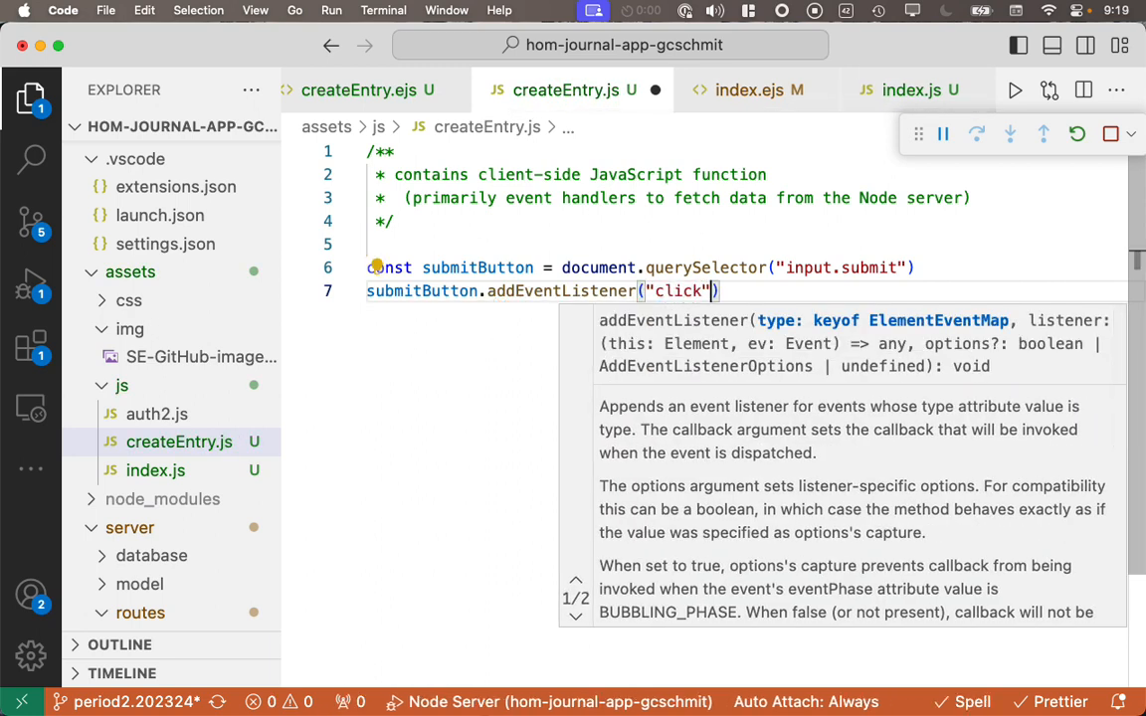
{"action": "type", "text": ", () => {}"}
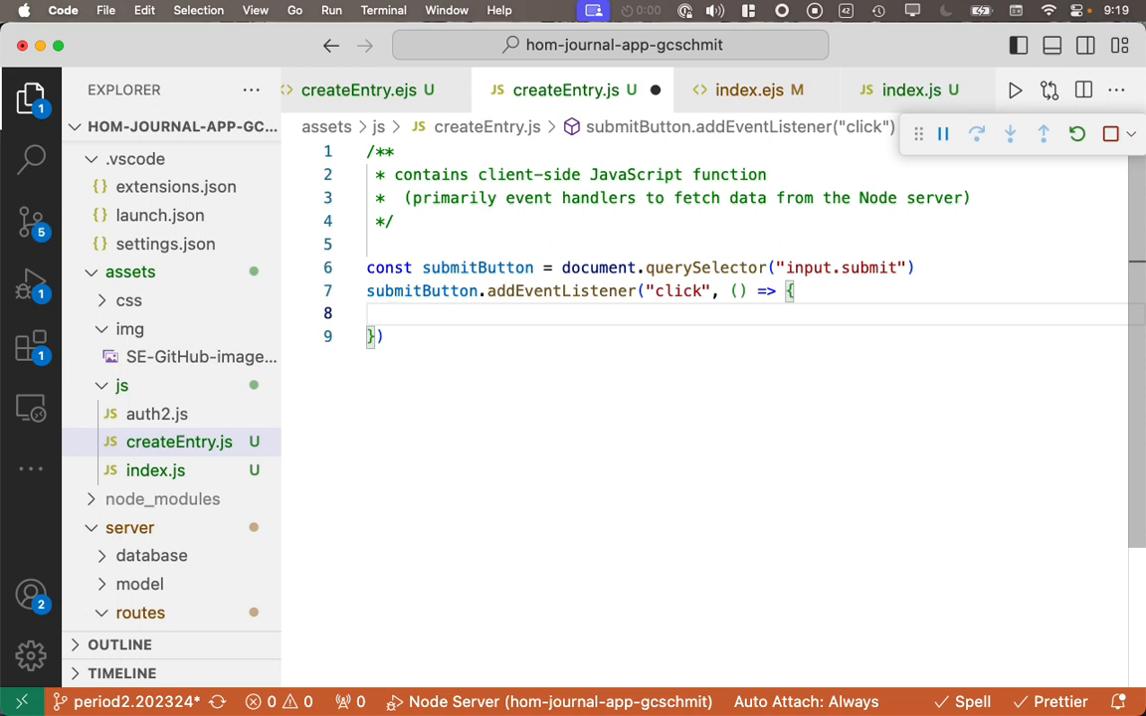
Step: Add a comment and const date reading document.querySelector("input.date") value
{"action": "type", "text": "// get the values"}
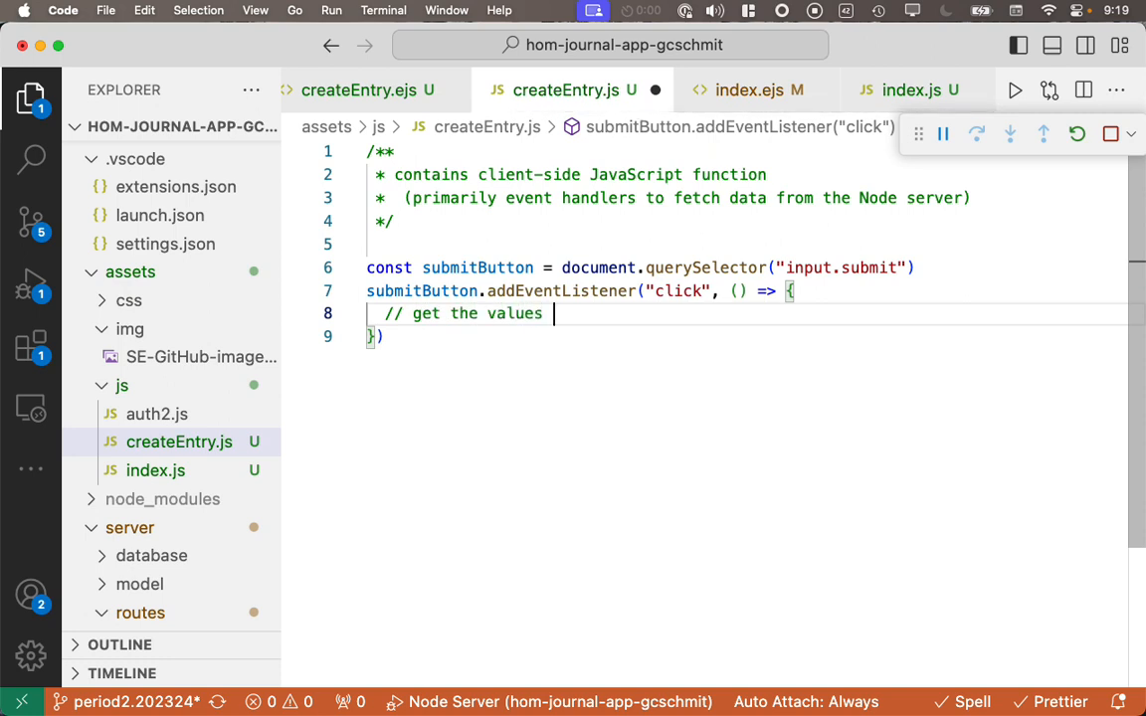
{"action": "type", "text": "enetered by the user"}
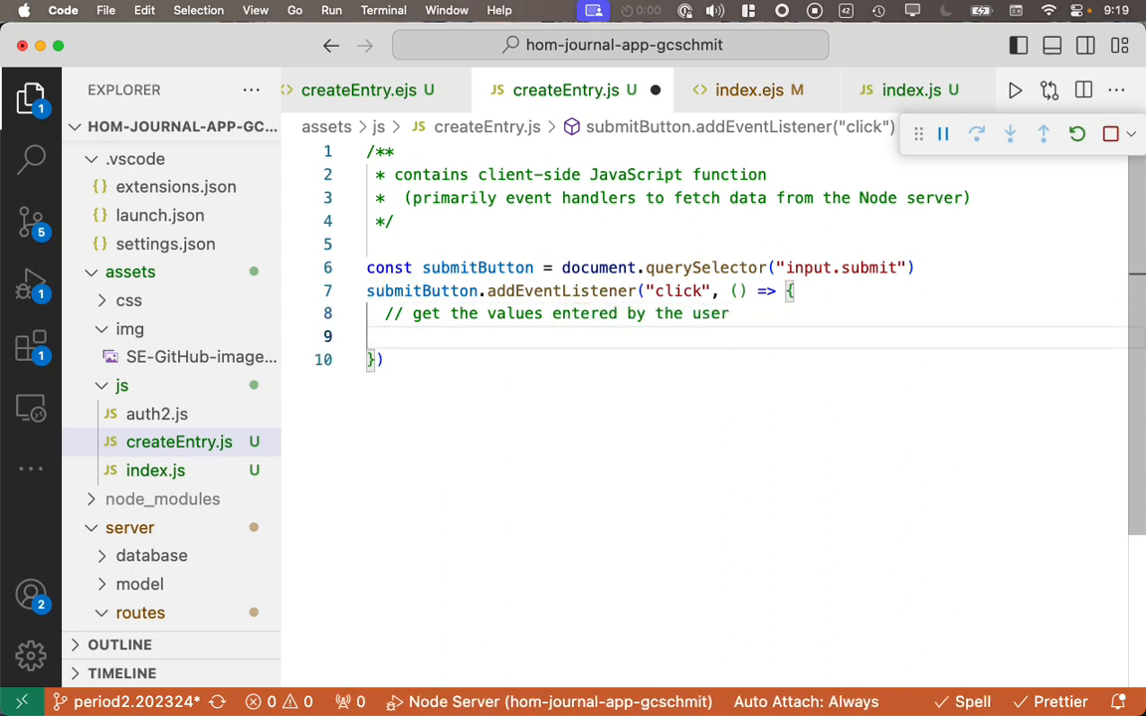
{"action": "type", "text": "const date"}
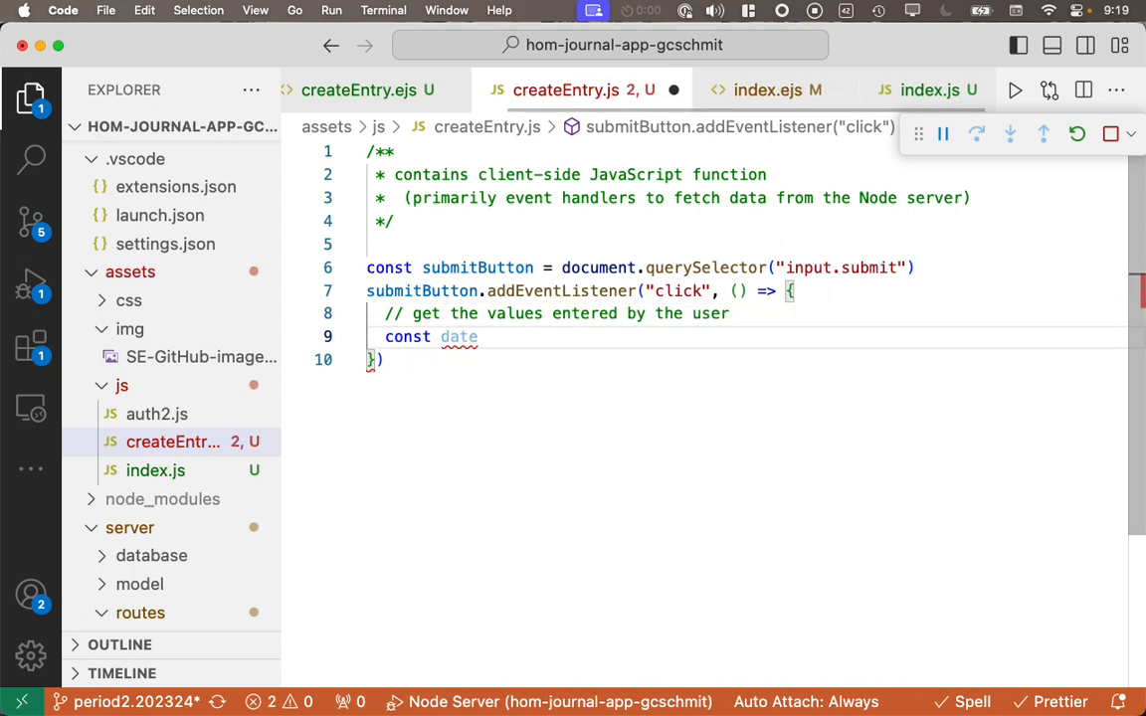
{"action": "type", "text": "="}
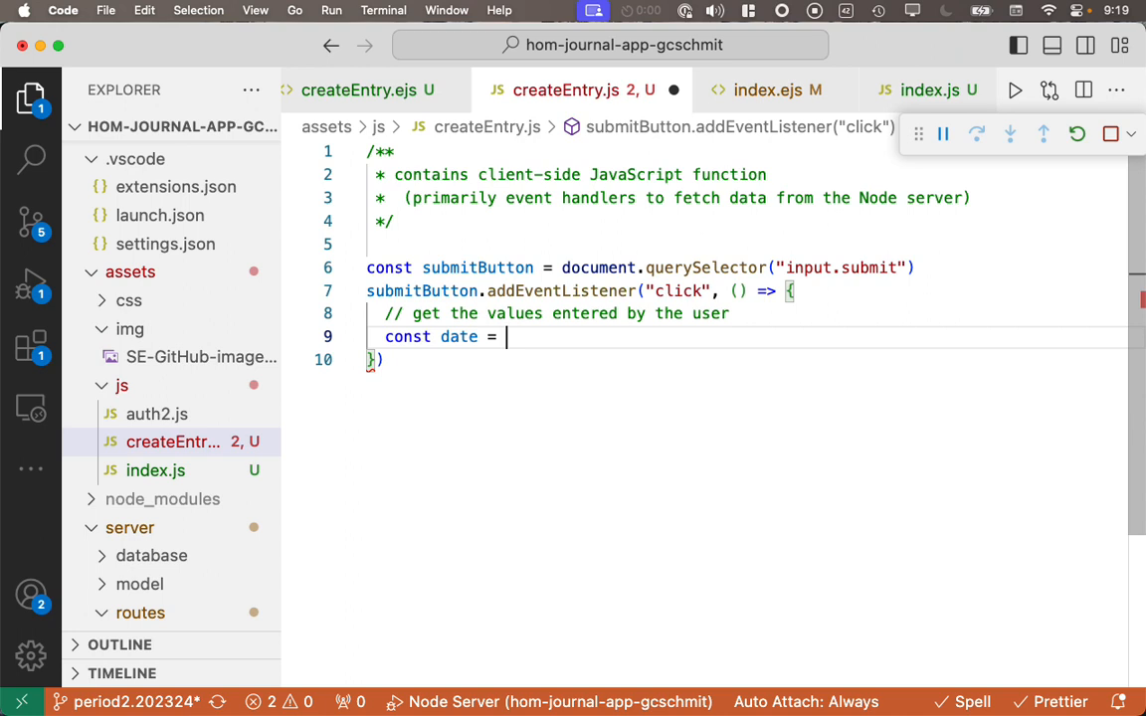
{"action": "type", "text": "document.querySelector"}
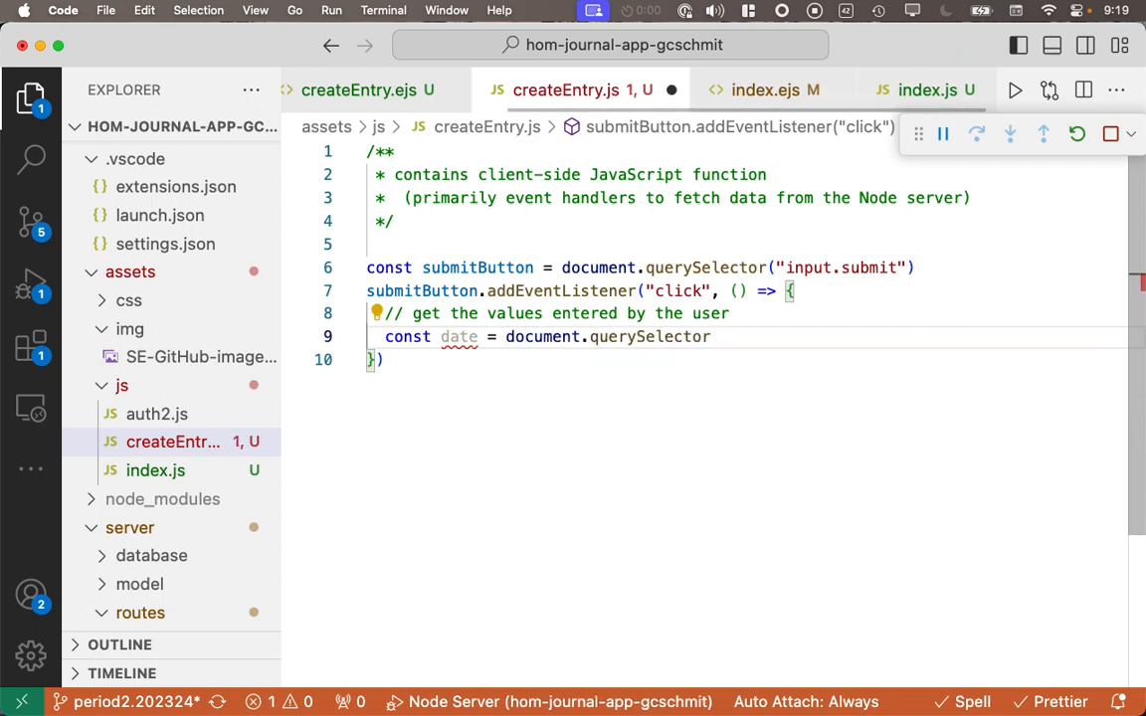
{"action": "type", "text": "(\"\")"}
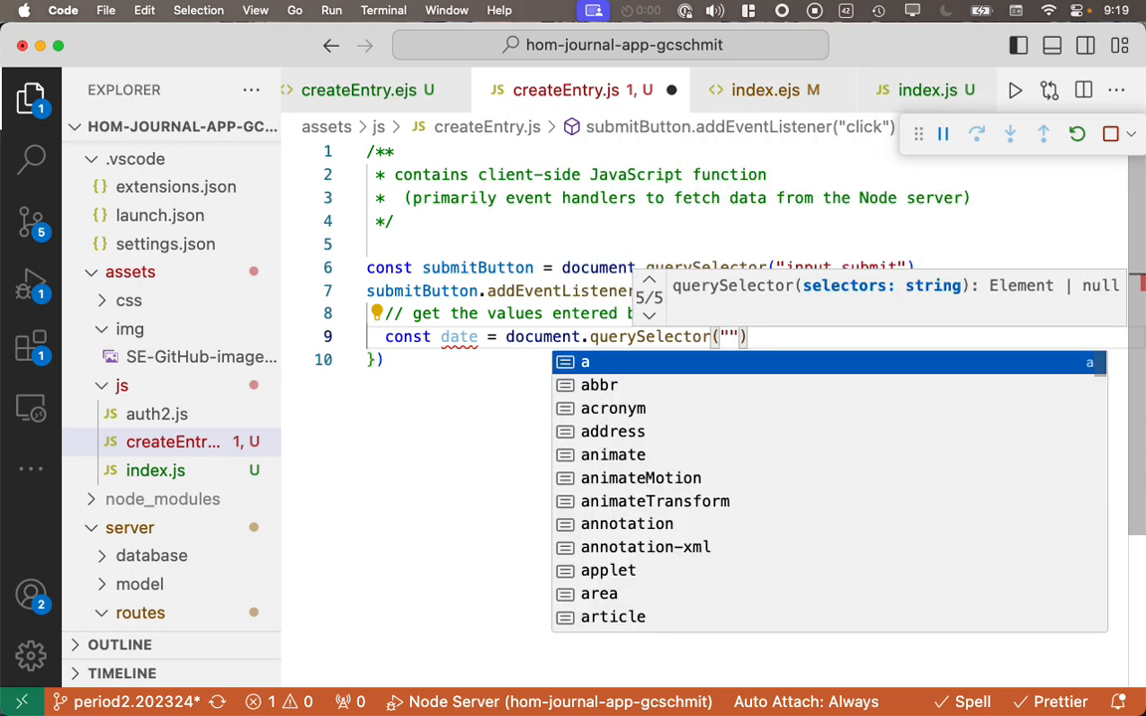
{"action": "type", "text": "input."}
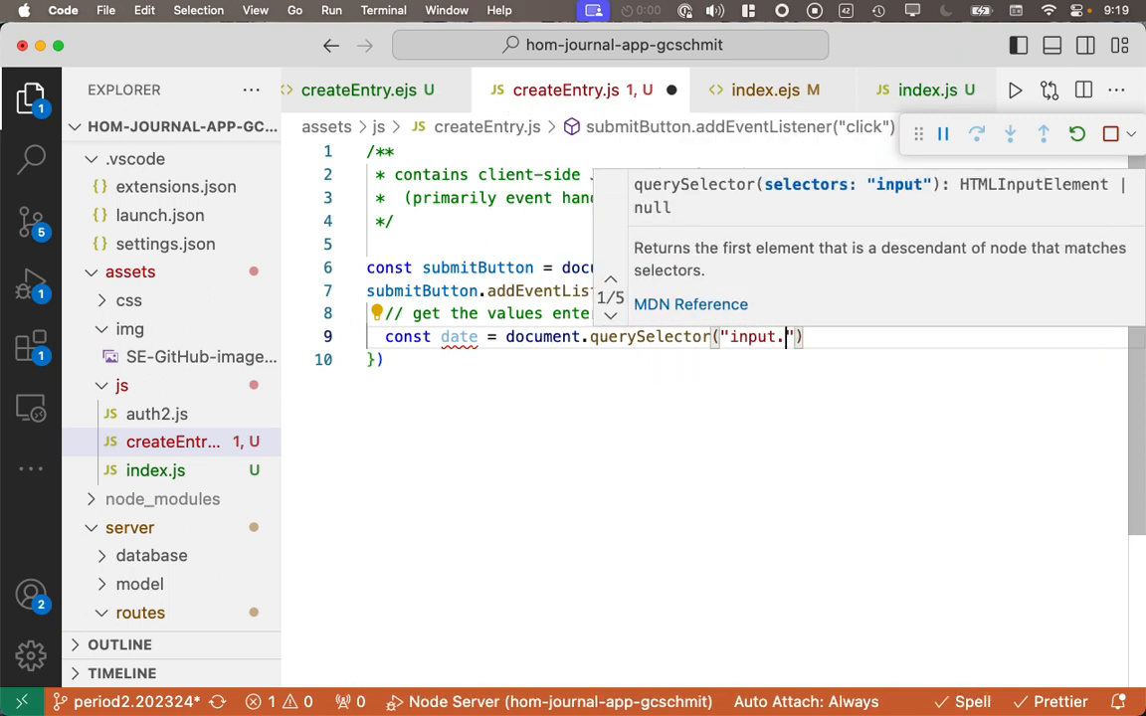
{"action": "type", "text": "date"}
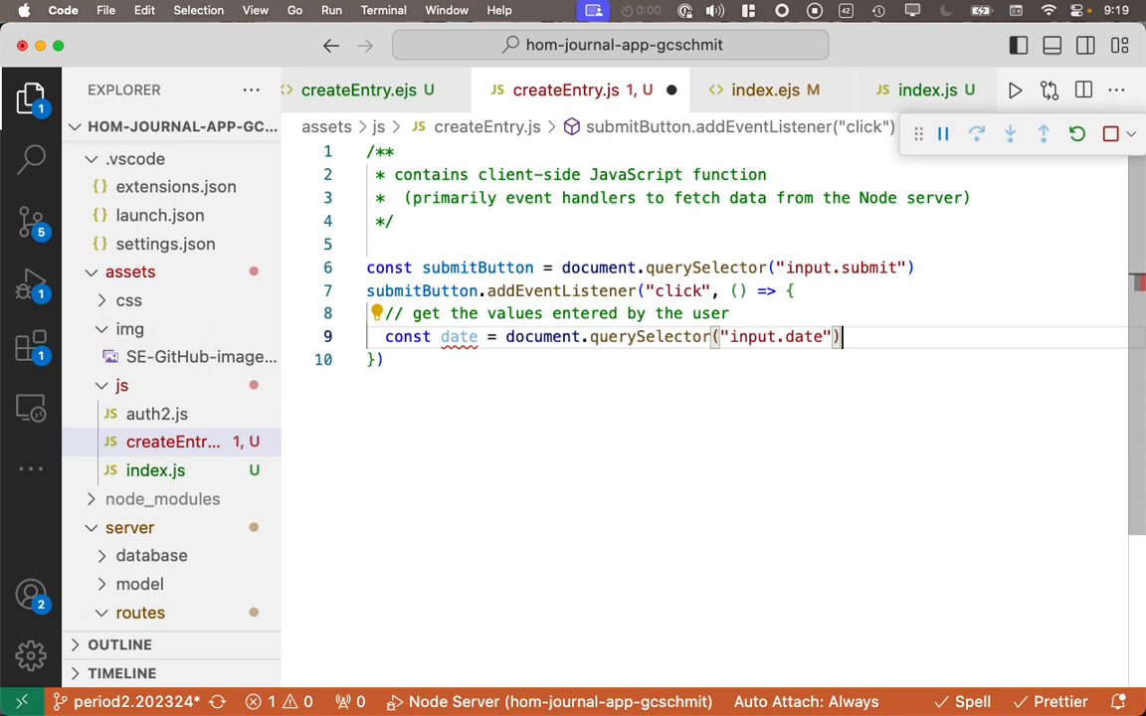
{"action": "type", "text": ".ariaValueMax;"}
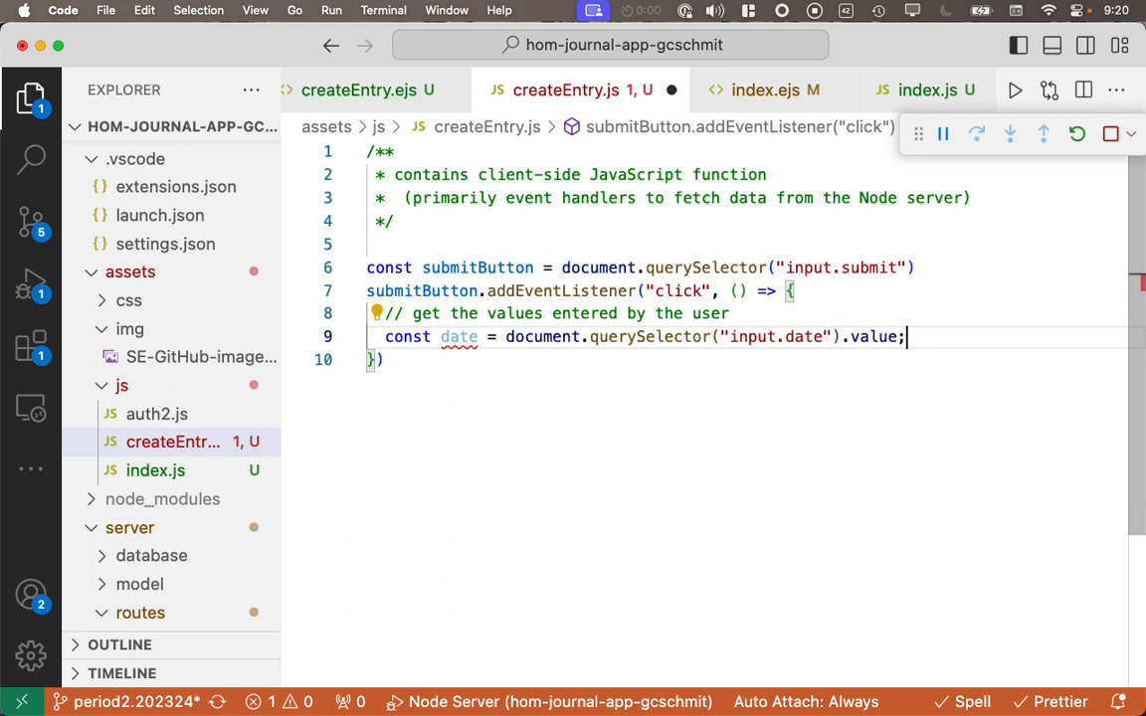
{"action": "key", "text": "Enter"}
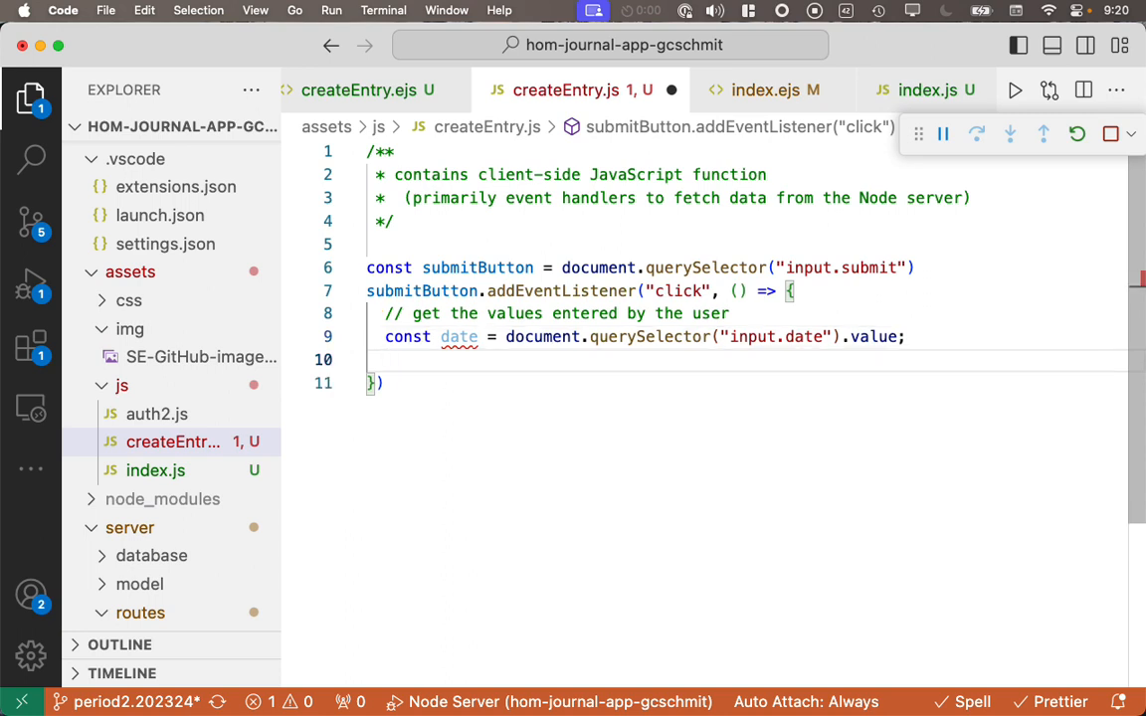
Step: Add const habitOfMind reading document.querySelector("input.HoM").value
{"action": "type", "text": "const"}
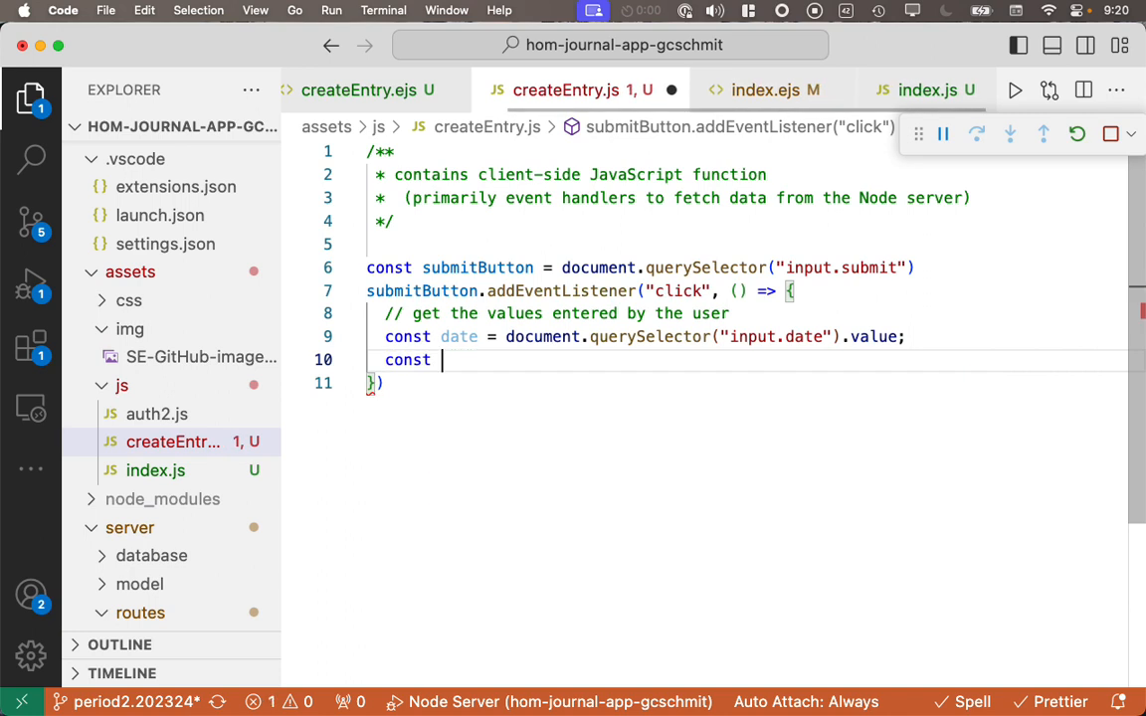
{"action": "type", "text": "habitOfMind"}
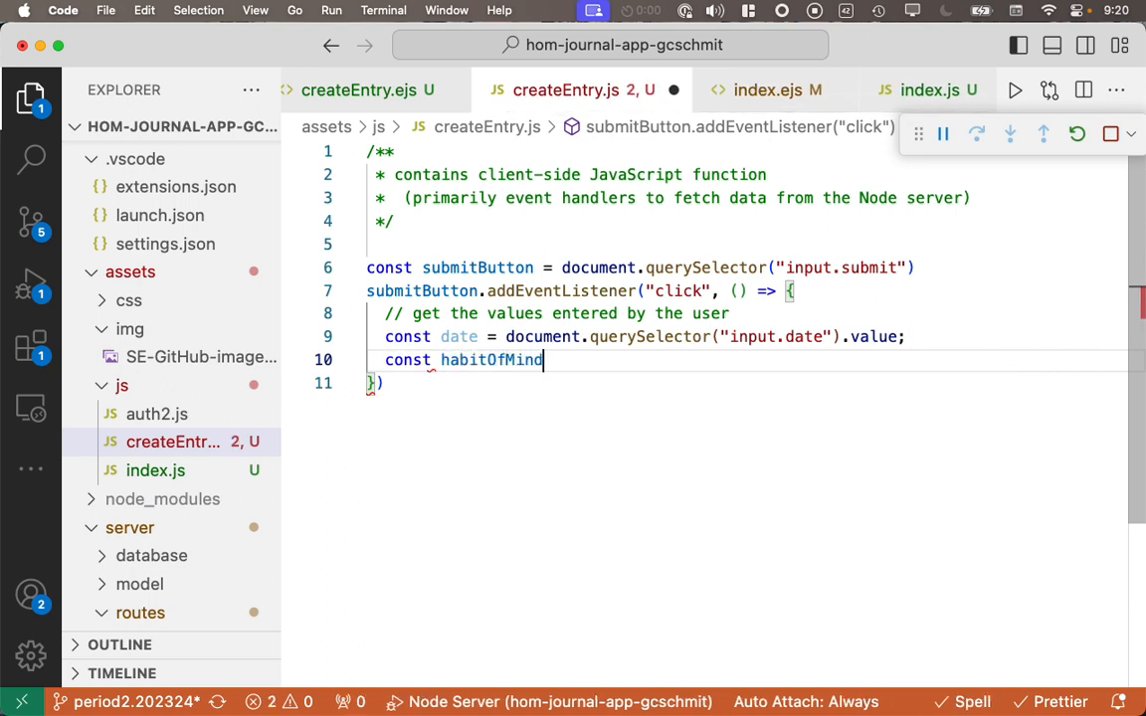
{"action": "type", "text": "= document.querySelector(\"input."}
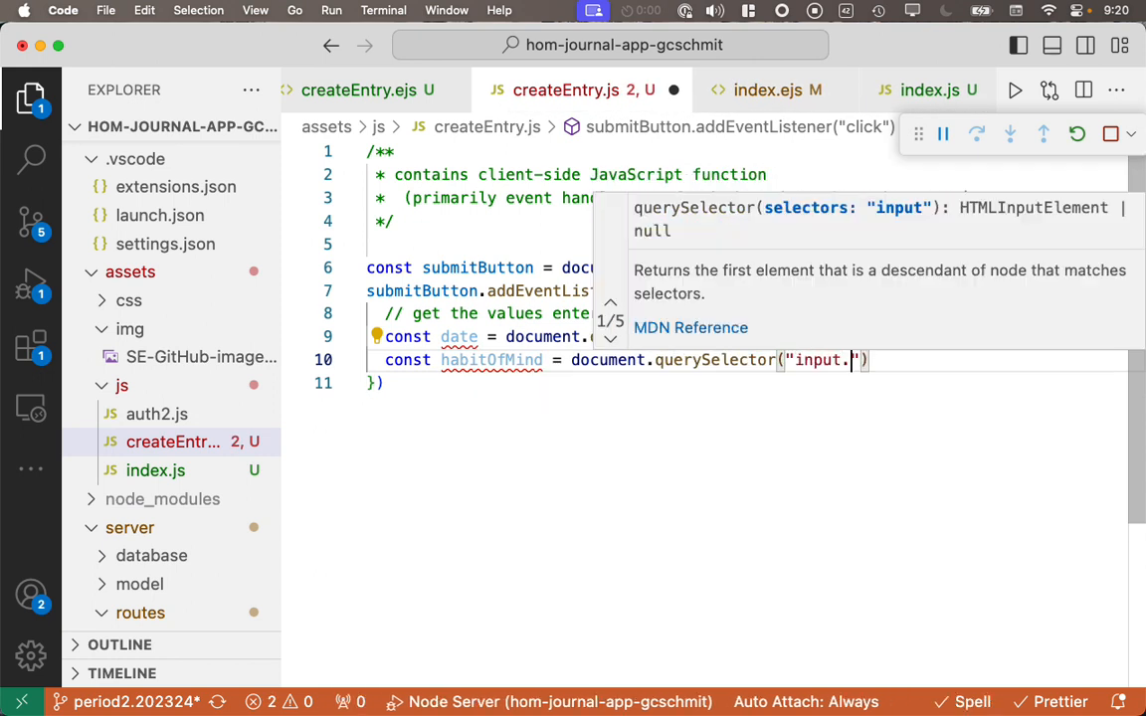
{"action": "type", "text": "HoM"}
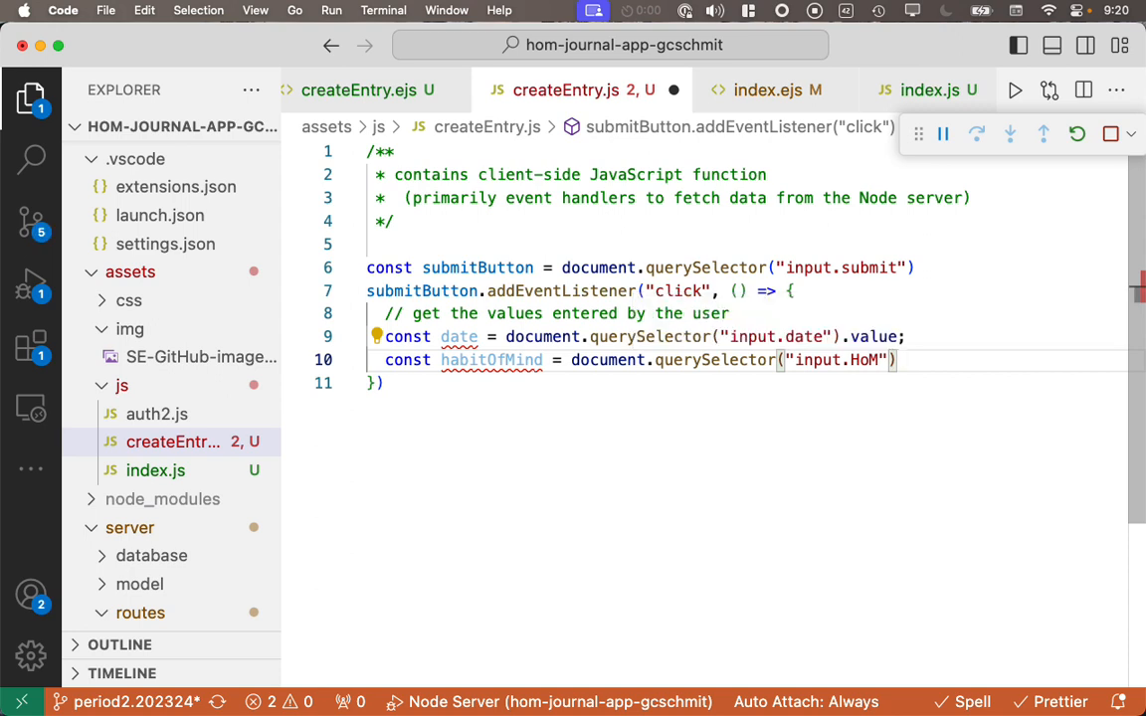
{"action": "type", "text": ".value;"}
{"action": "type", "text": "const"}
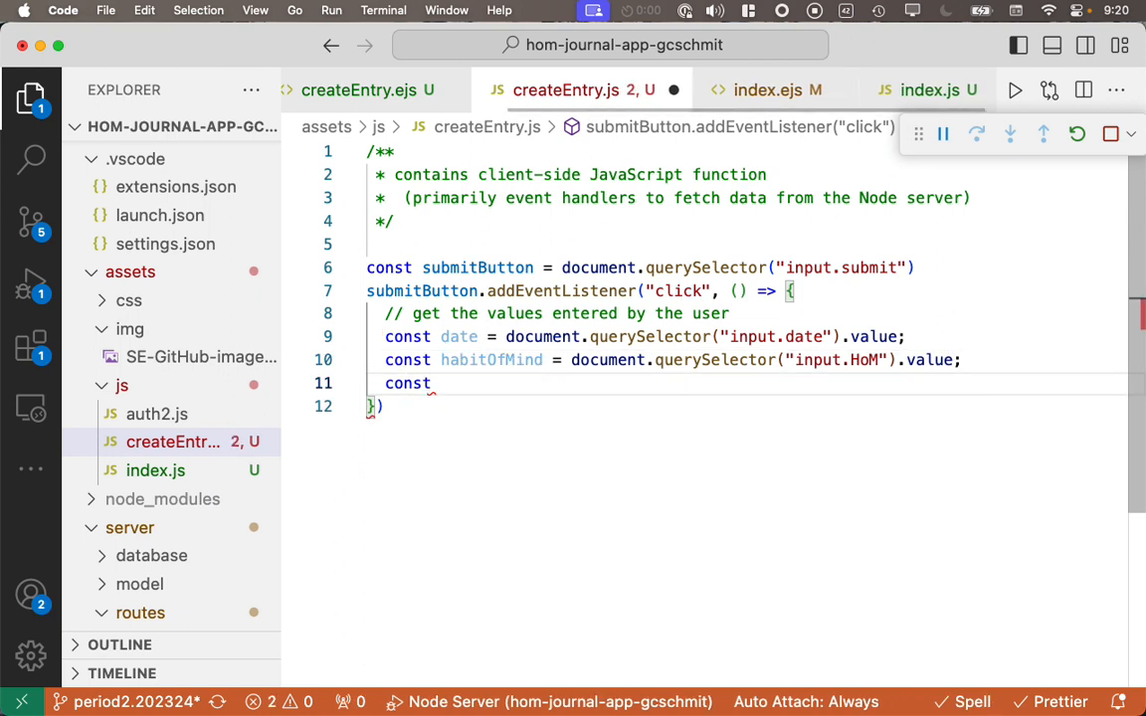
Step: Add const content reading document.querySelector("textarea.content").value
{"action": "type", "text": "content ="}
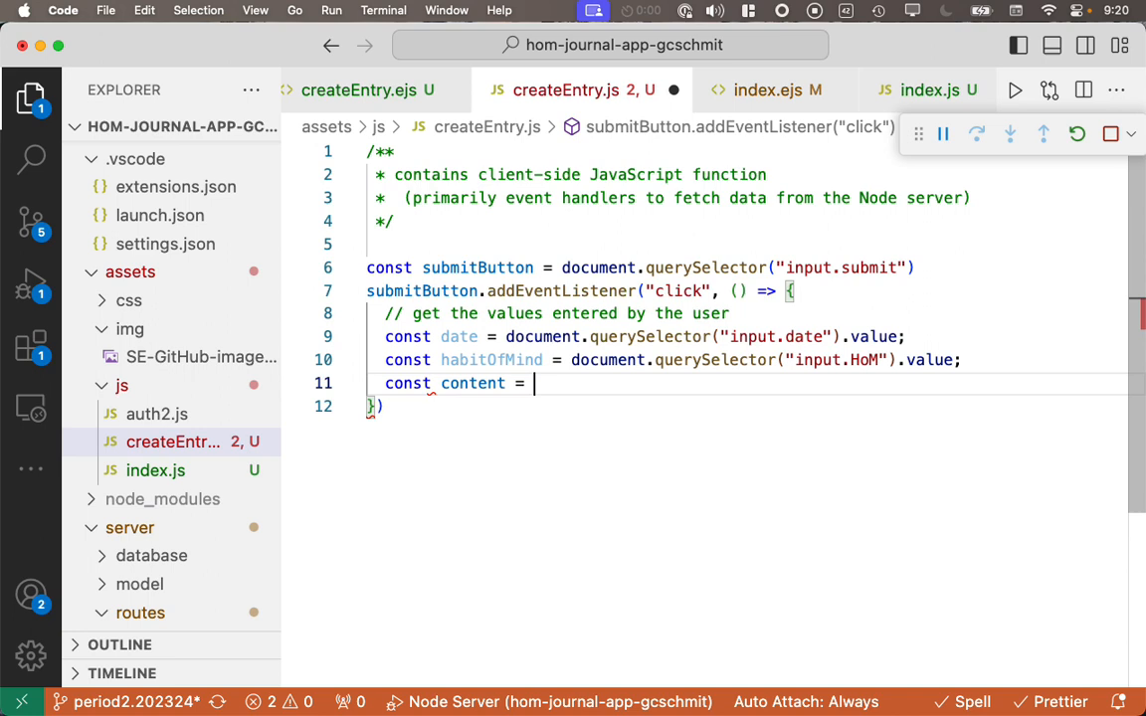
{"action": "type", "text": "document.querySelector(\""}
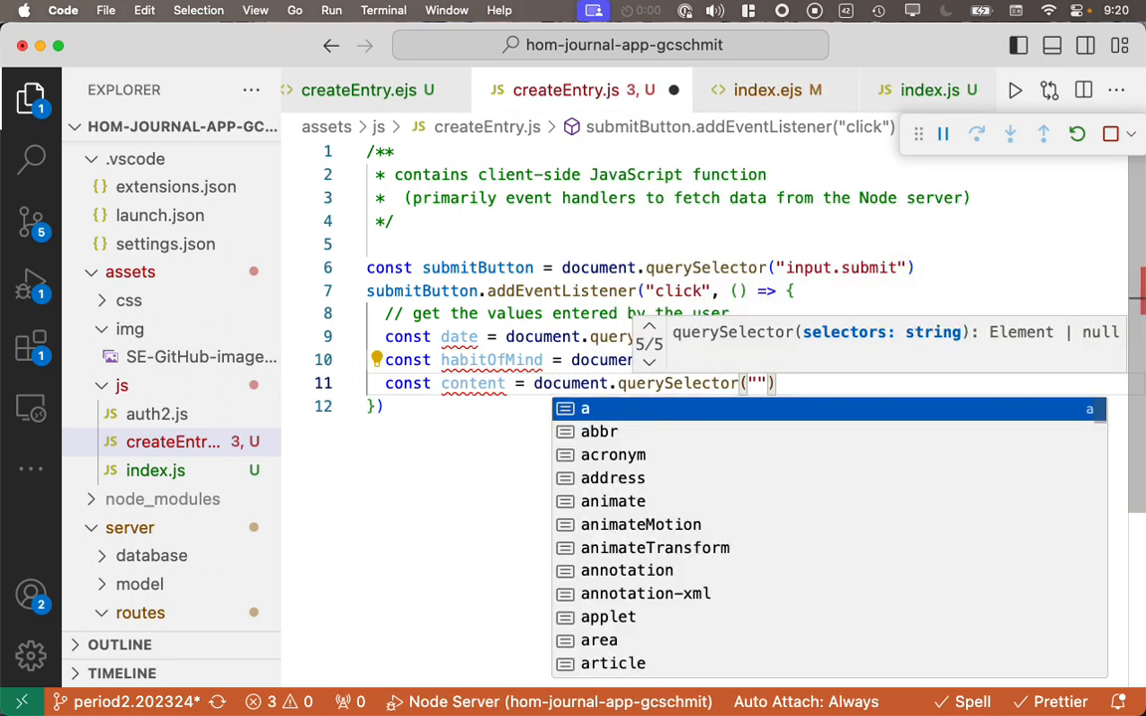
{"action": "type", "text": "textarea"}
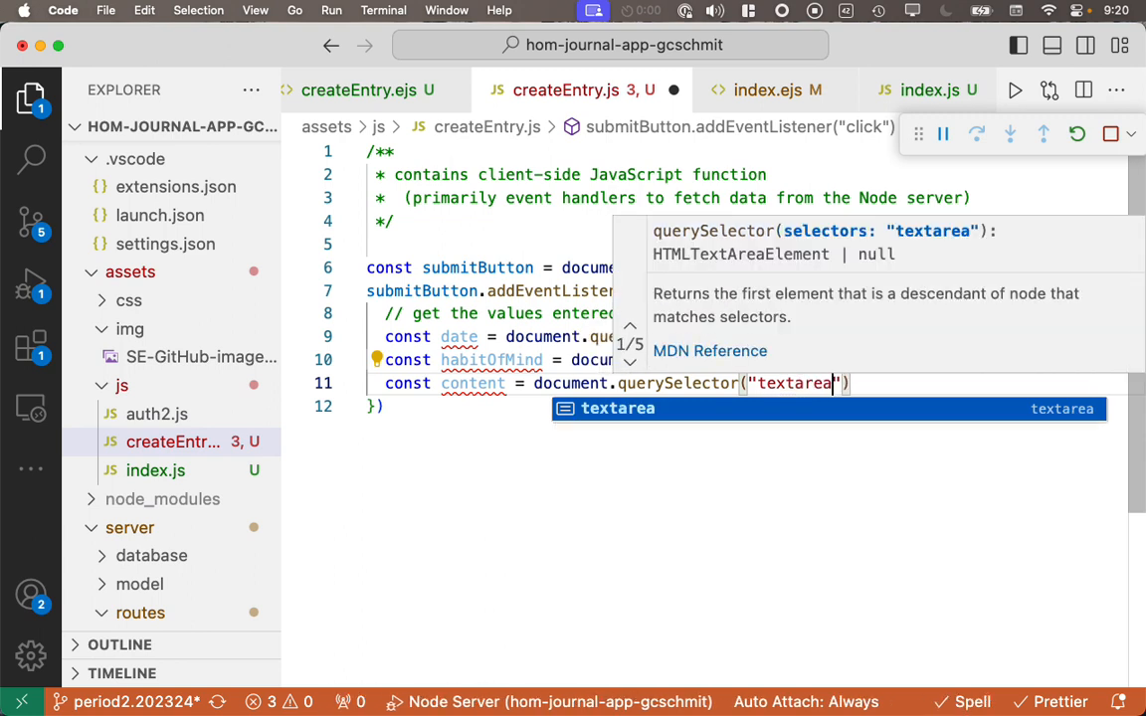
{"action": "type", "text": ".content"}
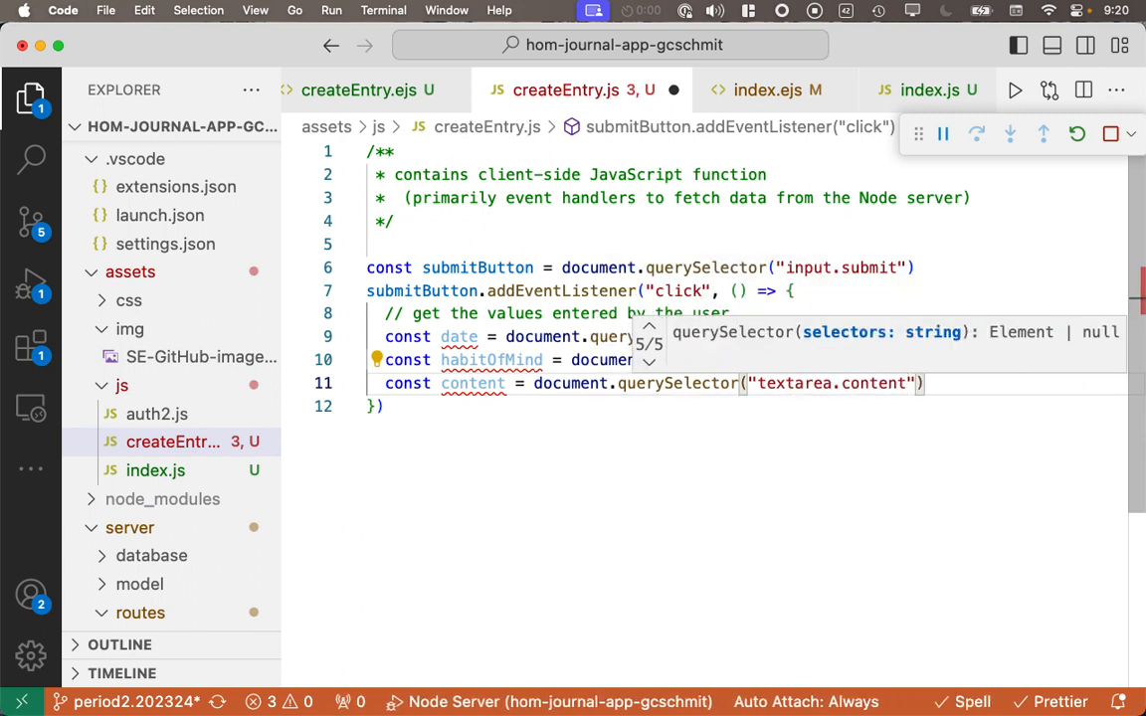
{"action": "type", "text": ".value;"}
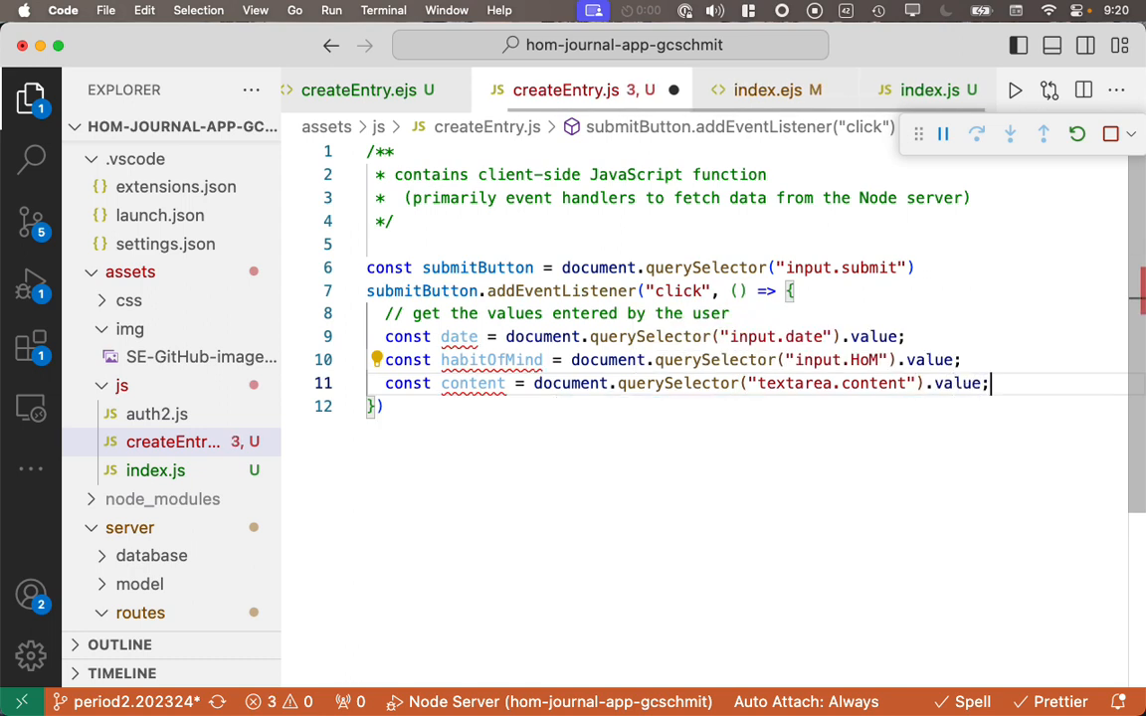
{"action": "key", "text": "Enter"}
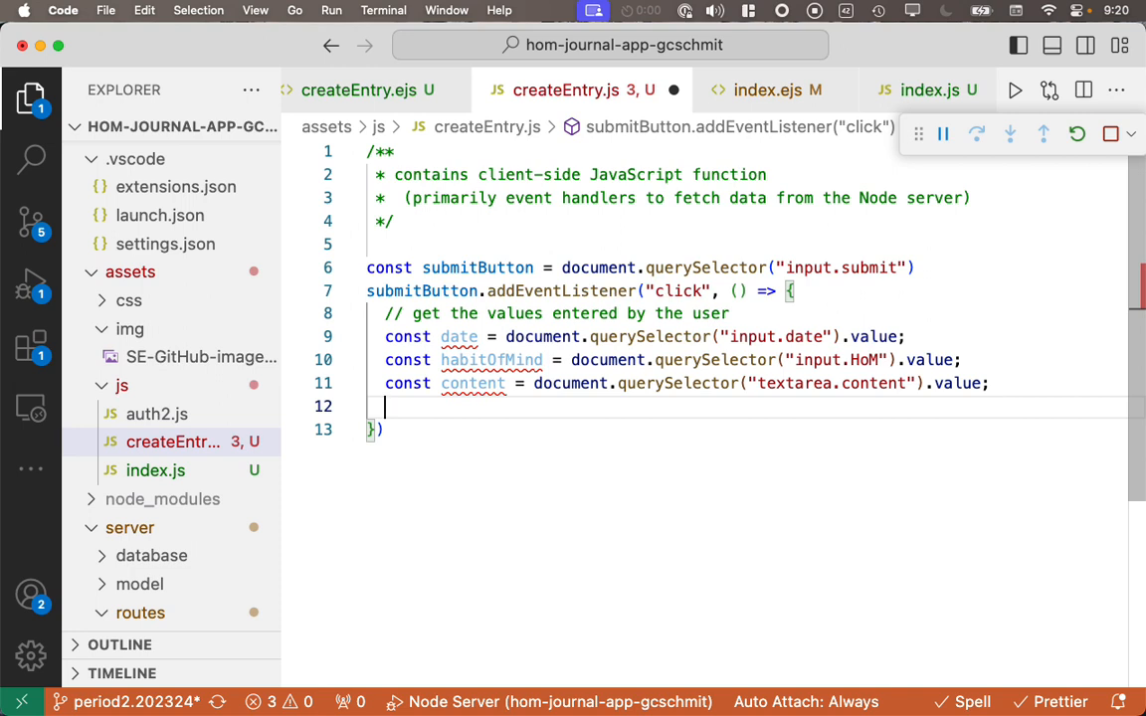
Step: Write console.log(date + "; " + habitOfMind + "; " + content) inside the handler
{"action": "type", "text": "console"}
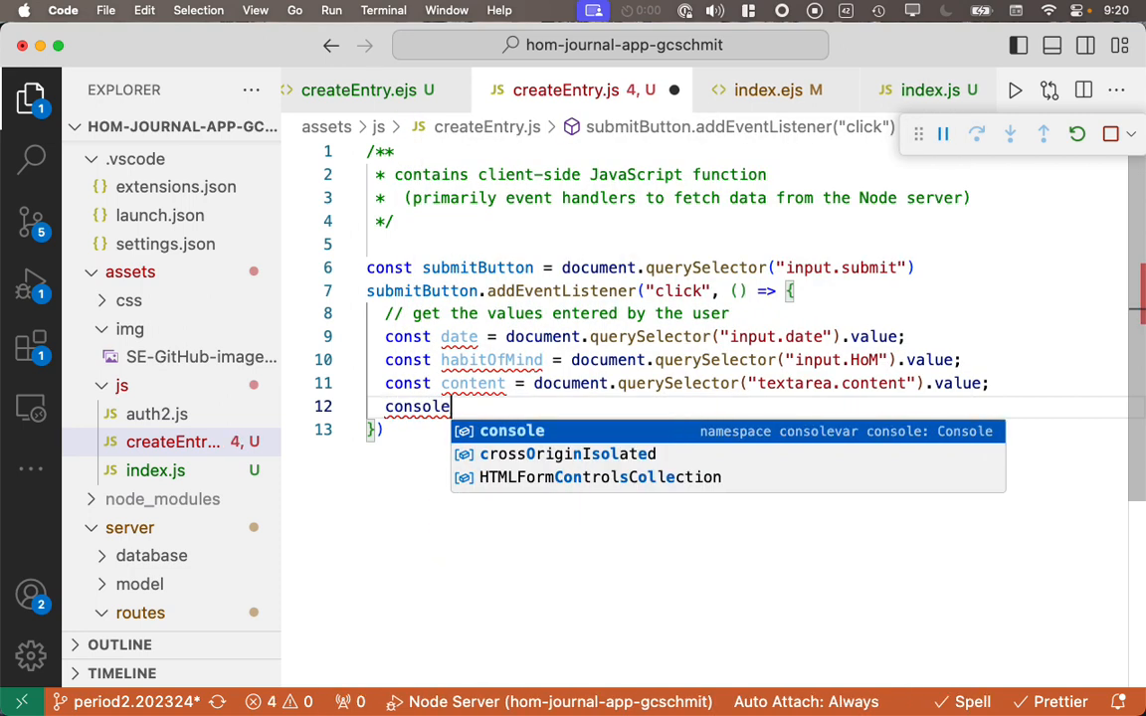
{"action": "type", "text": ".log("}
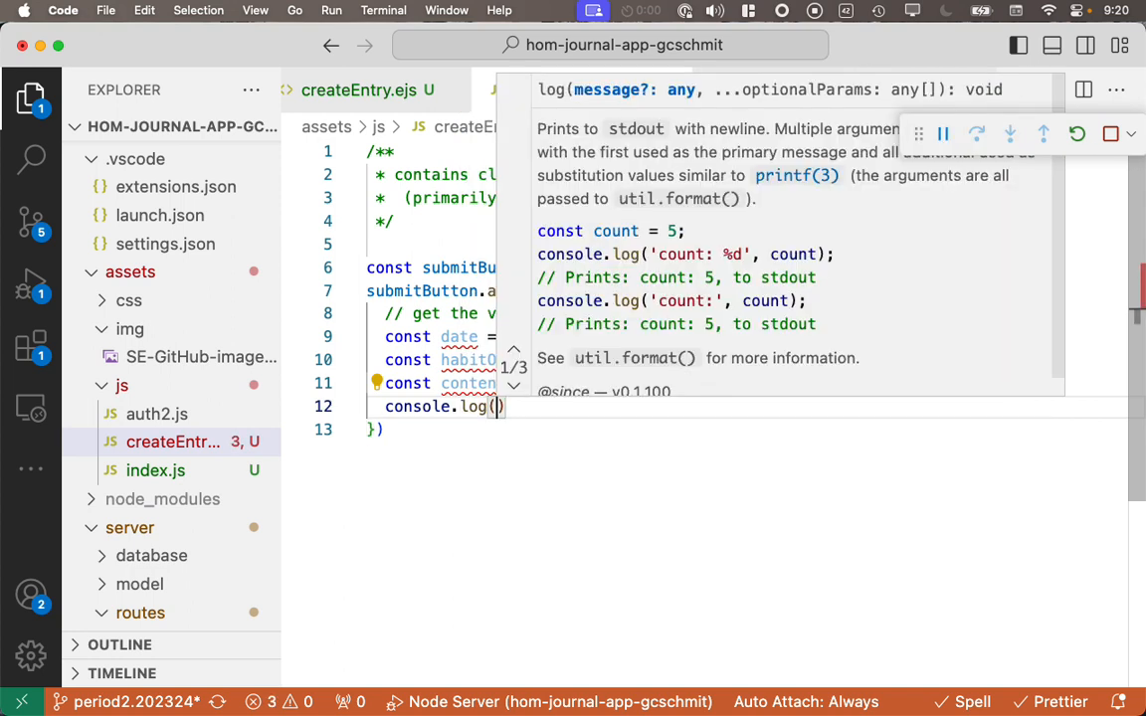
{"action": "type", "text": "date"}
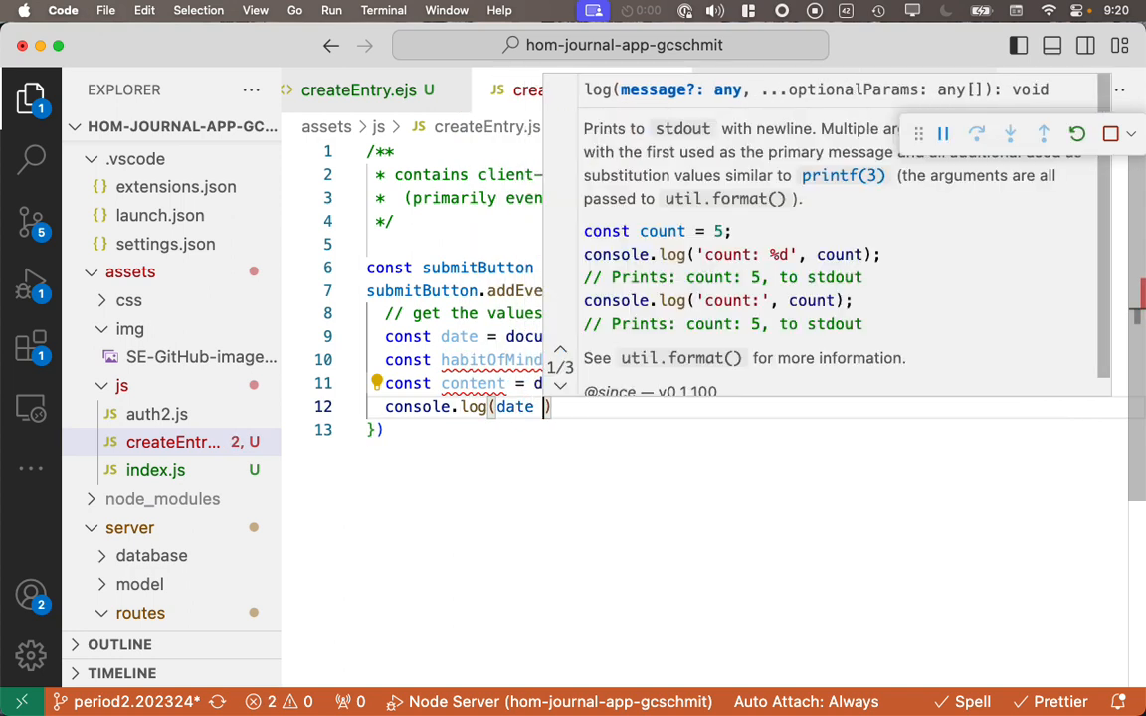
{"action": "type", "text": "+ \""}
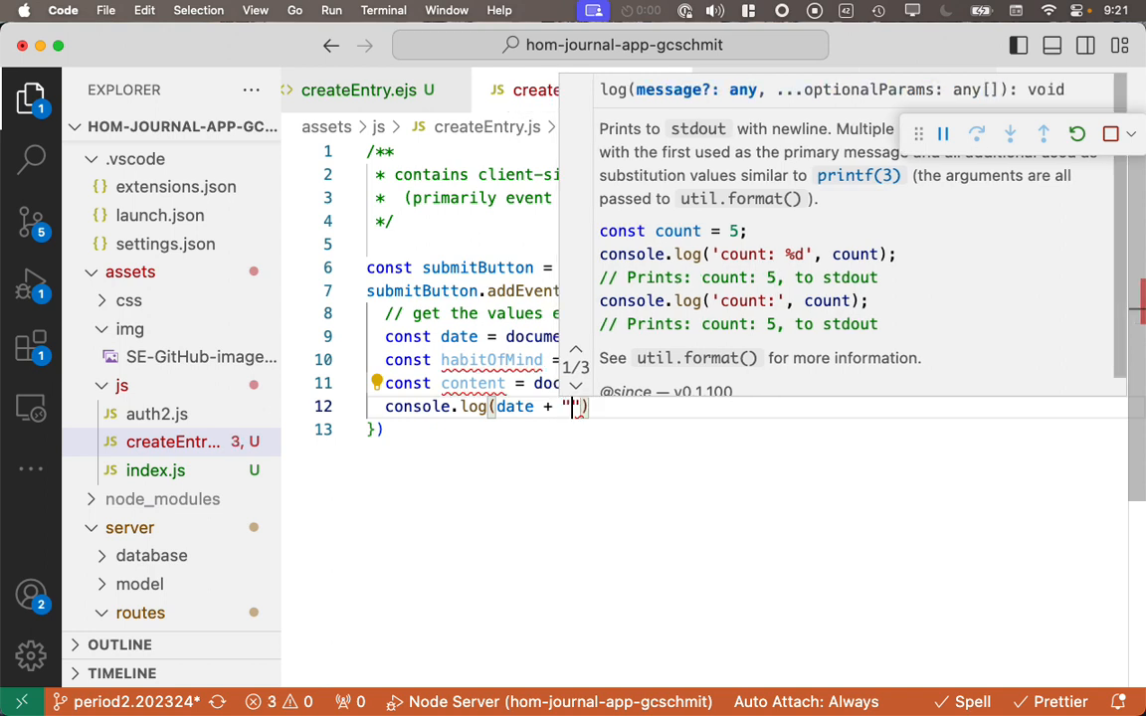
{"action": "type", "text": "; \" +"}
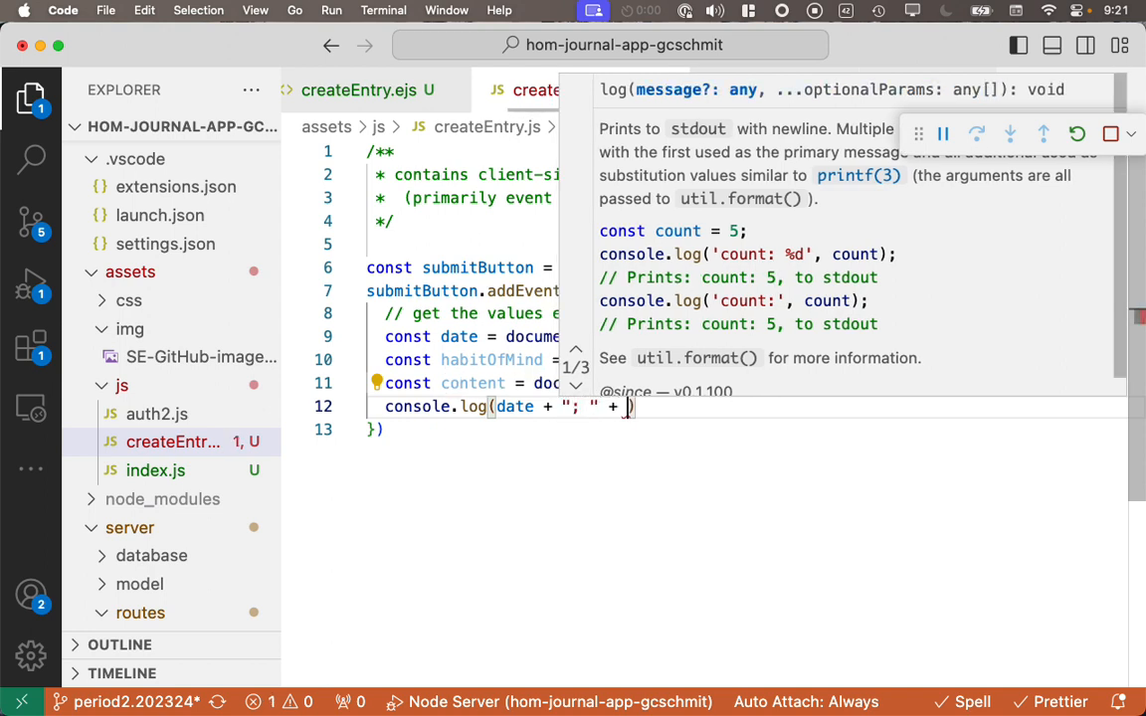
{"action": "type", "text": "habitOfMind + \"; \" +"}
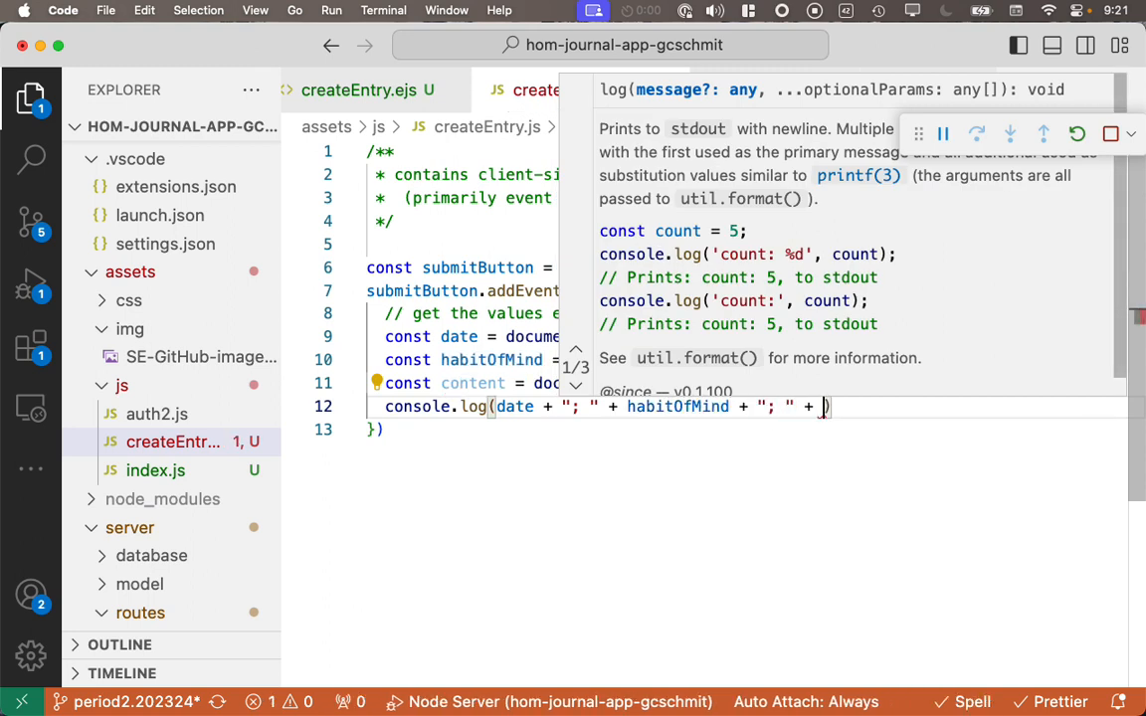
{"action": "type", "text": "content"}
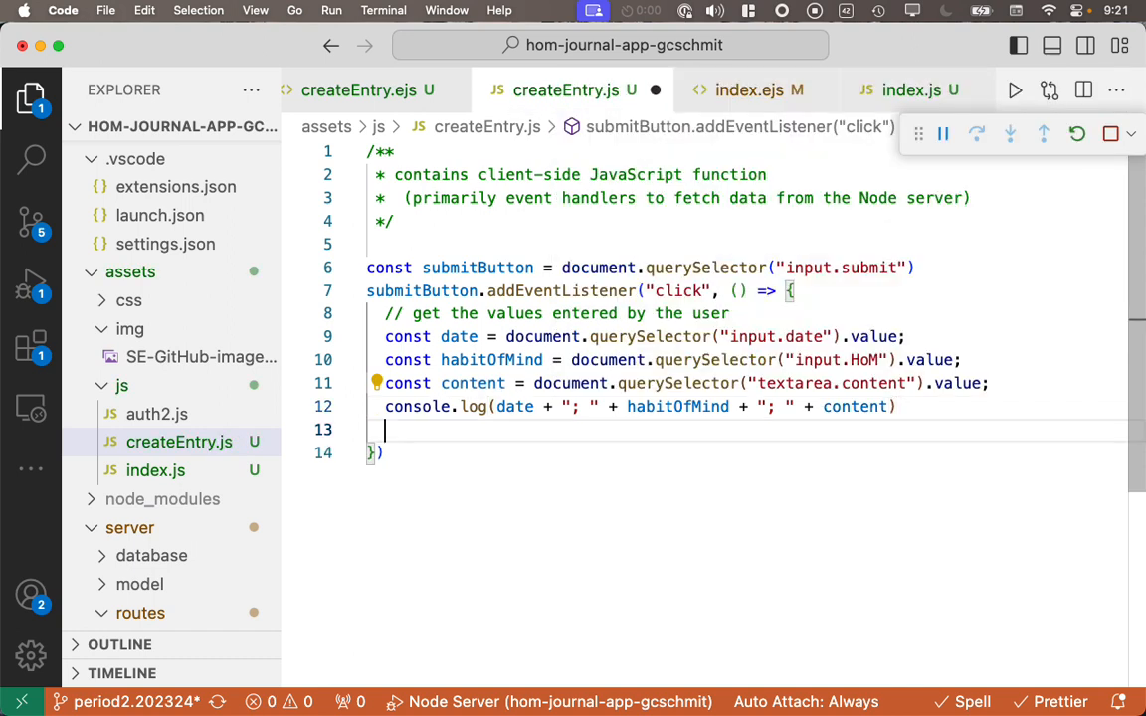
Step: Add a 'for now, redirect' comment and window.location = "/"; to the handler
{"action": "type", "text": "// for now"}
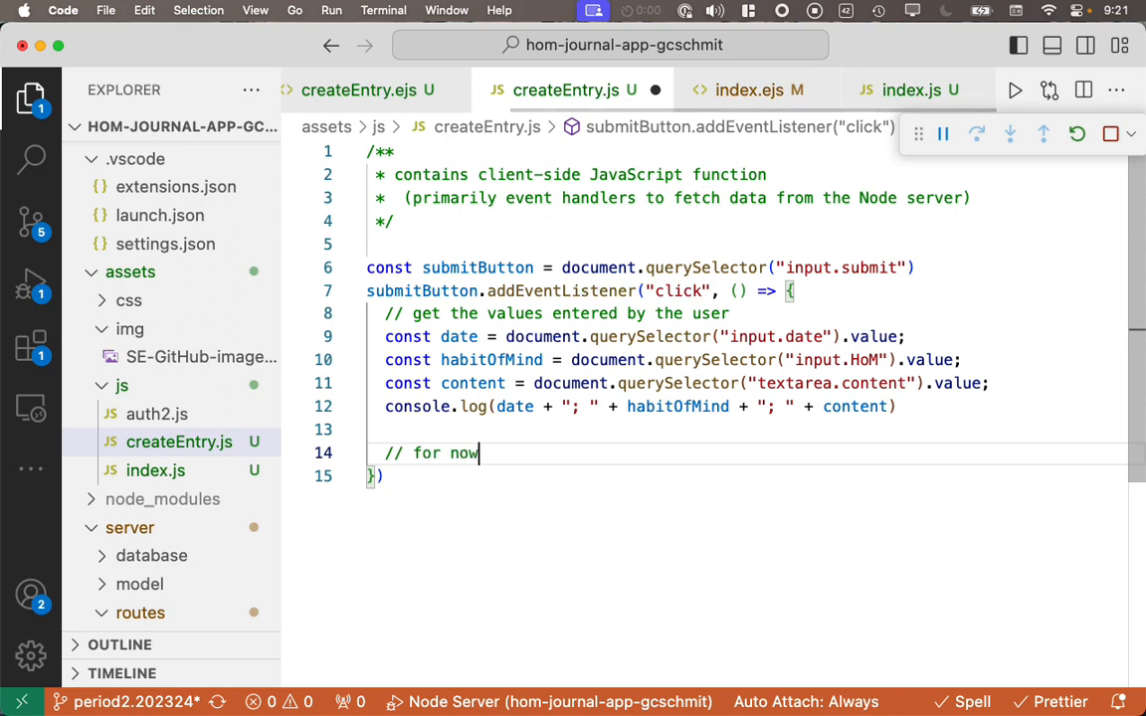
{"action": "type", "text": ", redirect to the home page"}
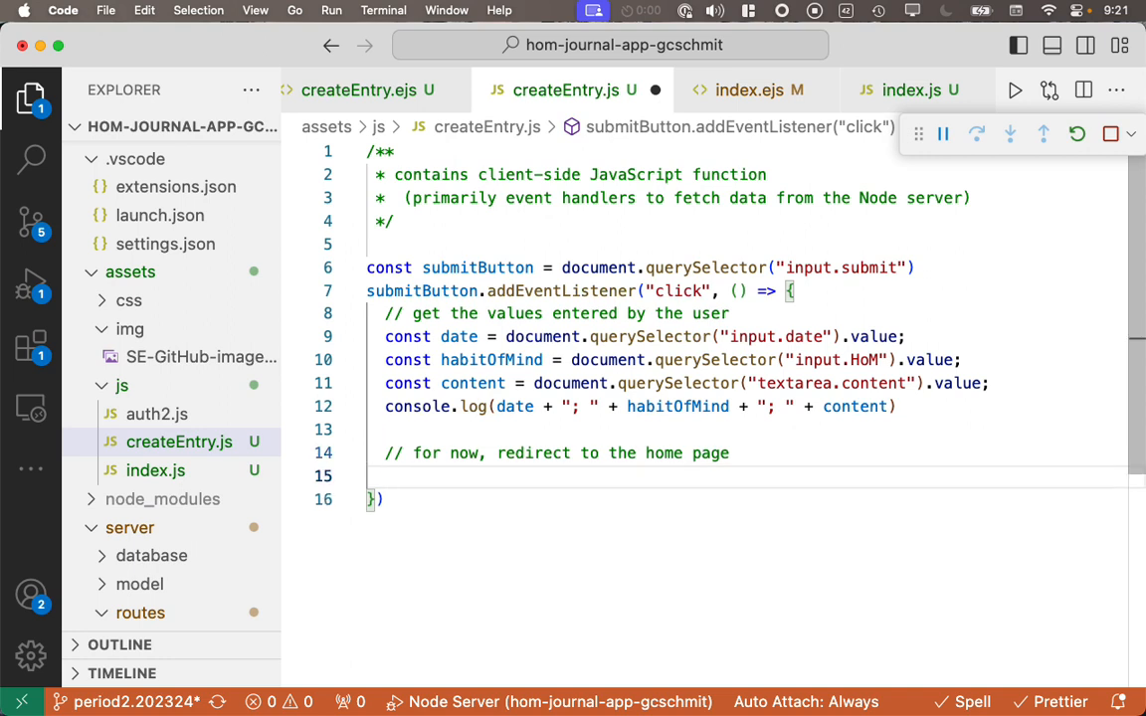
{"action": "type", "text": "window"}
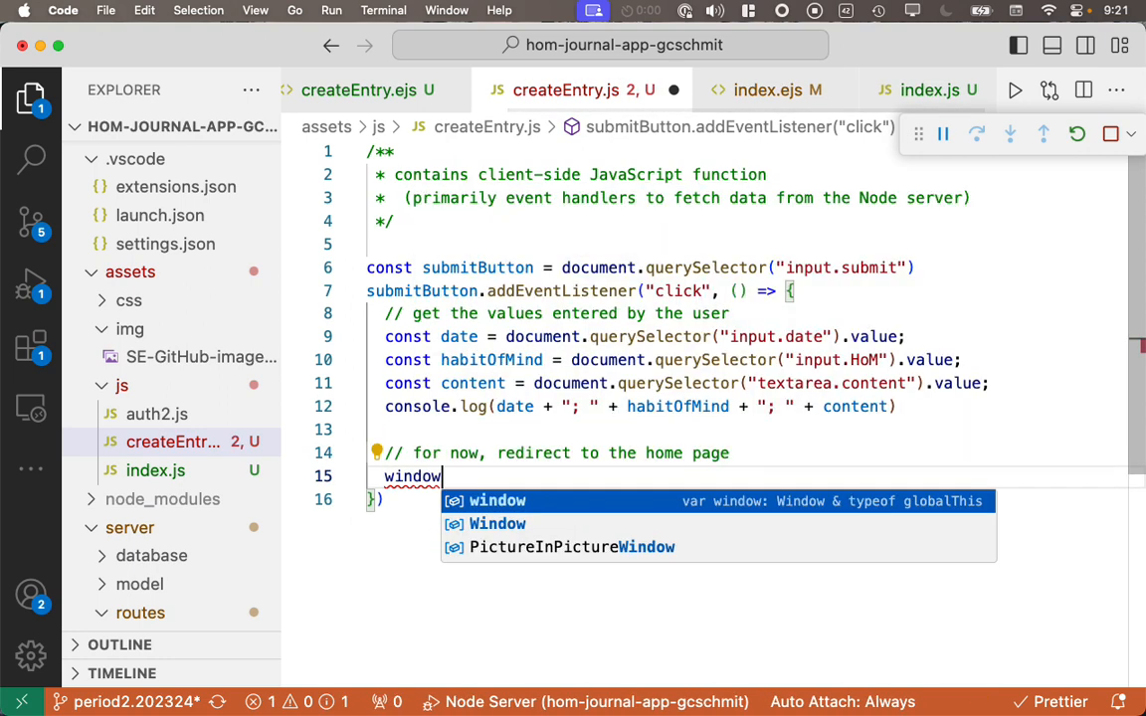
{"action": "type", "text": ".location ="}
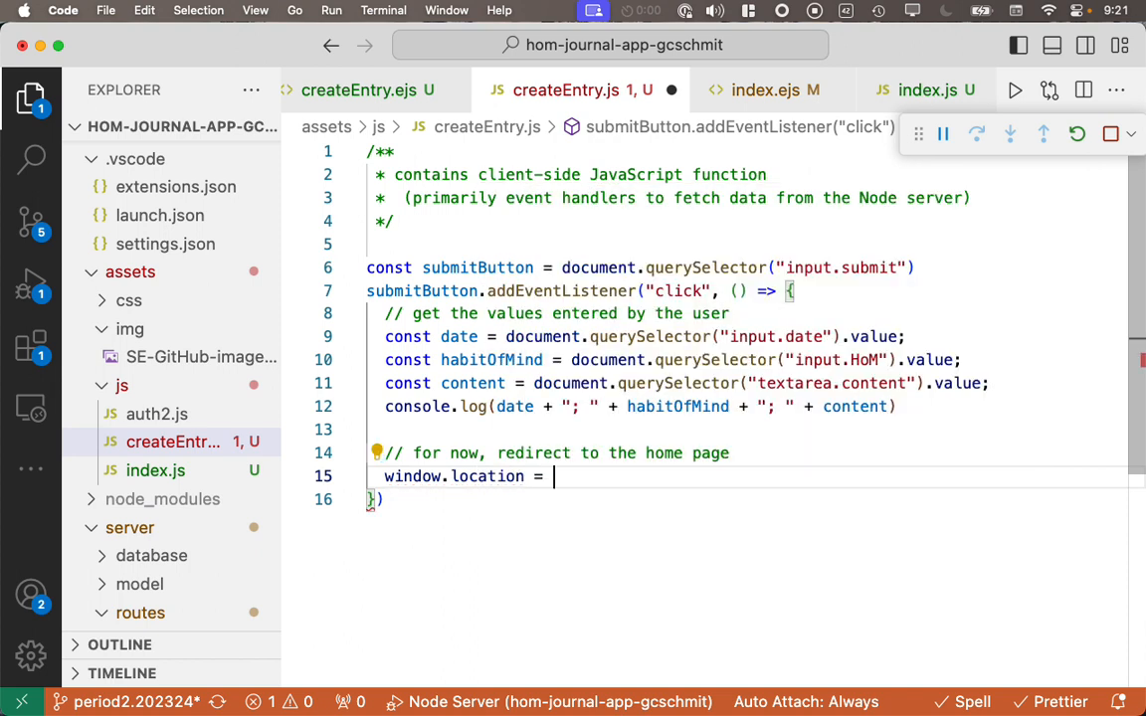
{"action": "type", "text": "\"/\";"}
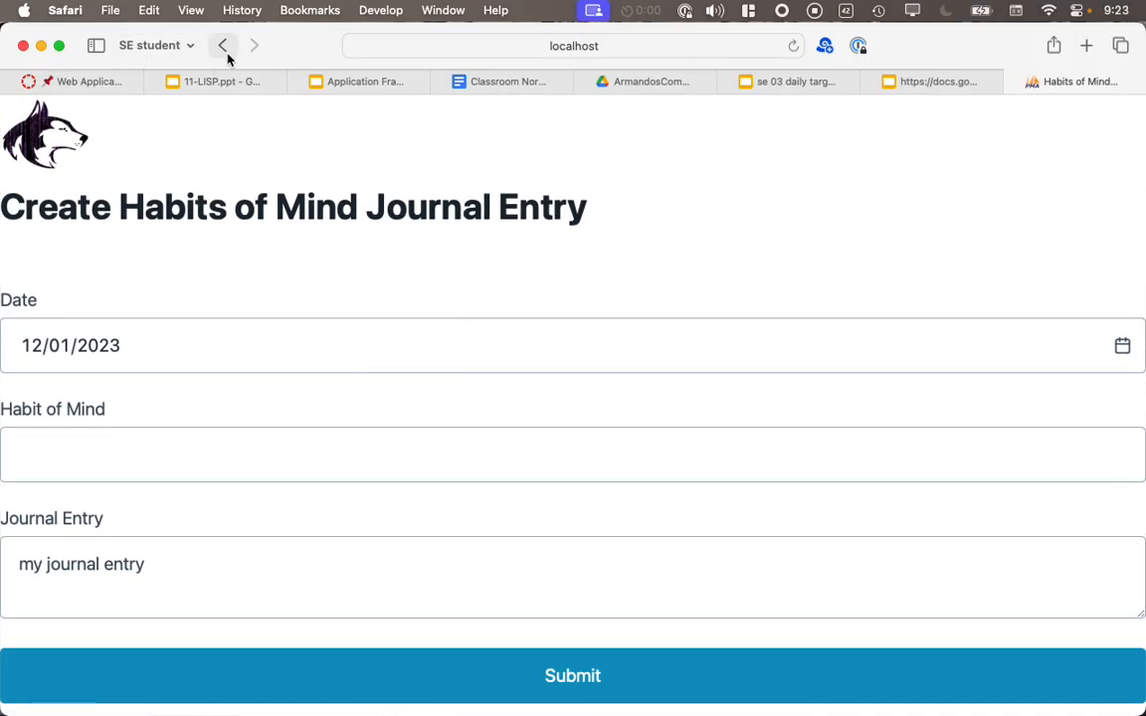
Step: Return to the journal page and enter Finding Humor as the habit of mind
{"action": "left_click", "coordinate": [227, 43]}
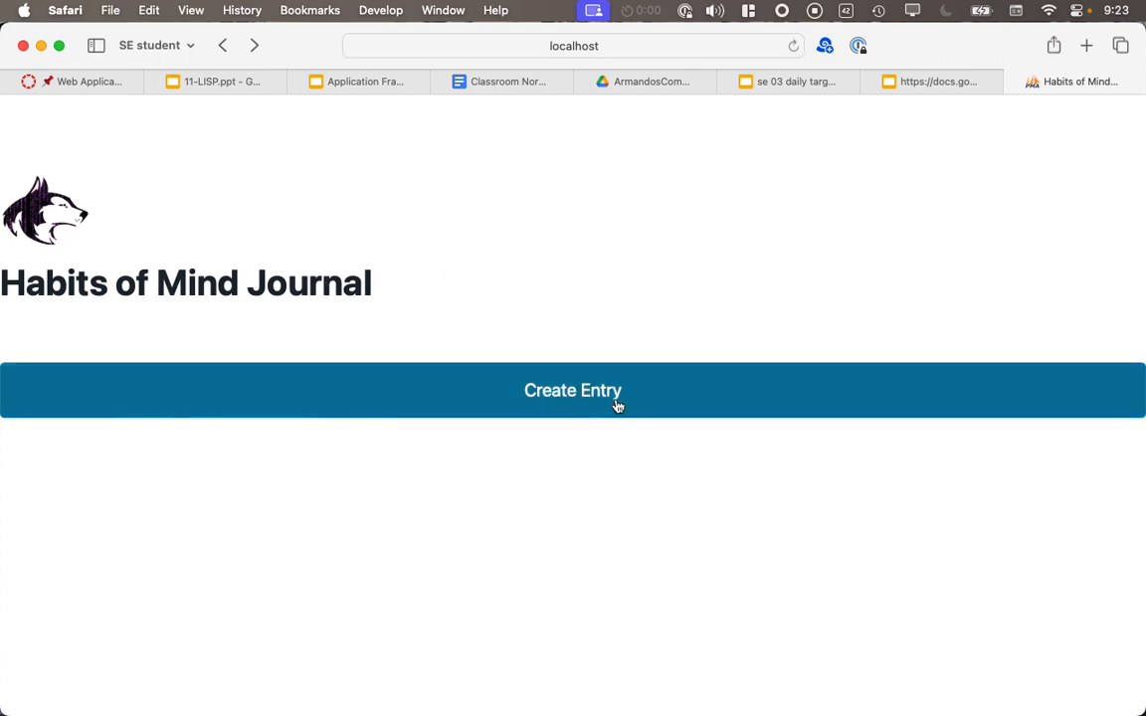
{"action": "left_click", "coordinate": [573, 390]}
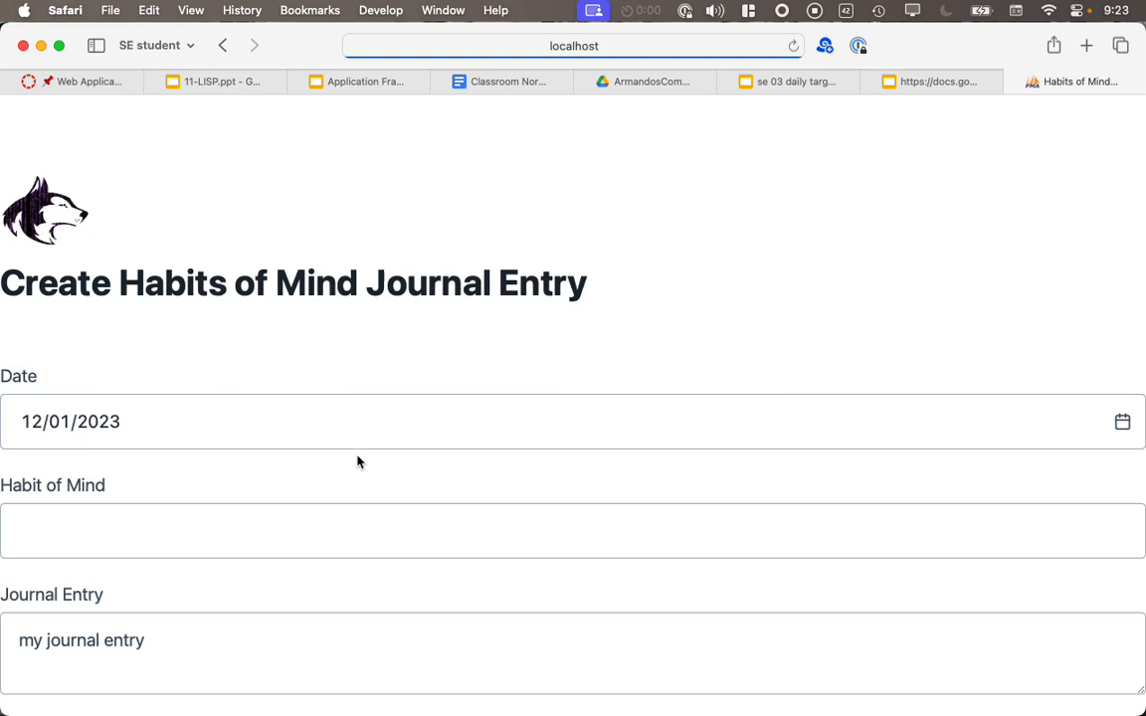
{"action": "type", "text": "Find"}
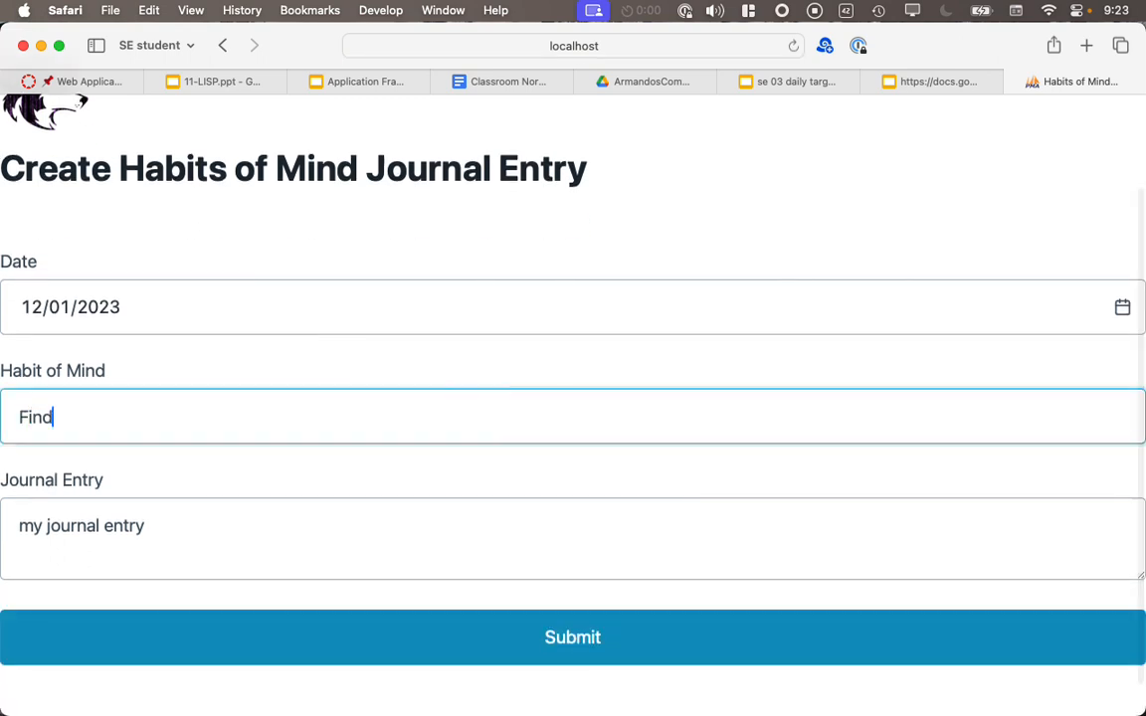
{"action": "type", "text": "ing Humor"}
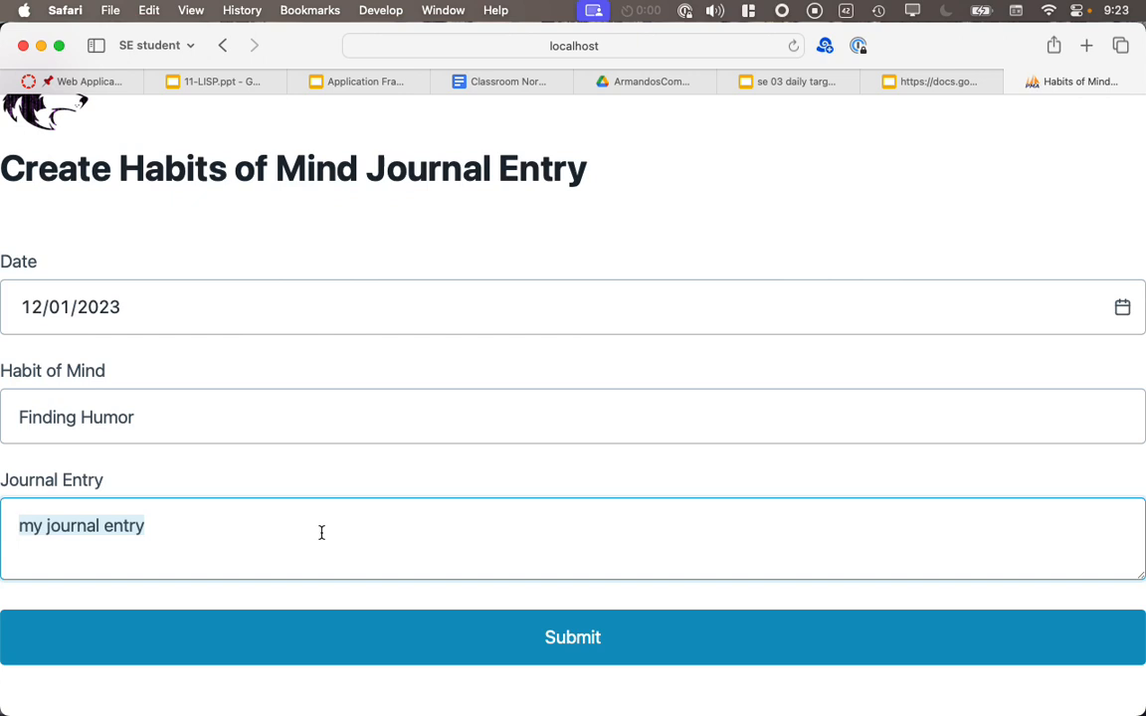
Step: Write a journal entry about finding all the parentheses in LISP funny
{"action": "type", "text": "I"}
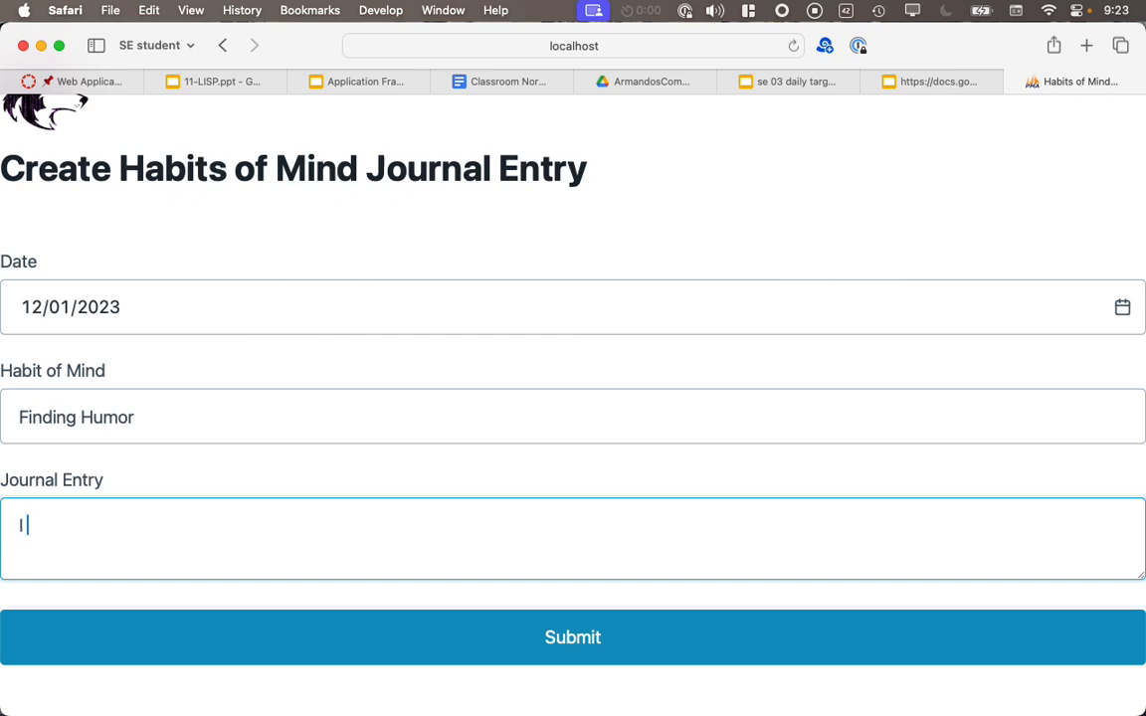
{"action": "type", "text": "want to use a"}
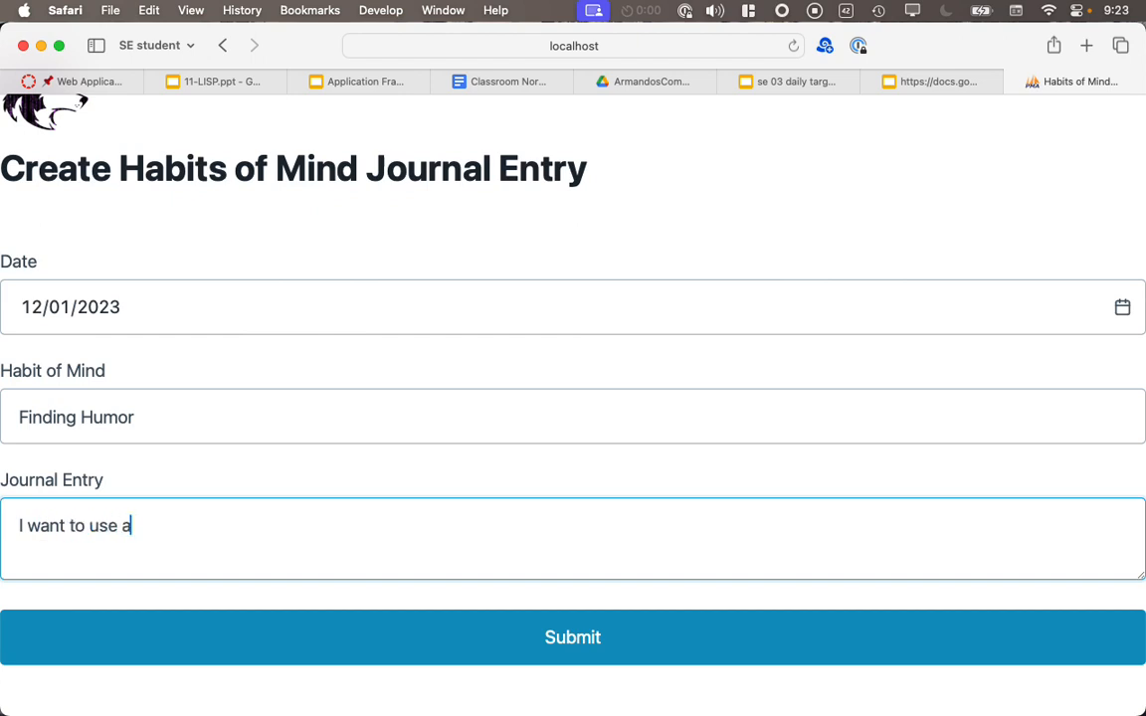
{"action": "type", "text": "ll the parnen"}
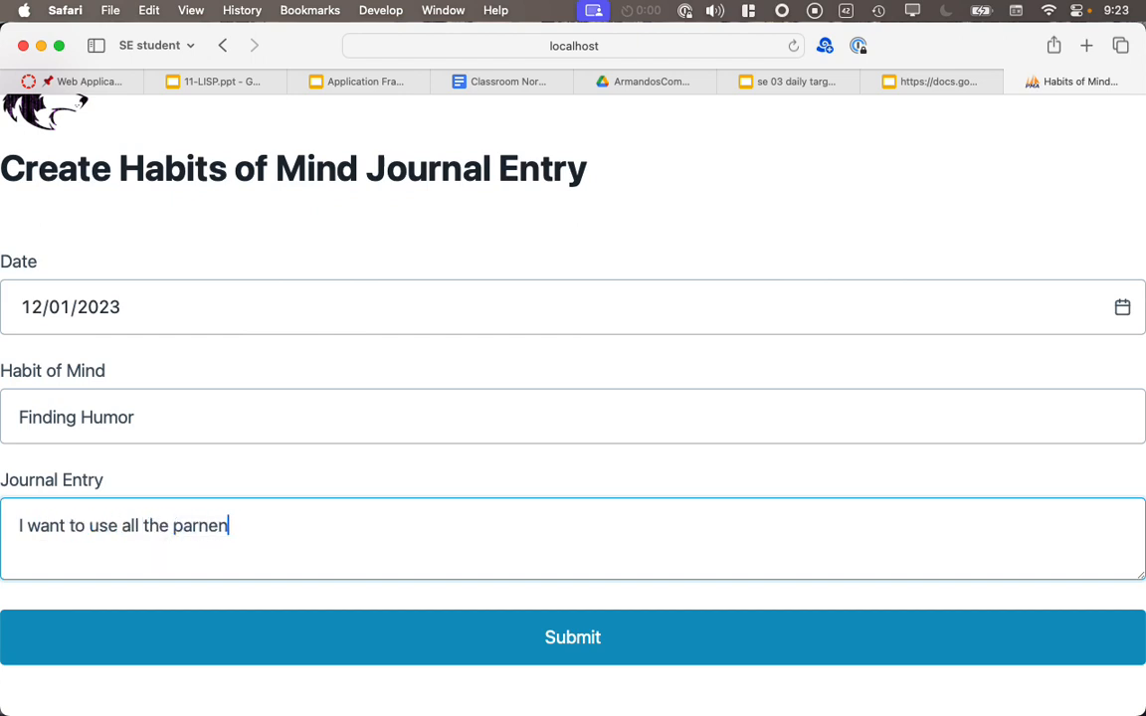
{"action": "type", "text": "parentheses because we were talking about"}
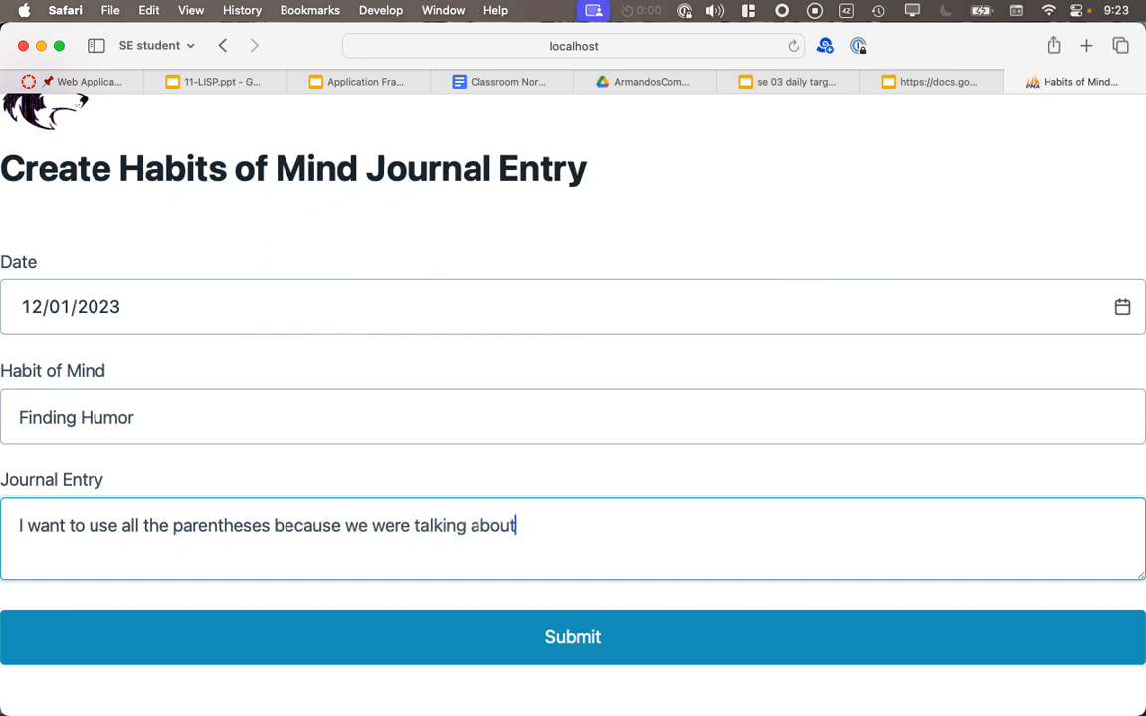
{"action": "type", "text": "LISP,"}
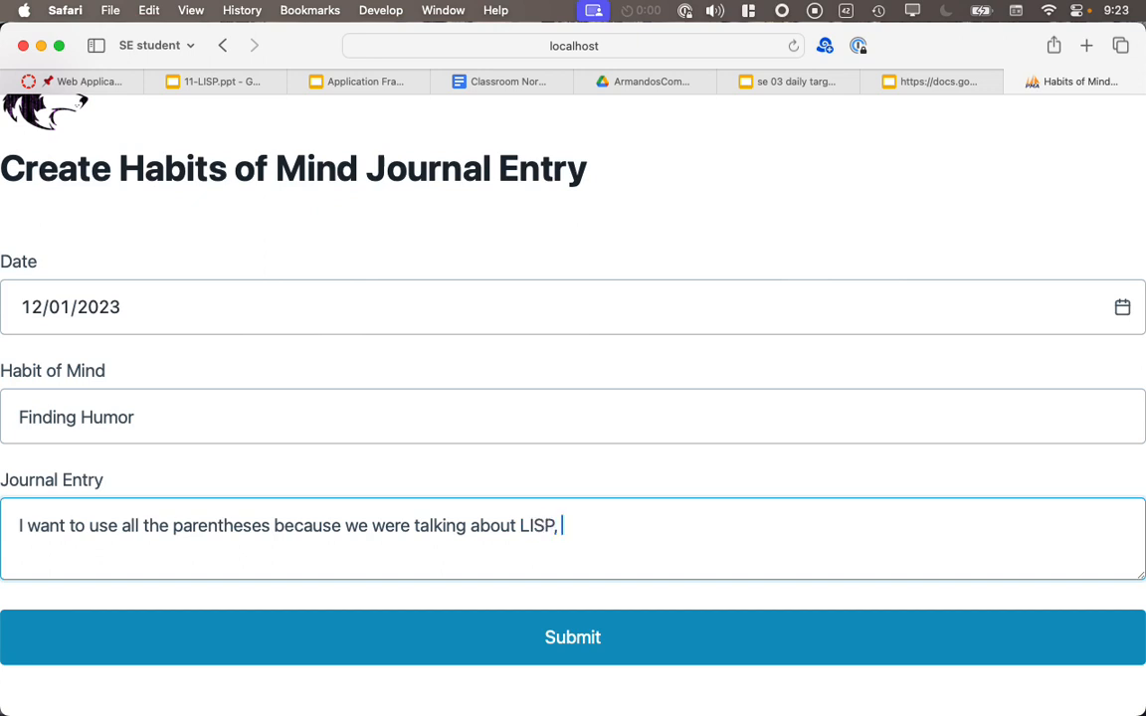
{"action": "type", "text": ". In my own w"}
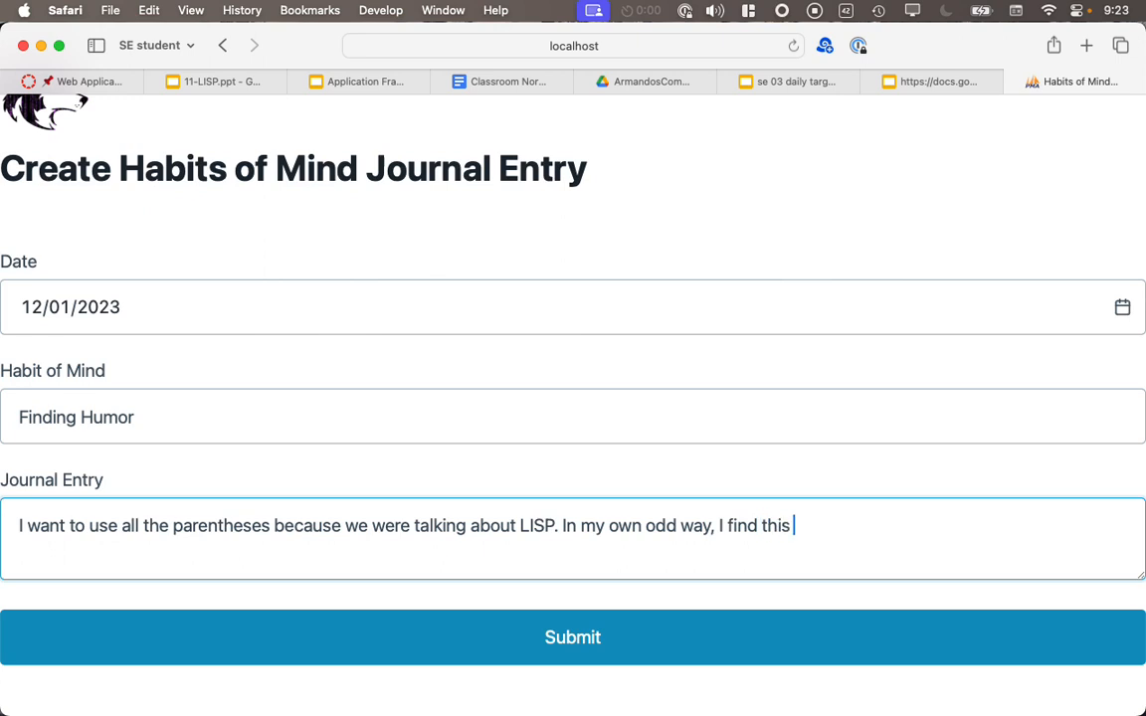
{"action": "type", "text": "funny."}
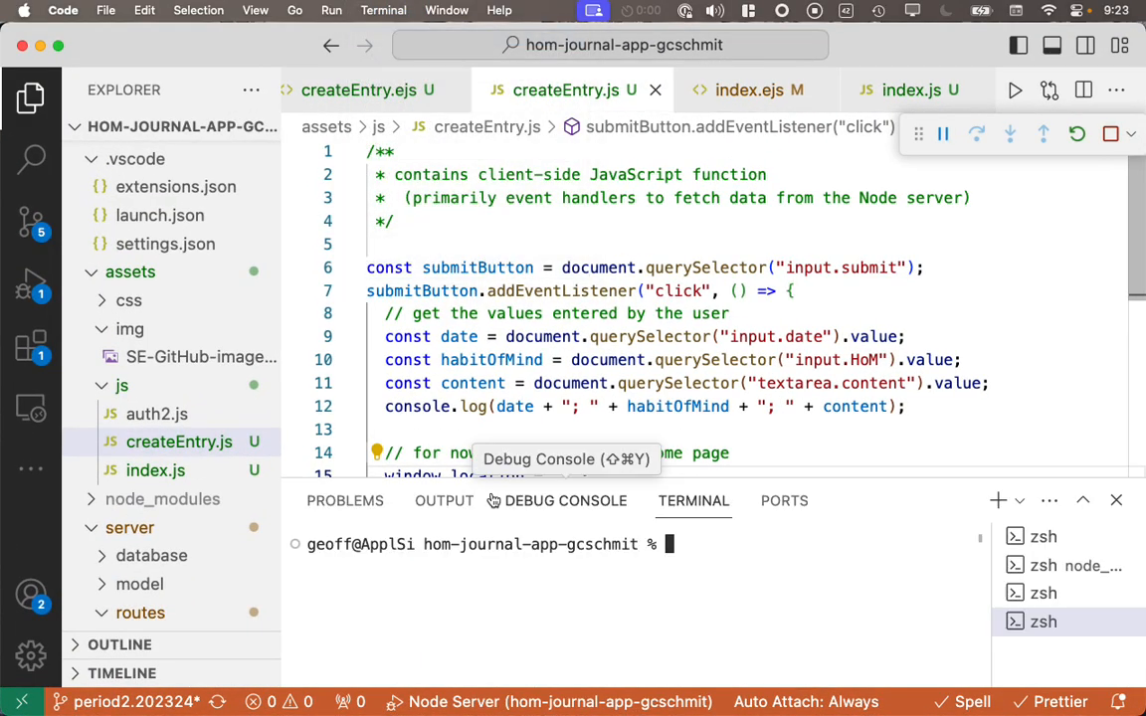
Step: View the createEntry.js click handler in Visual Studio Code with the terminal panel
{"action": "left_click", "coordinate": [566, 501]}
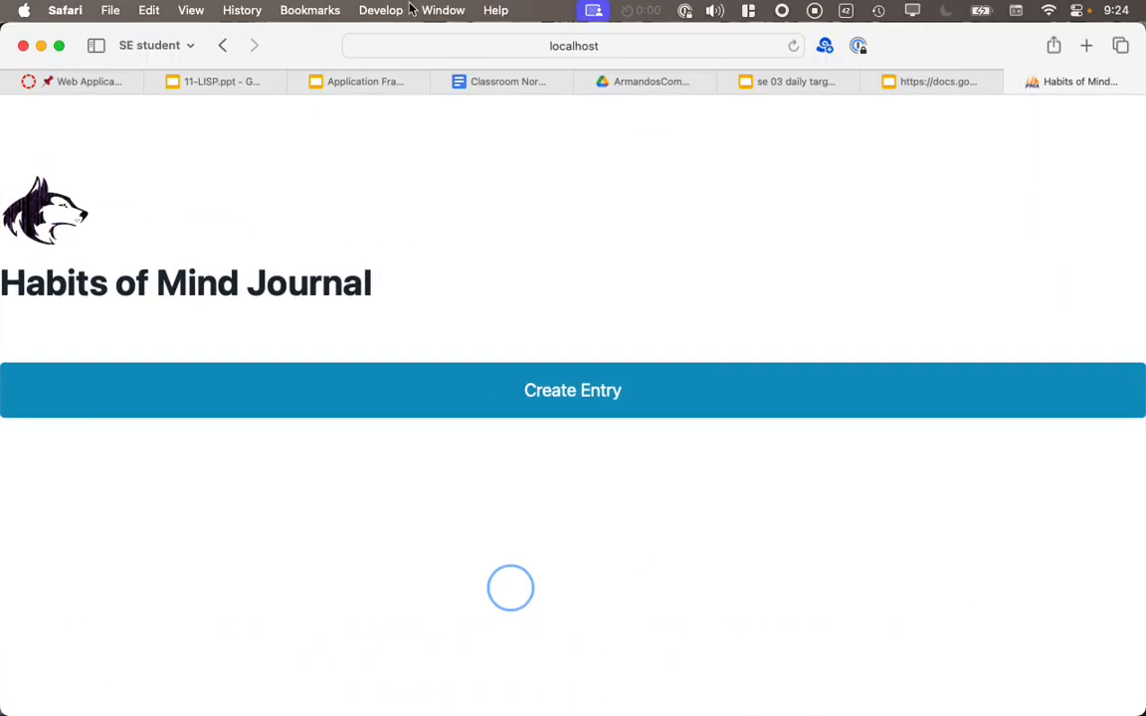
Step: Show Safari's JavaScript console via the Develop menu and start a new journal entry
{"action": "left_click", "coordinate": [380, 12]}
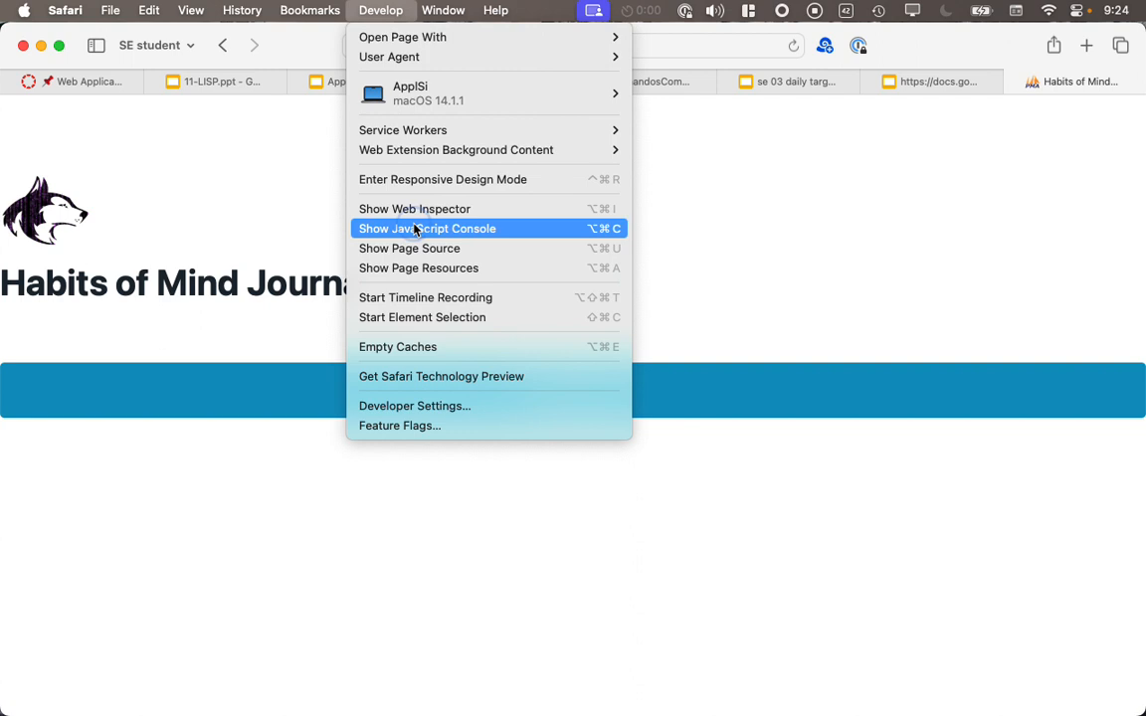
{"action": "left_click", "coordinate": [452, 227]}
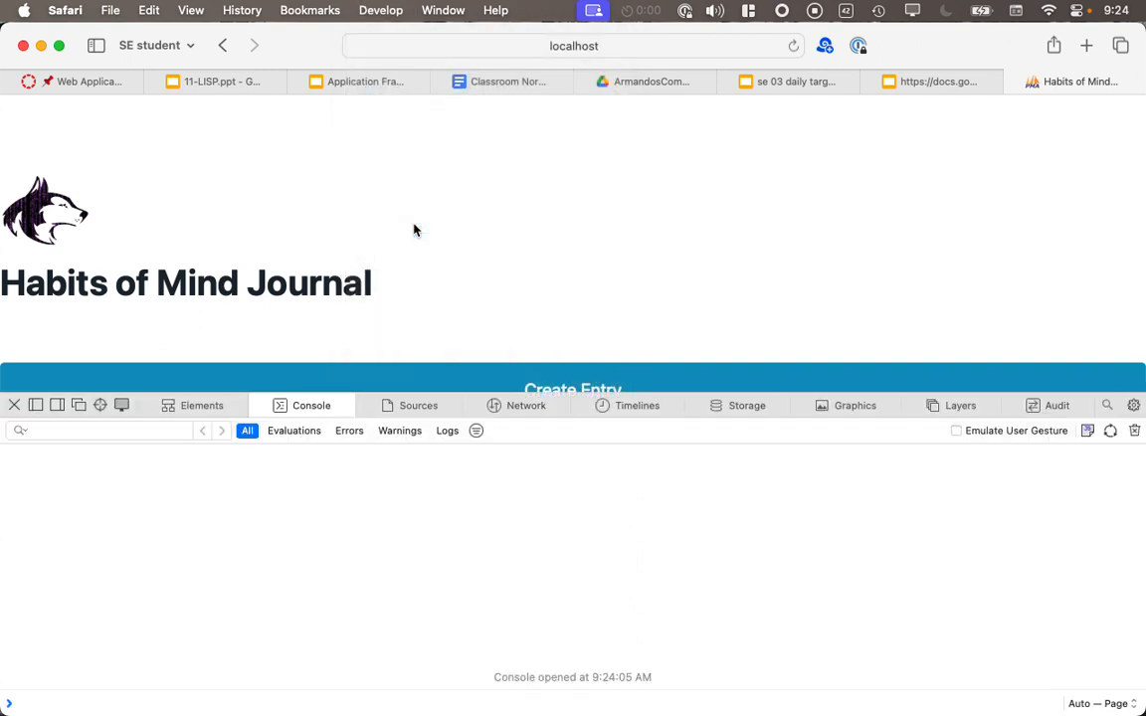
{"action": "mouse_move", "coordinate": [410, 644]}
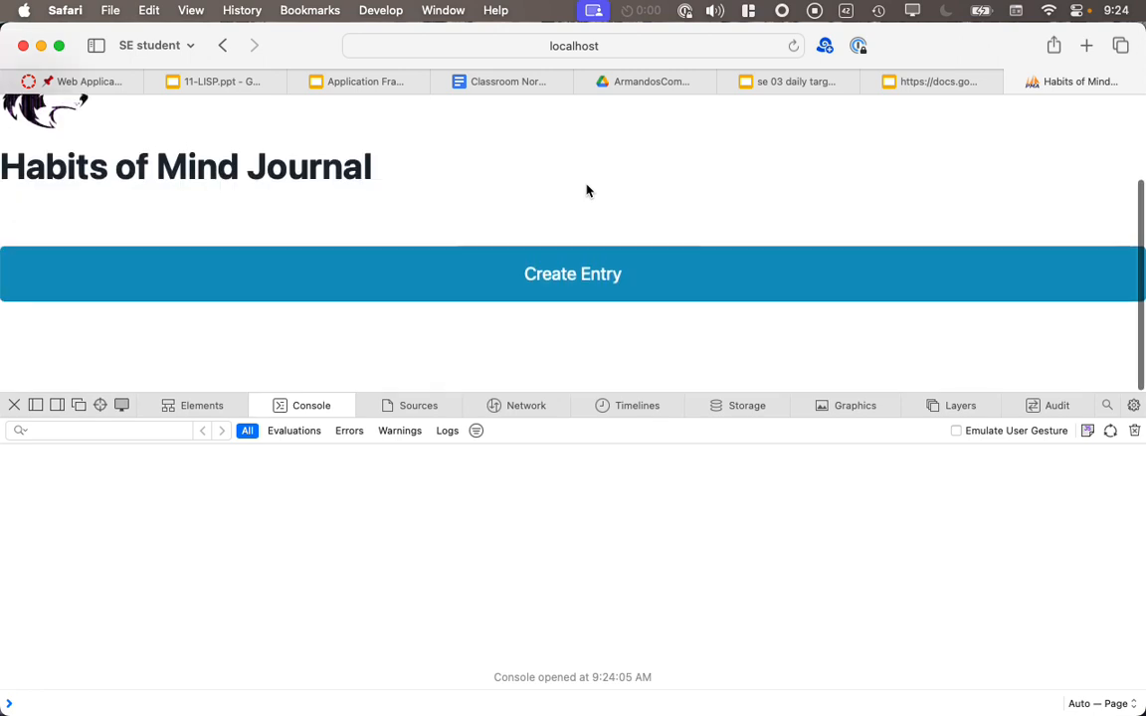
{"action": "left_click", "coordinate": [573, 274]}
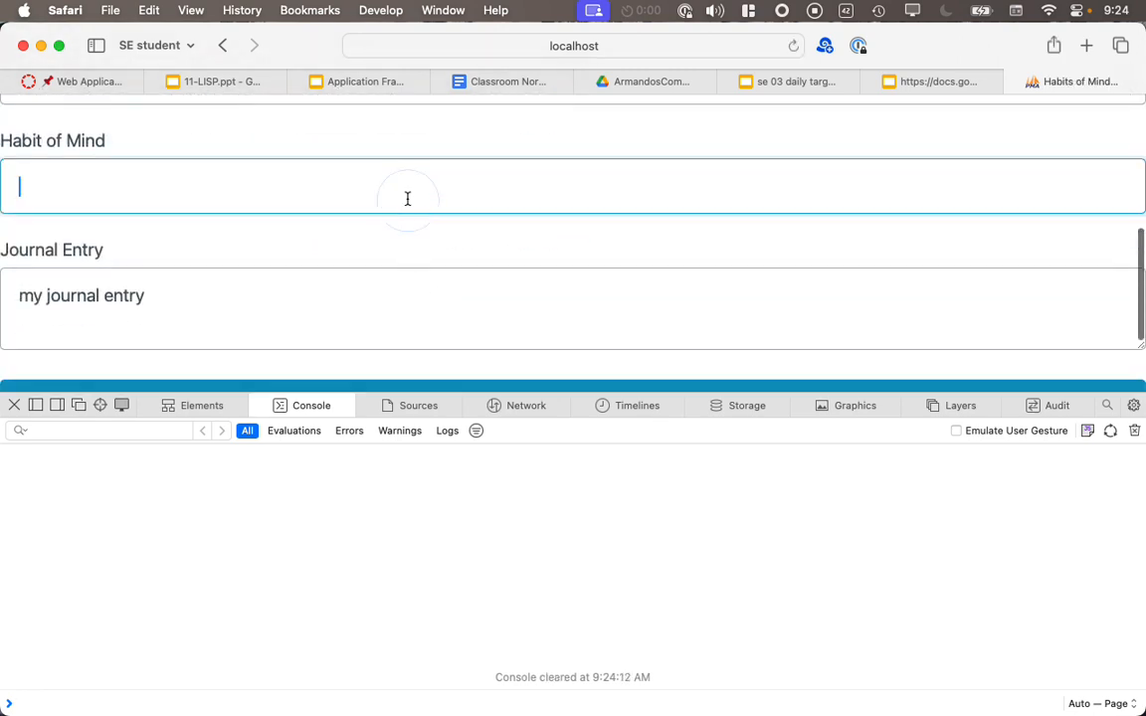
{"action": "type", "text": "Fi"}
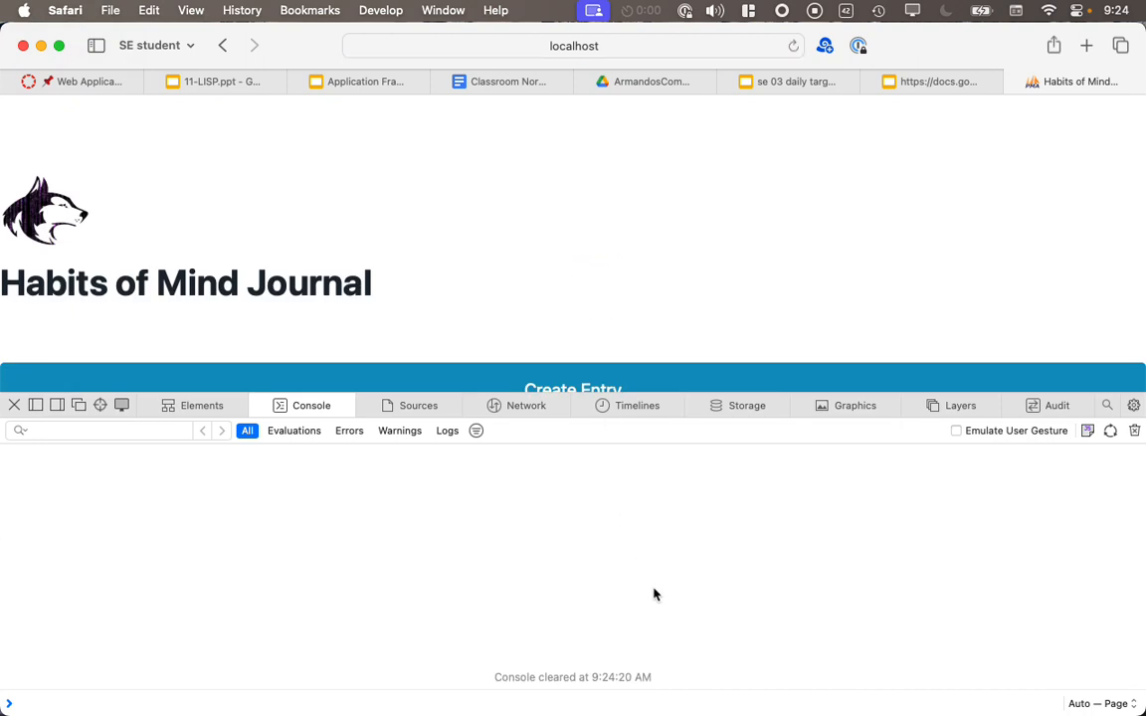
{"action": "mouse_move", "coordinate": [446, 350]}
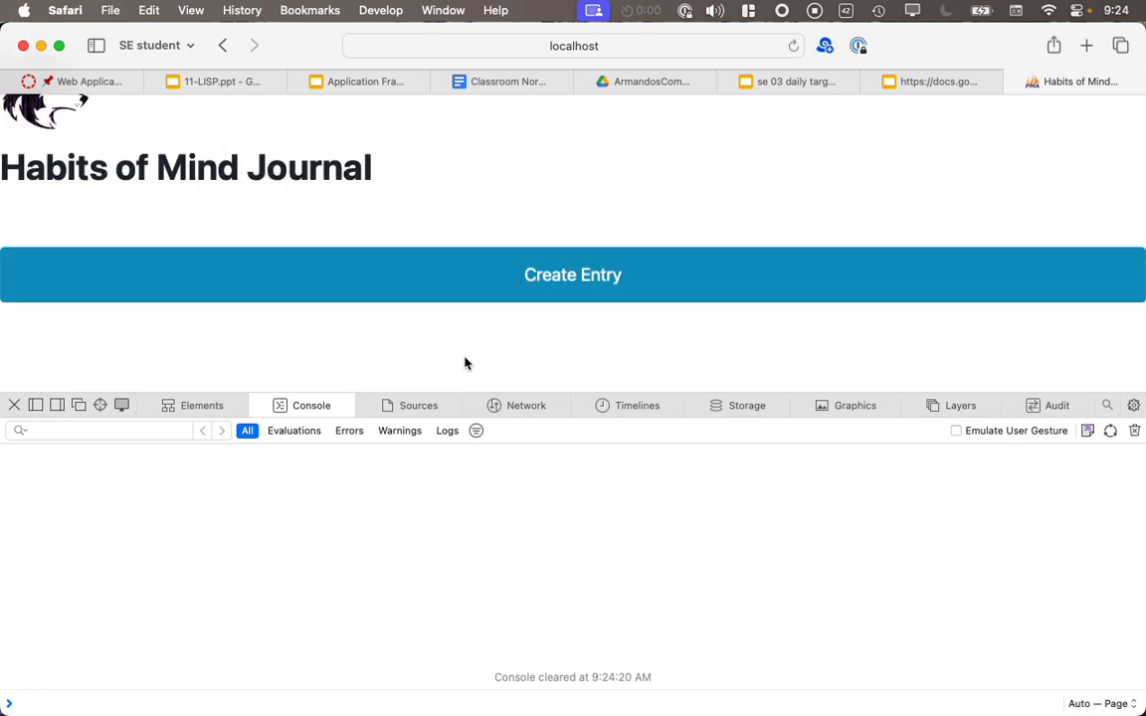
{"action": "mouse_move", "coordinate": [434, 322]}
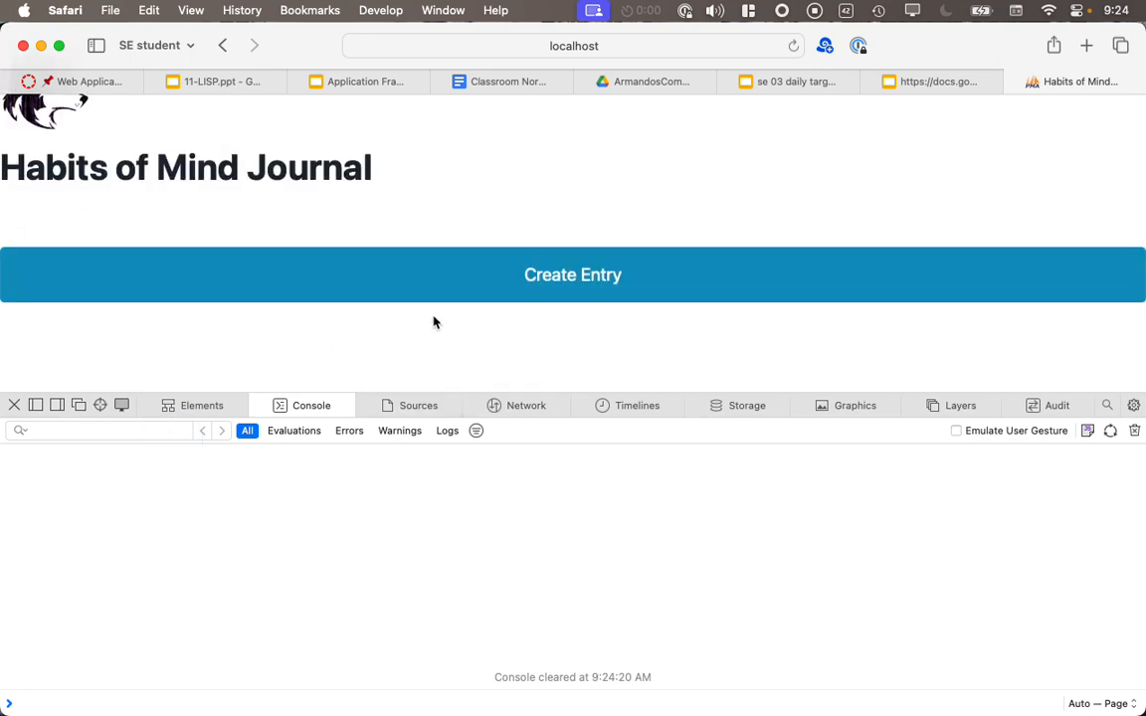
{"action": "mouse_move", "coordinate": [617, 515]}
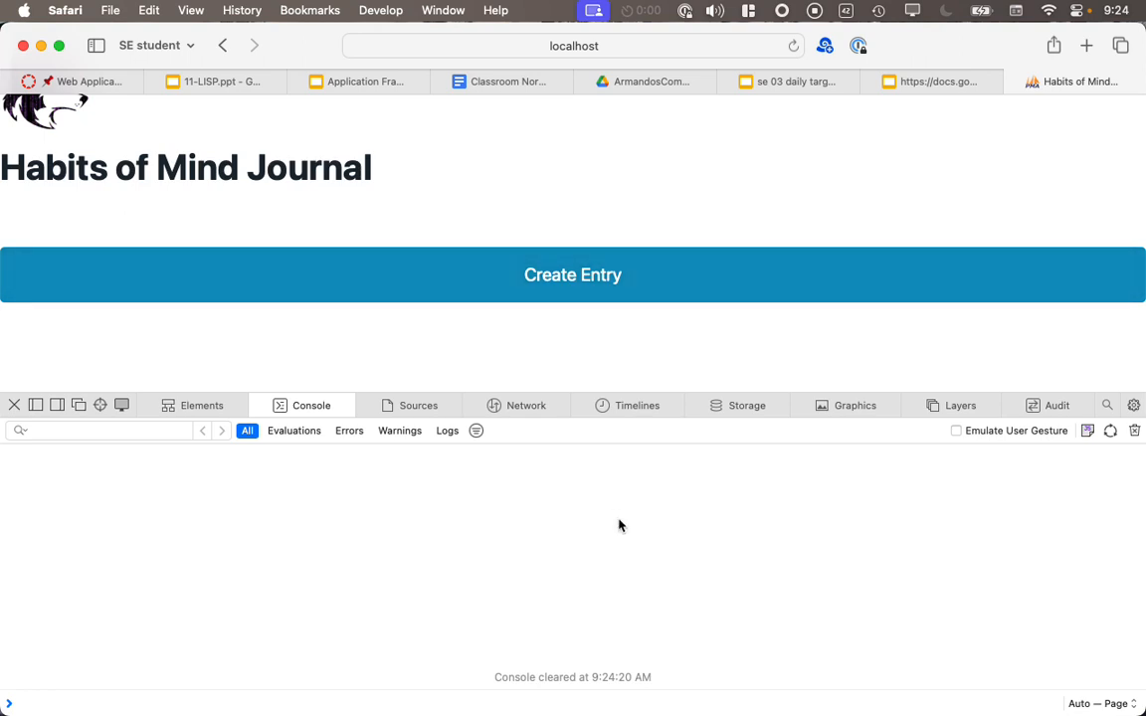
{"action": "mouse_move", "coordinate": [637, 713]}
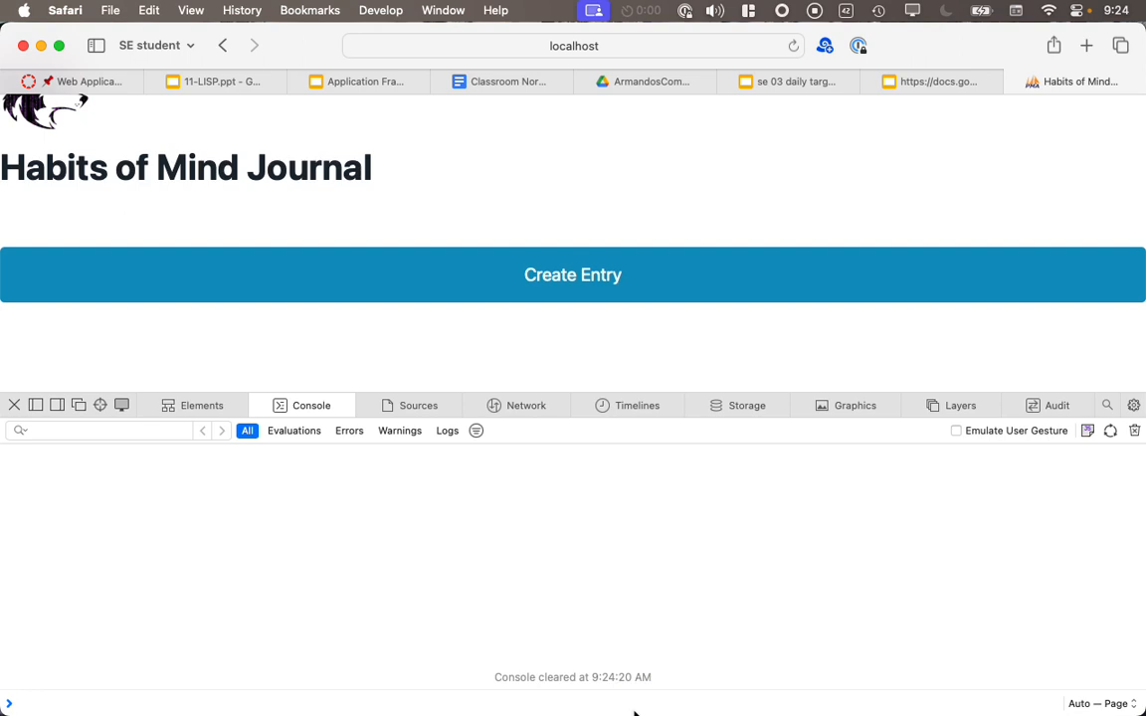
{"action": "mouse_move", "coordinate": [741, 151]}
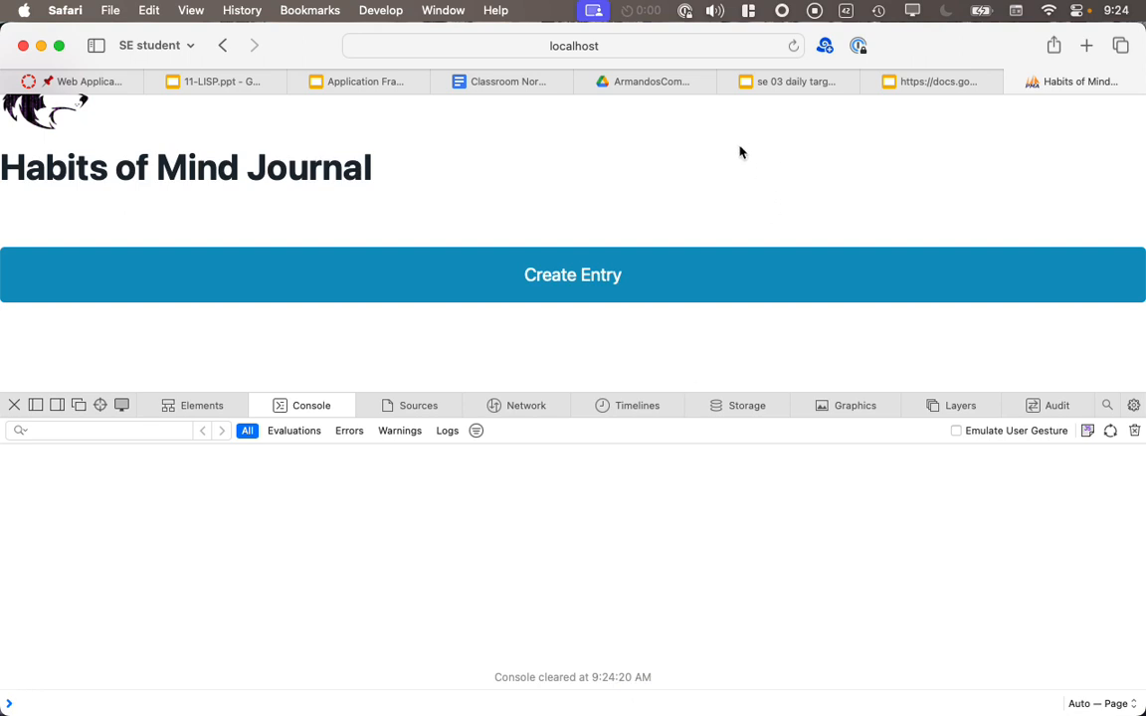
{"action": "left_click", "coordinate": [574, 46]}
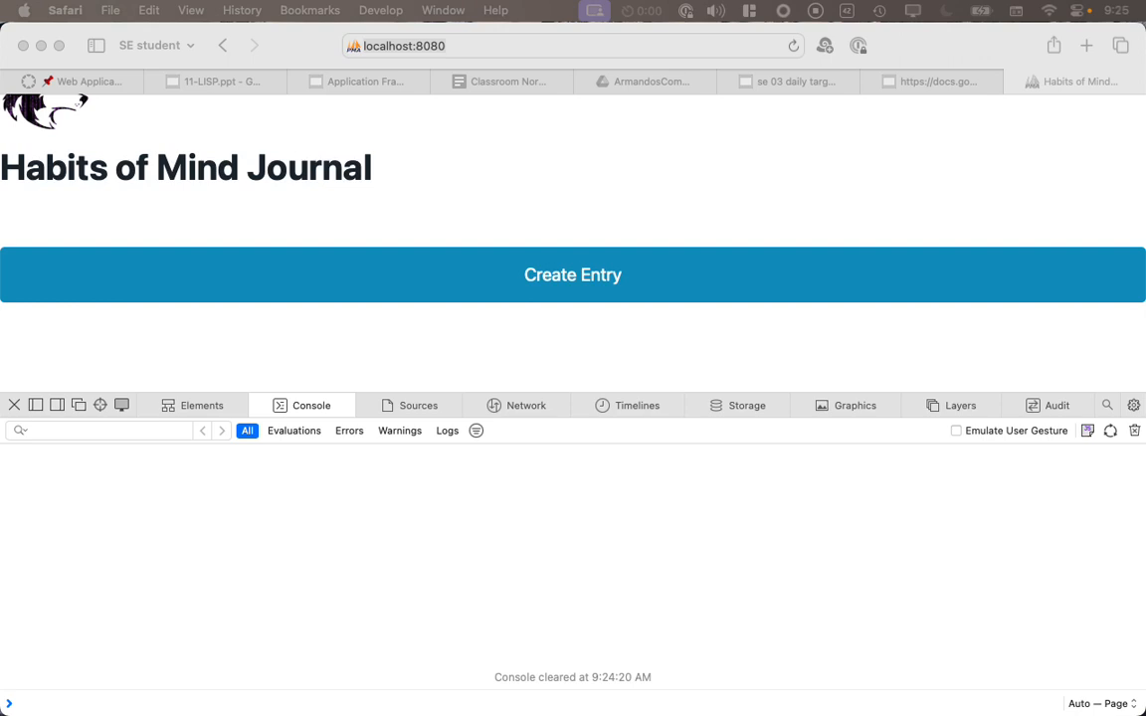
{"action": "mouse_move", "coordinate": [563, 661]}
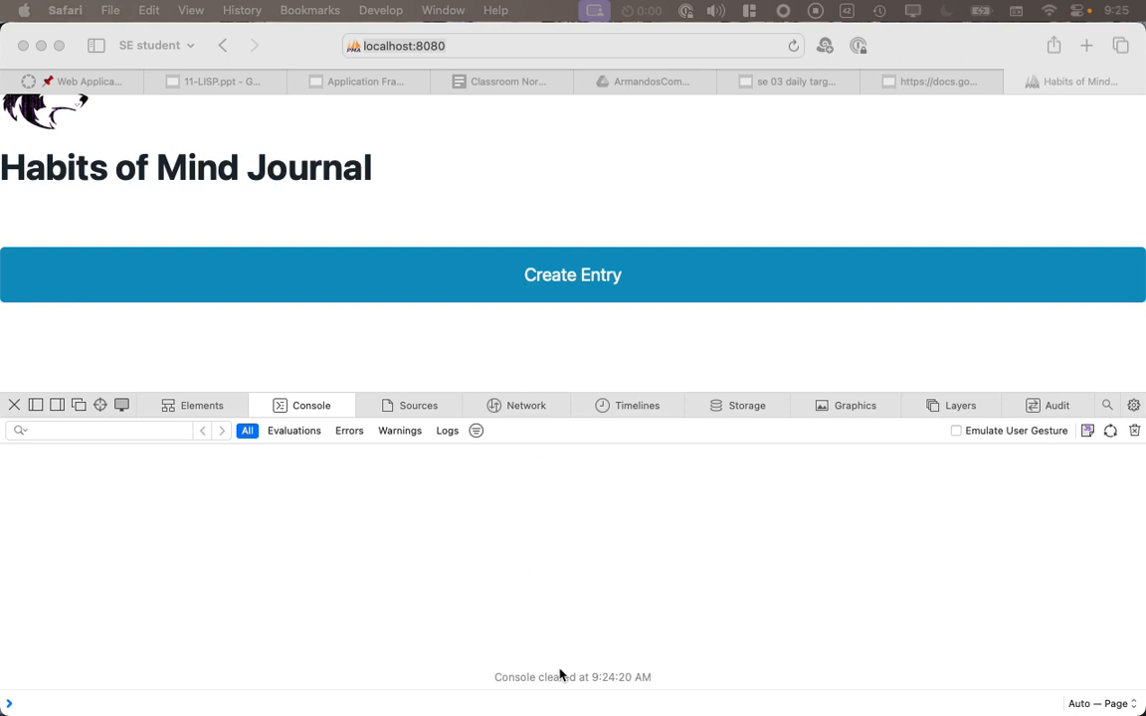
{"action": "mouse_move", "coordinate": [302, 438]}
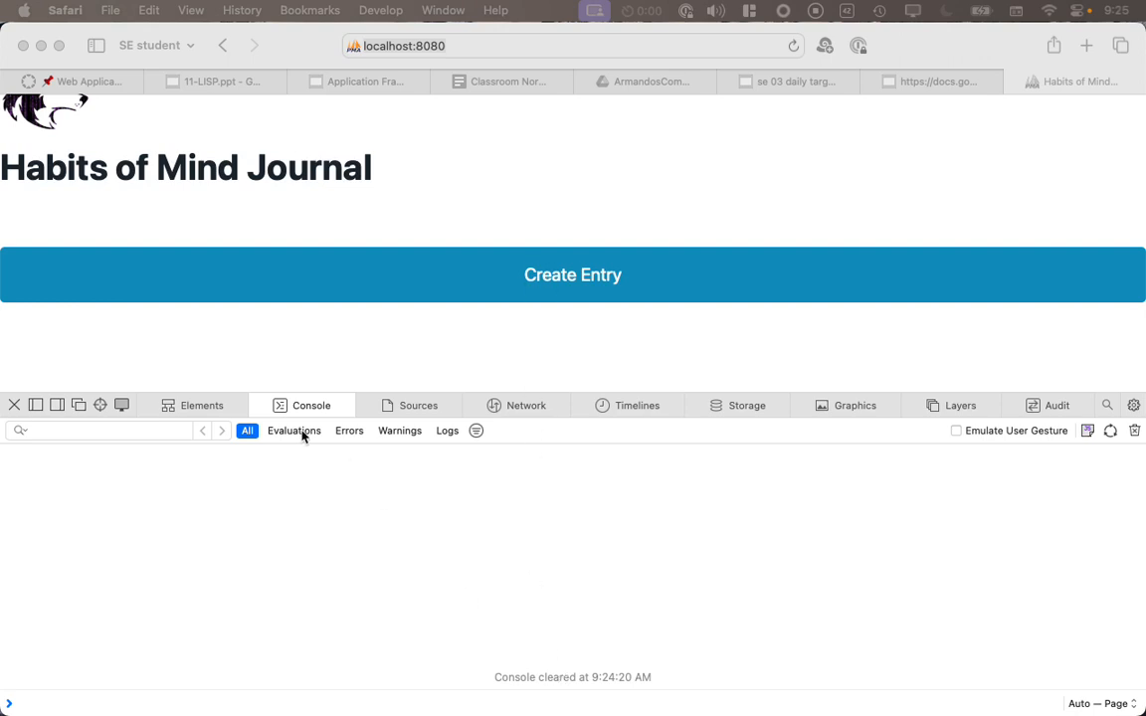
{"action": "mouse_move", "coordinate": [156, 418]}
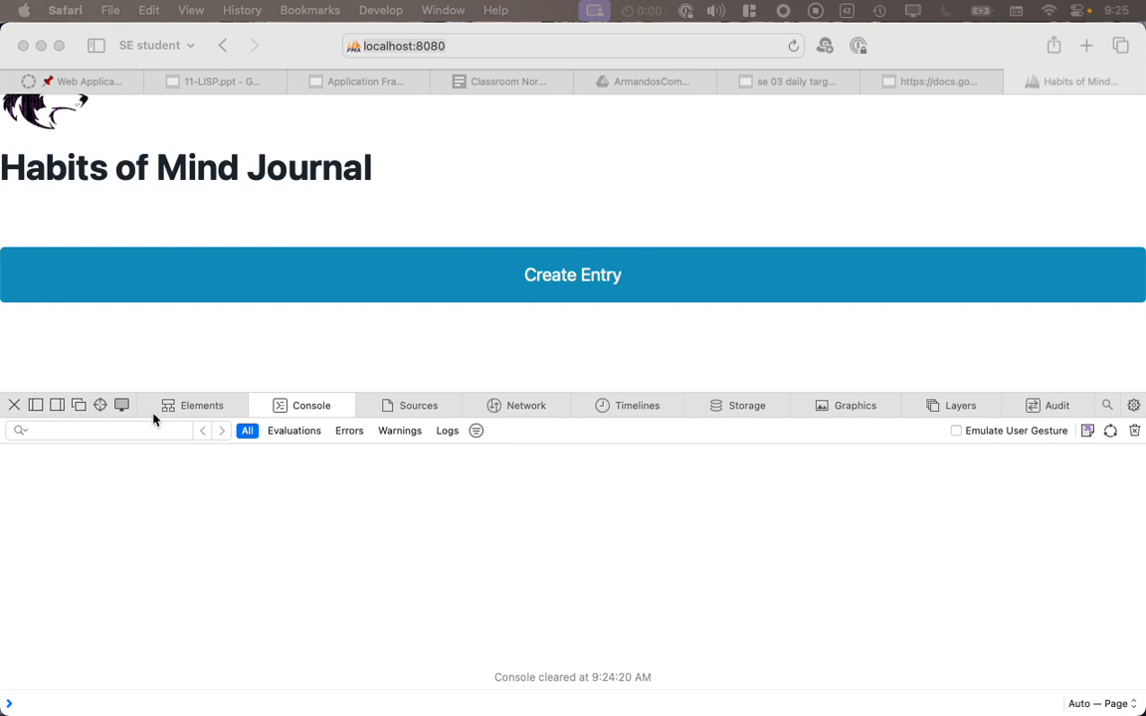
{"action": "mouse_move", "coordinate": [561, 246]}
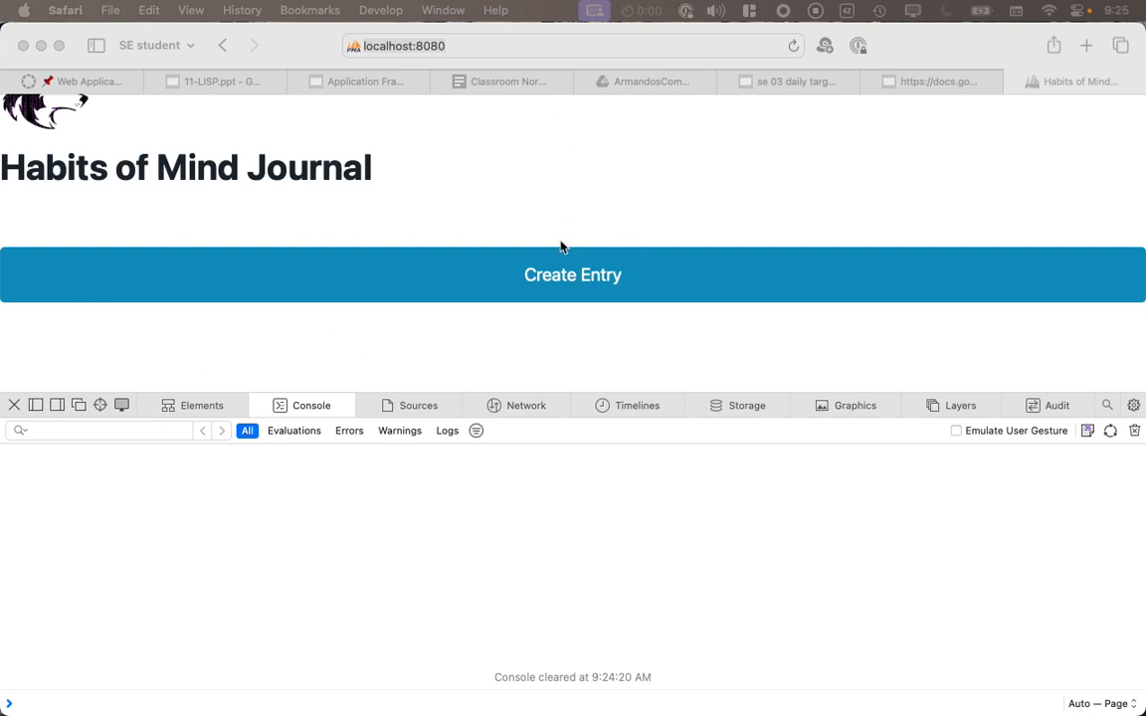